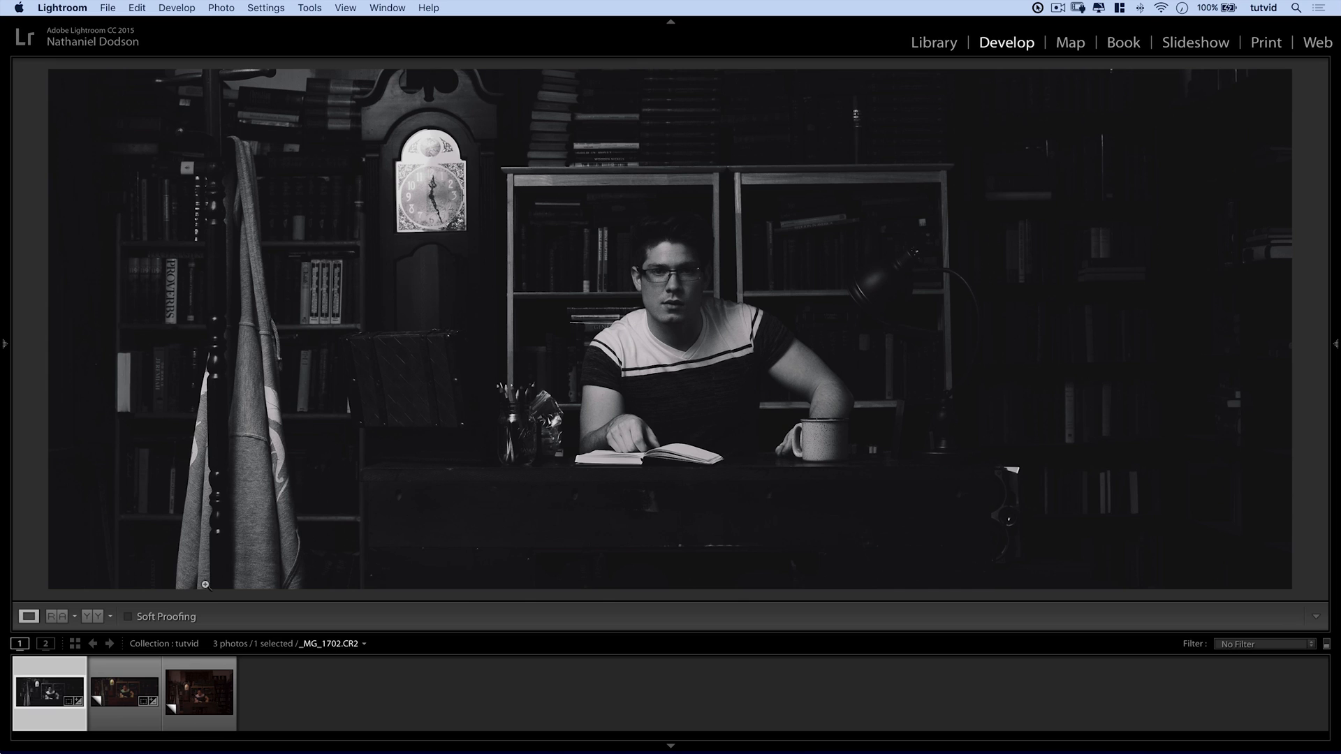
Show the unedited Copy 2 library portrait in Develop and collapse Camera Calibration.
{"action": "left_click", "coordinate": [198, 693]}
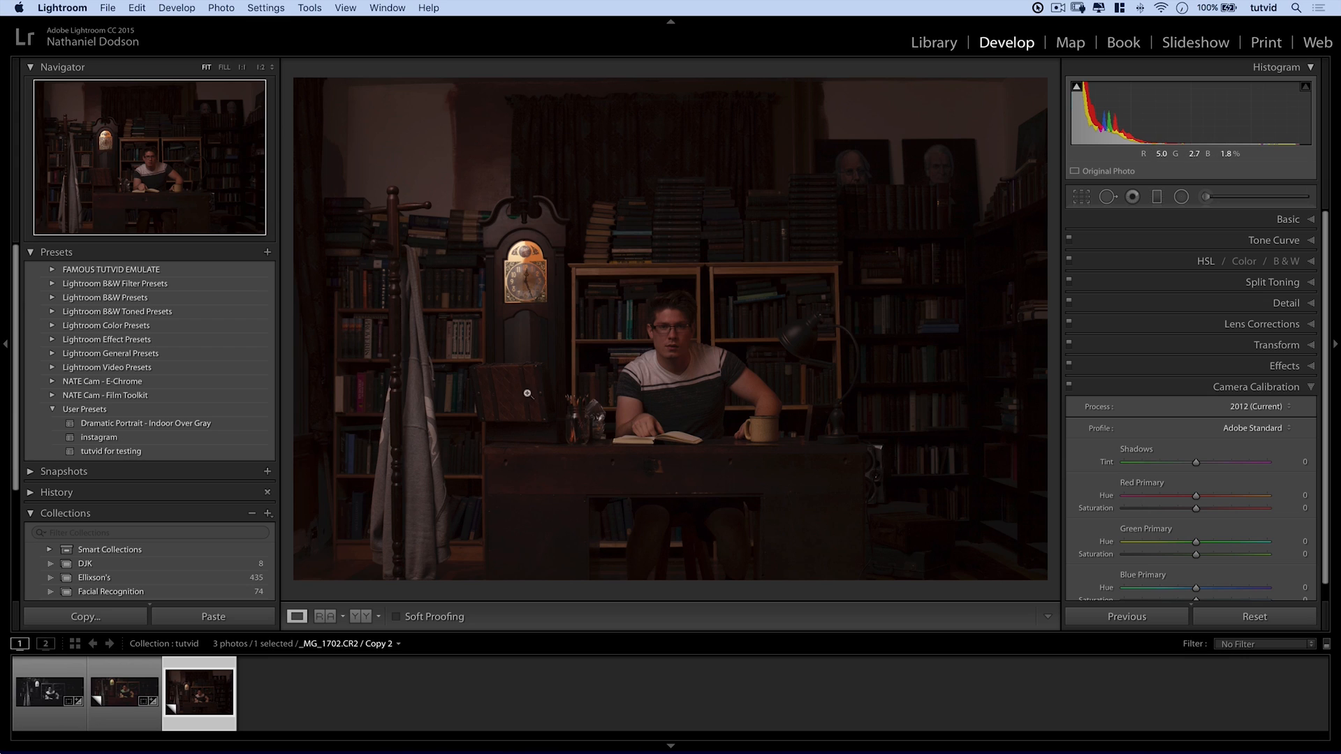
{"action": "left_click", "coordinate": [123, 691]}
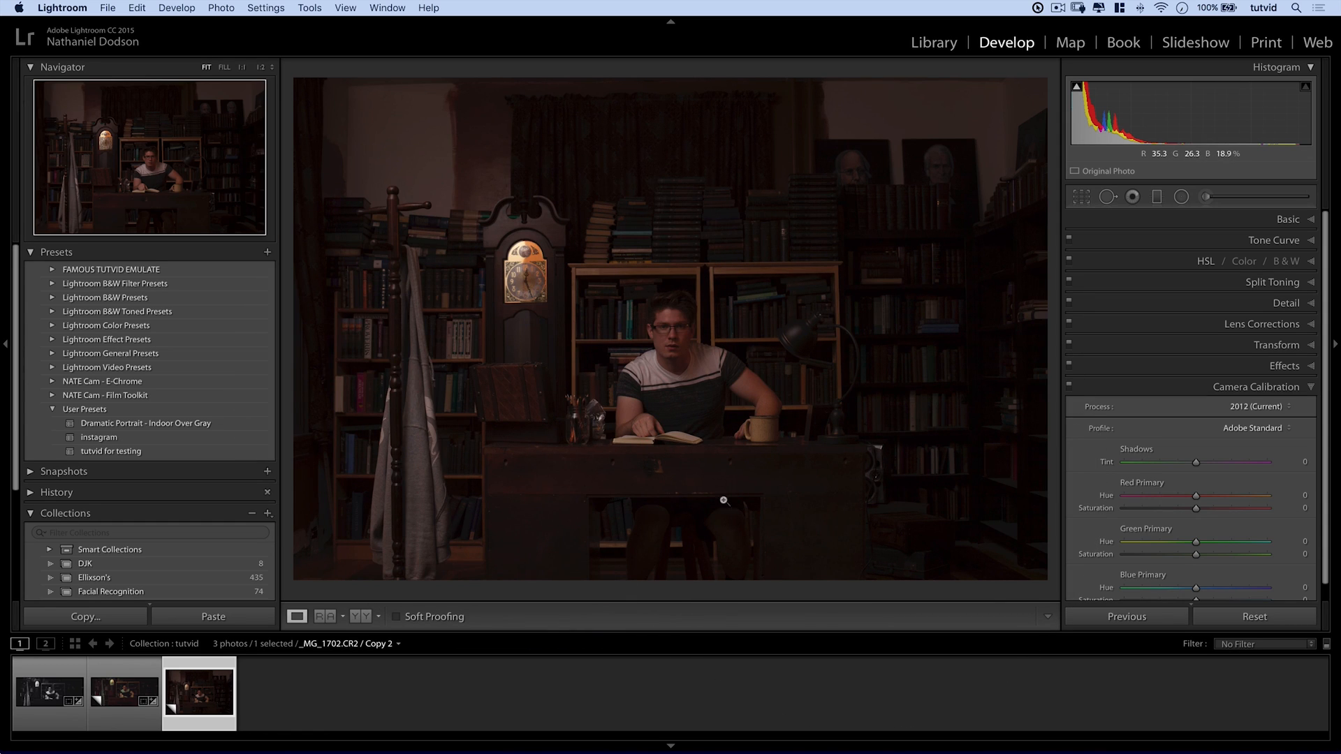
{"action": "left_click", "coordinate": [1256, 386]}
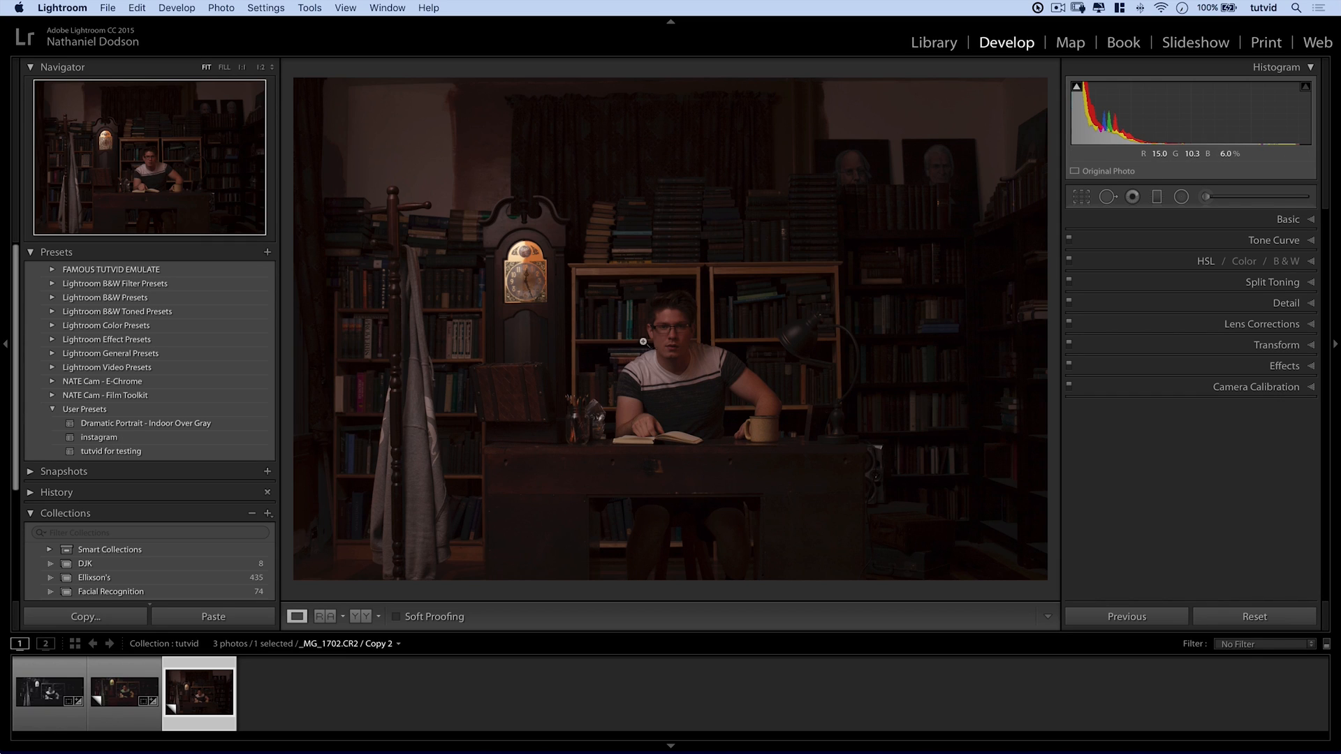
{"action": "mouse_move", "coordinate": [677, 323]}
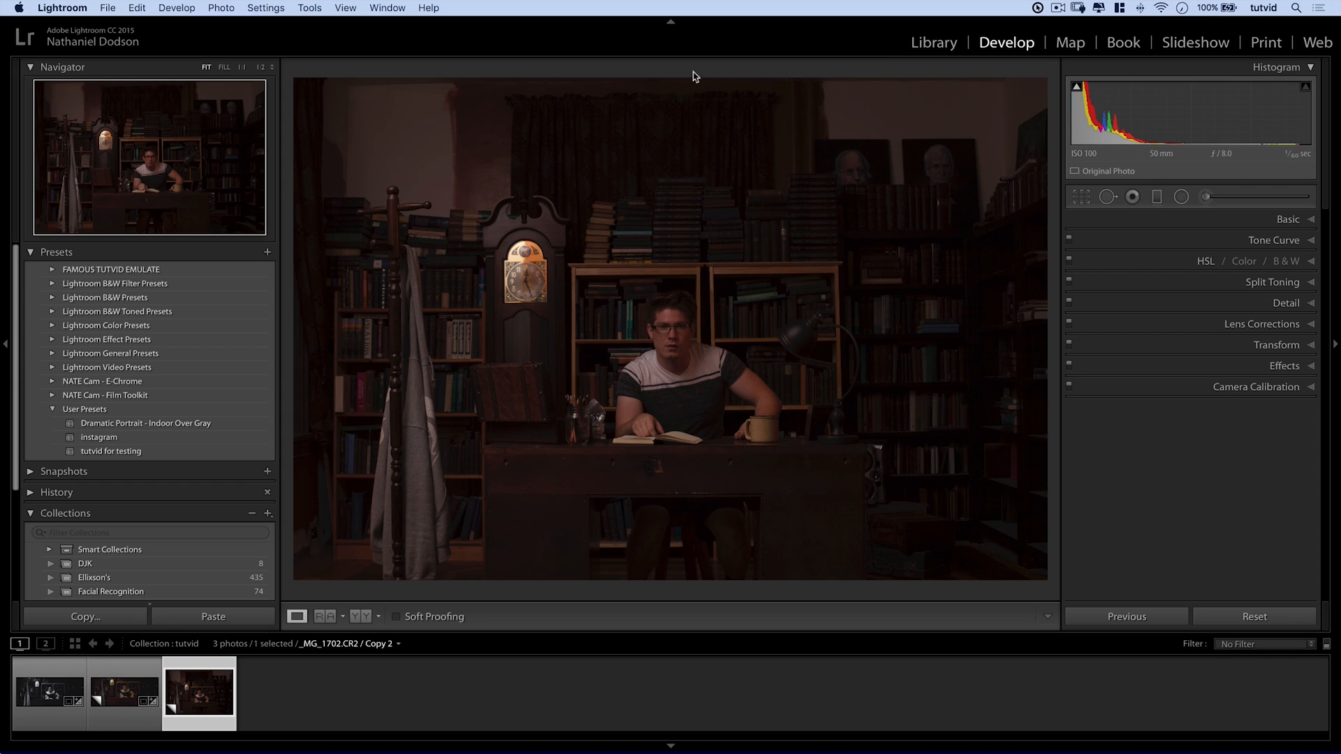
{"action": "mouse_move", "coordinate": [753, 376]}
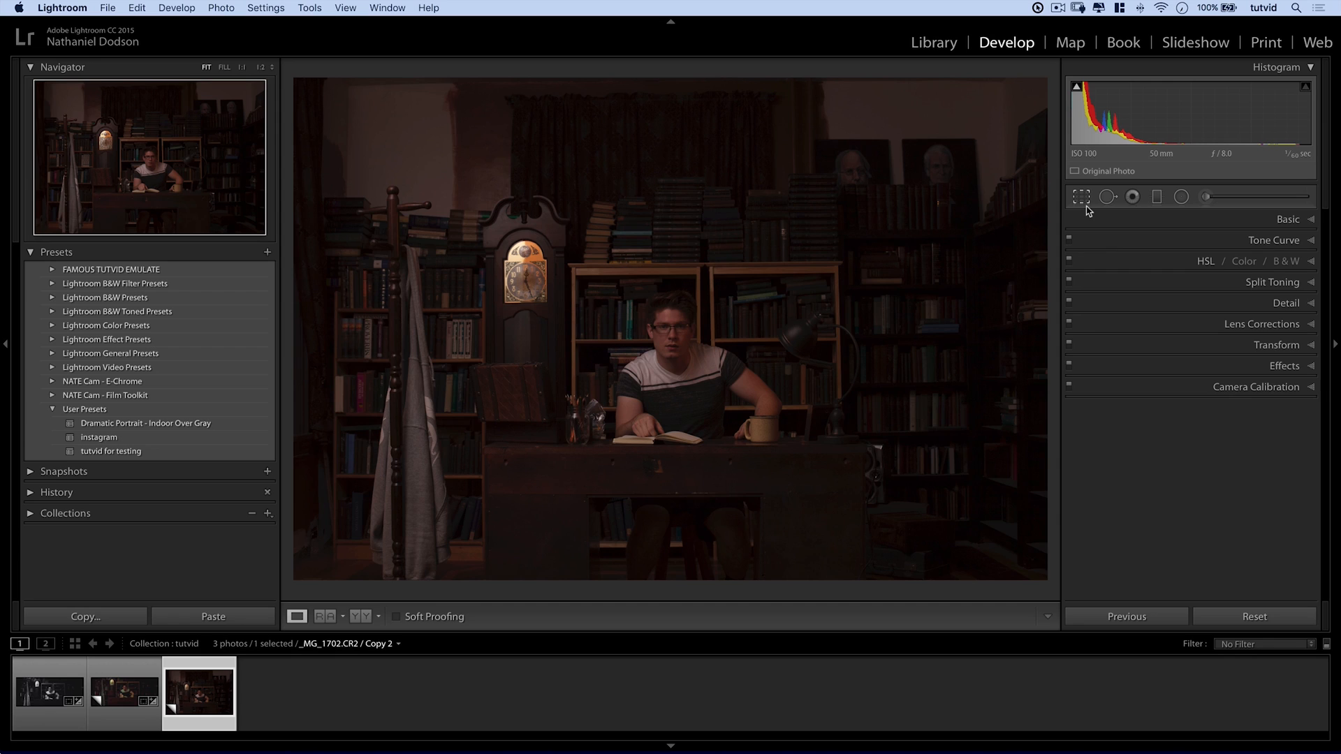
Crop the portrait to a custom 2.39 x 1 aspect ratio and apply it.
{"action": "left_click", "coordinate": [1081, 197]}
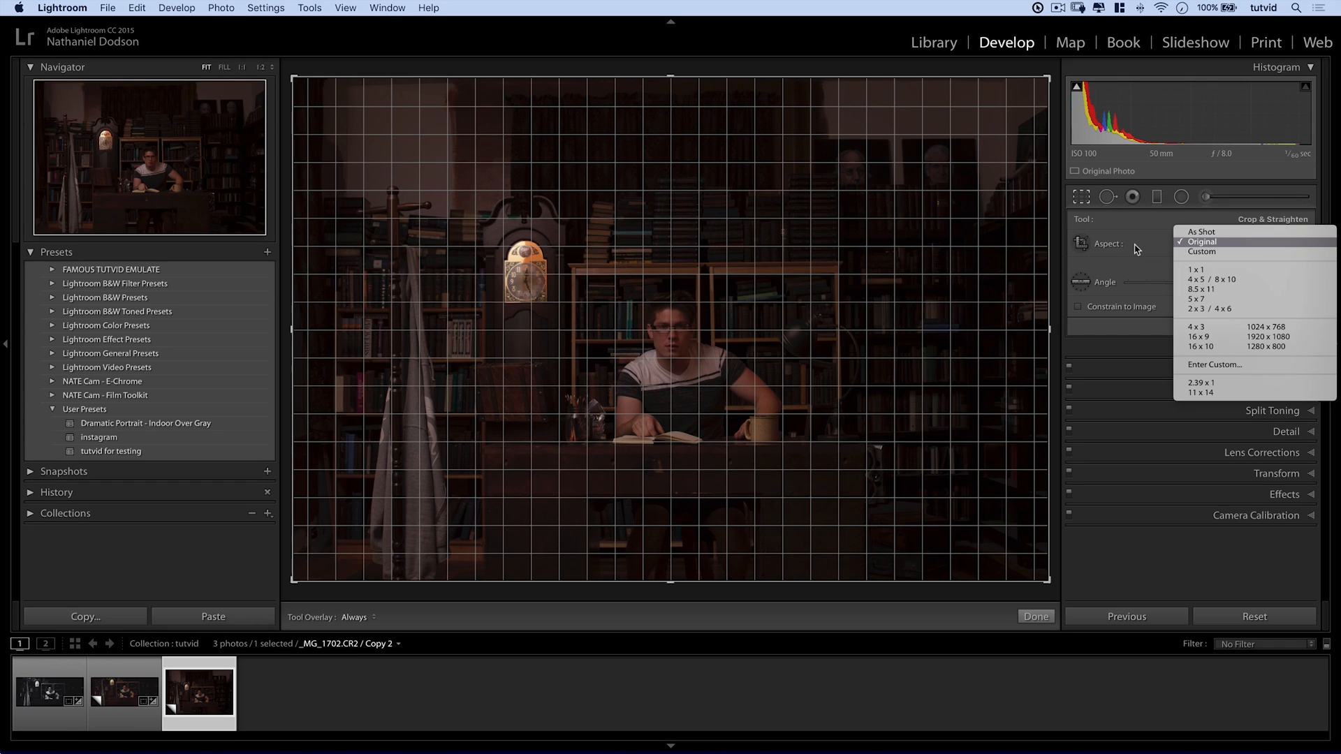
{"action": "mouse_move", "coordinate": [1215, 259]}
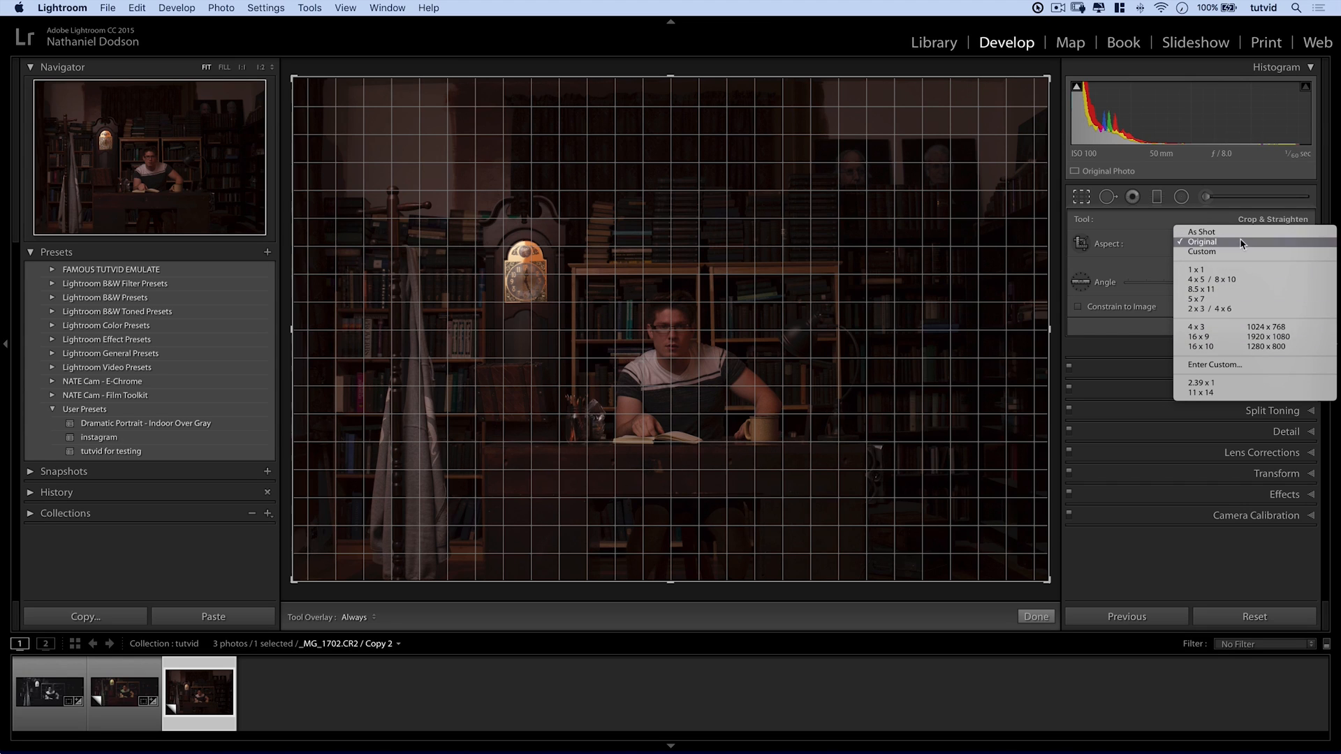
{"action": "mouse_move", "coordinate": [1221, 342]}
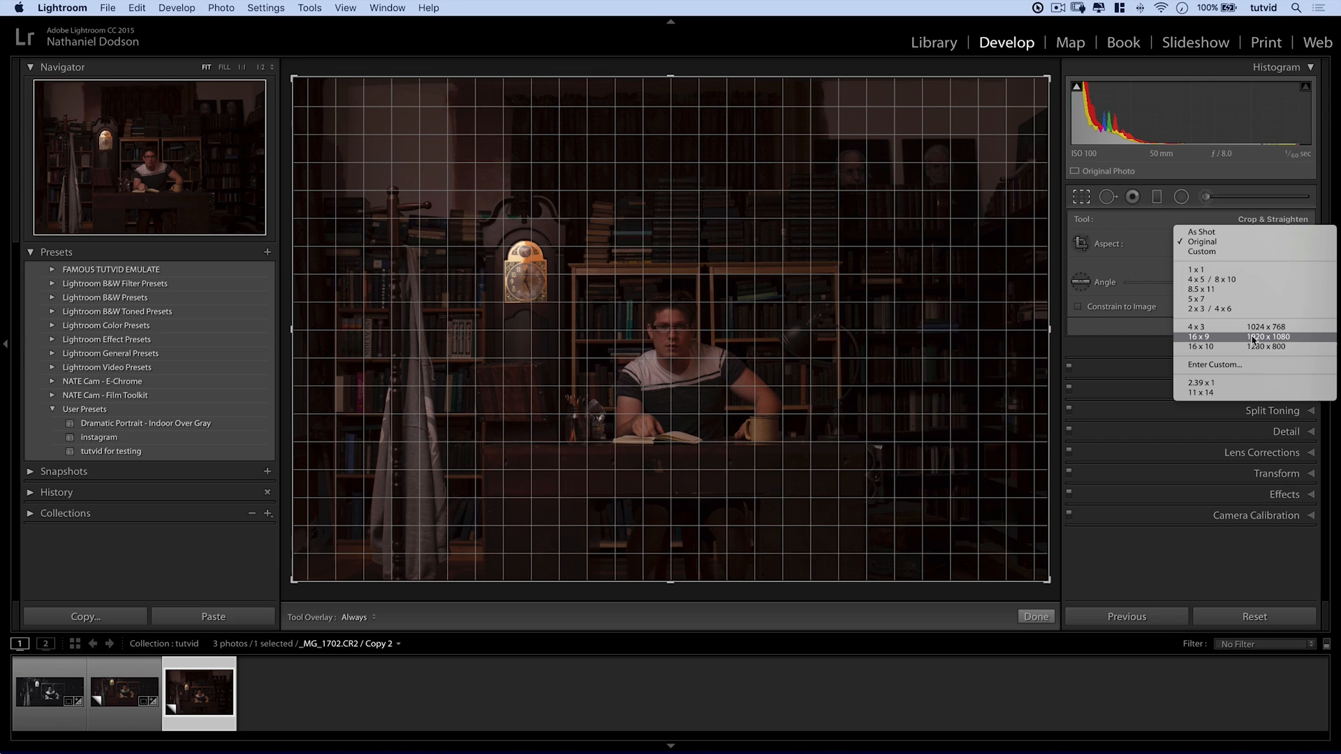
{"action": "mouse_move", "coordinate": [1212, 364]}
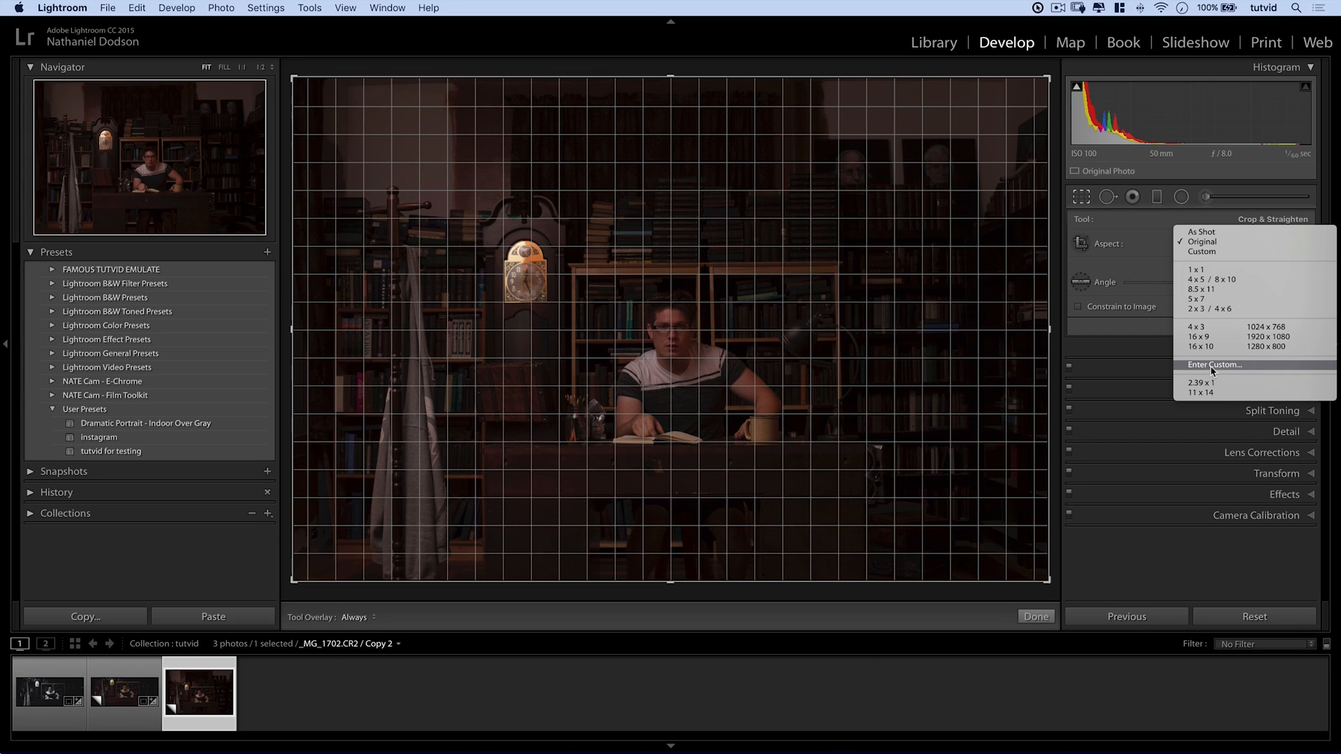
{"action": "left_click", "coordinate": [1212, 365]}
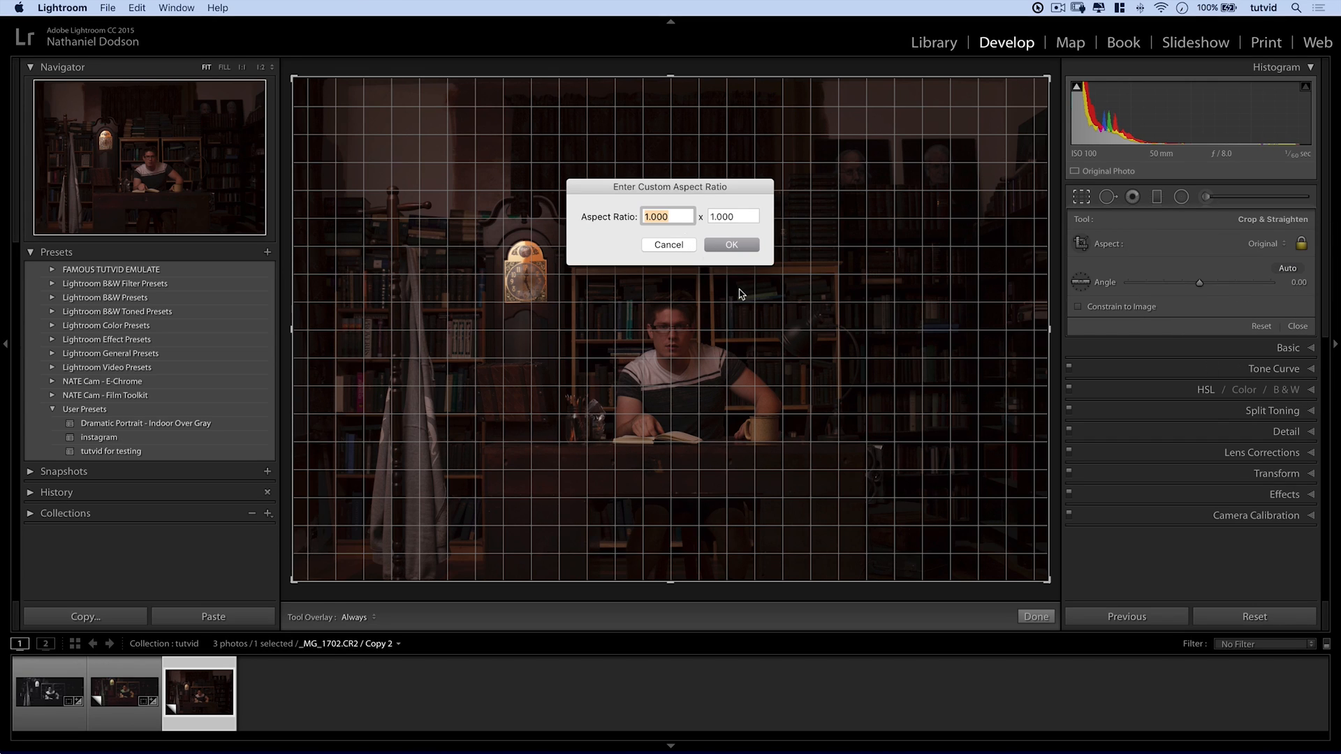
{"action": "type", "text": "2.390"}
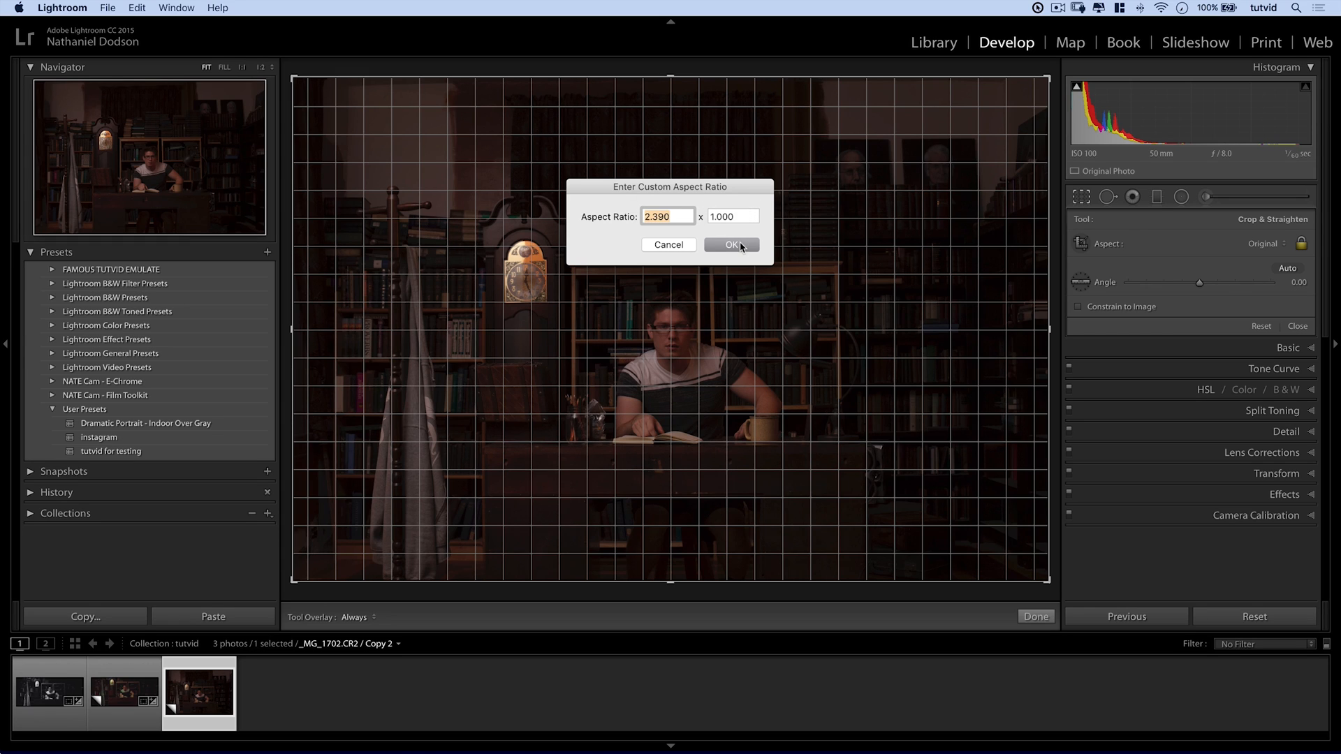
{"action": "left_click", "coordinate": [732, 245]}
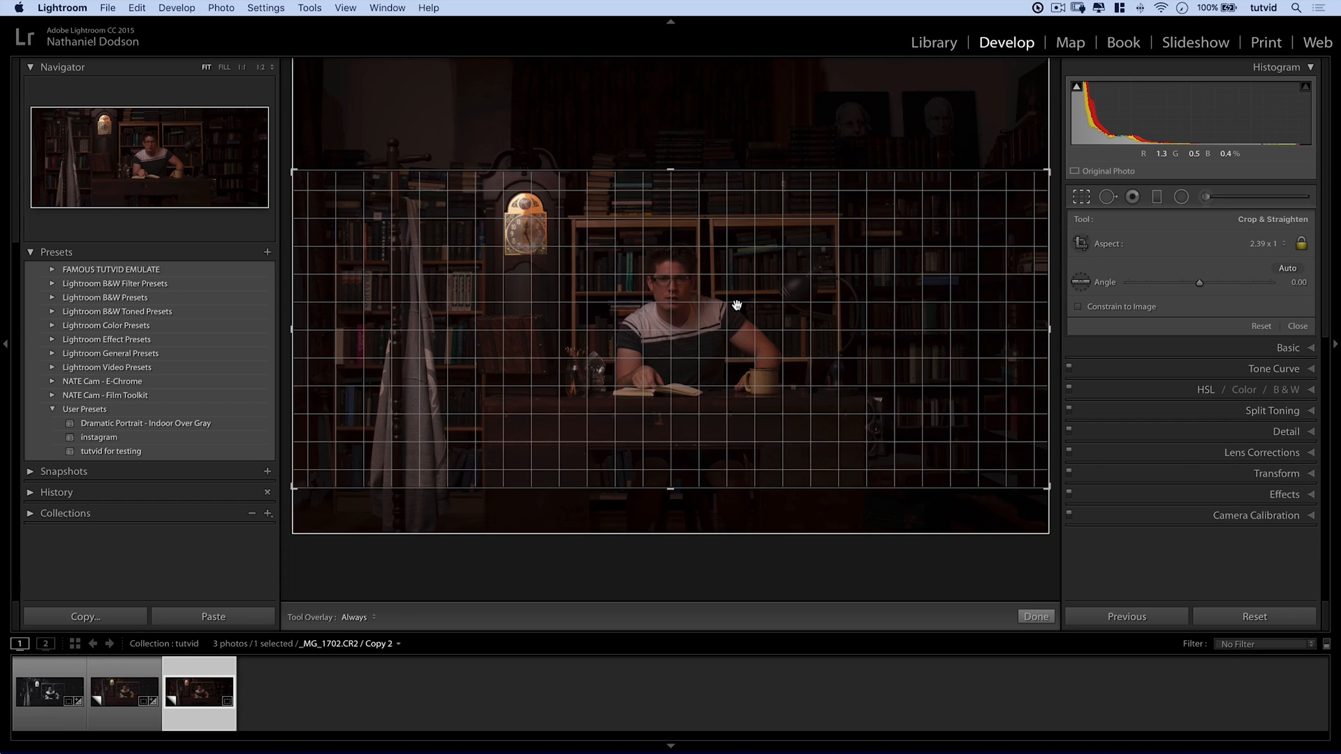
{"action": "left_click", "coordinate": [1036, 617]}
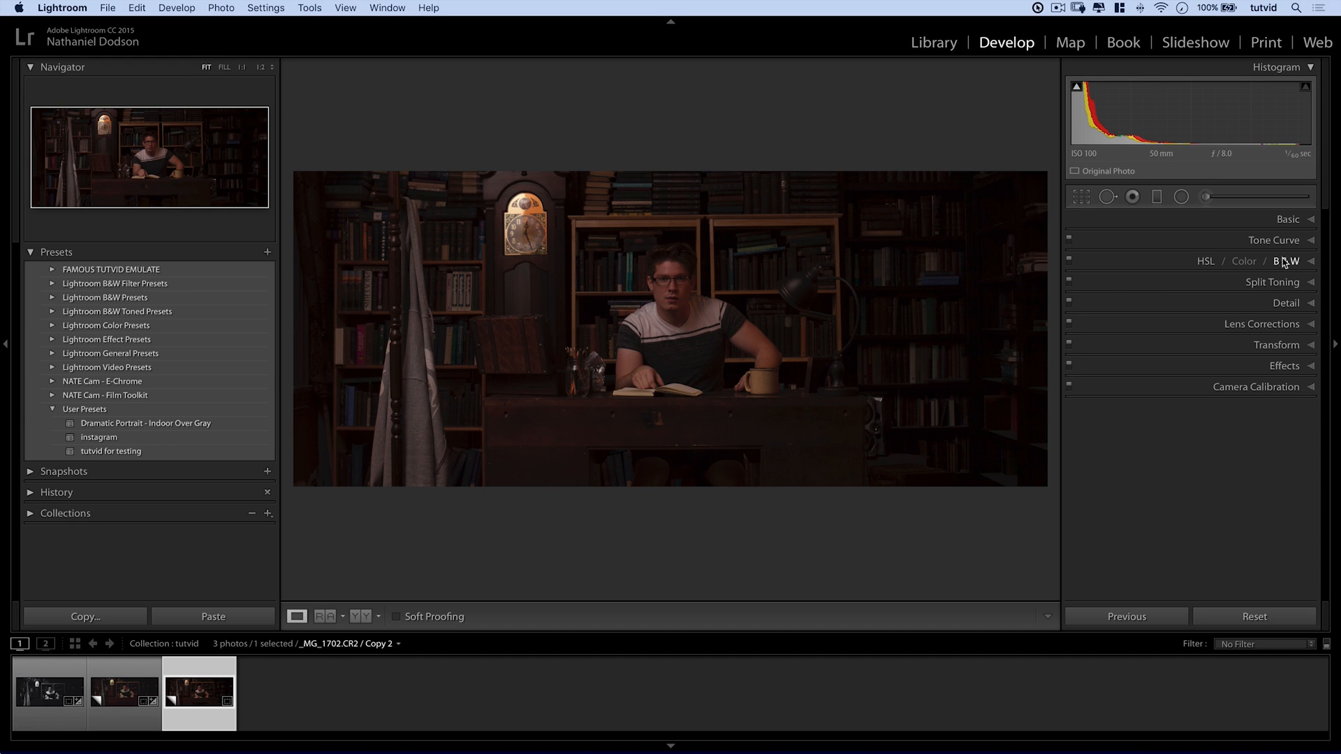
In the Basic panel, set Temp to 4,450 and Tint to −40.
{"action": "left_click", "coordinate": [1288, 218]}
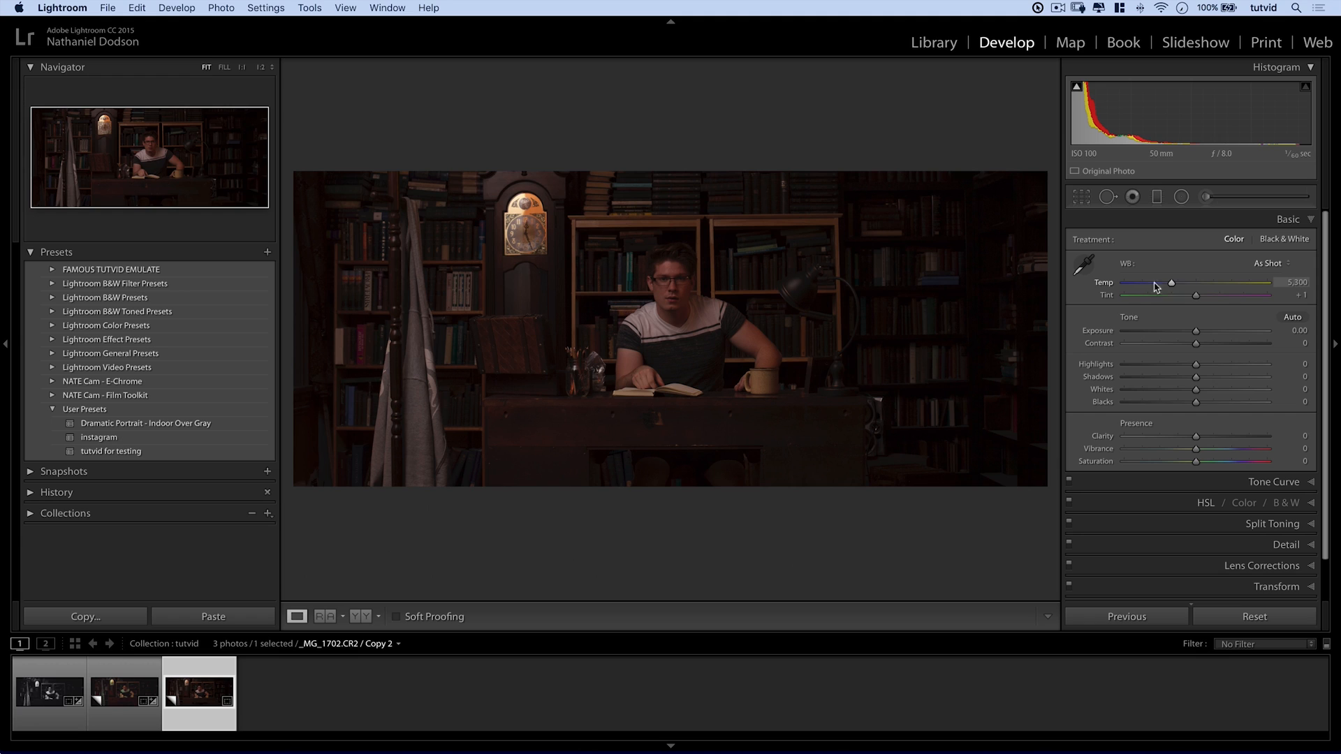
{"action": "left_click_drag", "start_coordinate": [1173, 283], "coordinate": [1162, 283]}
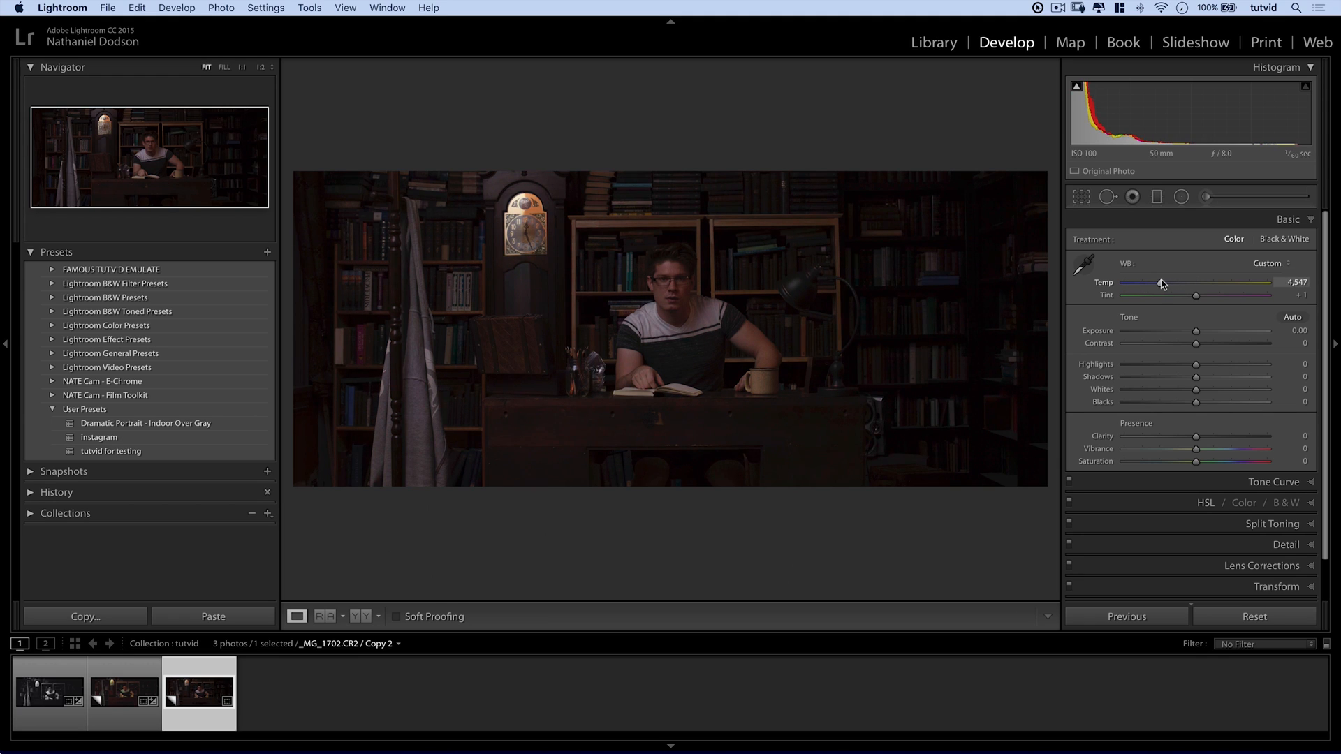
{"action": "left_click_drag", "start_coordinate": [1196, 283], "coordinate": [1160, 283]}
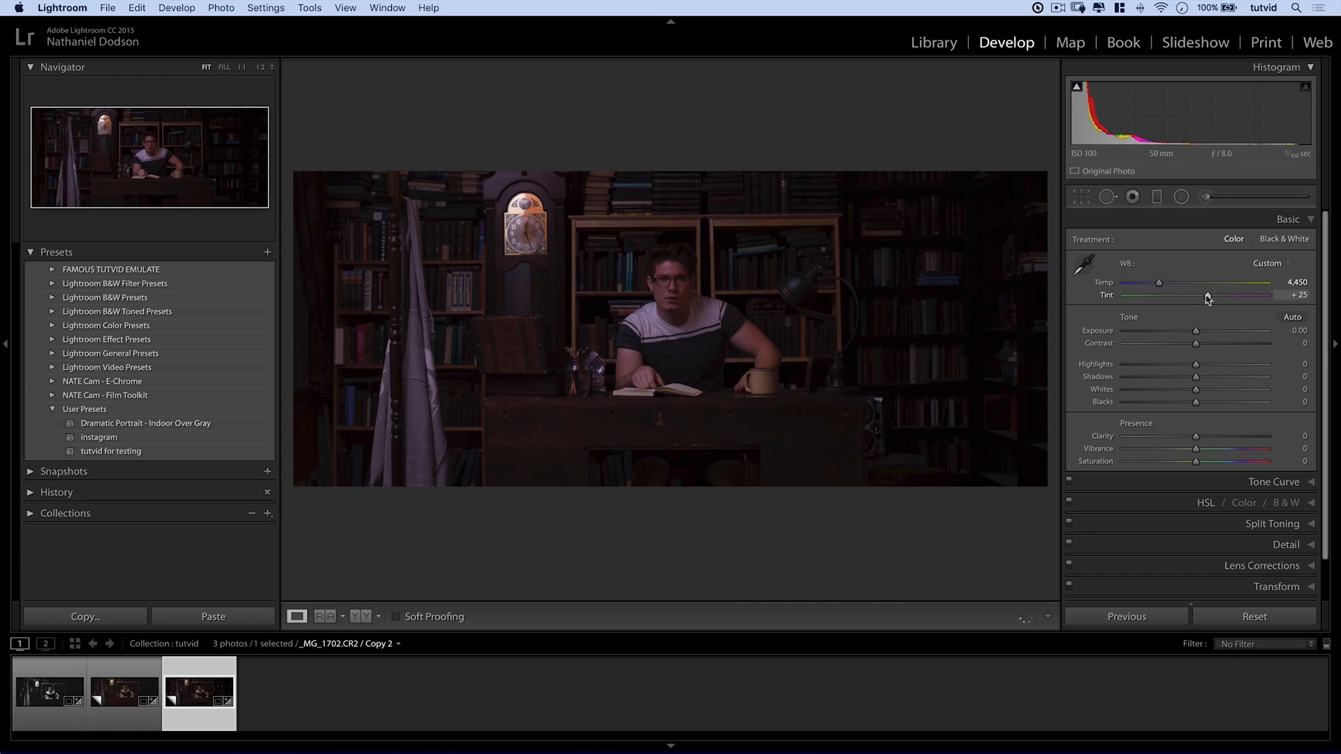
{"action": "left_click_drag", "start_coordinate": [1206, 295], "coordinate": [1179, 295]}
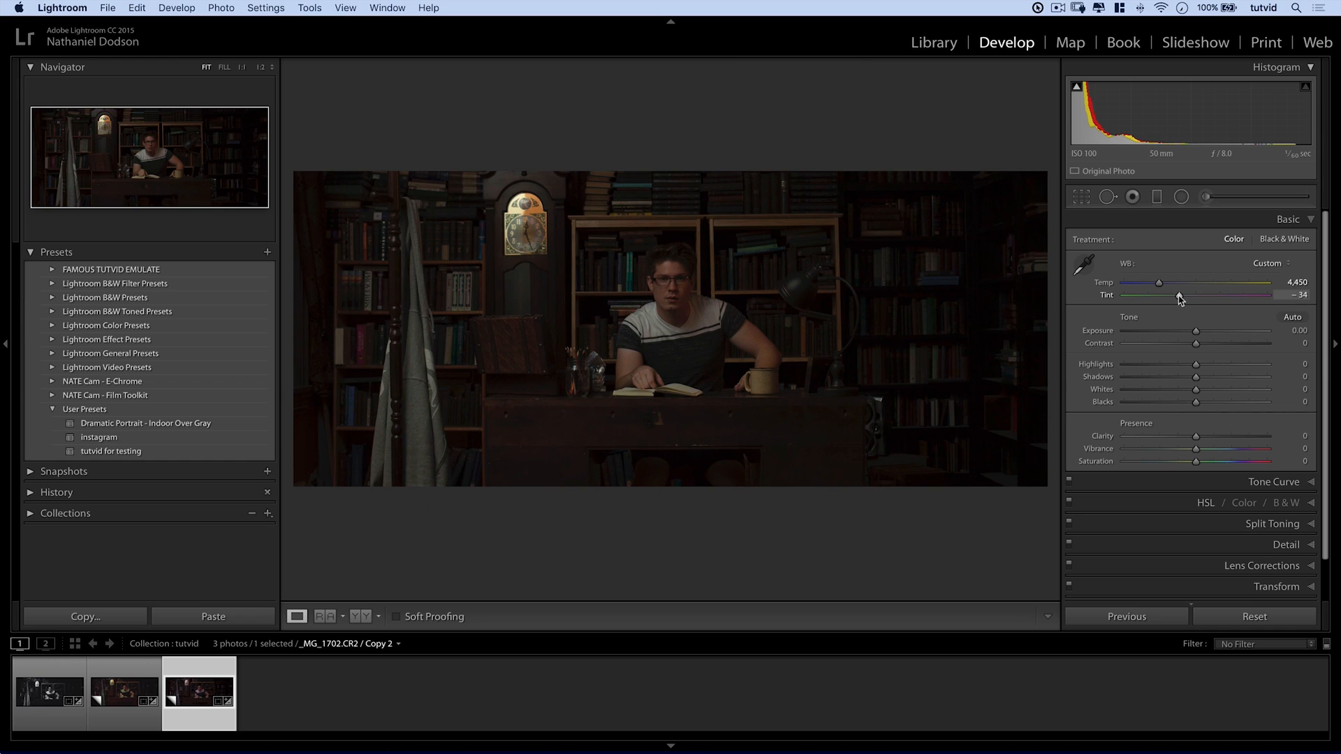
{"action": "left_click_drag", "start_coordinate": [1197, 295], "coordinate": [1181, 295]}
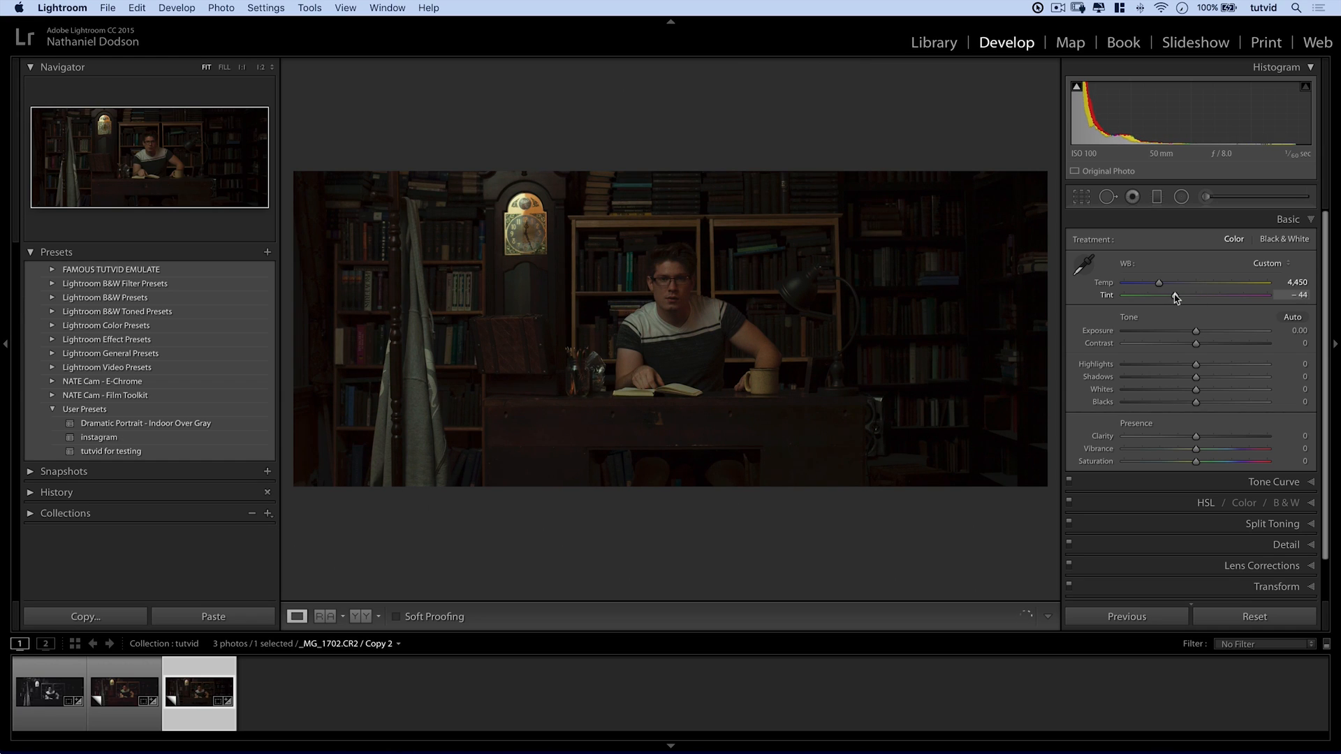
{"action": "left_click_drag", "start_coordinate": [1196, 295], "coordinate": [1199, 295]}
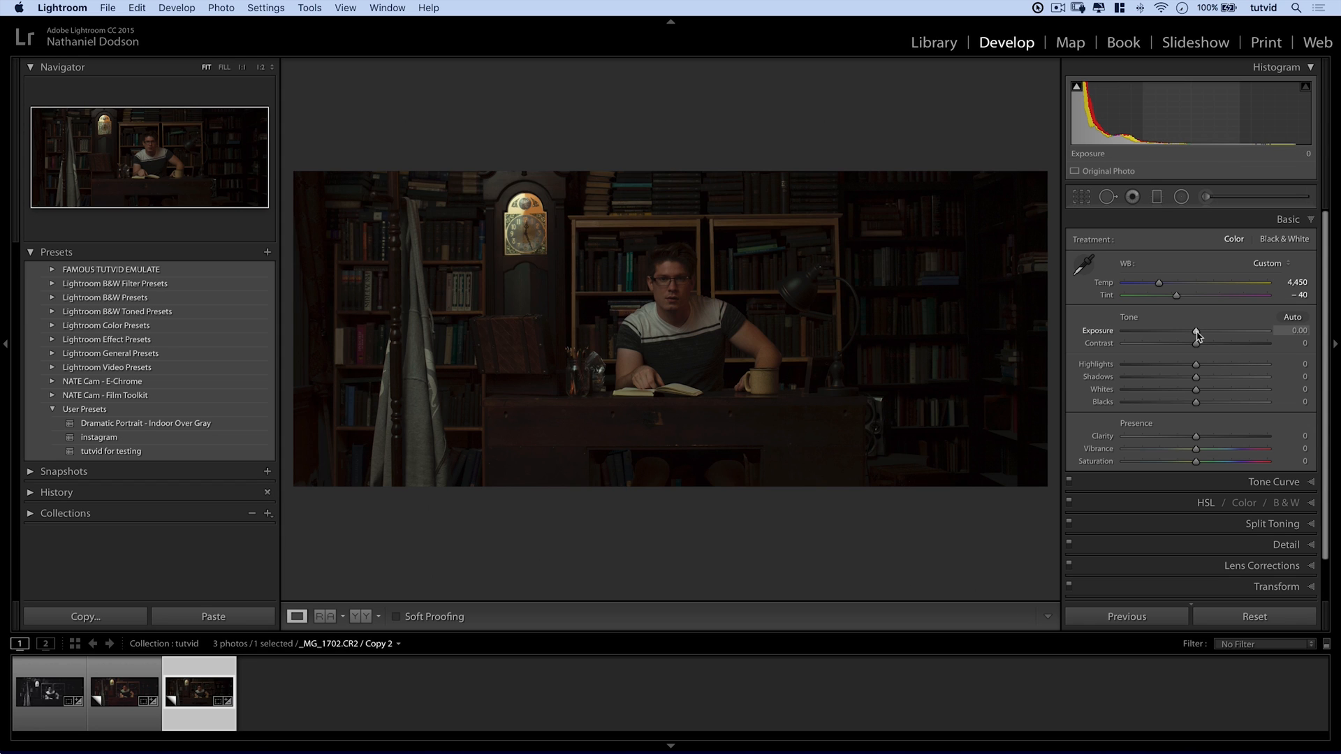
Drag Exposure down to −0.50 and Contrast to −29.
{"action": "left_click_drag", "start_coordinate": [1197, 334], "coordinate": [1189, 335]}
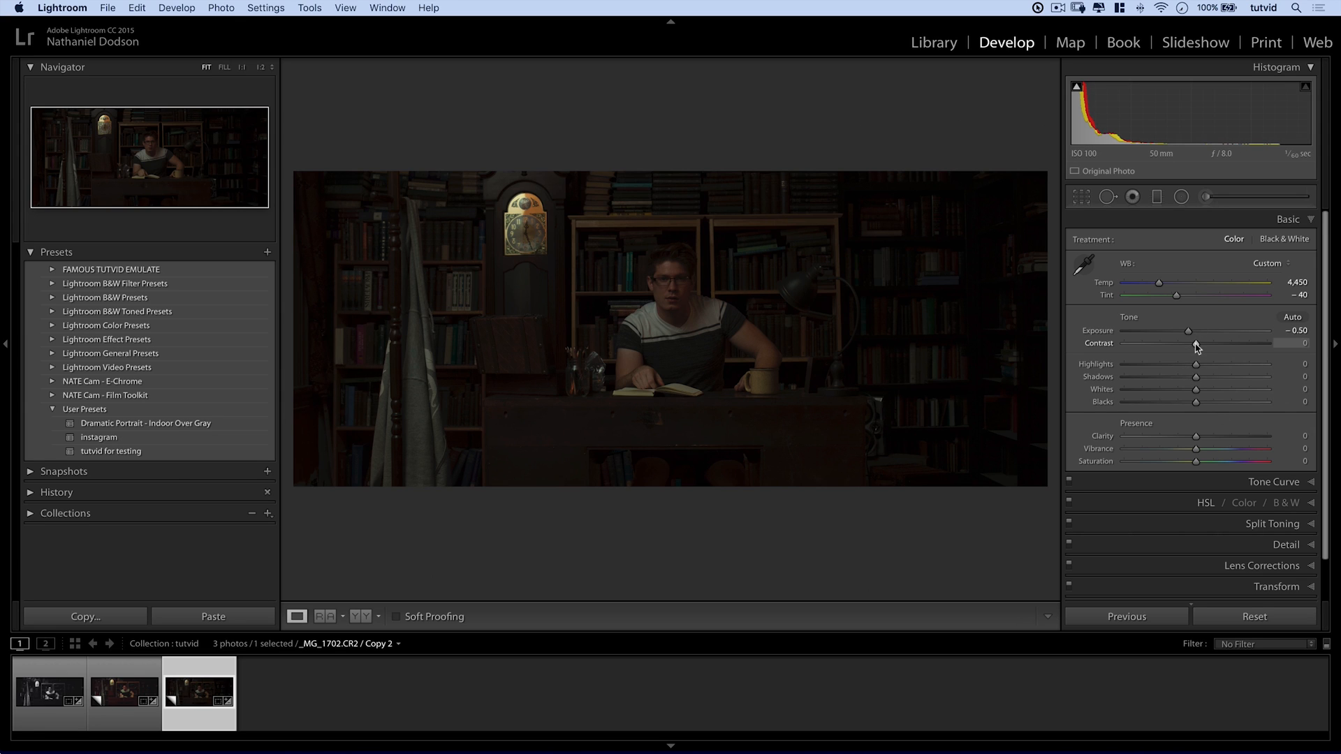
{"action": "left_click_drag", "start_coordinate": [1196, 343], "coordinate": [1177, 343]}
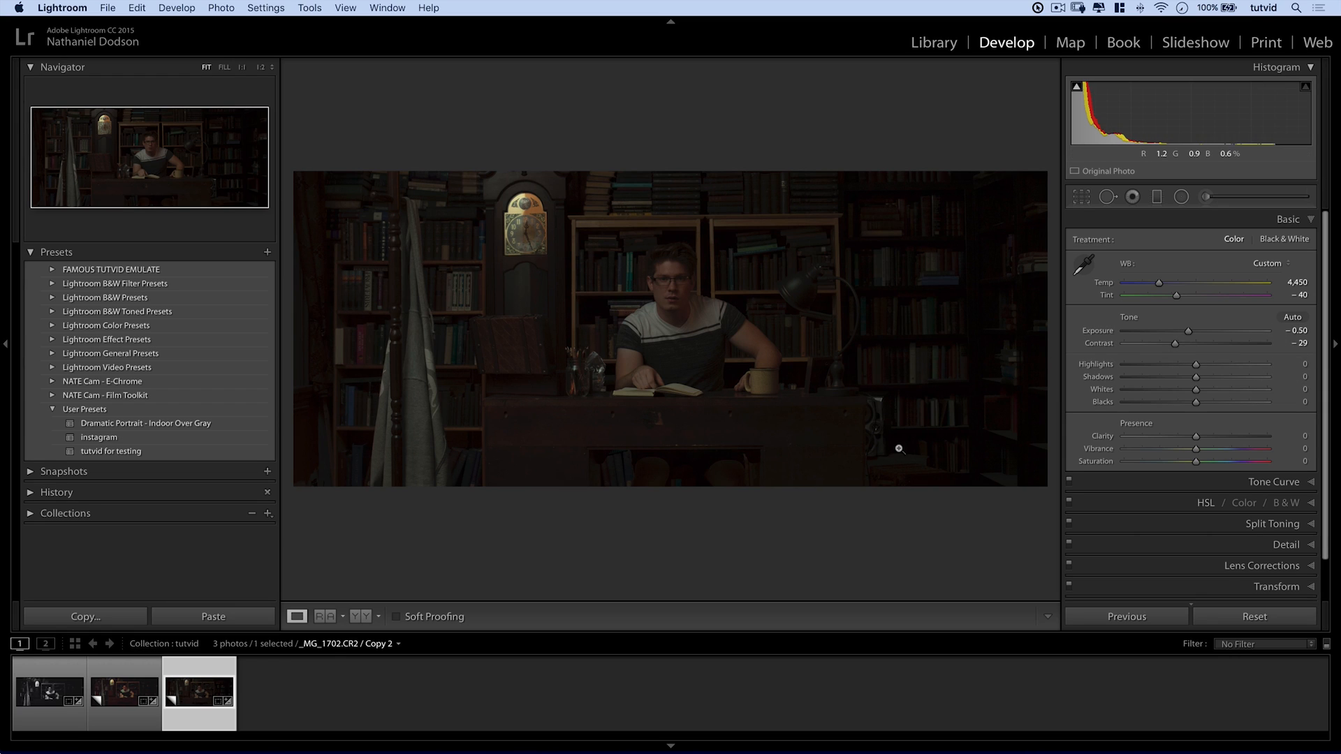
{"action": "mouse_move", "coordinate": [1207, 435]}
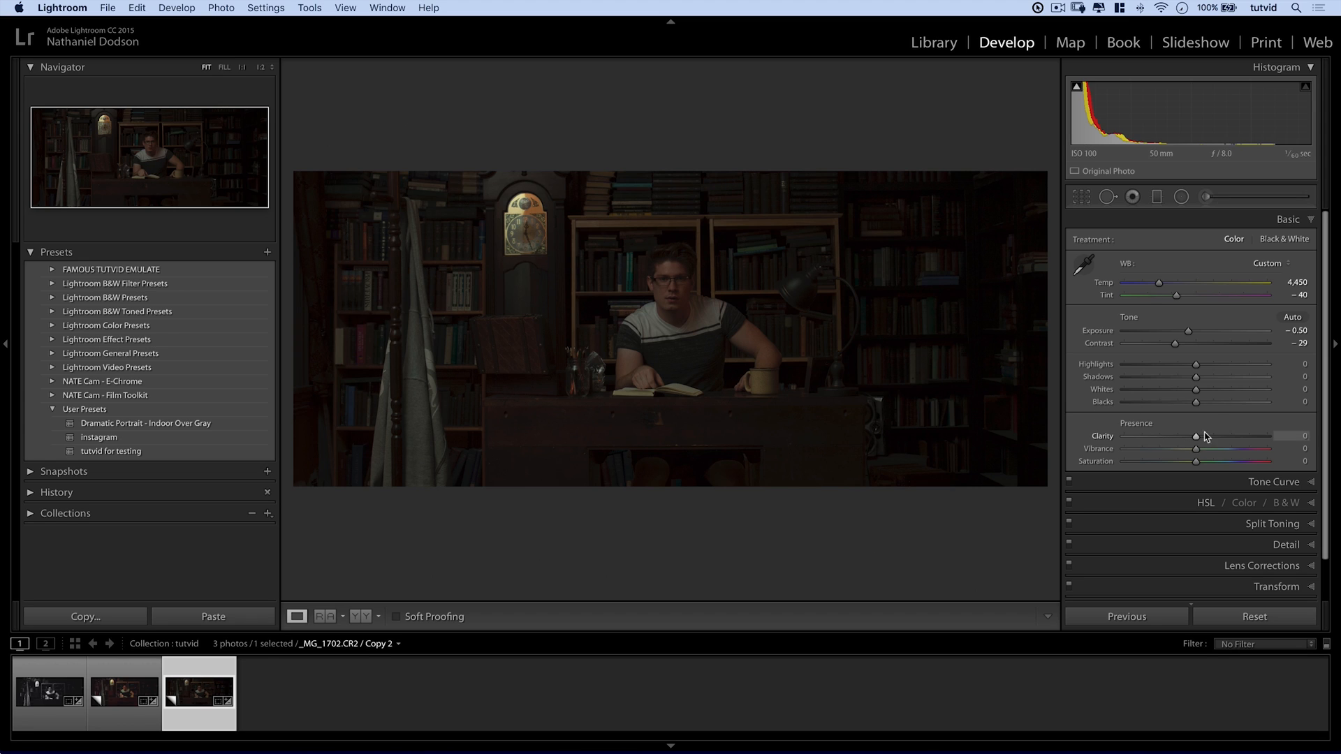
{"action": "mouse_move", "coordinate": [1197, 366]}
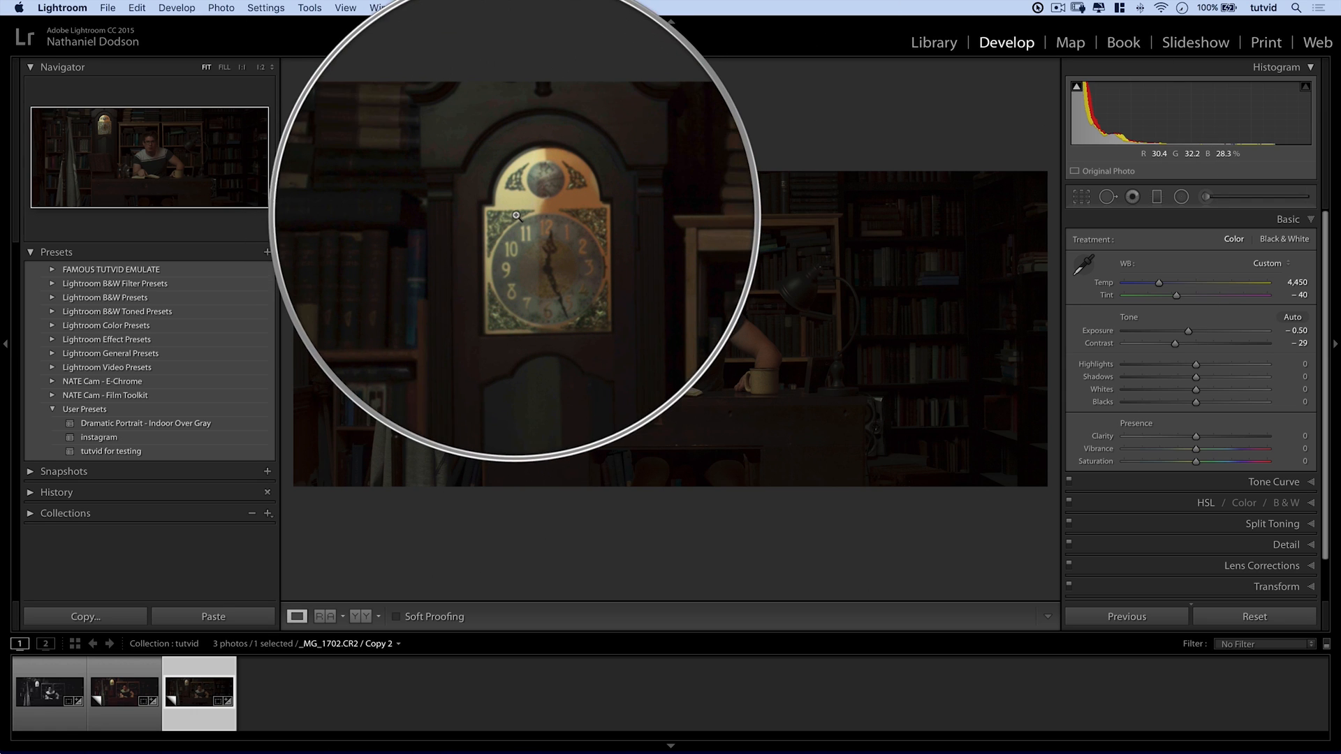
Raise the Shadows slider in the Basic panel to +75.
{"action": "left_click_drag", "start_coordinate": [517, 215], "coordinate": [669, 275]}
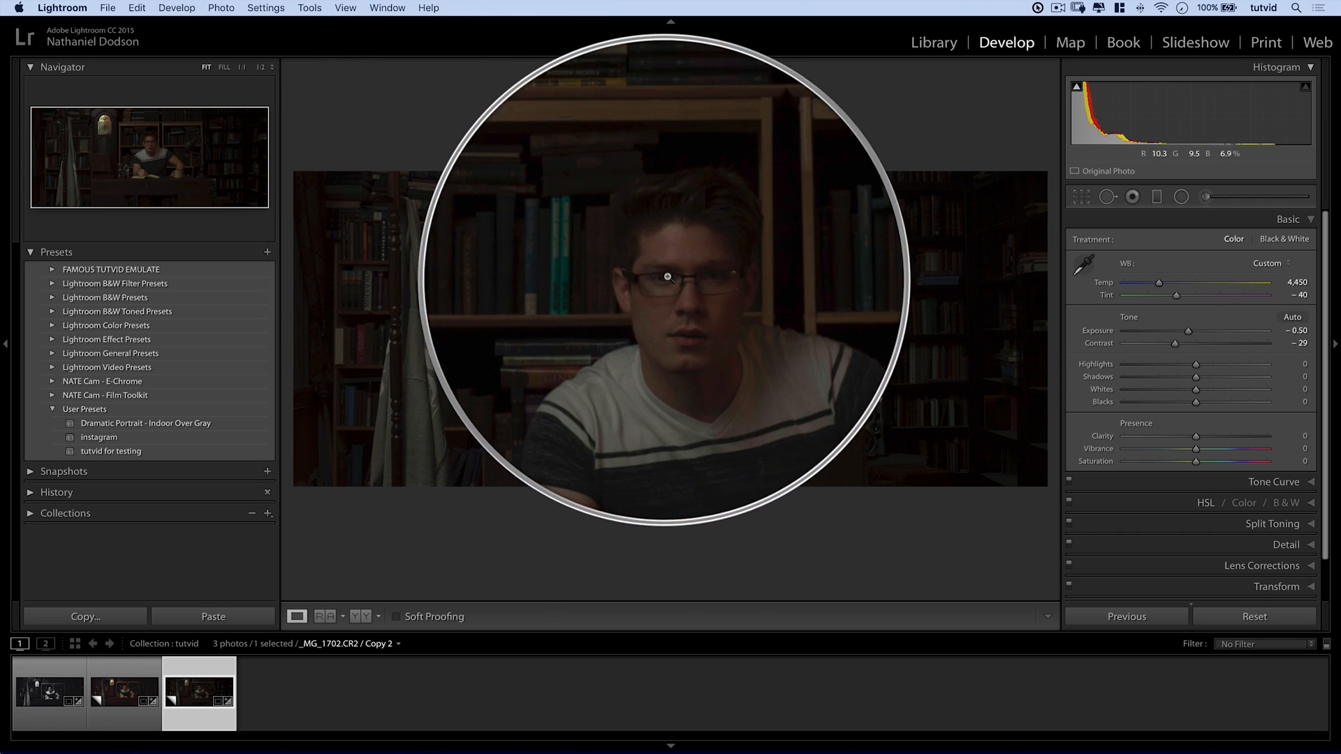
{"action": "left_click_drag", "start_coordinate": [667, 275], "coordinate": [731, 334]}
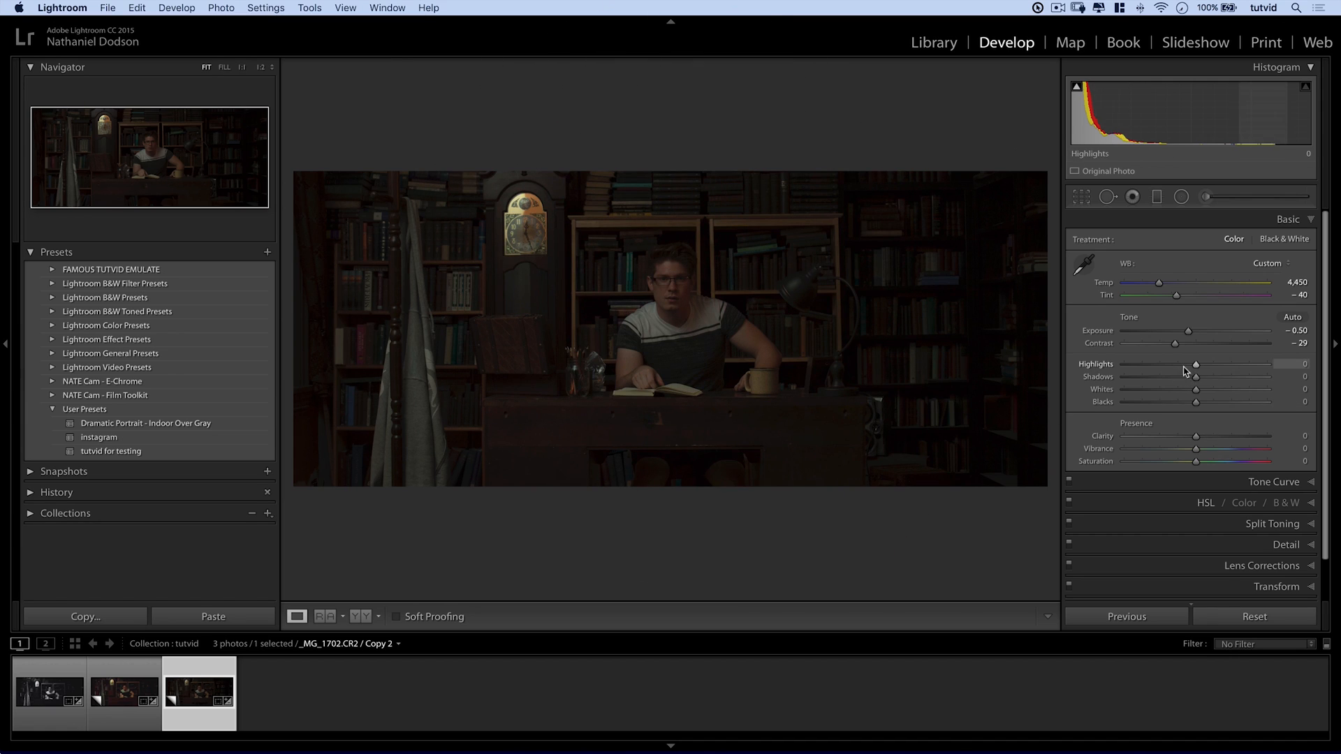
{"action": "mouse_move", "coordinate": [1196, 394]}
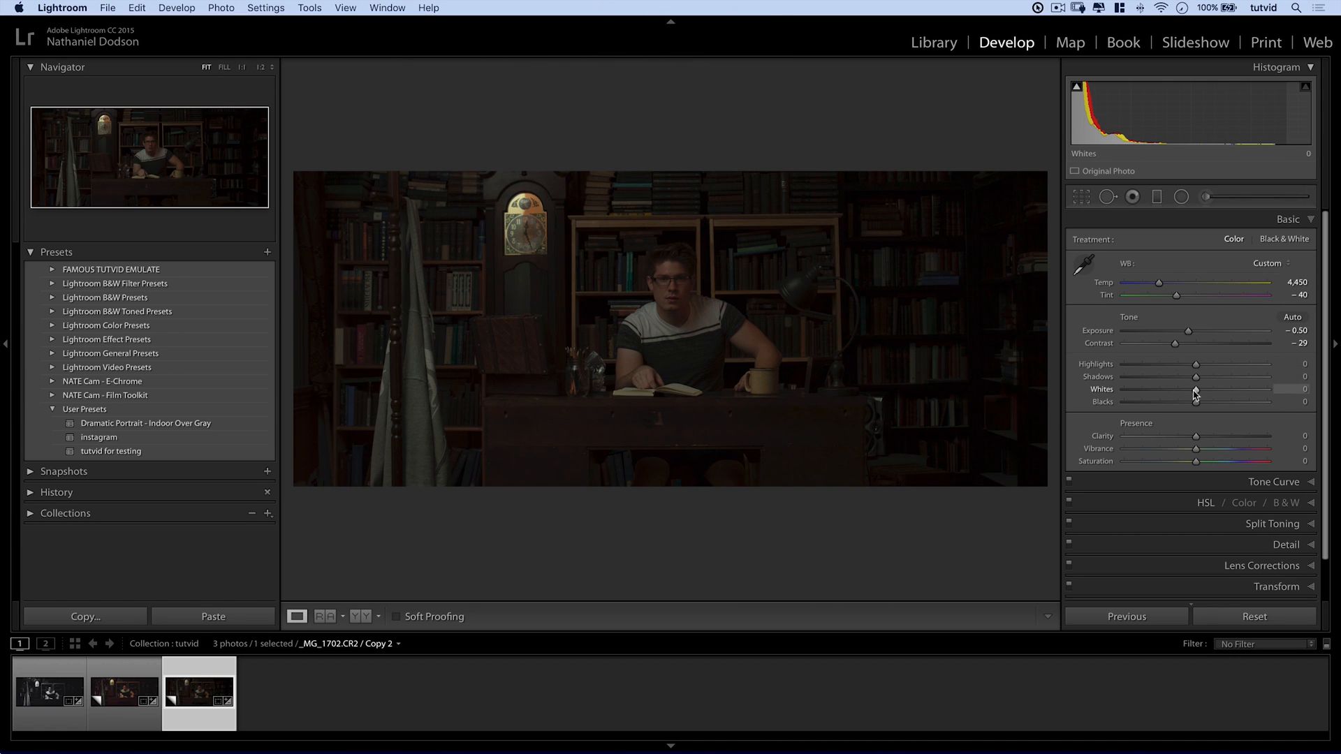
{"action": "left_click_drag", "start_coordinate": [1196, 377], "coordinate": [1213, 377]}
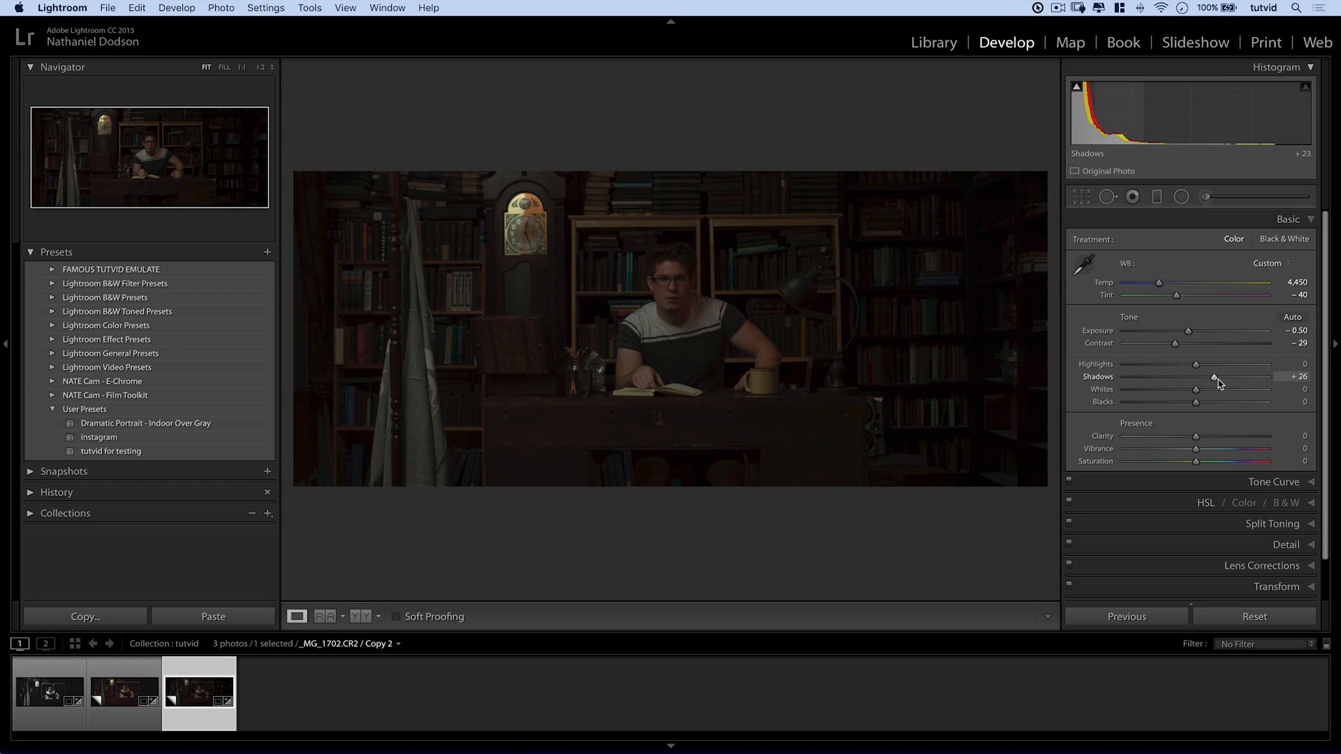
{"action": "left_click_drag", "start_coordinate": [1214, 376], "coordinate": [1247, 376]}
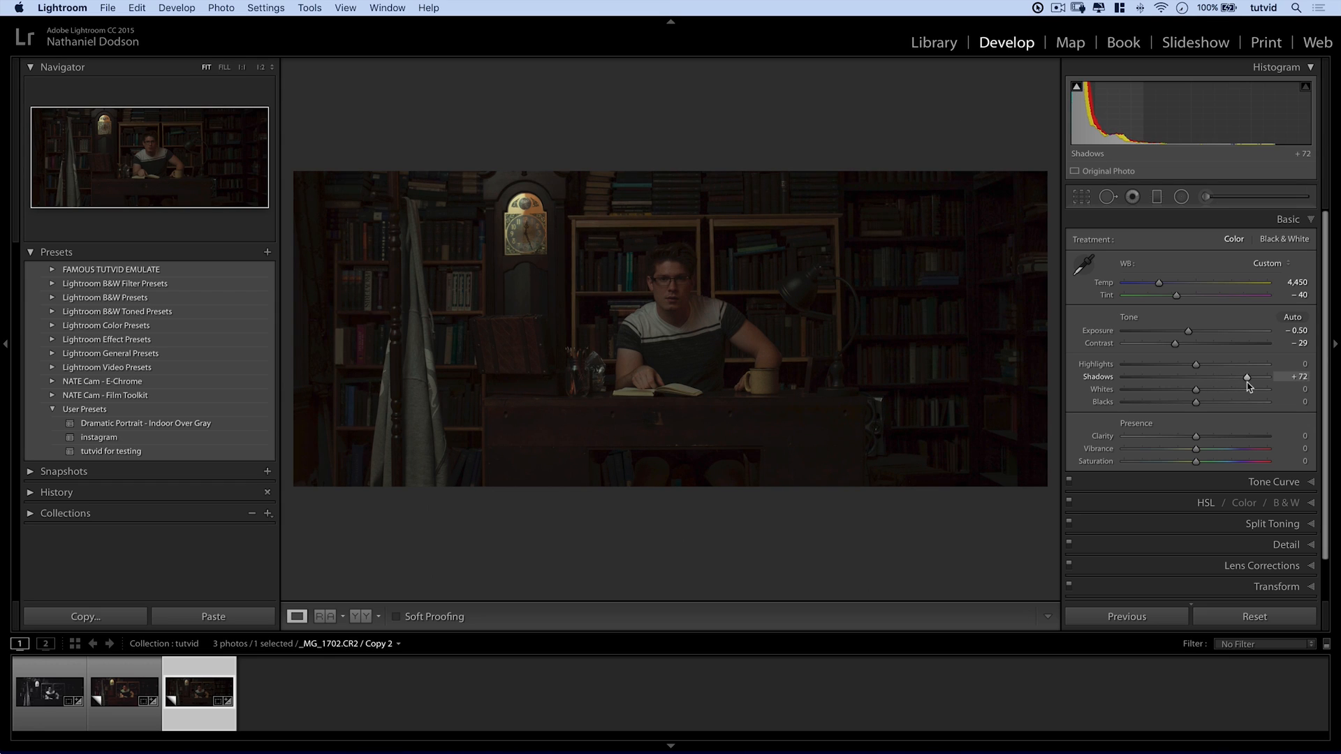
{"action": "left_click_drag", "start_coordinate": [1246, 378], "coordinate": [1250, 378]}
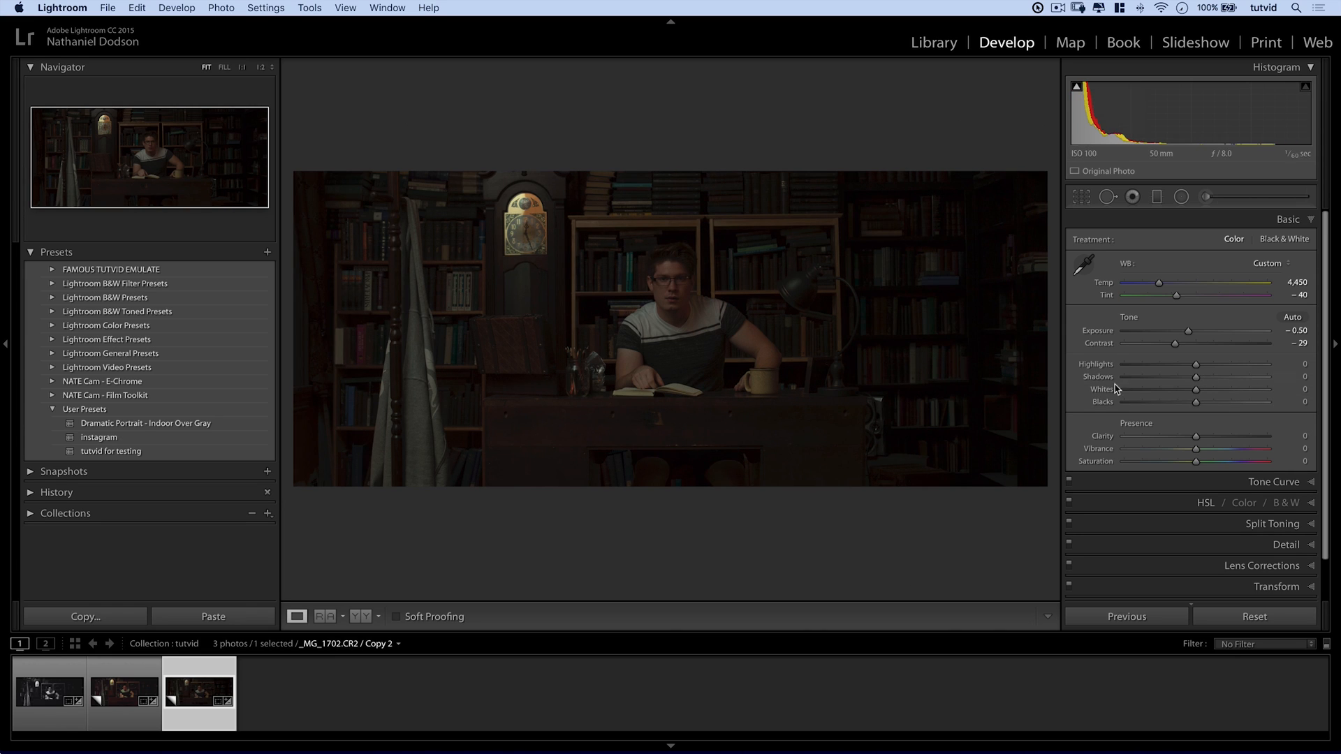
{"action": "left_click_drag", "start_coordinate": [1196, 378], "coordinate": [1247, 378]}
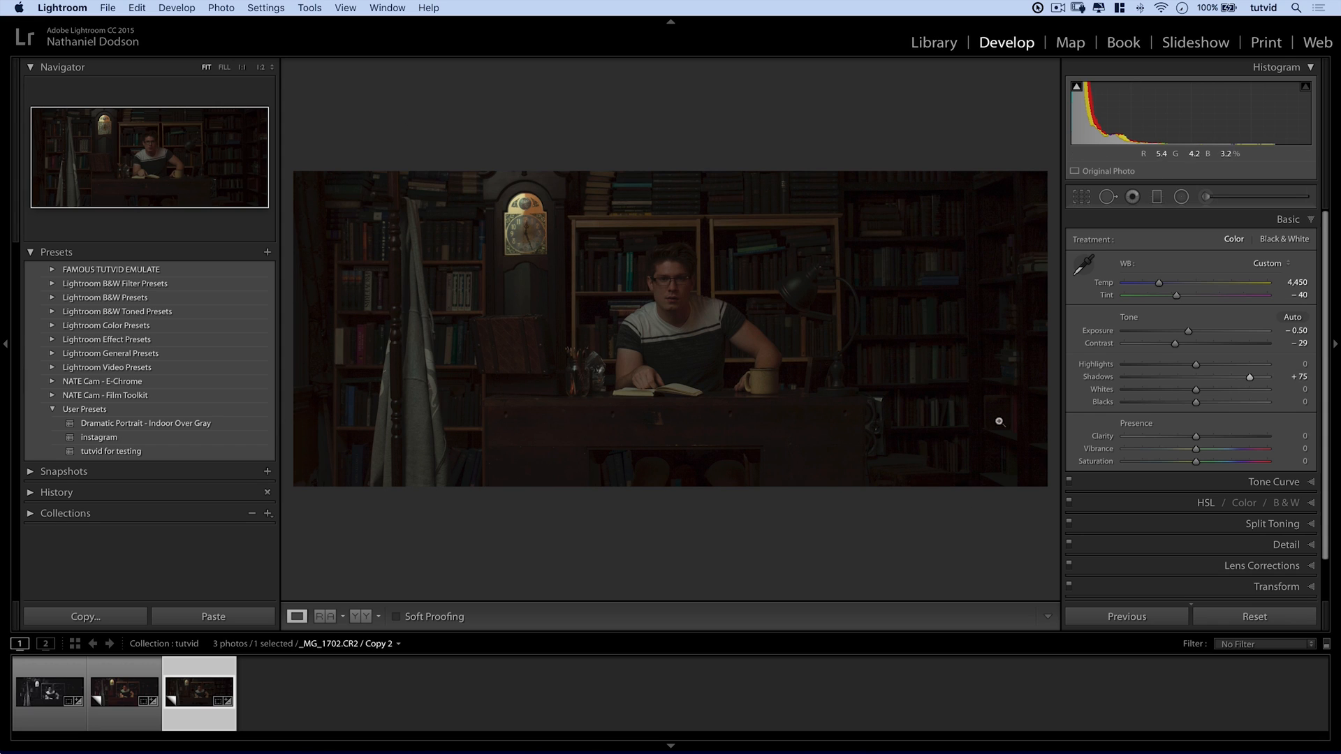
{"action": "mouse_move", "coordinate": [874, 342]}
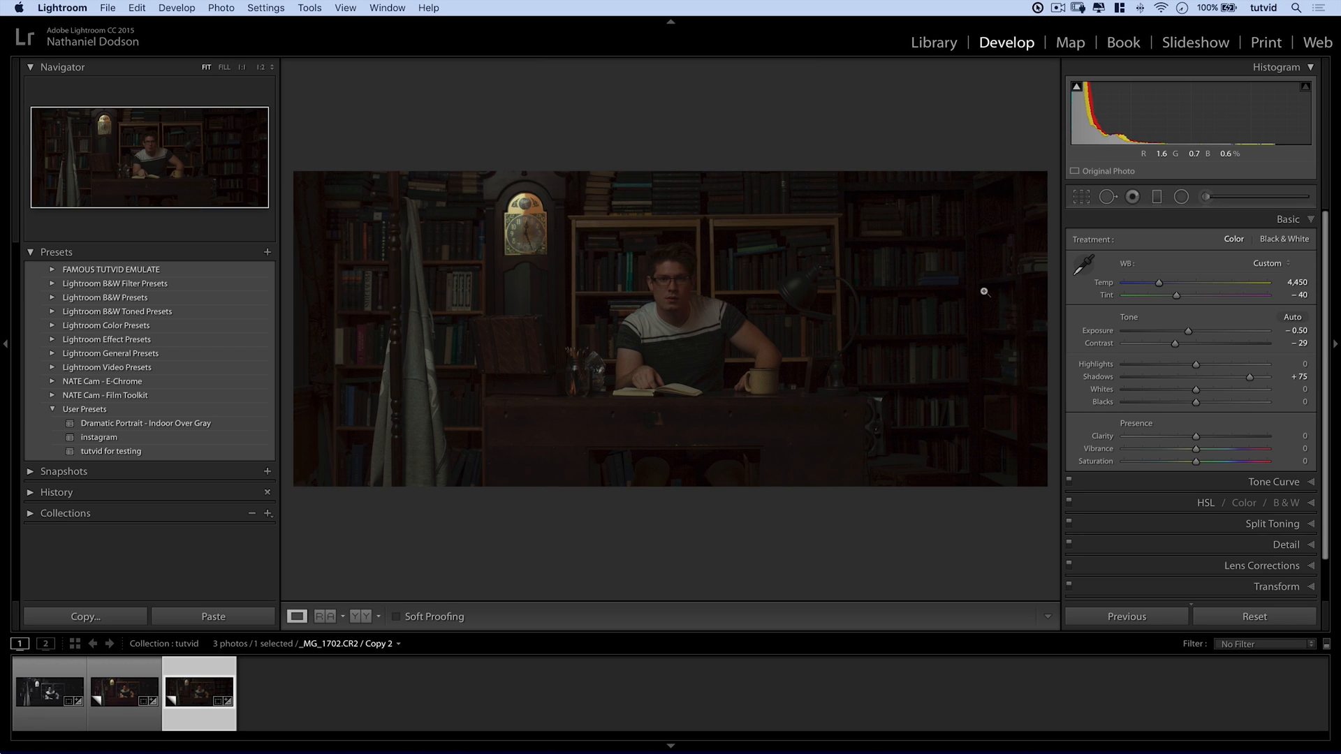
{"action": "mouse_move", "coordinate": [1061, 397]}
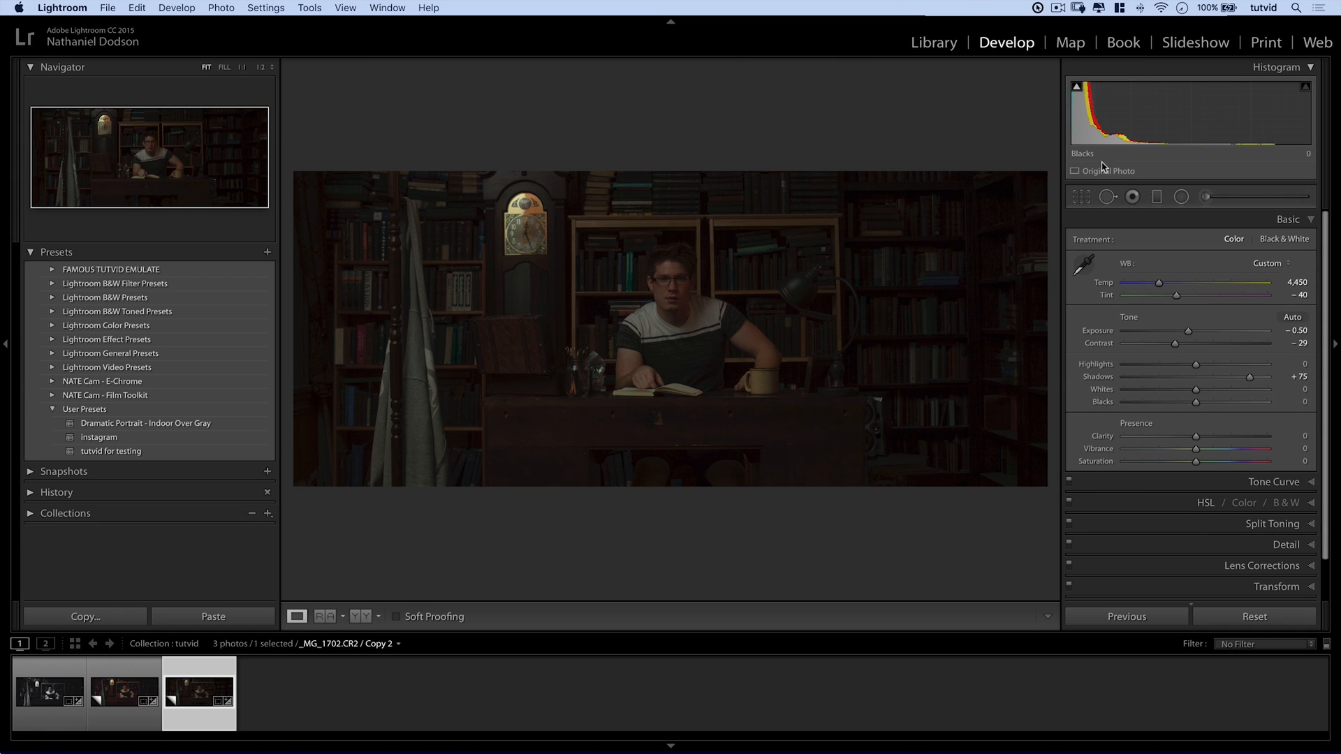
{"action": "mouse_move", "coordinate": [1095, 101]}
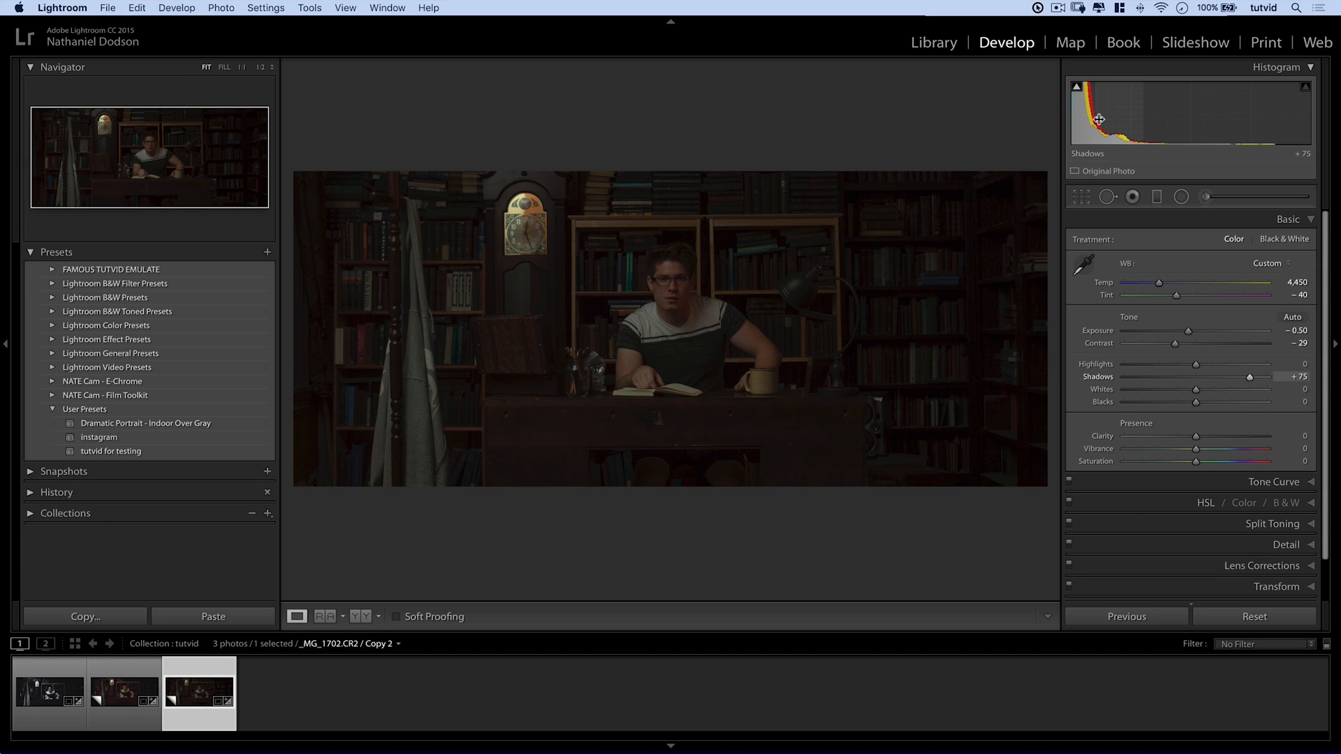
{"action": "mouse_move", "coordinate": [1107, 134]}
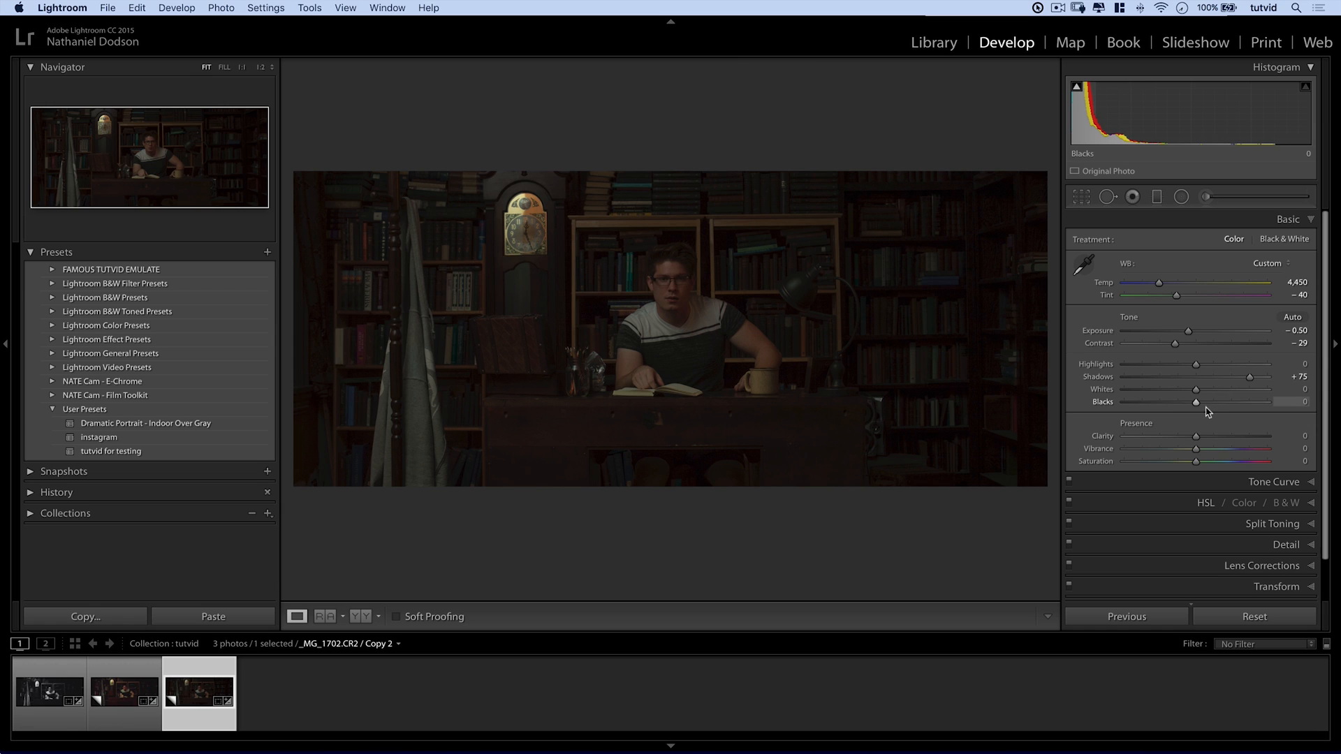
Set Blacks to −6 and Whites to +26 after testing several white values.
{"action": "left_click_drag", "start_coordinate": [1196, 402], "coordinate": [1200, 402]}
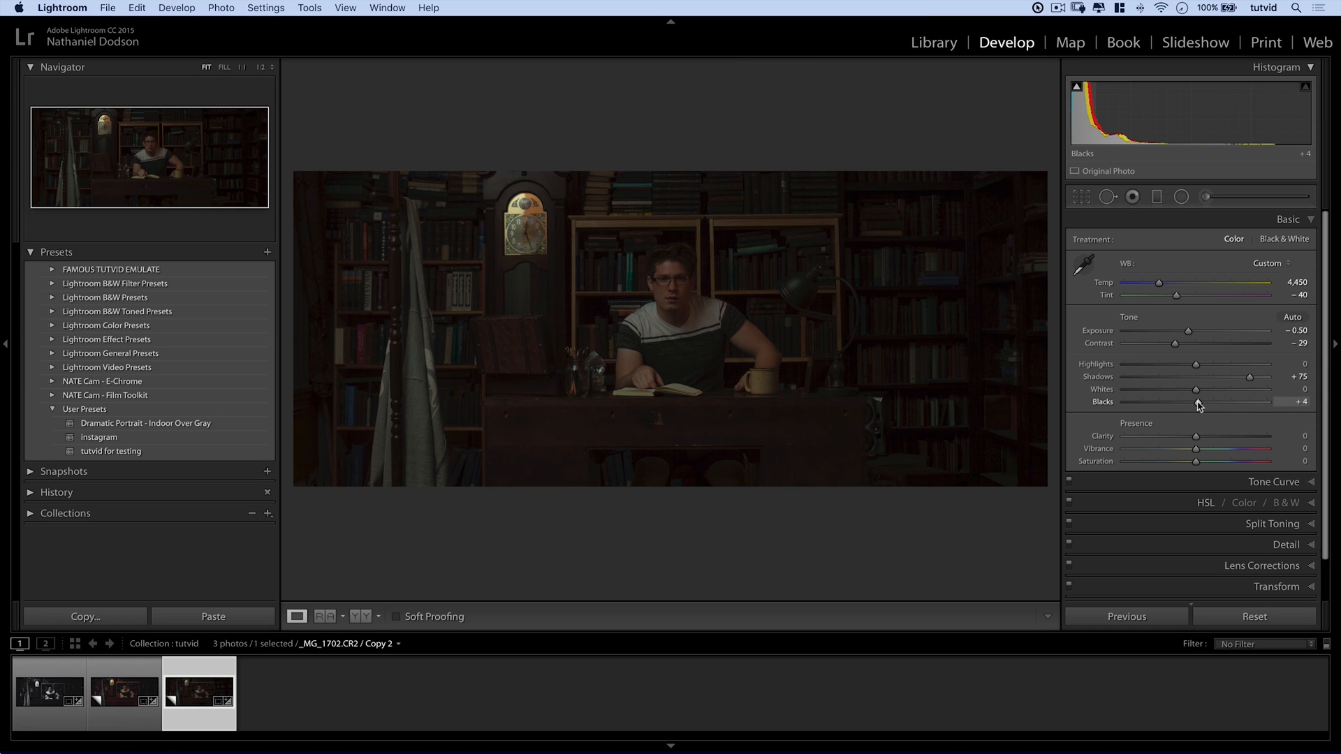
{"action": "left_click_drag", "start_coordinate": [1198, 403], "coordinate": [1193, 402]}
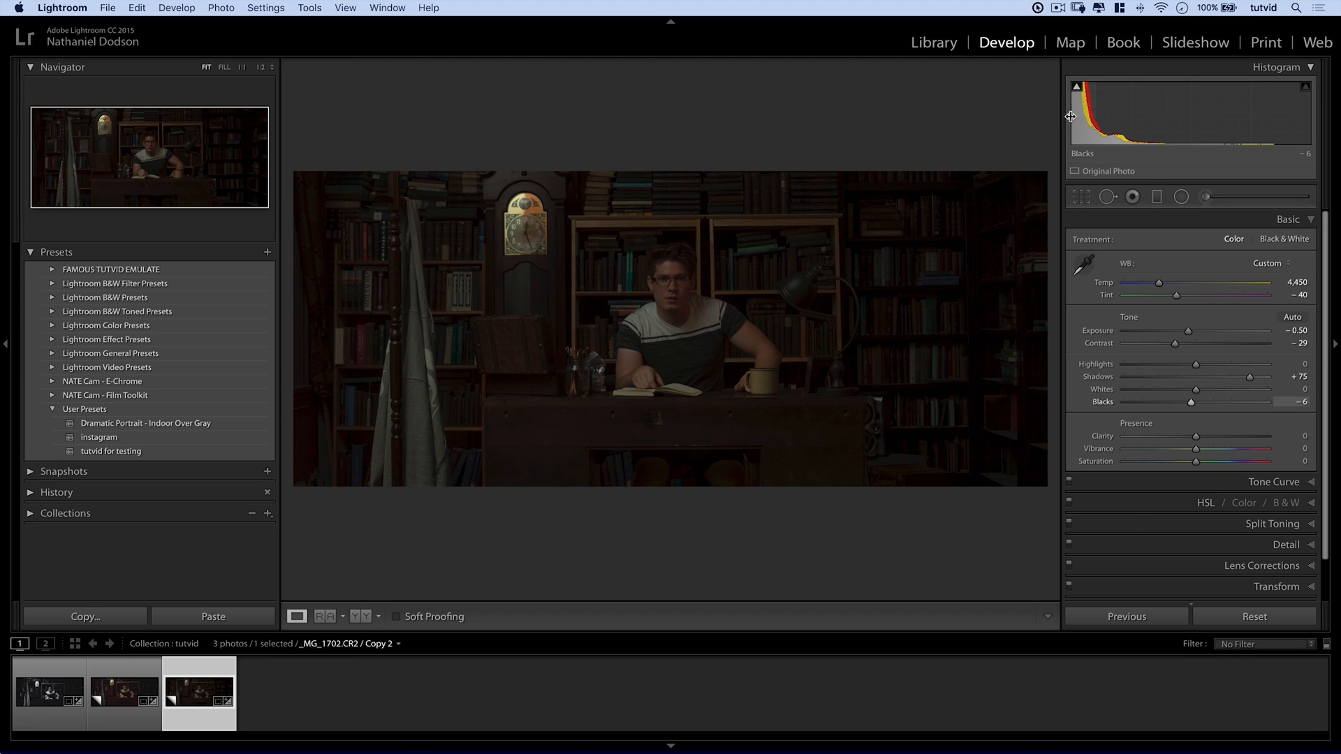
{"action": "mouse_move", "coordinate": [1206, 408]}
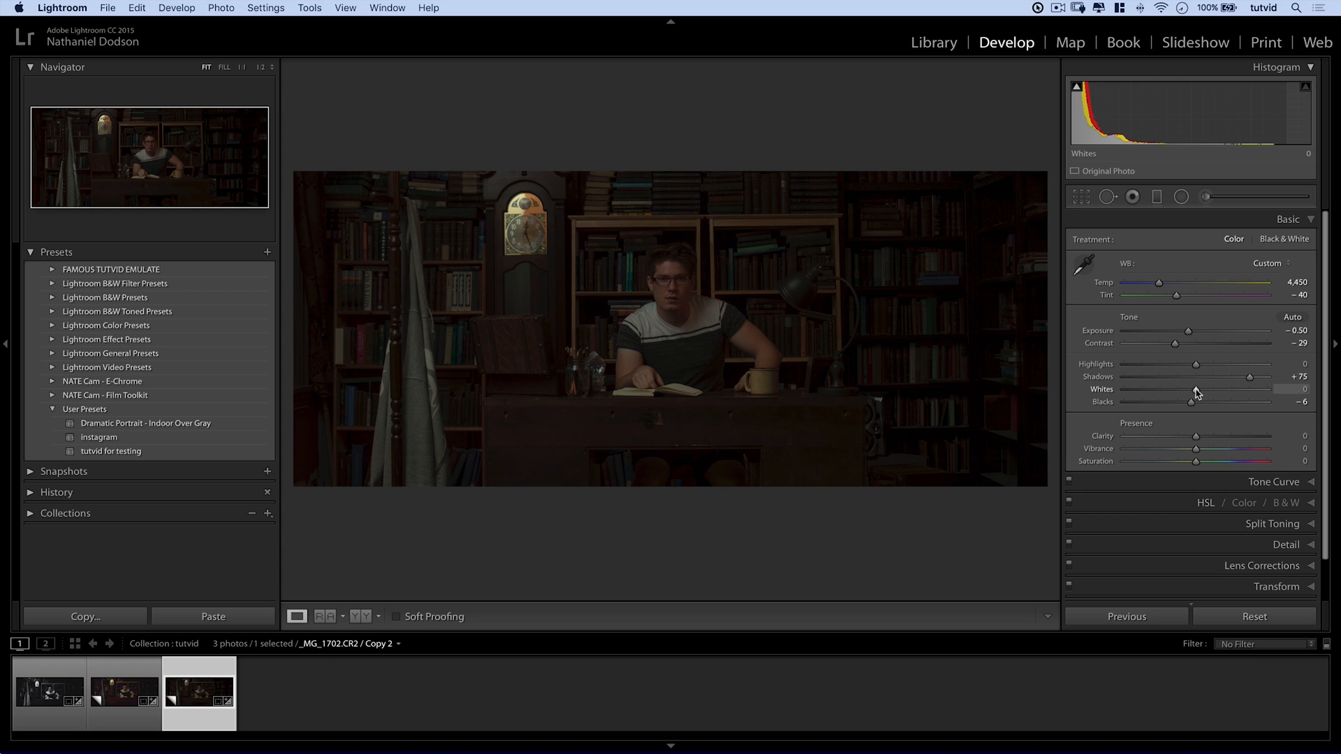
{"action": "left_click_drag", "start_coordinate": [1197, 389], "coordinate": [1257, 390]}
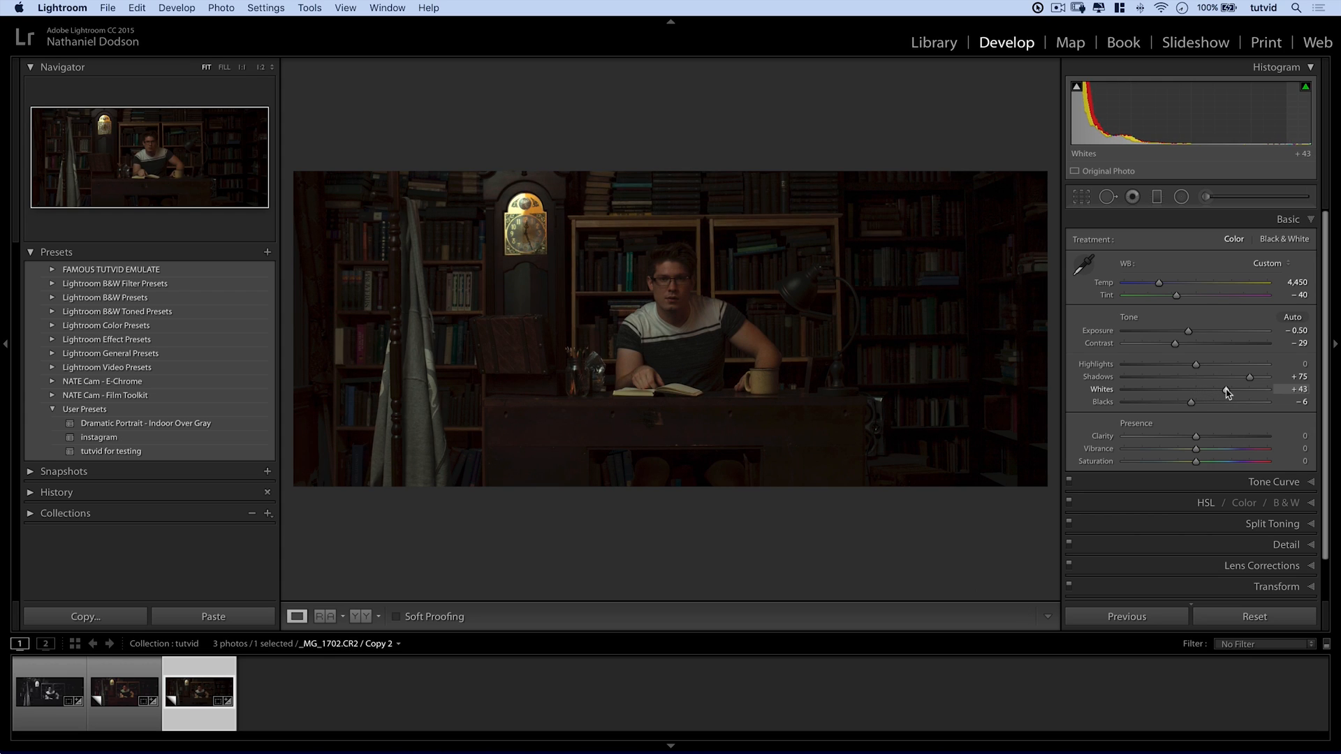
{"action": "left_click_drag", "start_coordinate": [1252, 401], "coordinate": [1238, 401]}
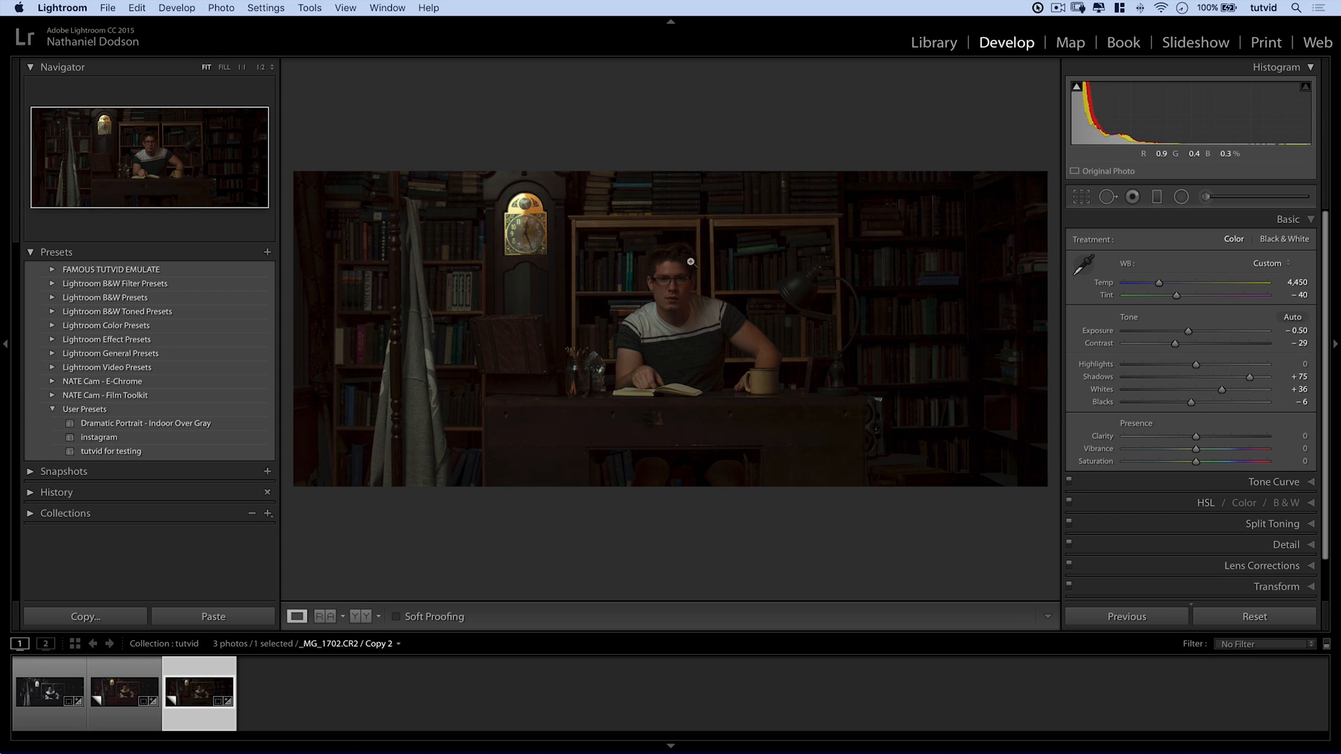
{"action": "mouse_move", "coordinate": [666, 278]}
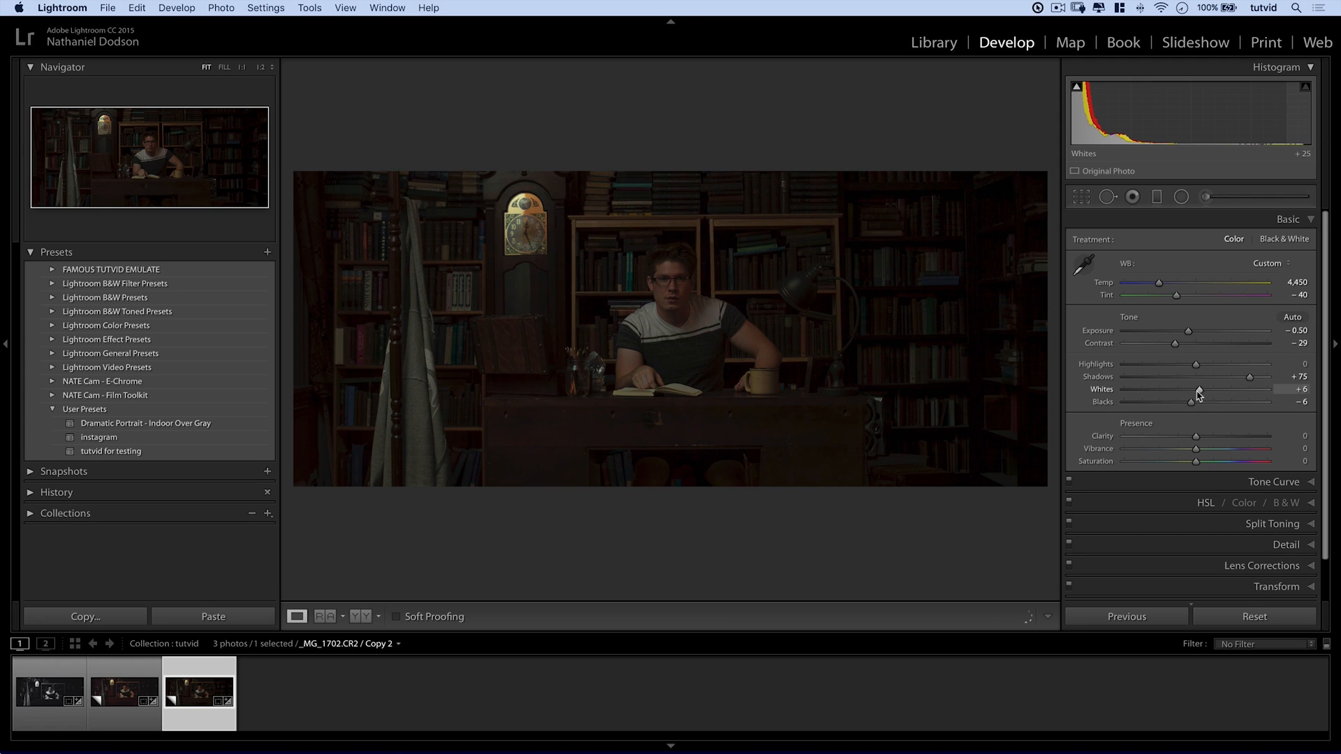
{"action": "left_click_drag", "start_coordinate": [1197, 394], "coordinate": [1241, 394]}
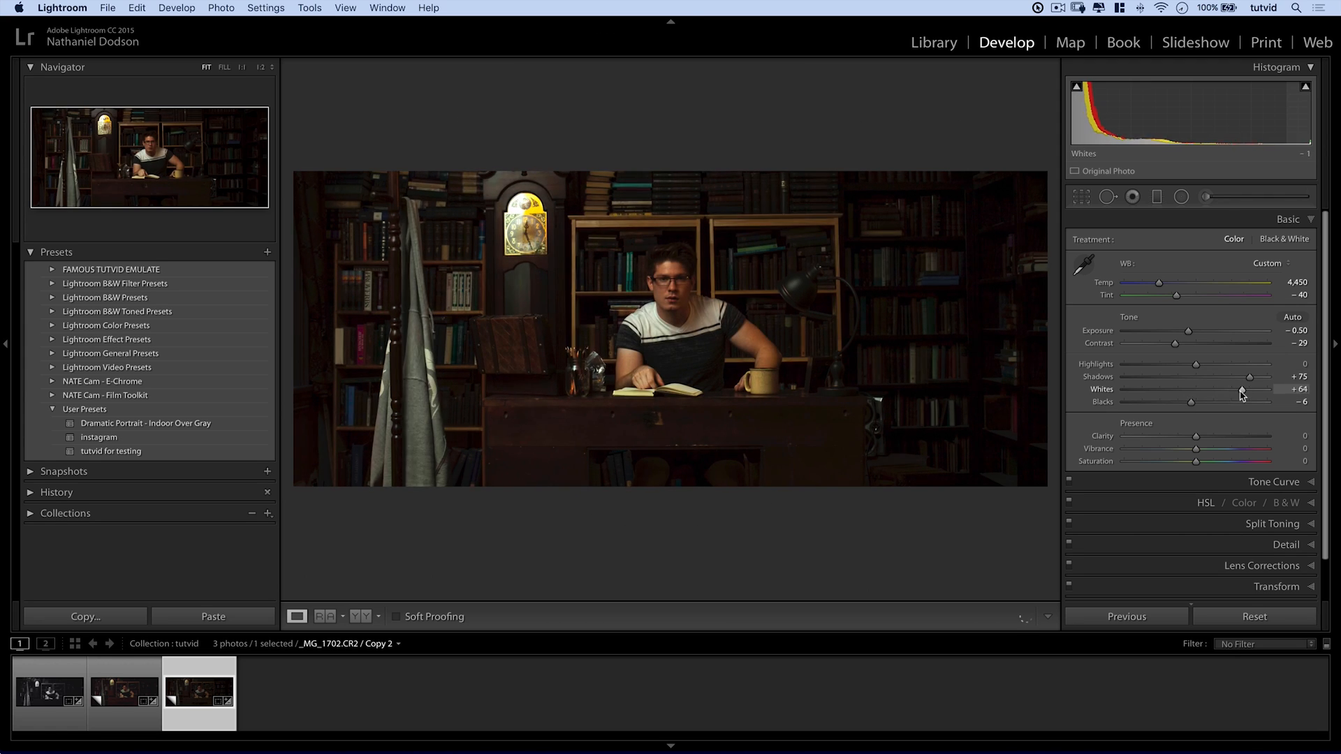
{"action": "left_click_drag", "start_coordinate": [1249, 401], "coordinate": [1211, 401]}
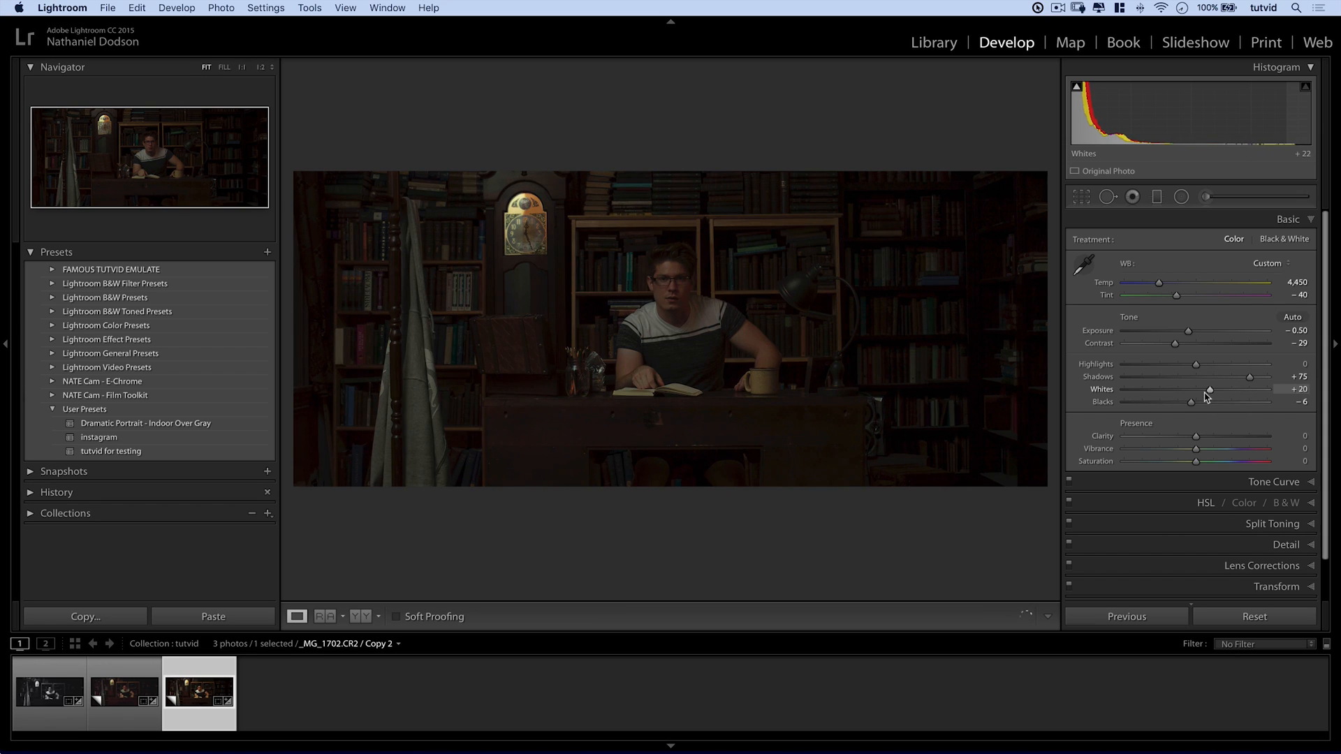
{"action": "left_click_drag", "start_coordinate": [1192, 394], "coordinate": [1206, 394]}
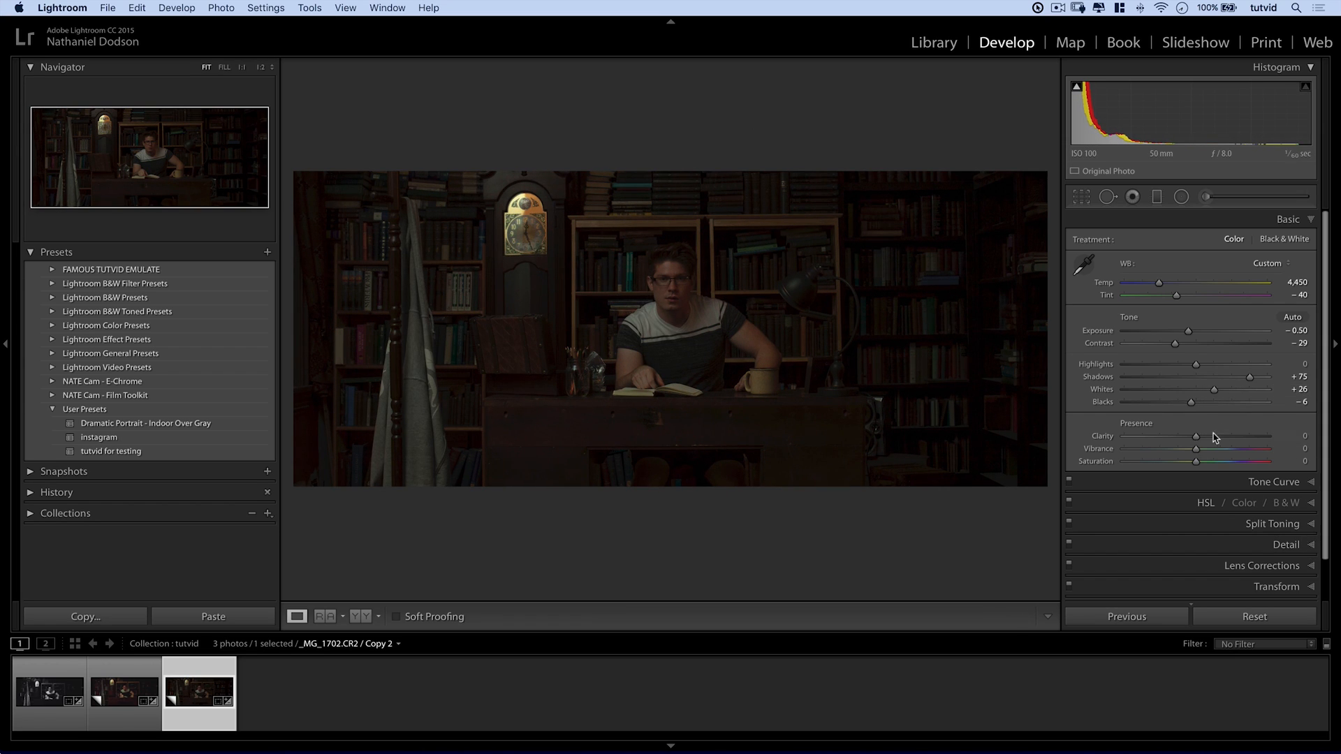
Set Clarity to +8 after previewing maximum, Saturation to −15, and collapse Basic.
{"action": "left_click_drag", "start_coordinate": [1196, 436], "coordinate": [1201, 436]}
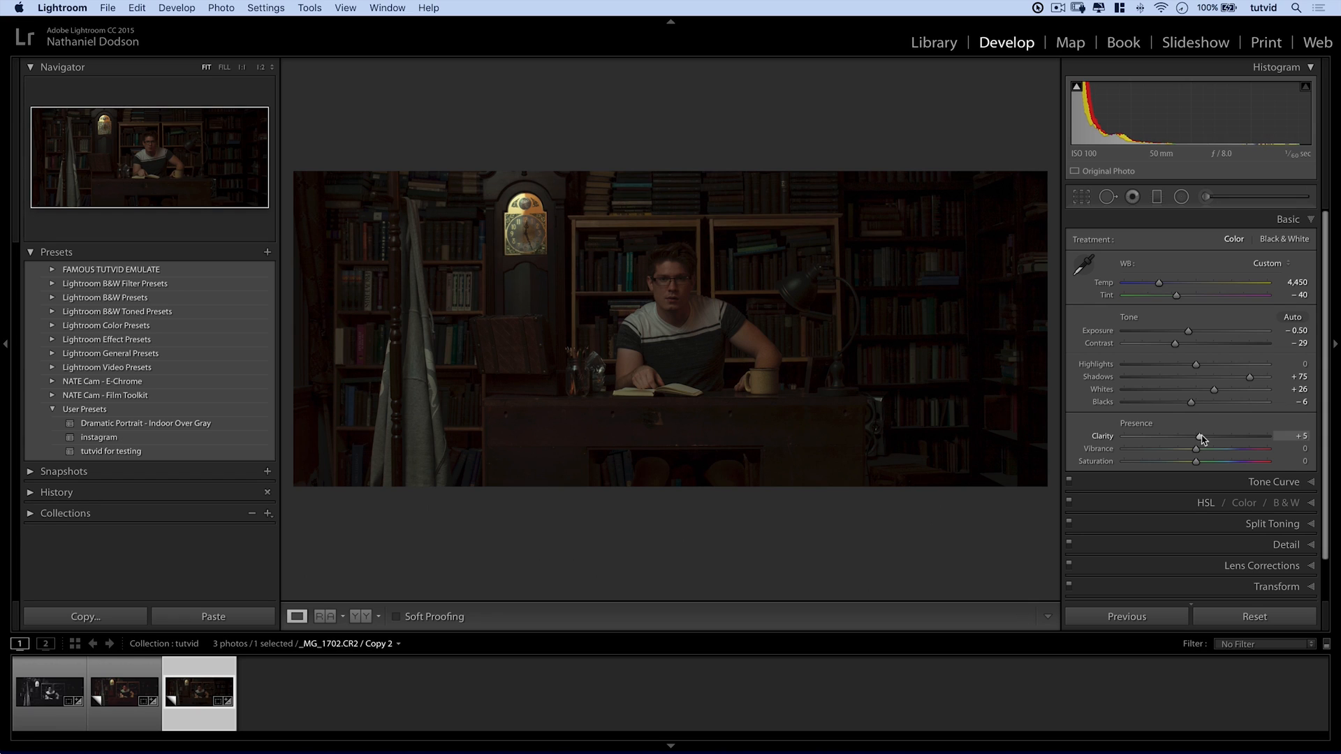
{"action": "left_click_drag", "start_coordinate": [1196, 436], "coordinate": [1199, 436]}
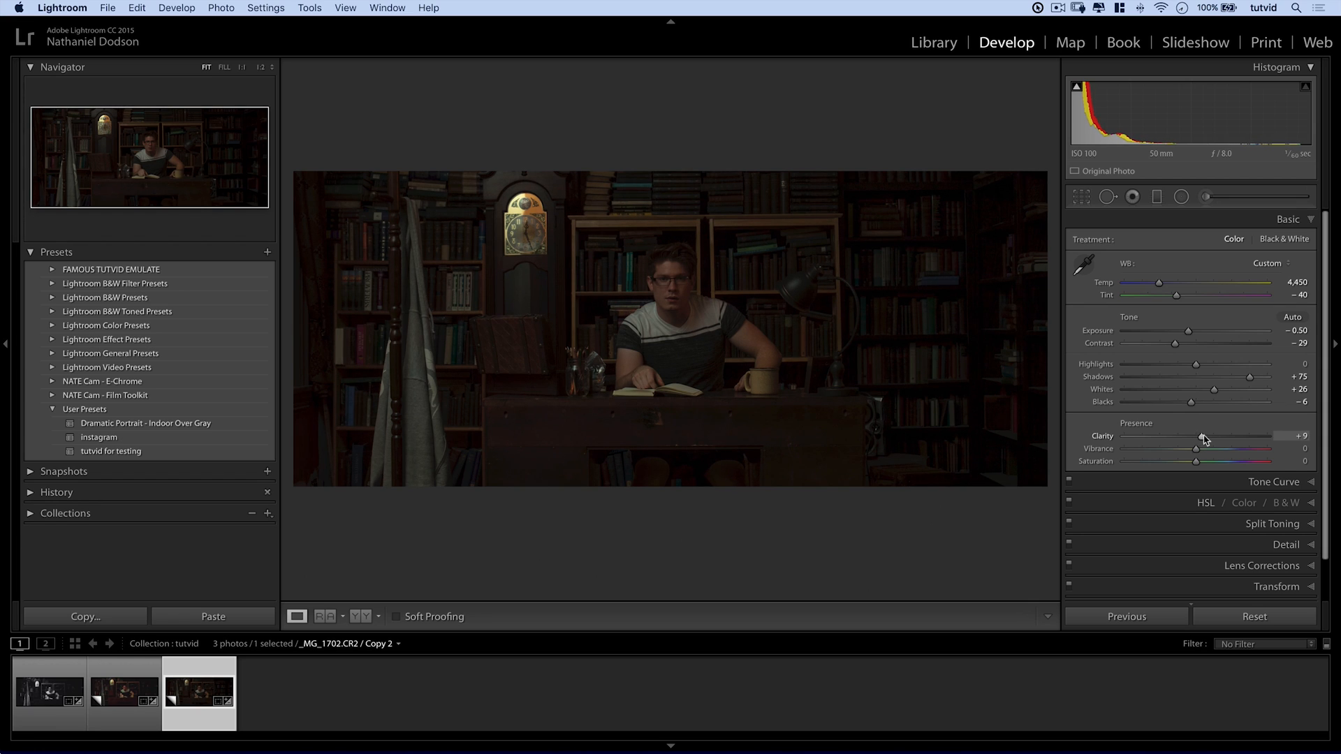
{"action": "left_click_drag", "start_coordinate": [1208, 436], "coordinate": [1197, 436]}
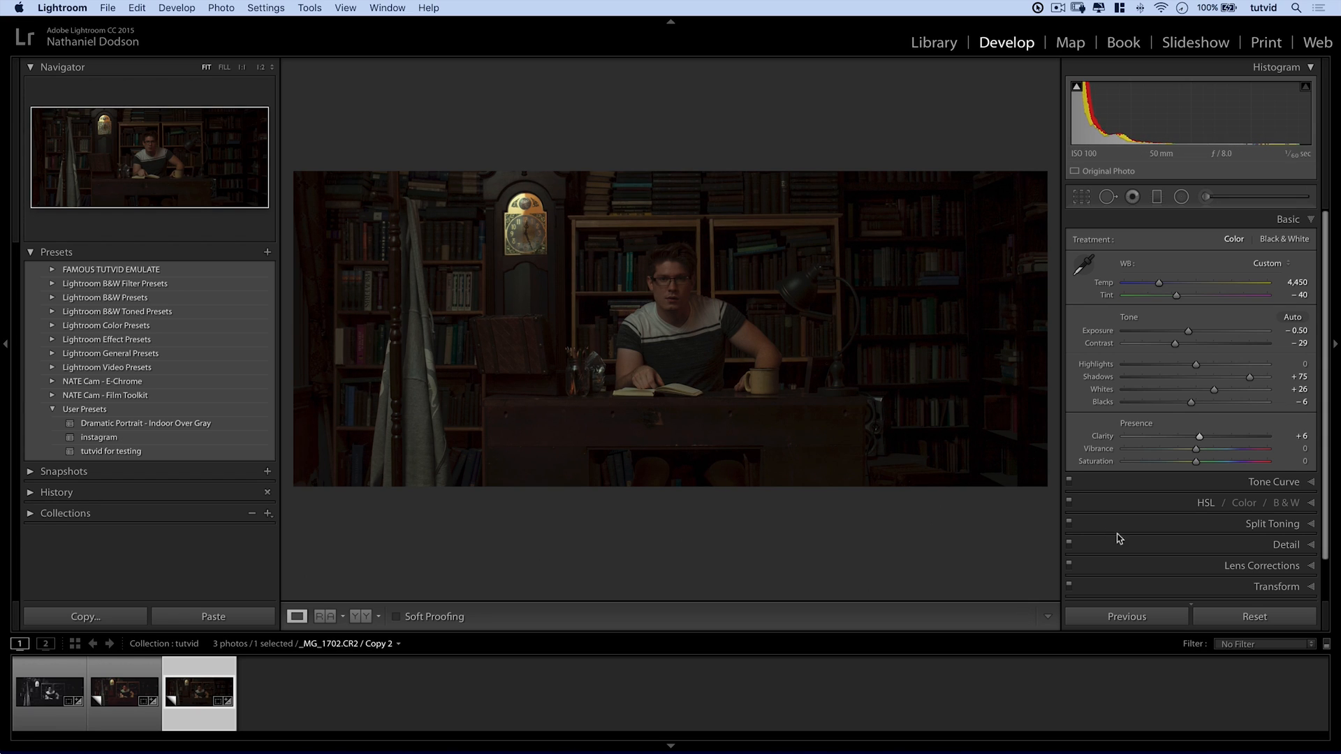
{"action": "left_click_drag", "start_coordinate": [1197, 436], "coordinate": [1271, 435]}
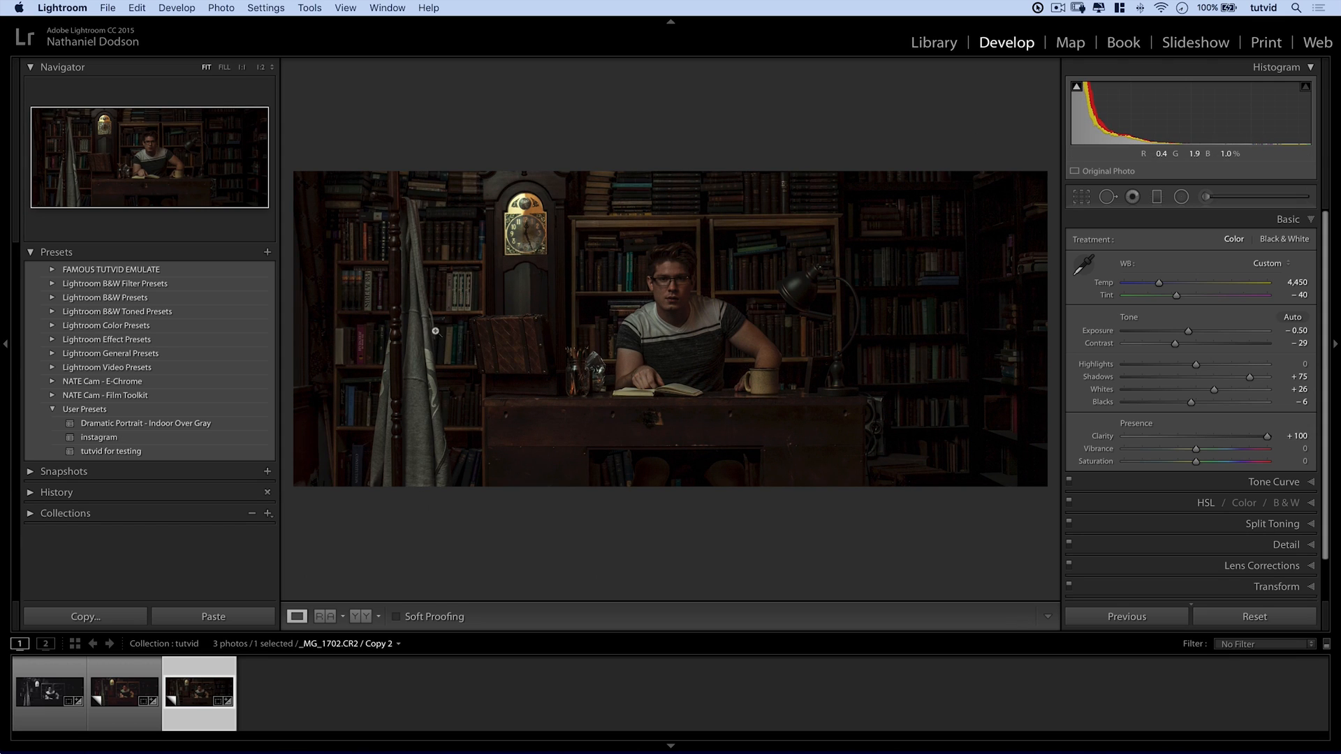
{"action": "mouse_move", "coordinate": [599, 393]}
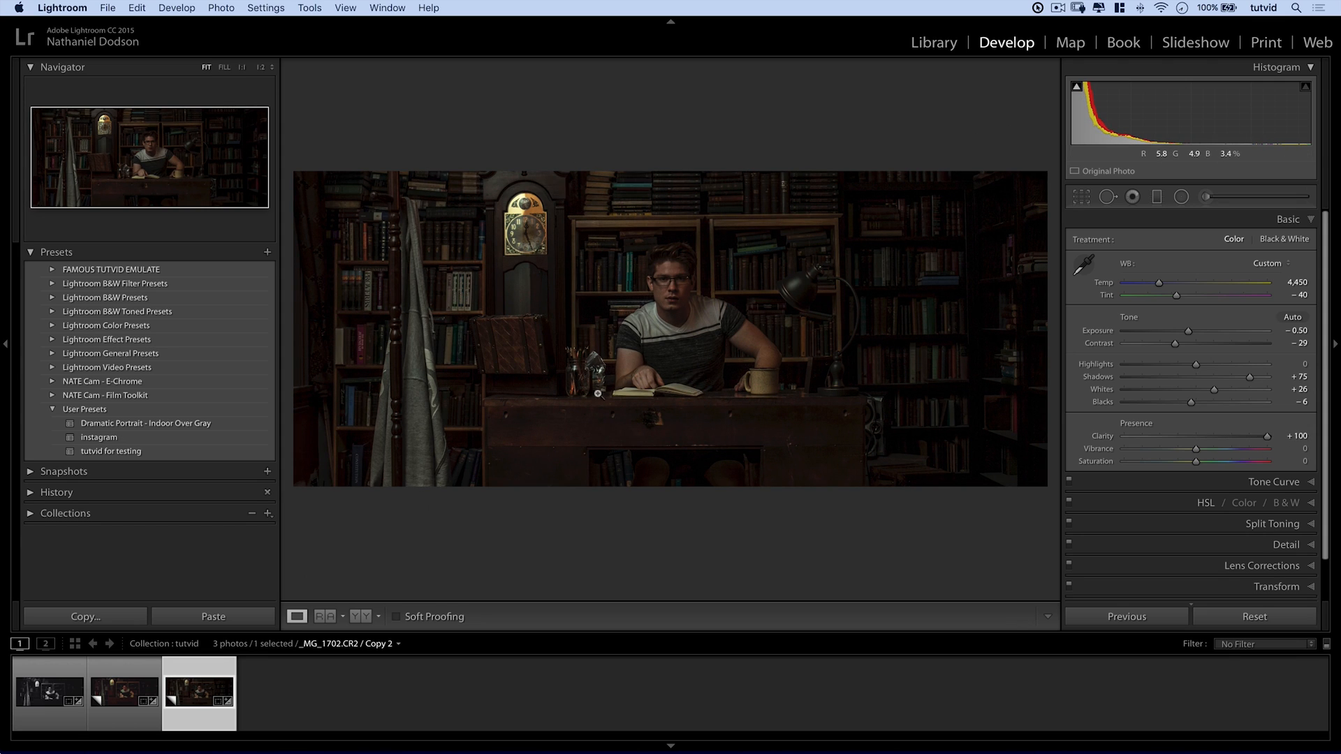
{"action": "left_click_drag", "start_coordinate": [1266, 435], "coordinate": [1262, 435]}
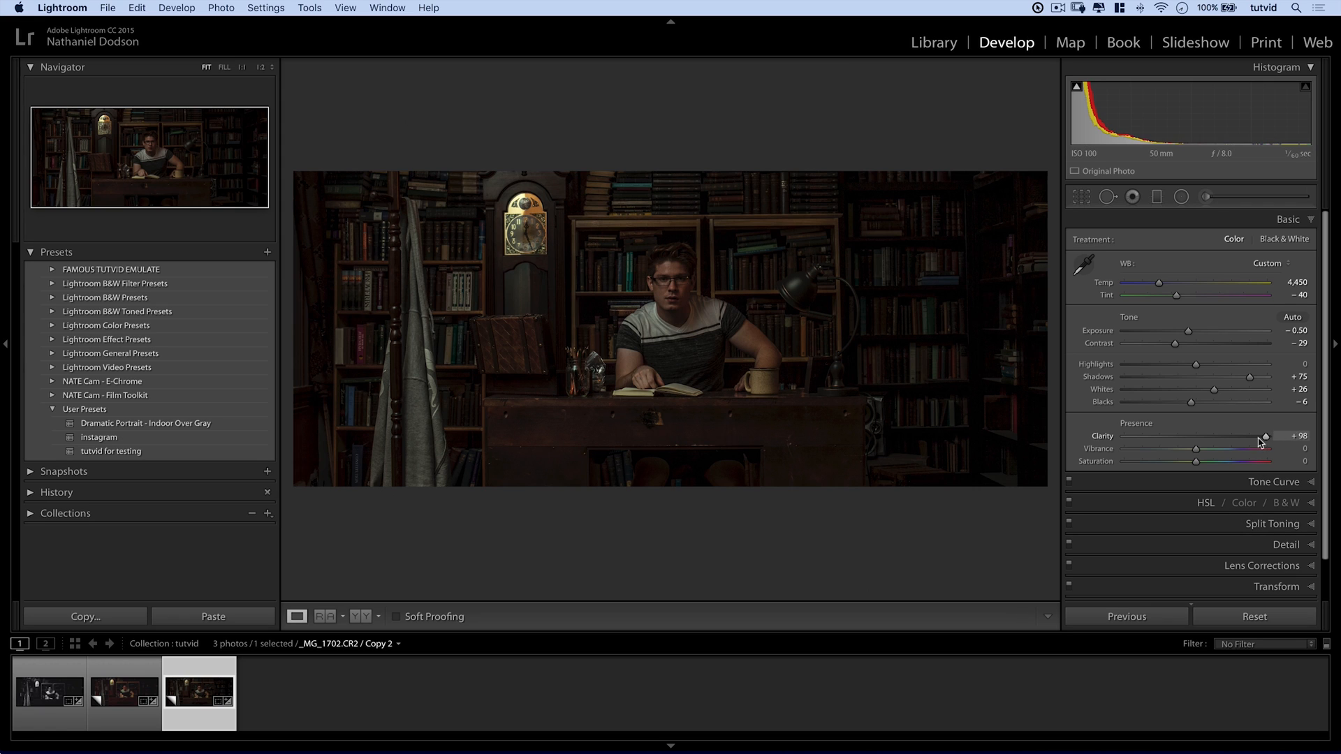
{"action": "left_click_drag", "start_coordinate": [1264, 436], "coordinate": [1196, 436]}
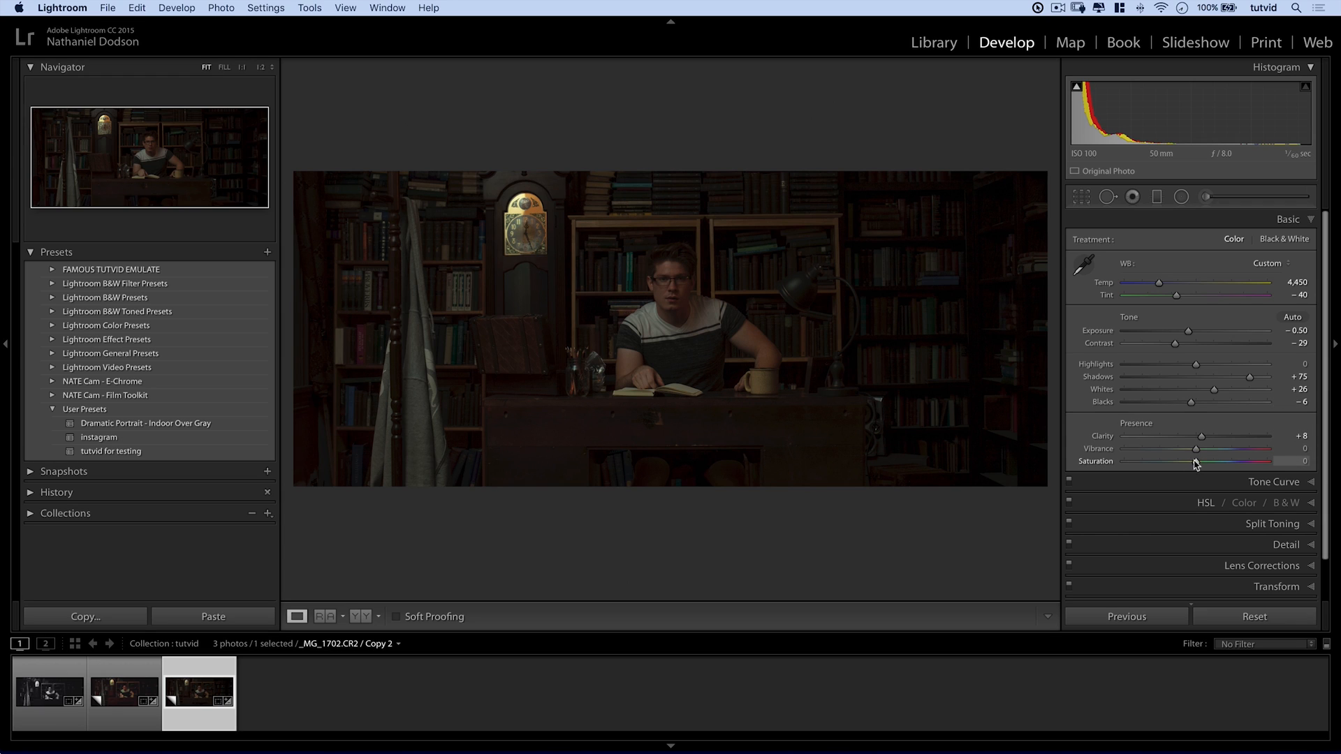
{"action": "left_click_drag", "start_coordinate": [1196, 461], "coordinate": [1183, 461]}
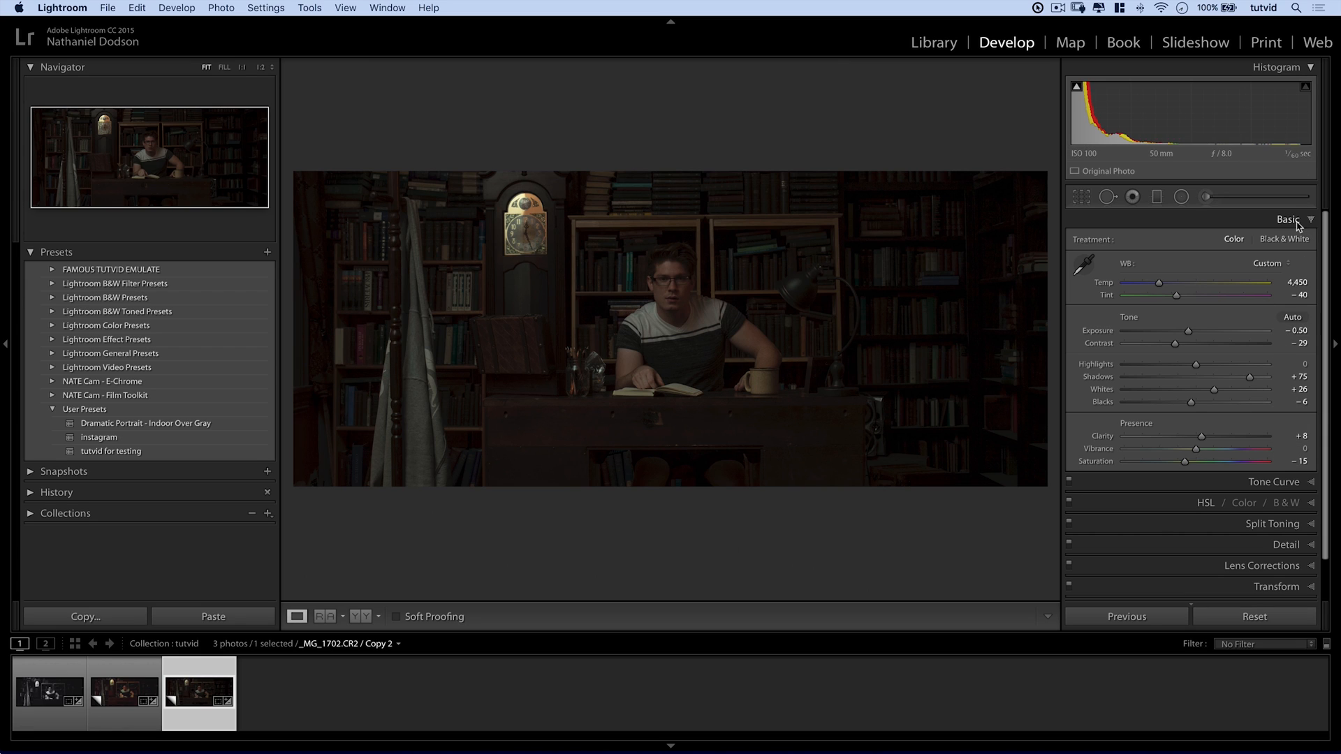
{"action": "left_click", "coordinate": [1289, 219]}
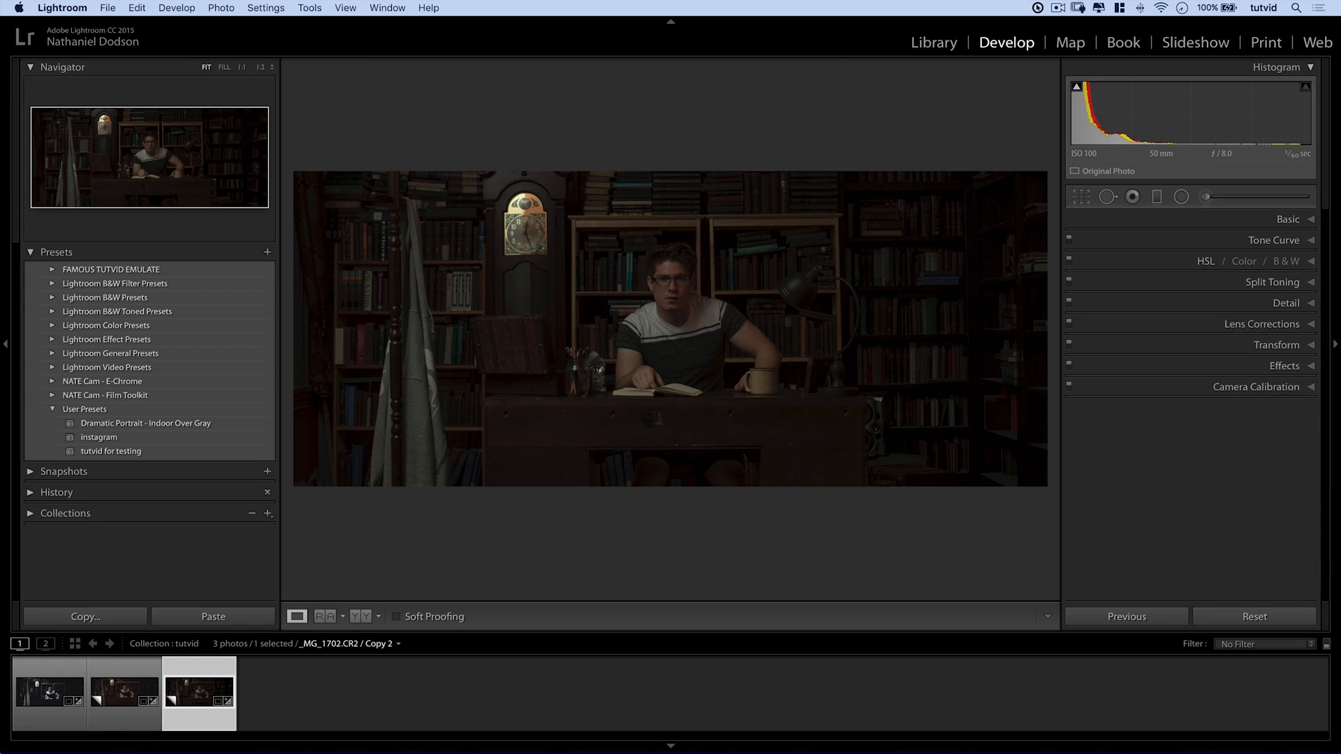
{"action": "mouse_move", "coordinate": [1211, 122]}
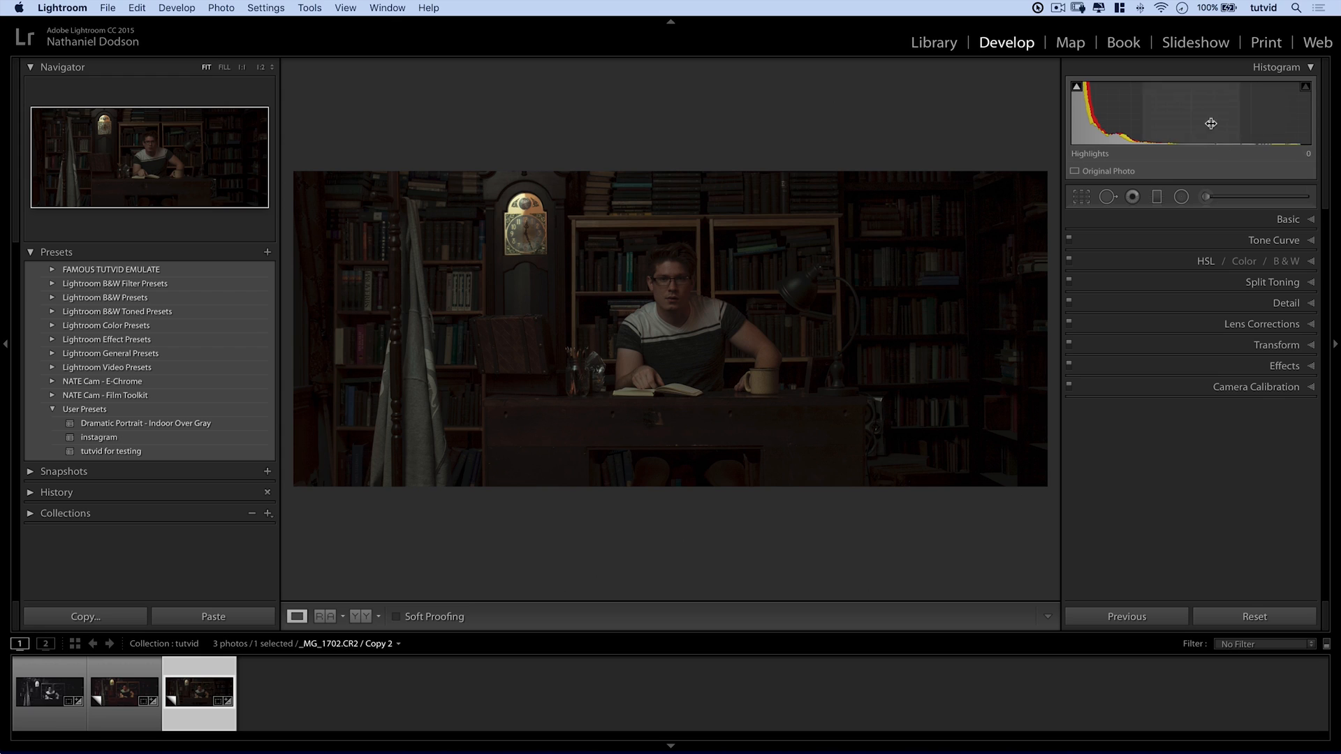
Reshape the RGB point curve with the targeted tool and a lifted dark point.
{"action": "left_click", "coordinate": [1273, 239]}
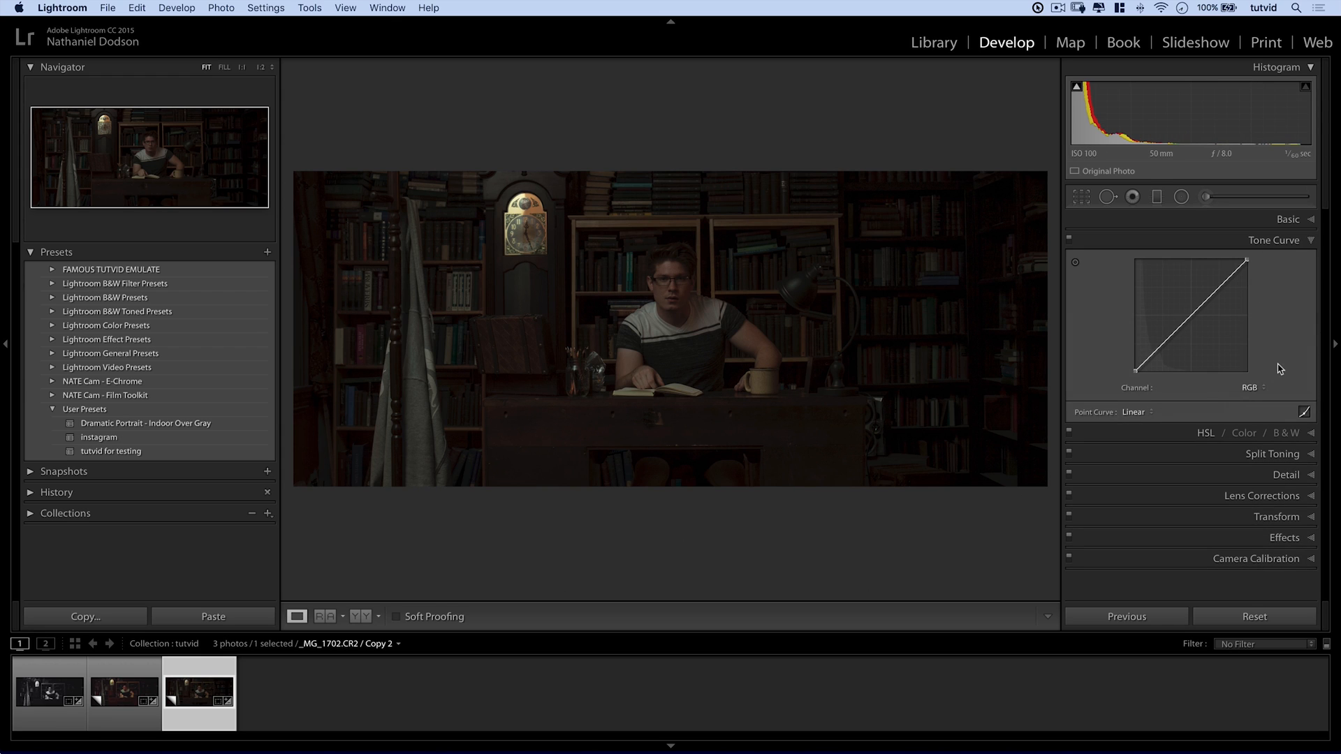
{"action": "left_click", "coordinate": [1146, 412]}
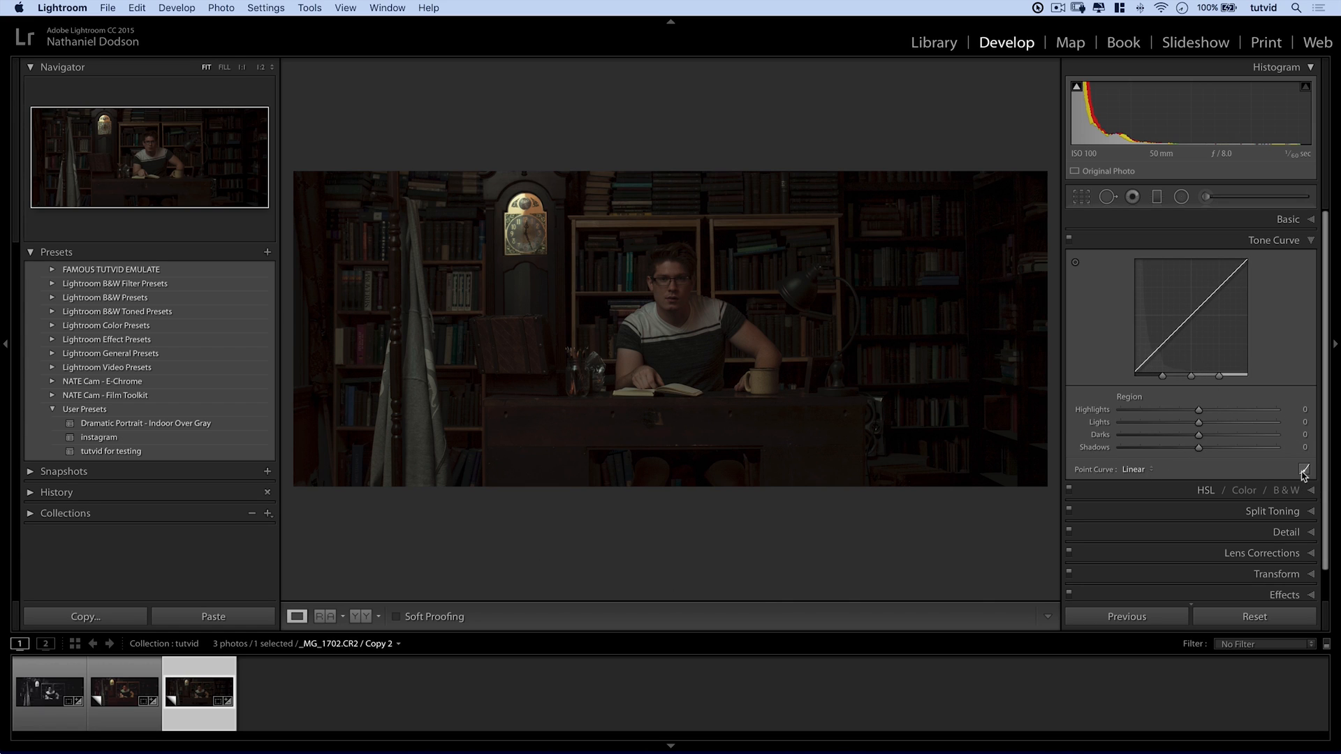
{"action": "left_click", "coordinate": [1303, 472]}
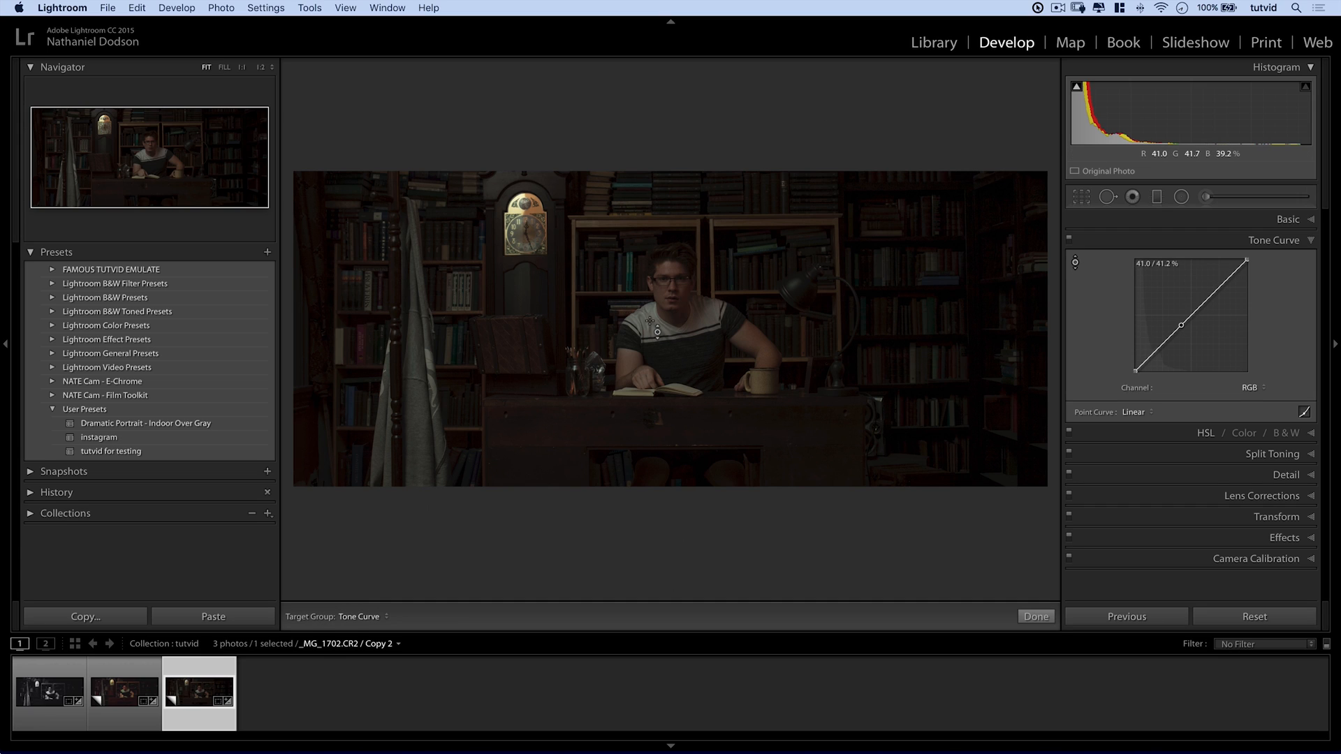
{"action": "left_click_drag", "start_coordinate": [1202, 324], "coordinate": [1259, 272]}
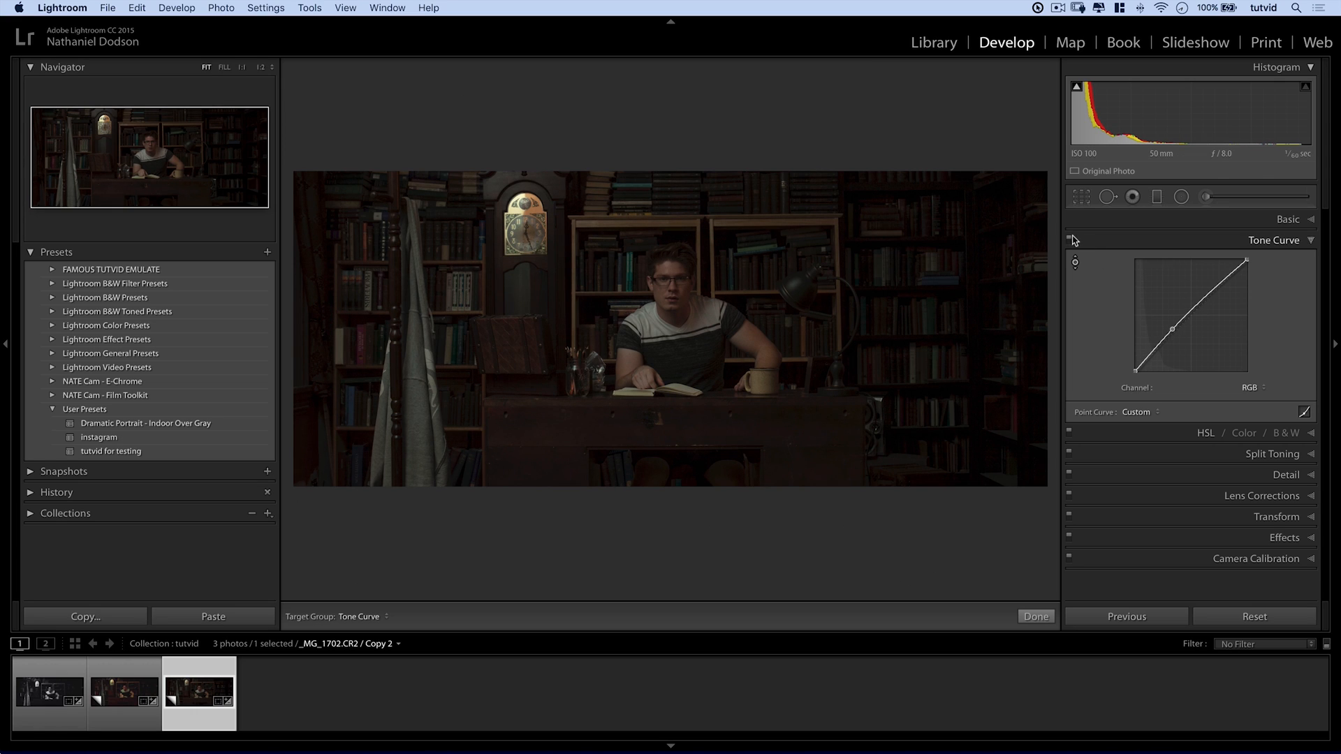
{"action": "mouse_move", "coordinate": [1070, 240]}
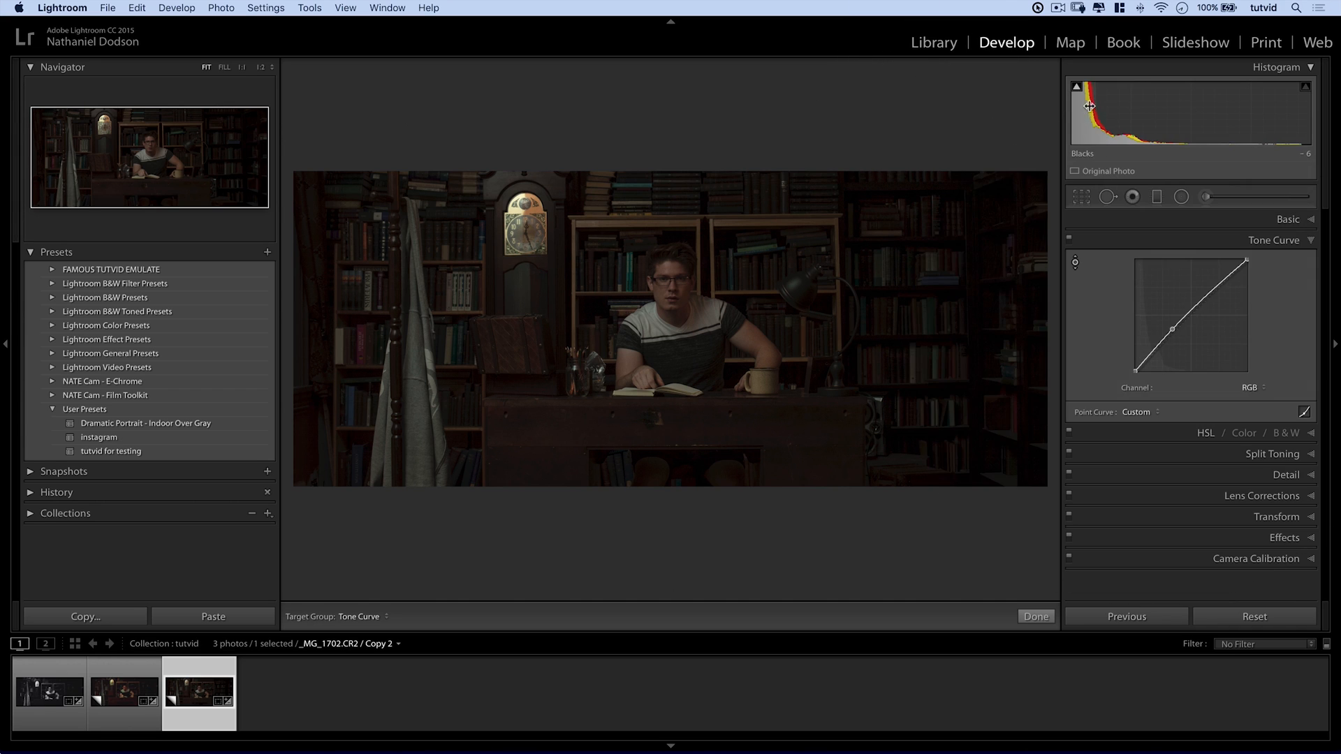
{"action": "mouse_move", "coordinate": [1125, 225]}
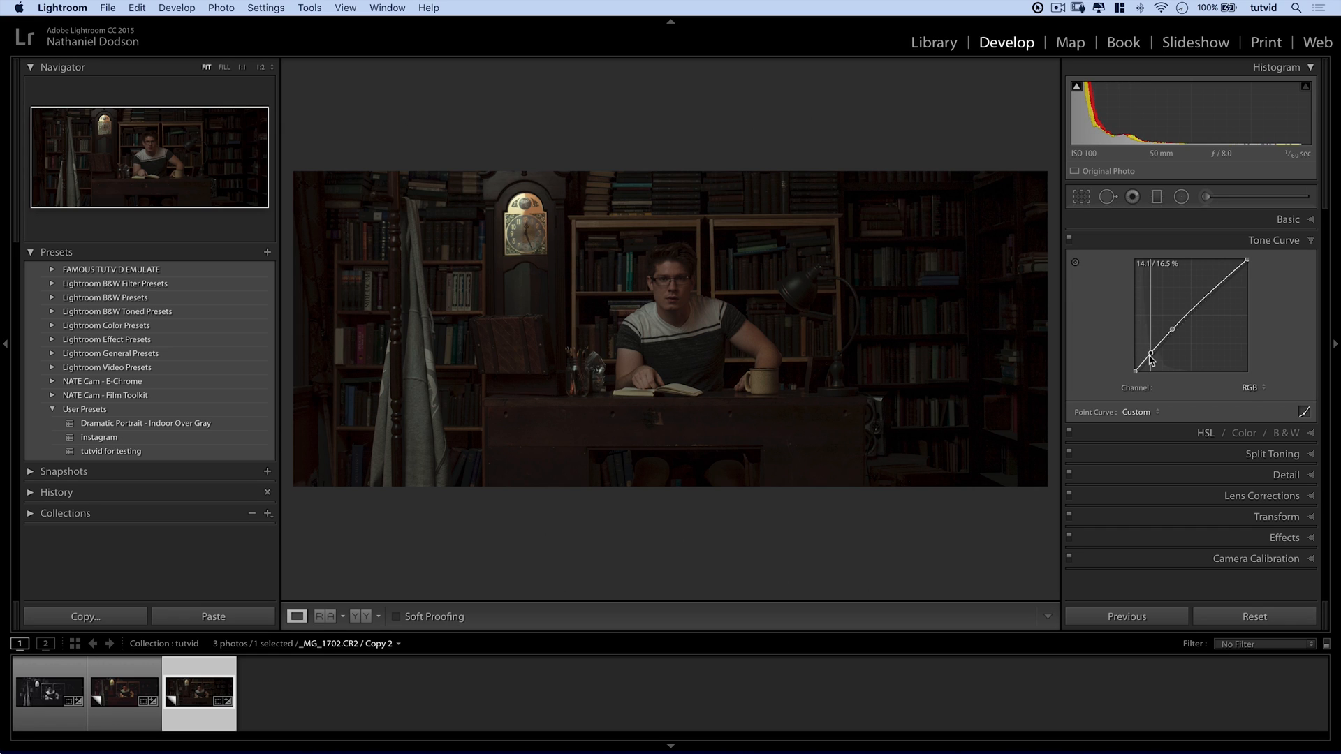
{"action": "left_click_drag", "start_coordinate": [1151, 358], "coordinate": [1151, 362]}
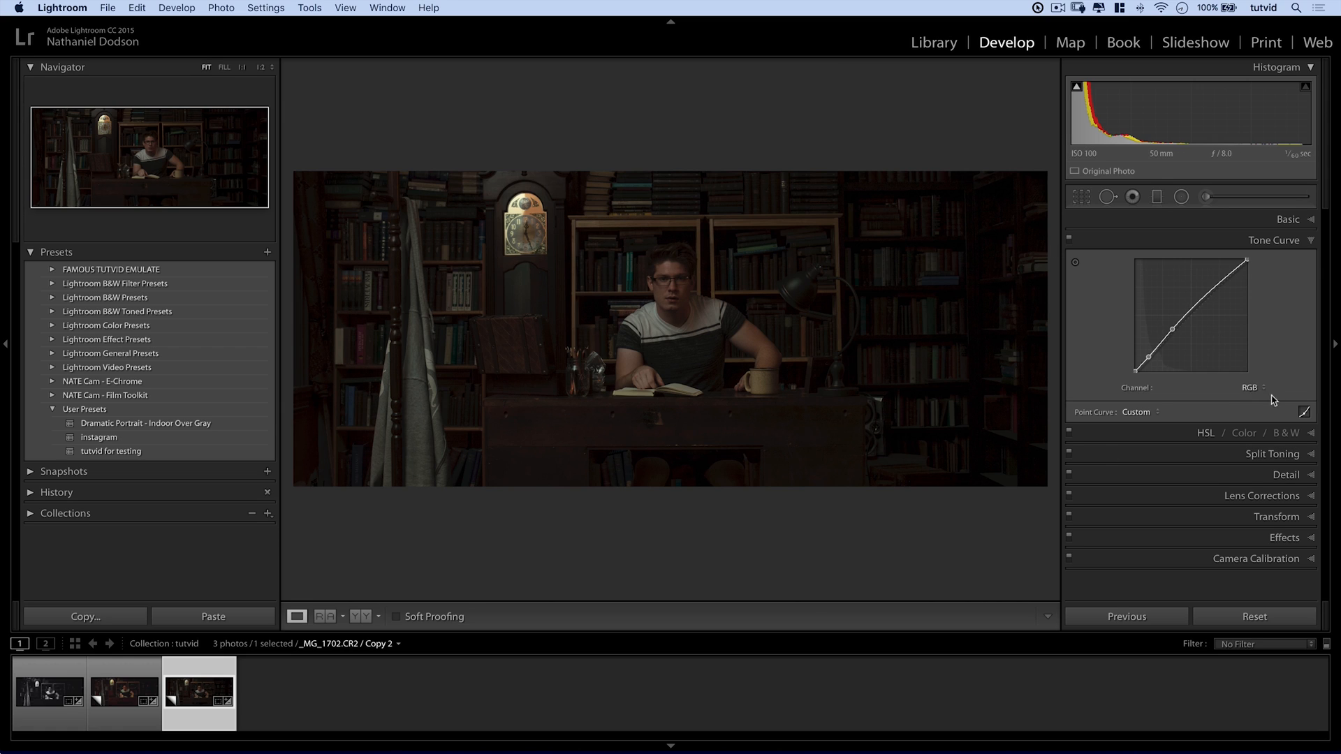
{"action": "left_click", "coordinate": [1253, 387]}
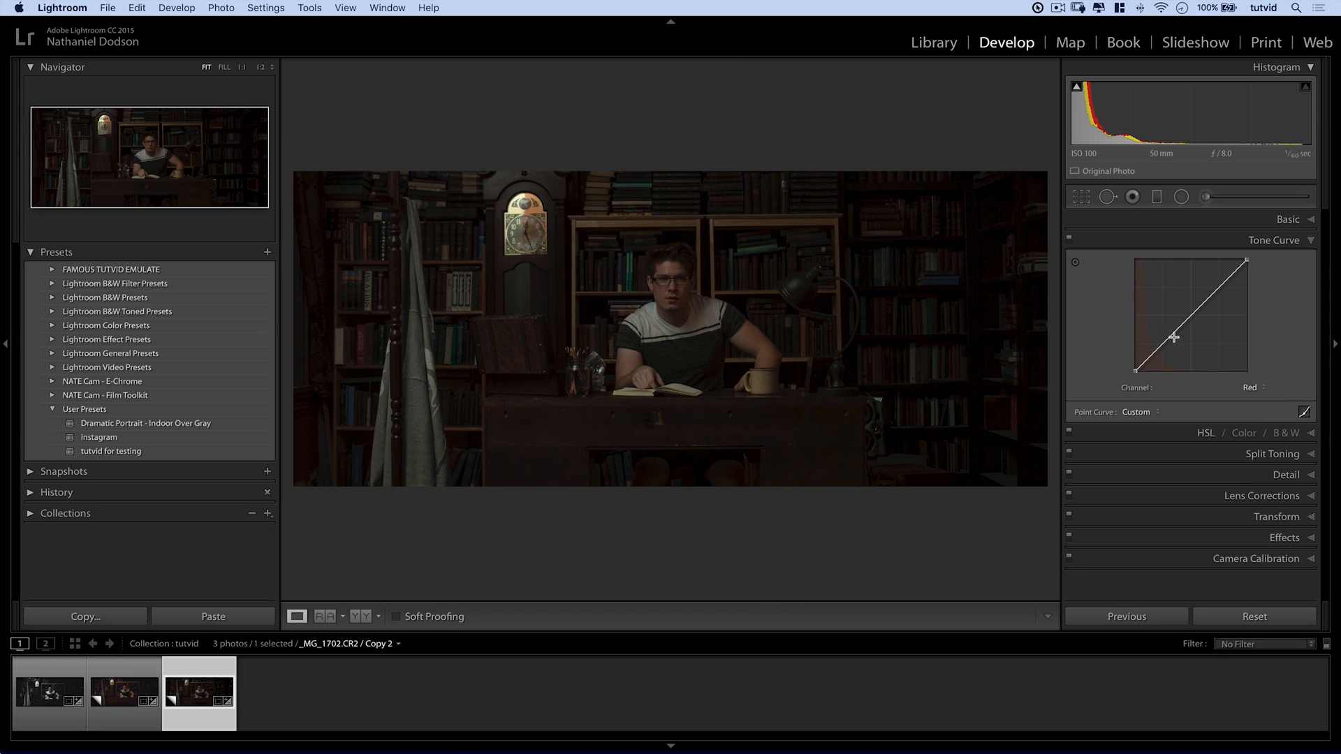
Settle the red channel curve into a subtle shadow dip, then choose Green.
{"action": "left_click_drag", "start_coordinate": [1175, 336], "coordinate": [1169, 345]}
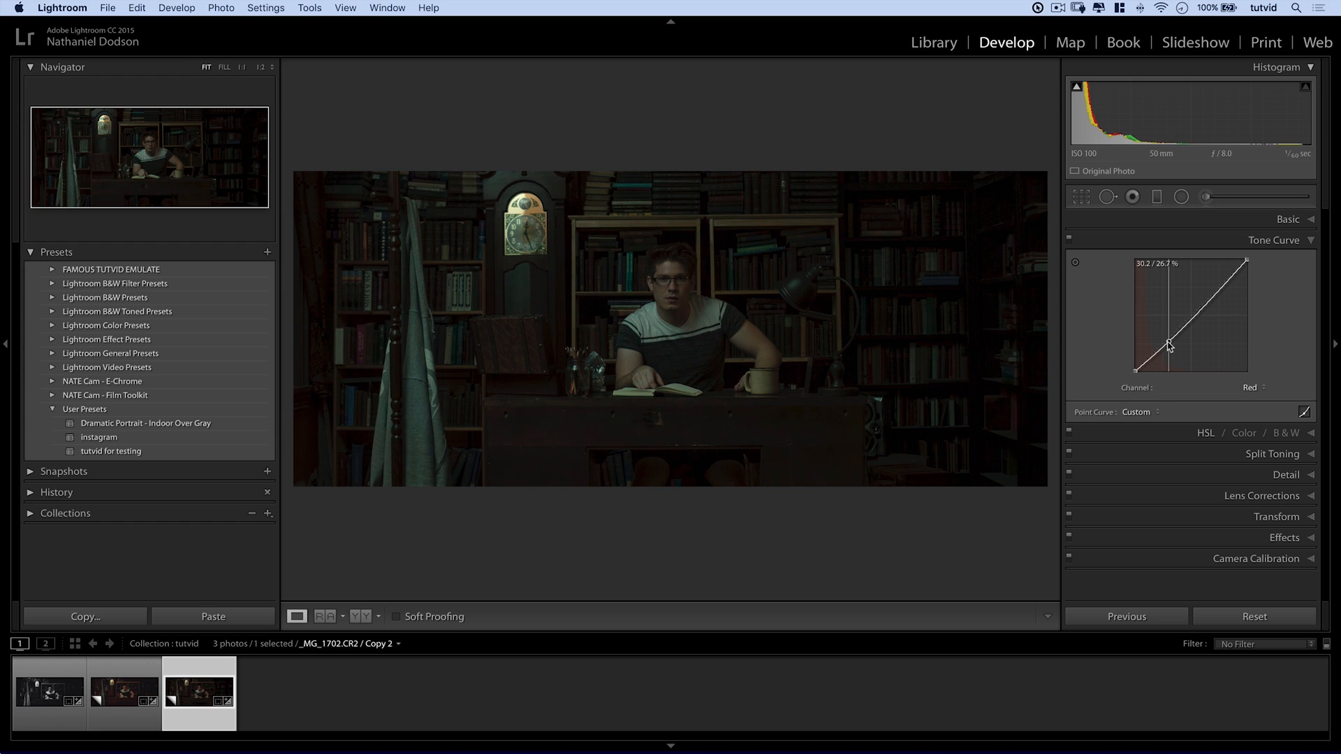
{"action": "left_click_drag", "start_coordinate": [1170, 344], "coordinate": [1165, 349]}
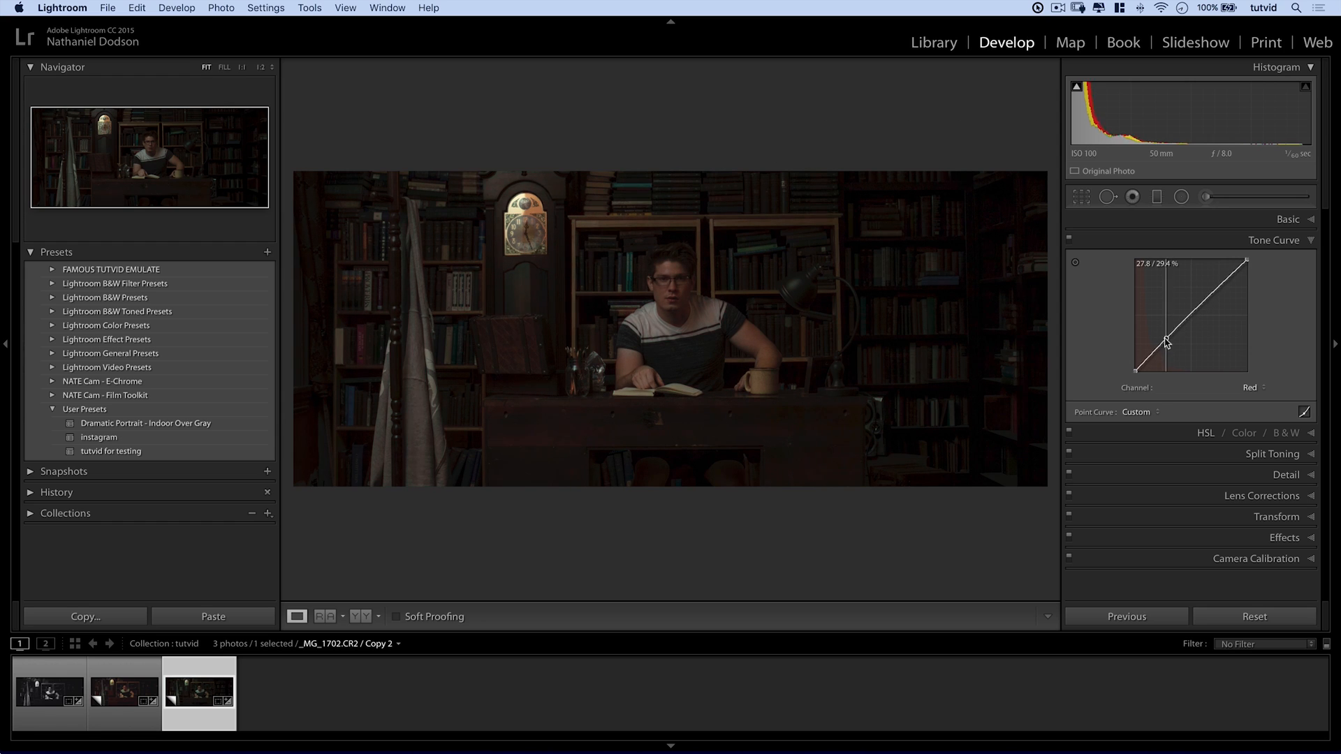
{"action": "left_click_drag", "start_coordinate": [1165, 343], "coordinate": [1159, 323]}
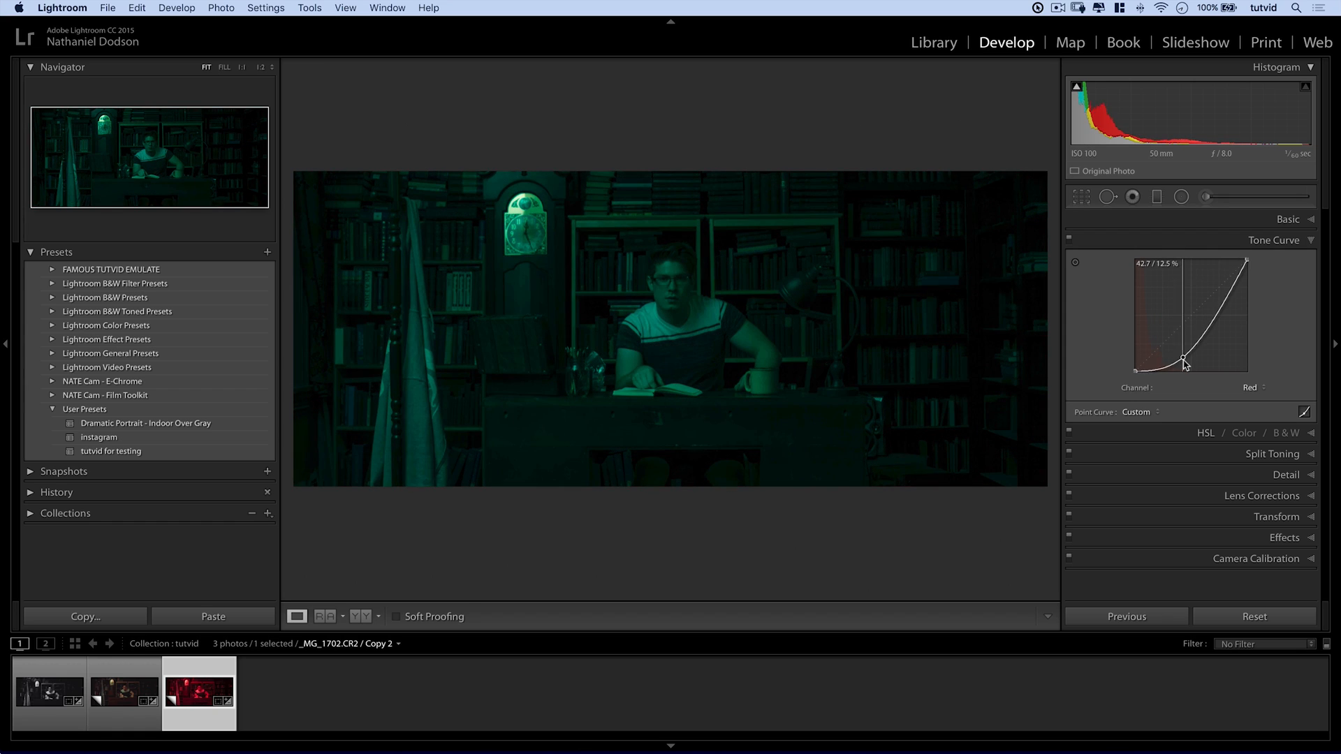
{"action": "left_click_drag", "start_coordinate": [1183, 361], "coordinate": [1172, 346]}
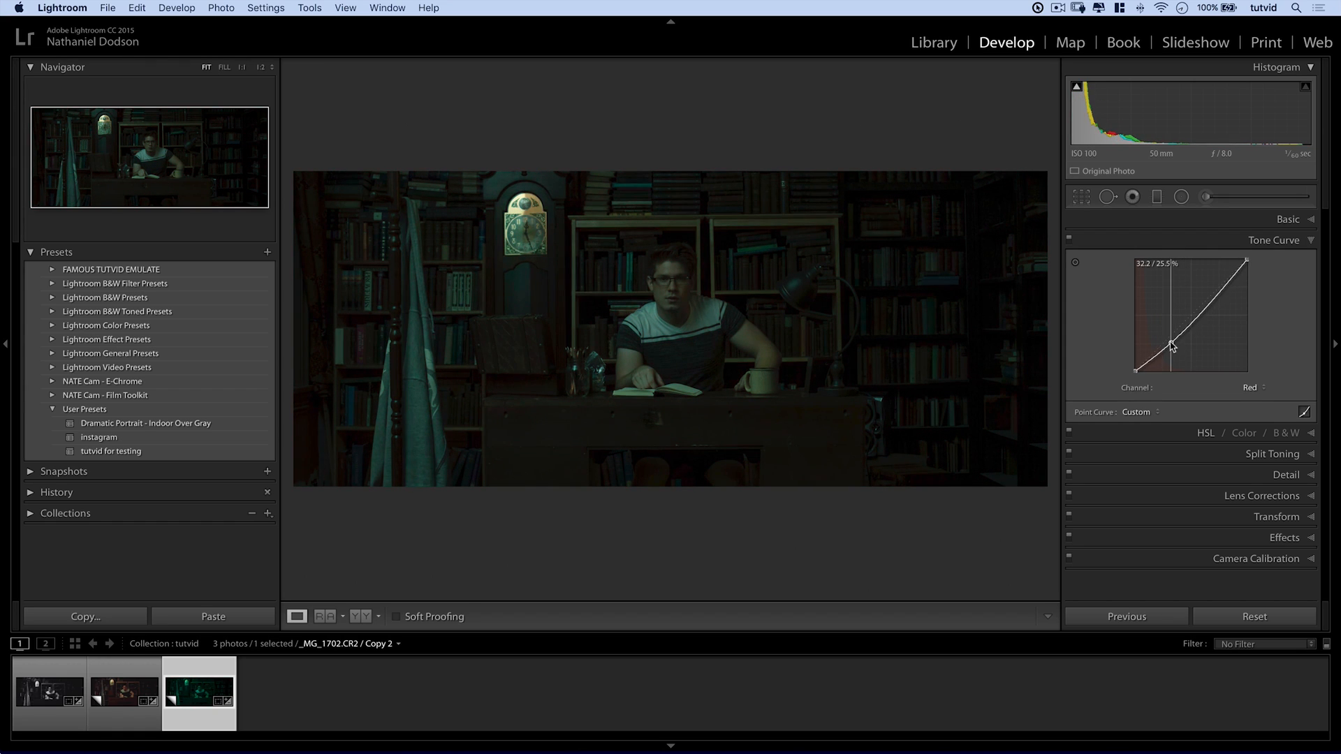
{"action": "left_click_drag", "start_coordinate": [1192, 344], "coordinate": [1169, 342]}
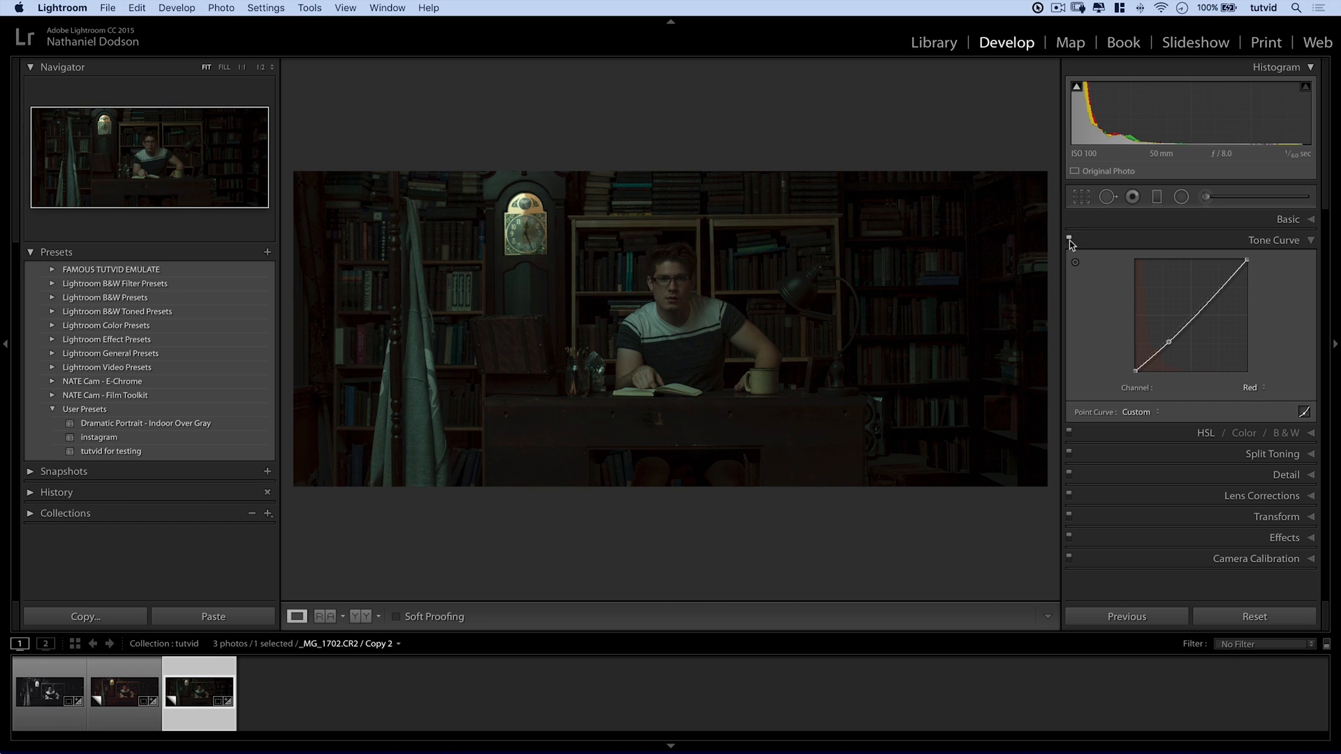
{"action": "left_click", "coordinate": [1249, 386]}
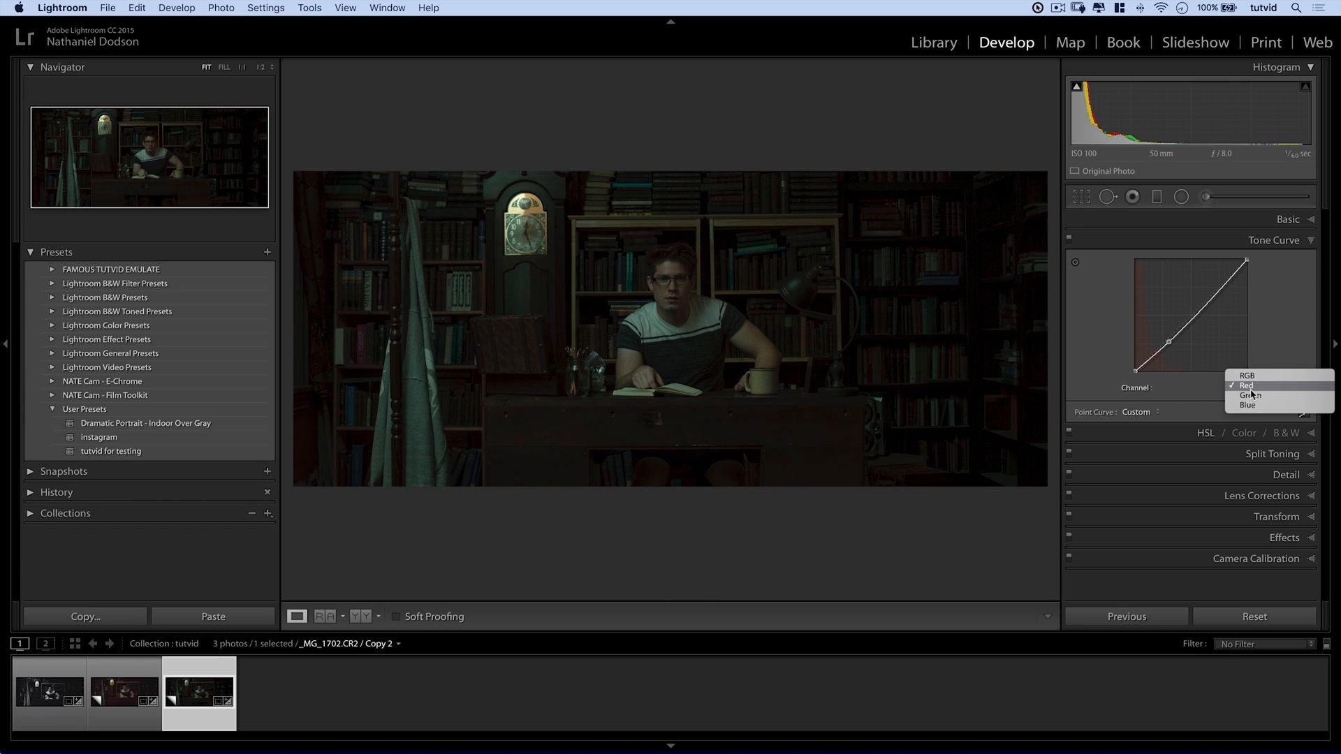
{"action": "left_click", "coordinate": [1250, 395]}
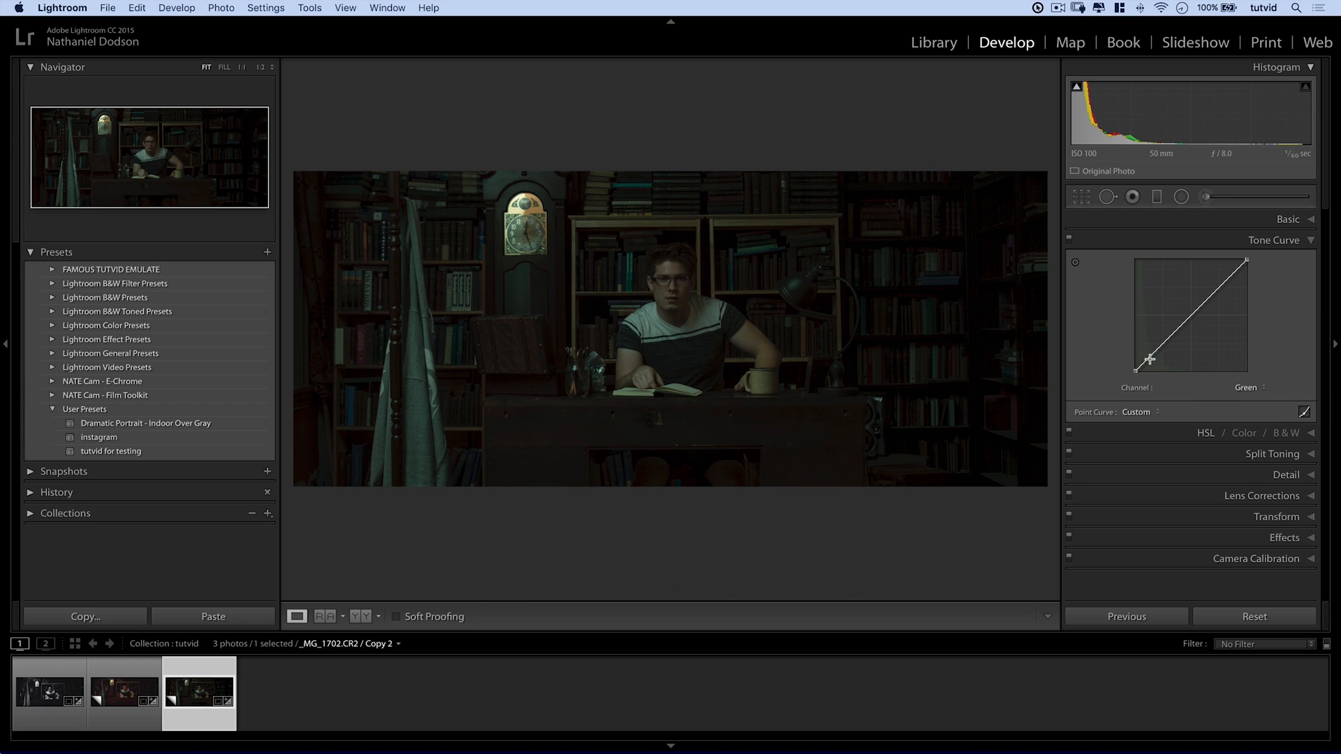
Add gently nudged shadow and midtone points to the green channel curve.
{"action": "left_click_drag", "start_coordinate": [1152, 357], "coordinate": [1150, 363]}
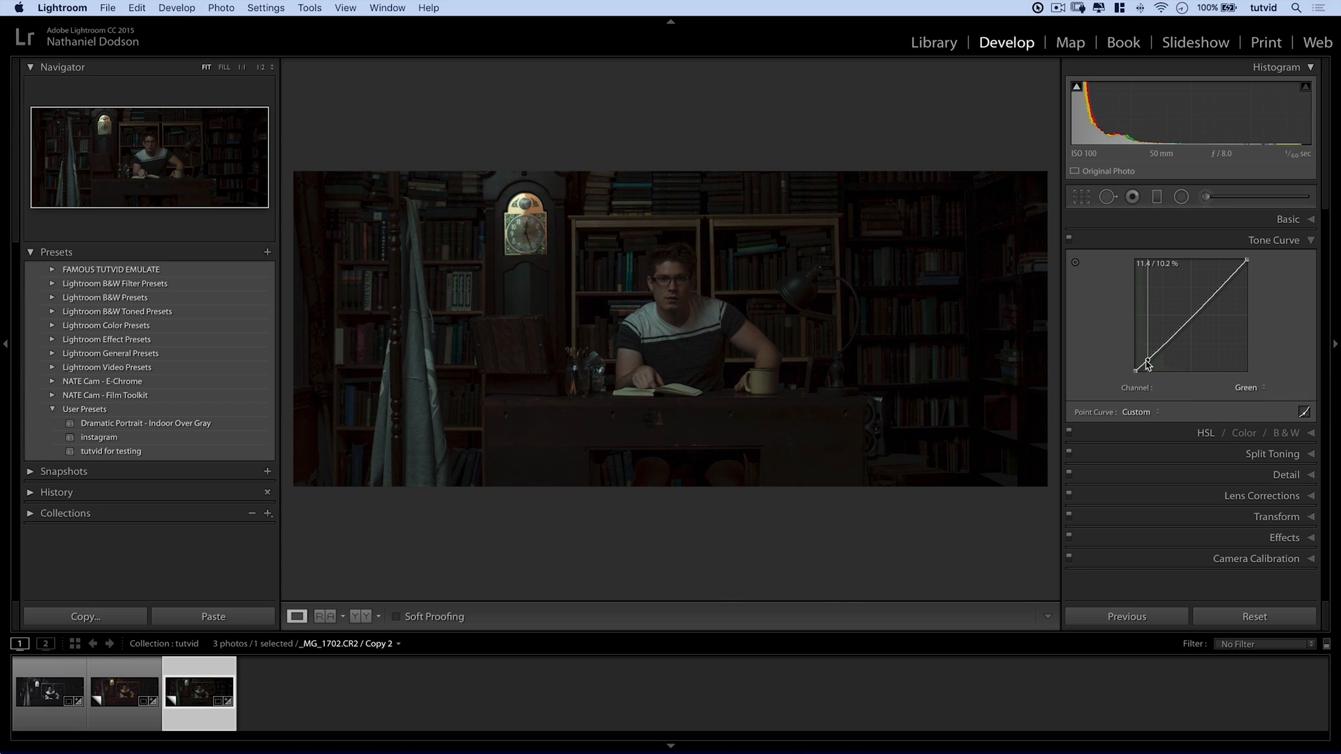
{"action": "left_click_drag", "start_coordinate": [1146, 362], "coordinate": [1177, 334]}
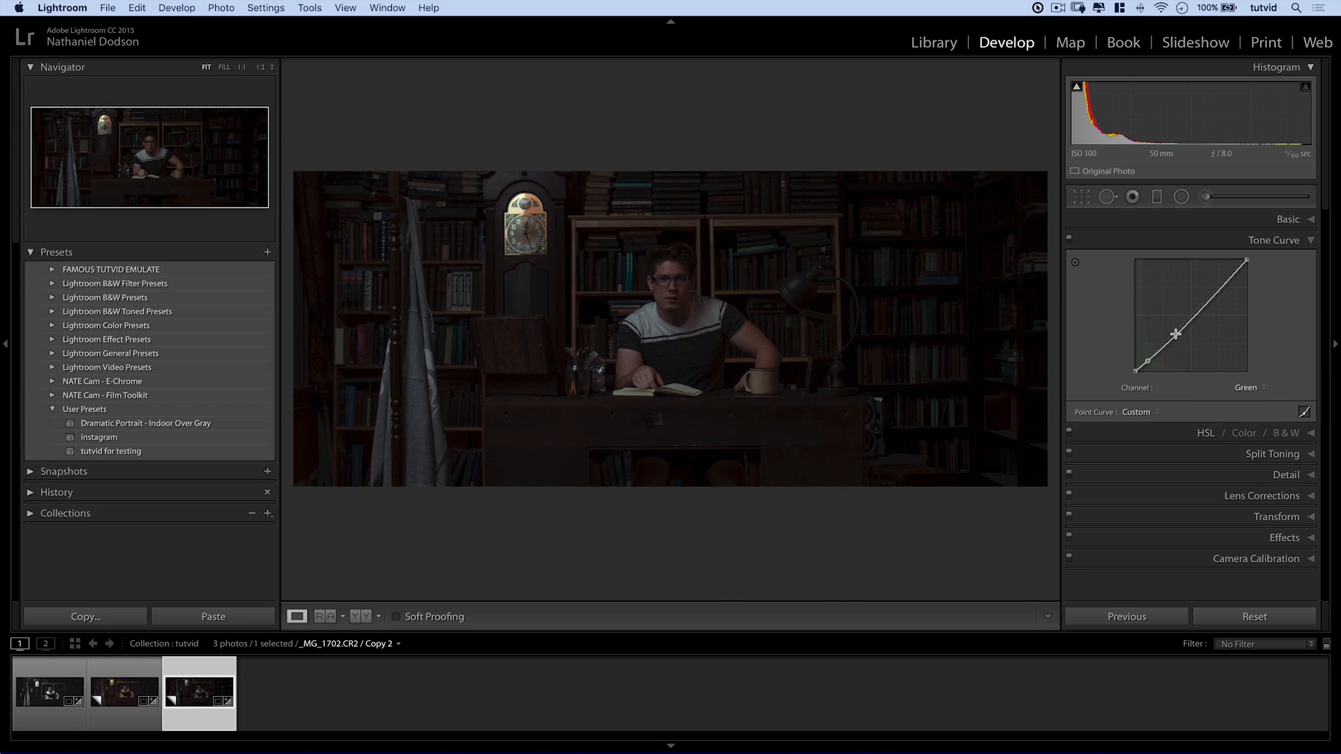
{"action": "left_click_drag", "start_coordinate": [1175, 334], "coordinate": [1181, 331]}
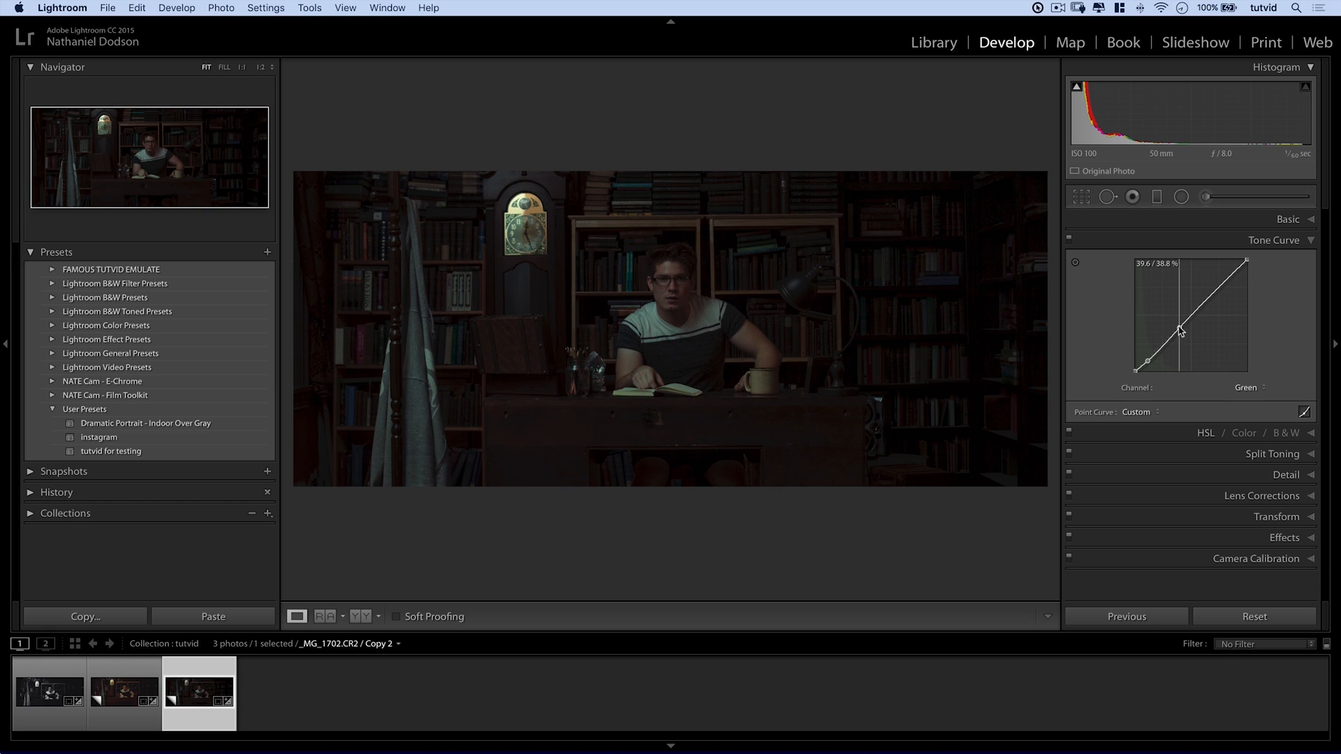
{"action": "left_click_drag", "start_coordinate": [1180, 332], "coordinate": [1188, 332]}
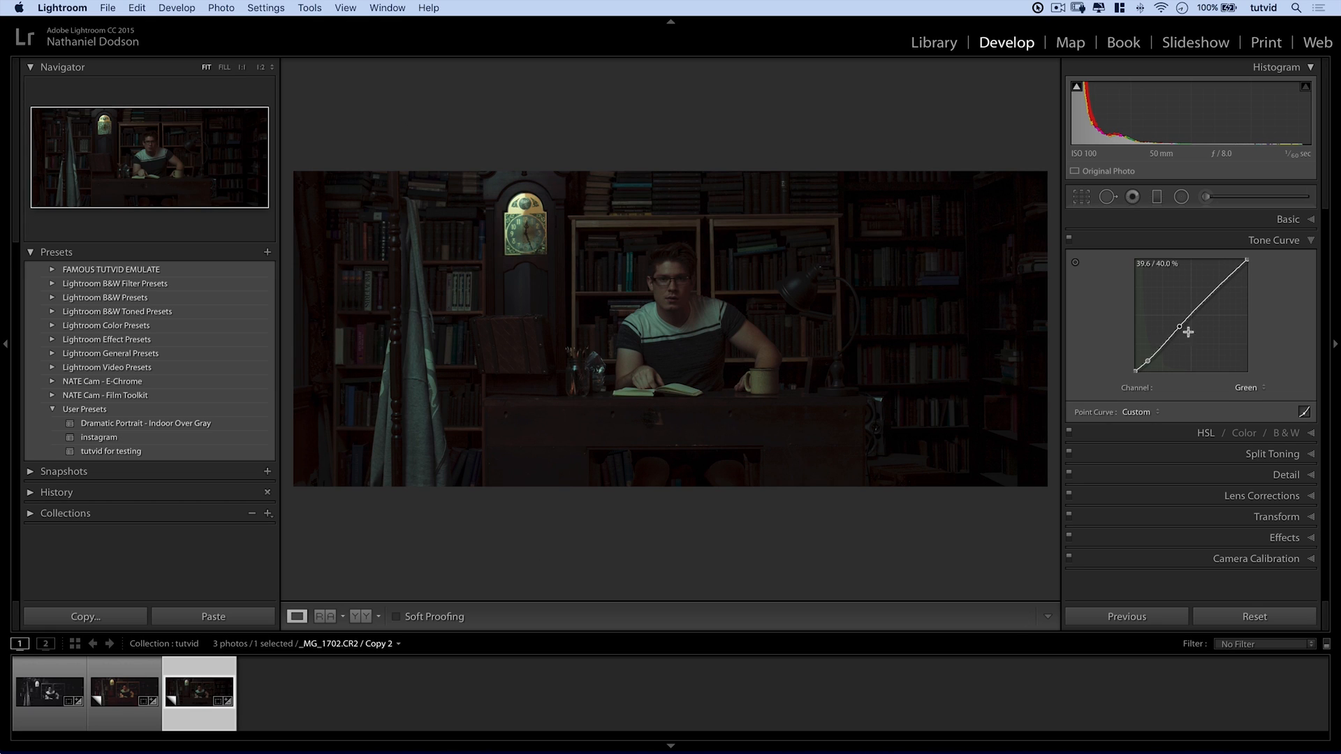
{"action": "mouse_move", "coordinate": [1149, 380]}
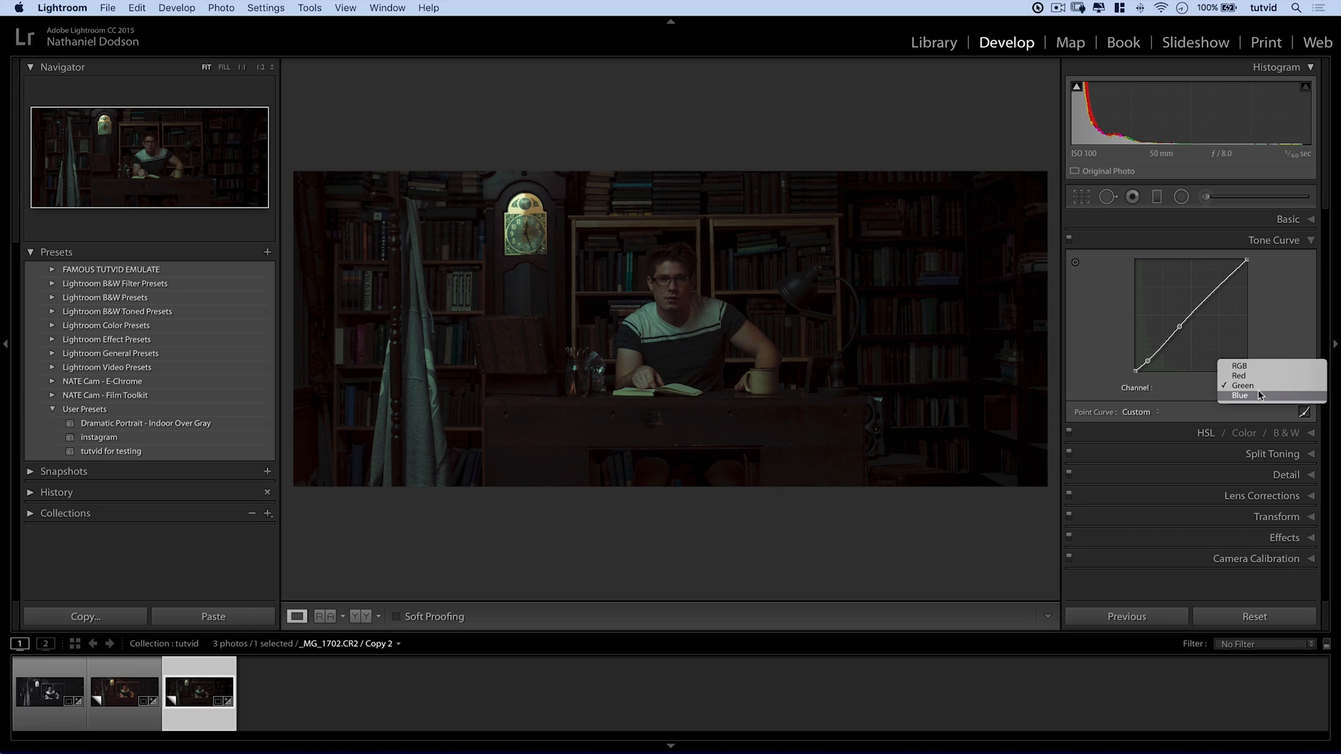
{"action": "left_click", "coordinate": [1240, 396]}
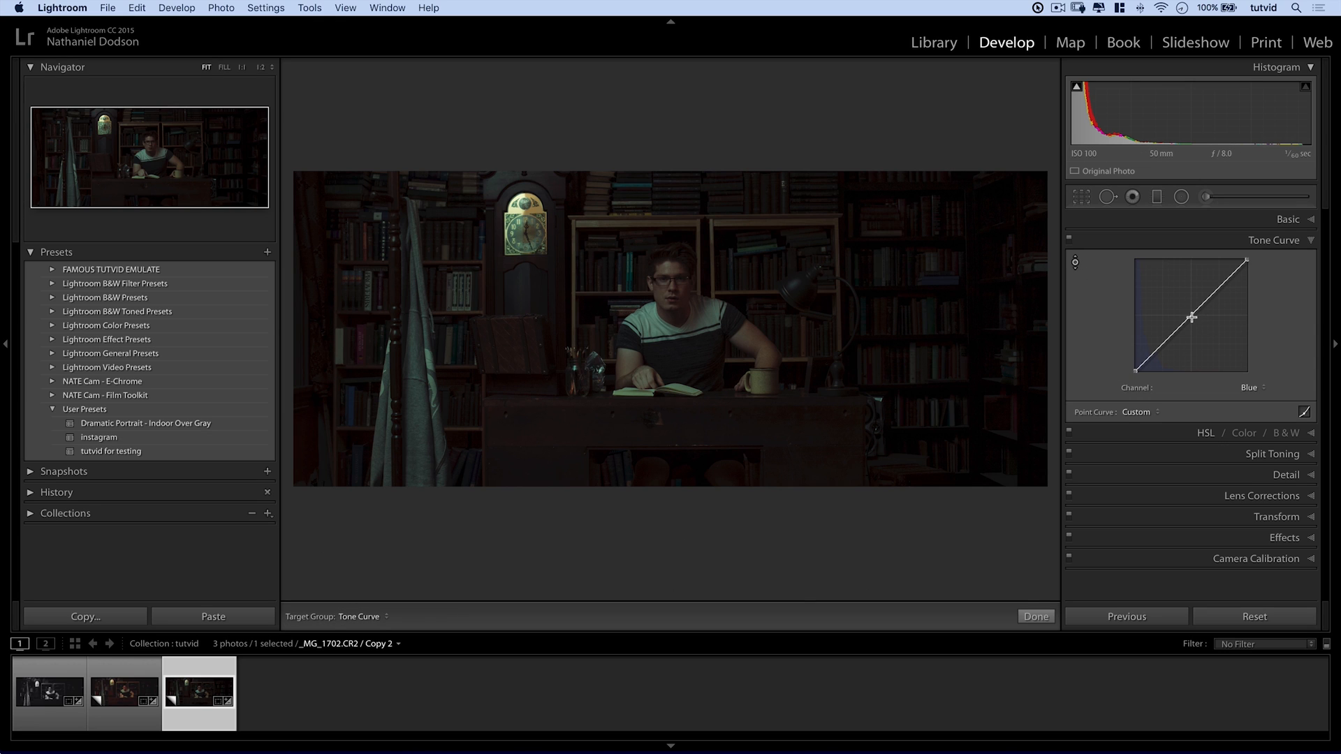
Test stronger blue and yellow shifts on the Blue curve, then settle a shadow point near 23/22.
{"action": "left_click_drag", "start_coordinate": [1180, 331], "coordinate": [1180, 310]}
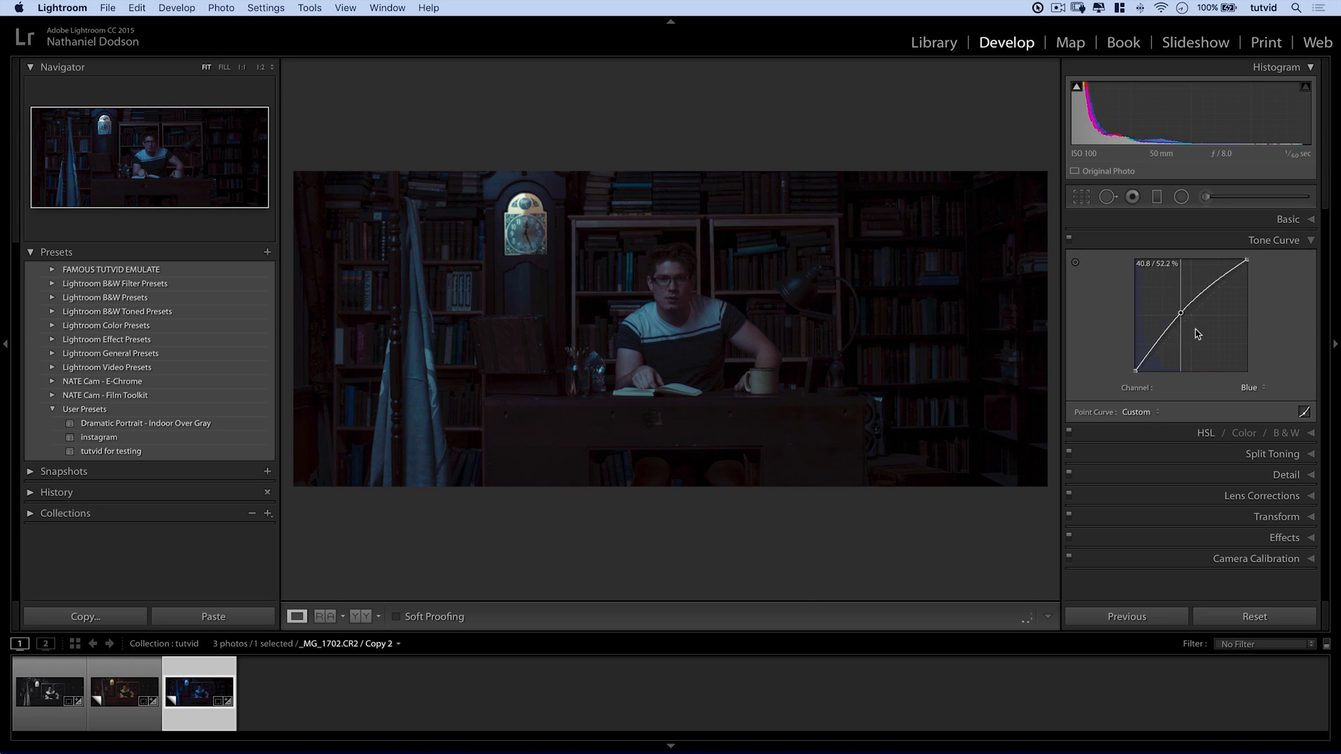
{"action": "left_click_drag", "start_coordinate": [1199, 334], "coordinate": [1195, 377]}
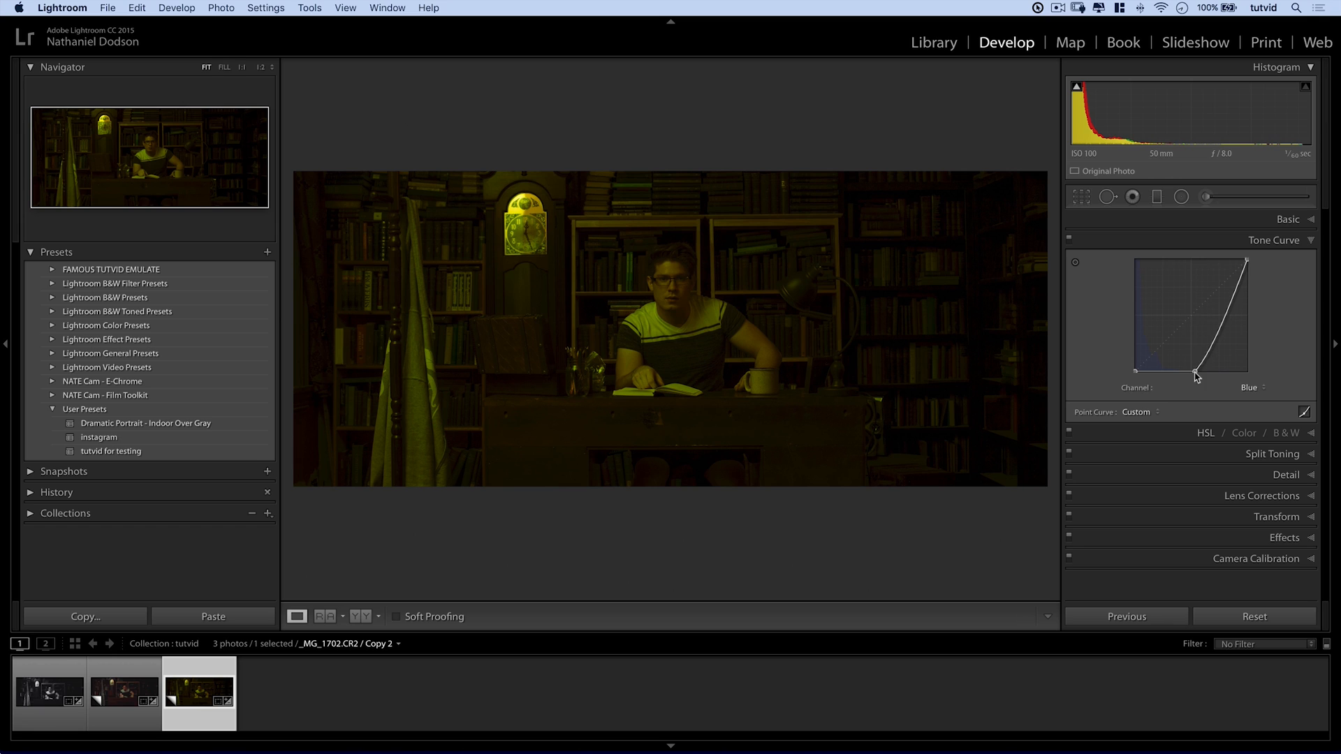
{"action": "left_click_drag", "start_coordinate": [1196, 376], "coordinate": [1155, 348]}
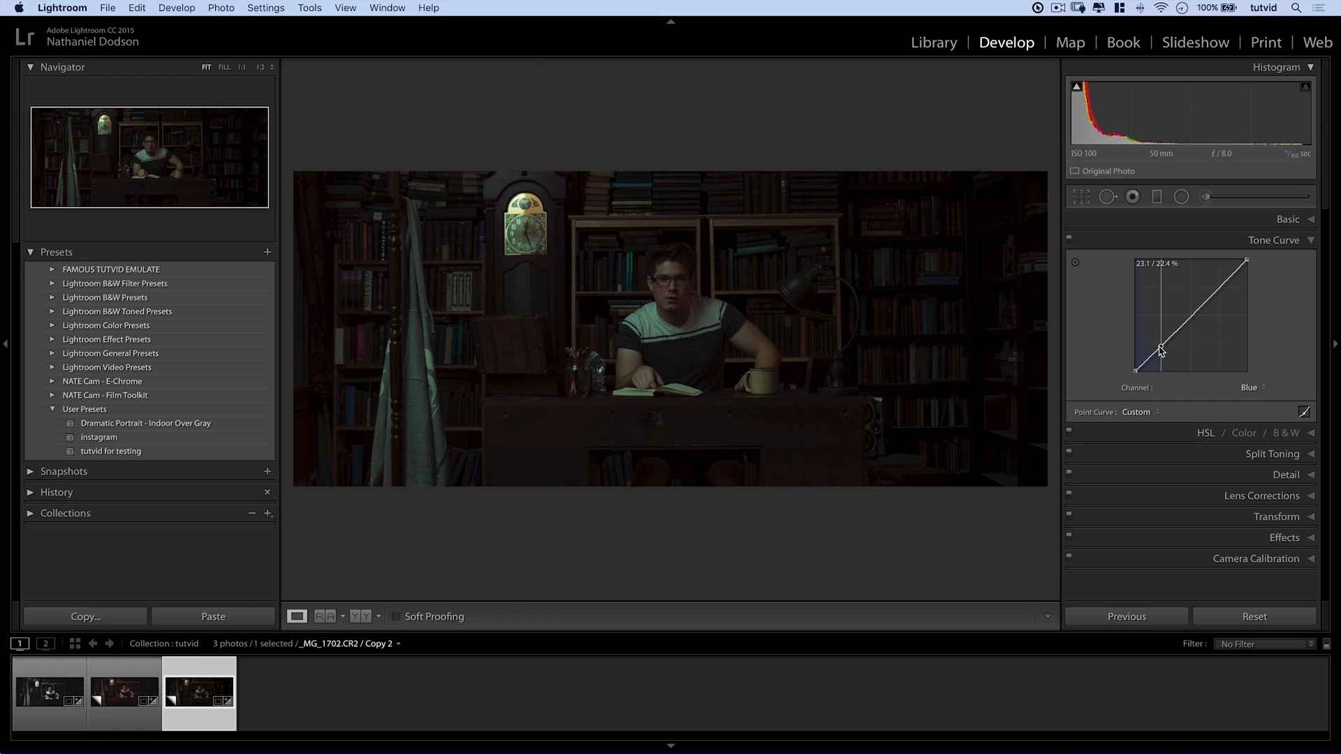
{"action": "left_click_drag", "start_coordinate": [1159, 349], "coordinate": [1159, 346]}
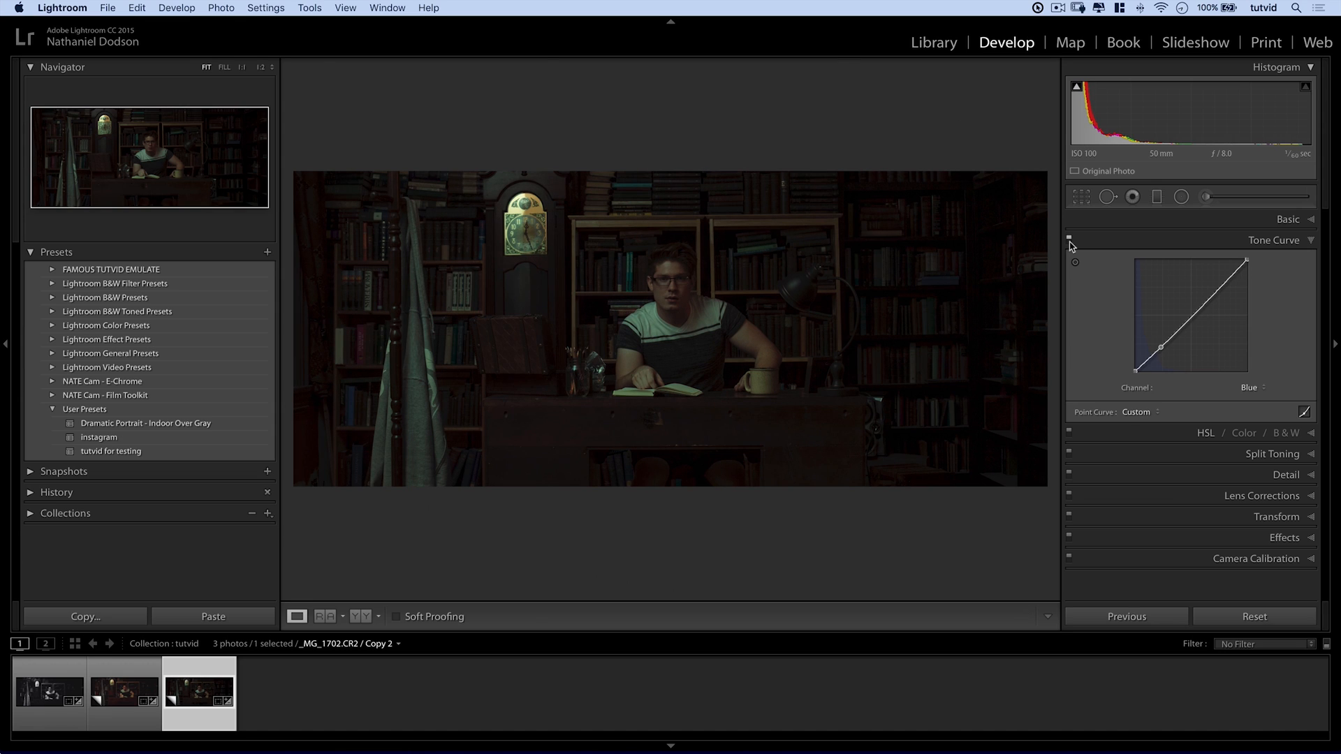
{"action": "mouse_move", "coordinate": [503, 329]}
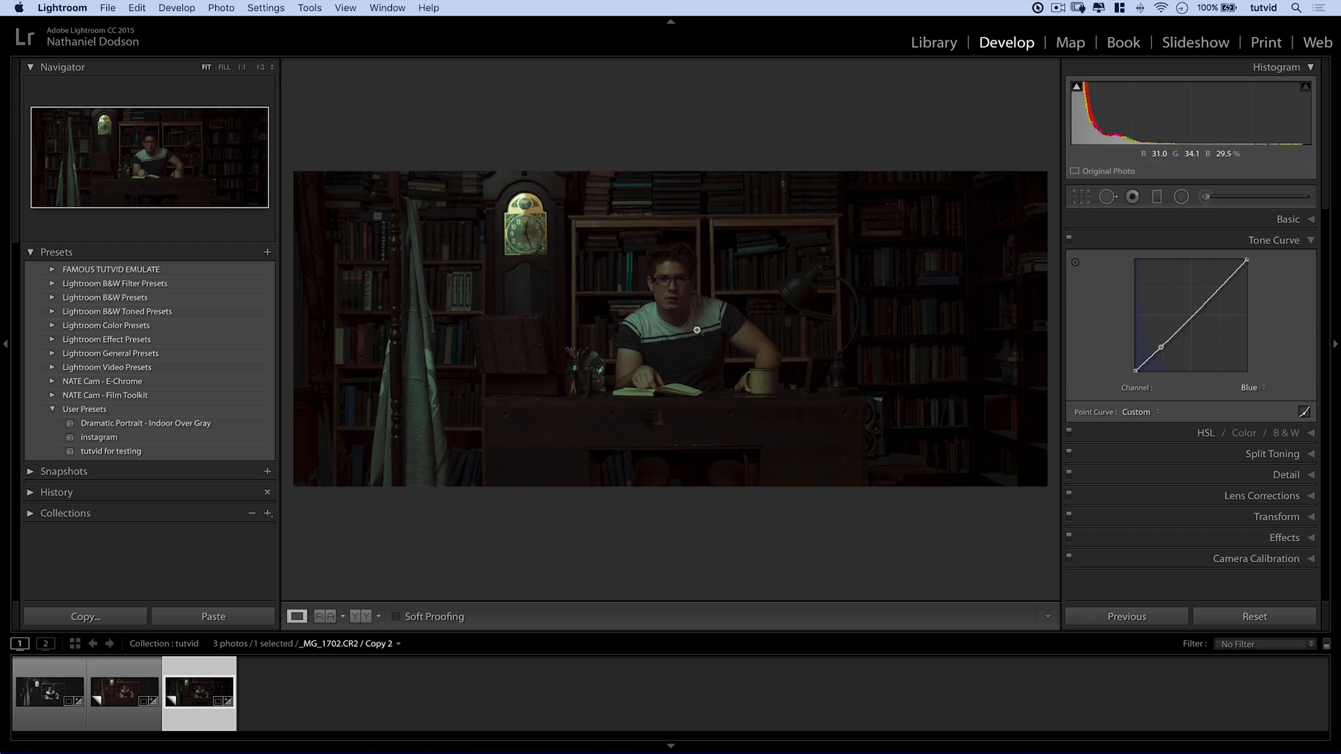
{"action": "mouse_move", "coordinate": [899, 332]}
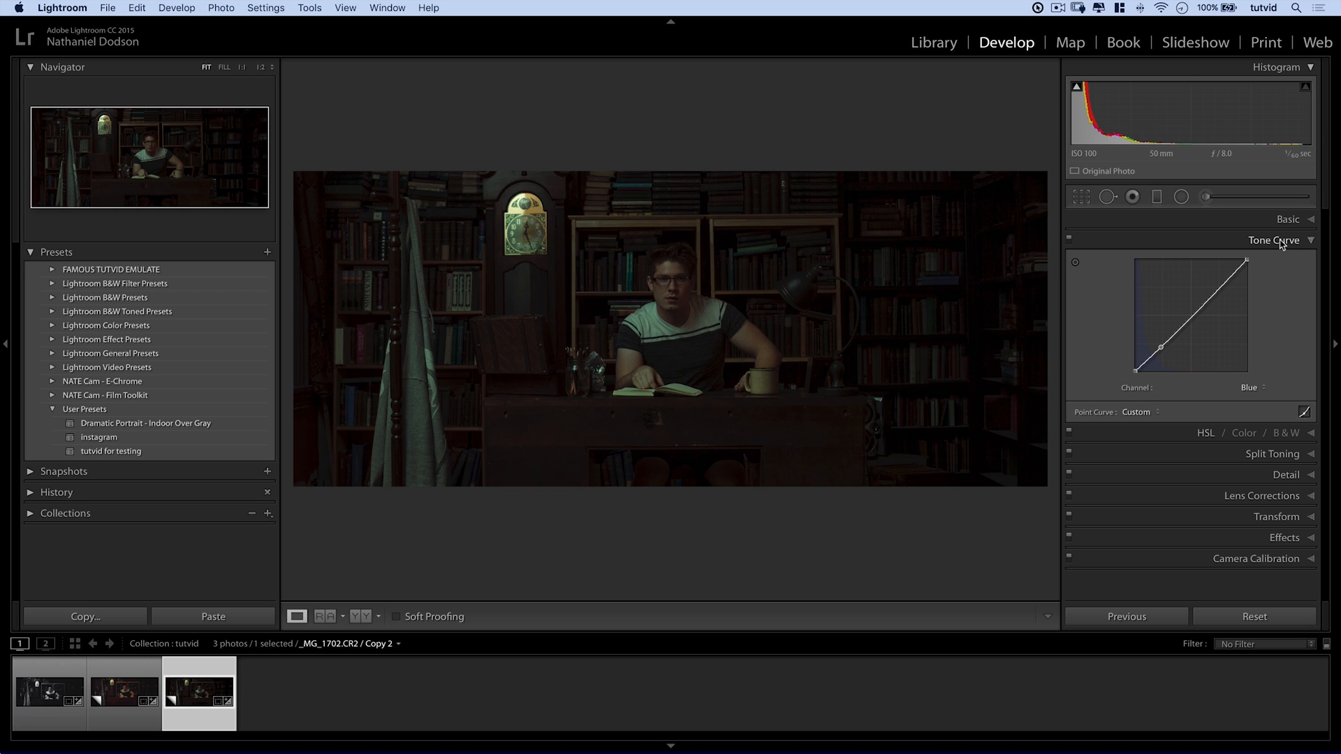
Collapse Tone Curve, glance at the HSL Hue adjustments, then collapse HSL.
{"action": "left_click", "coordinate": [1274, 240]}
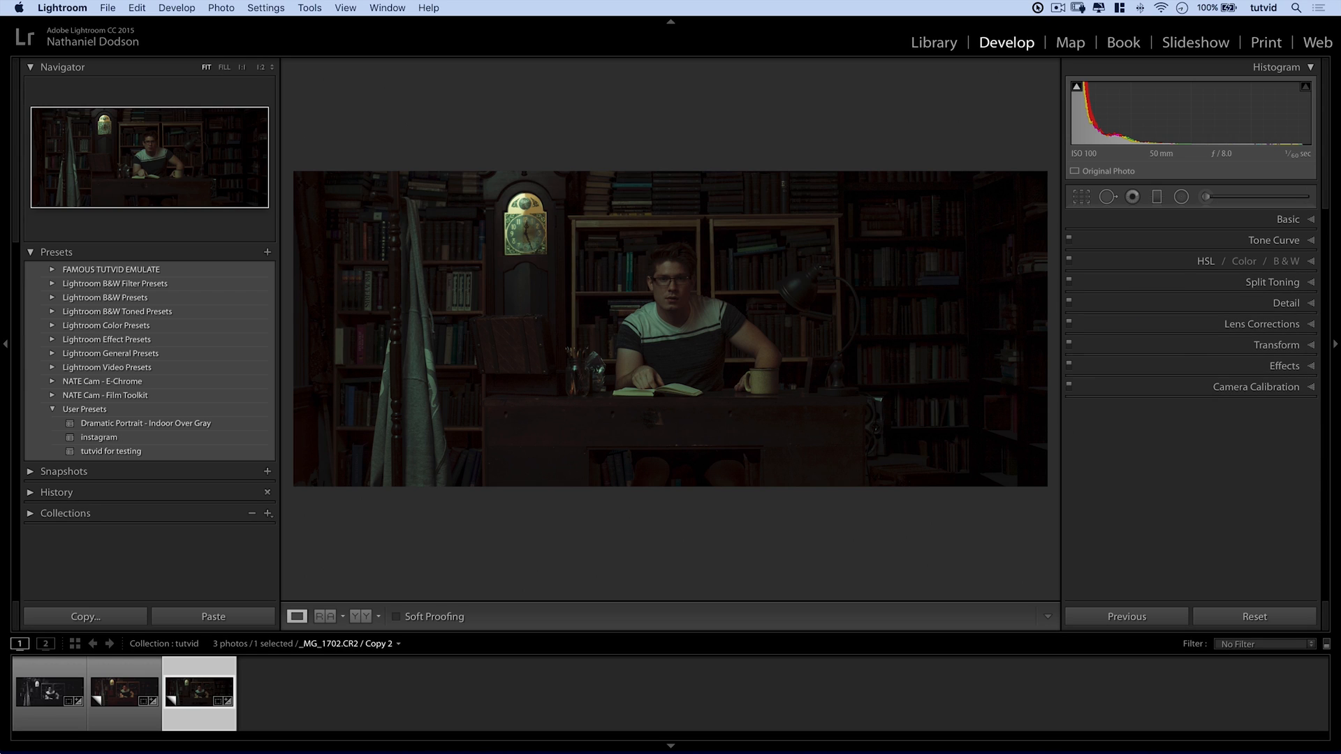
{"action": "mouse_move", "coordinate": [1236, 284]}
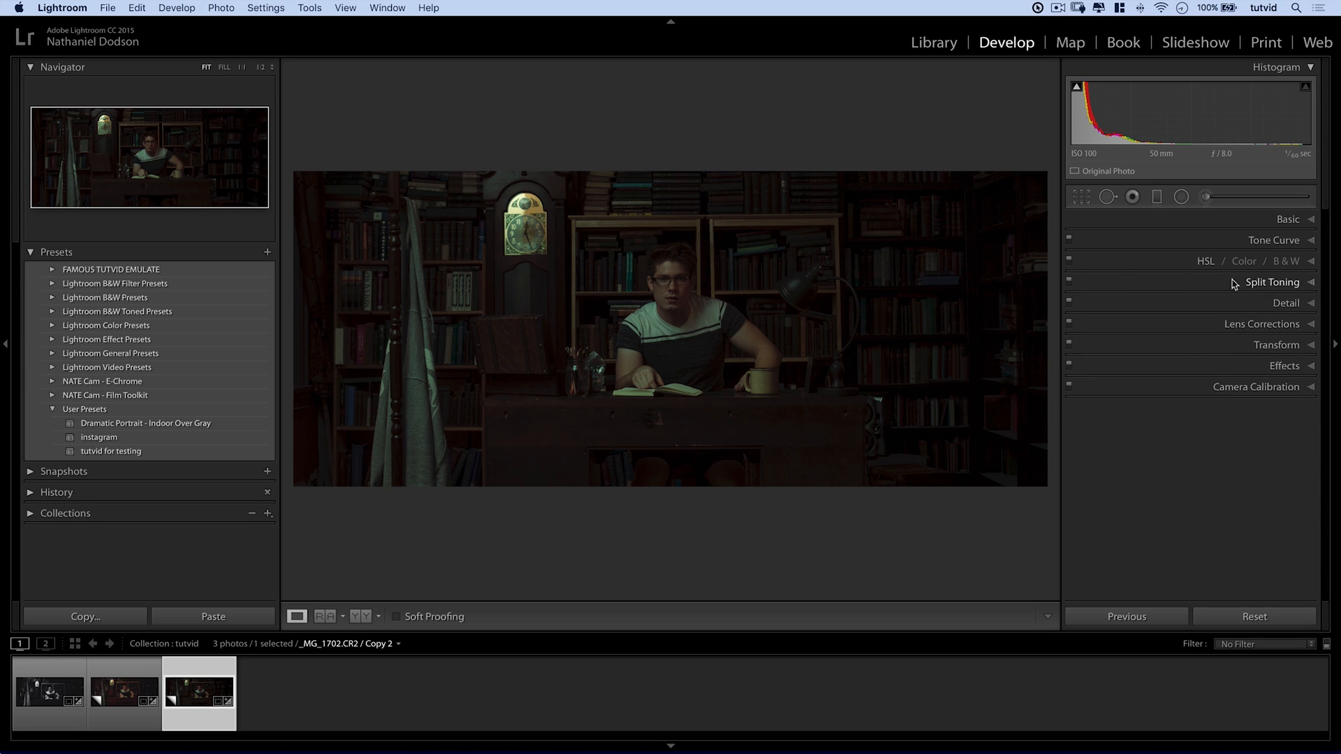
{"action": "left_click", "coordinate": [1206, 260]}
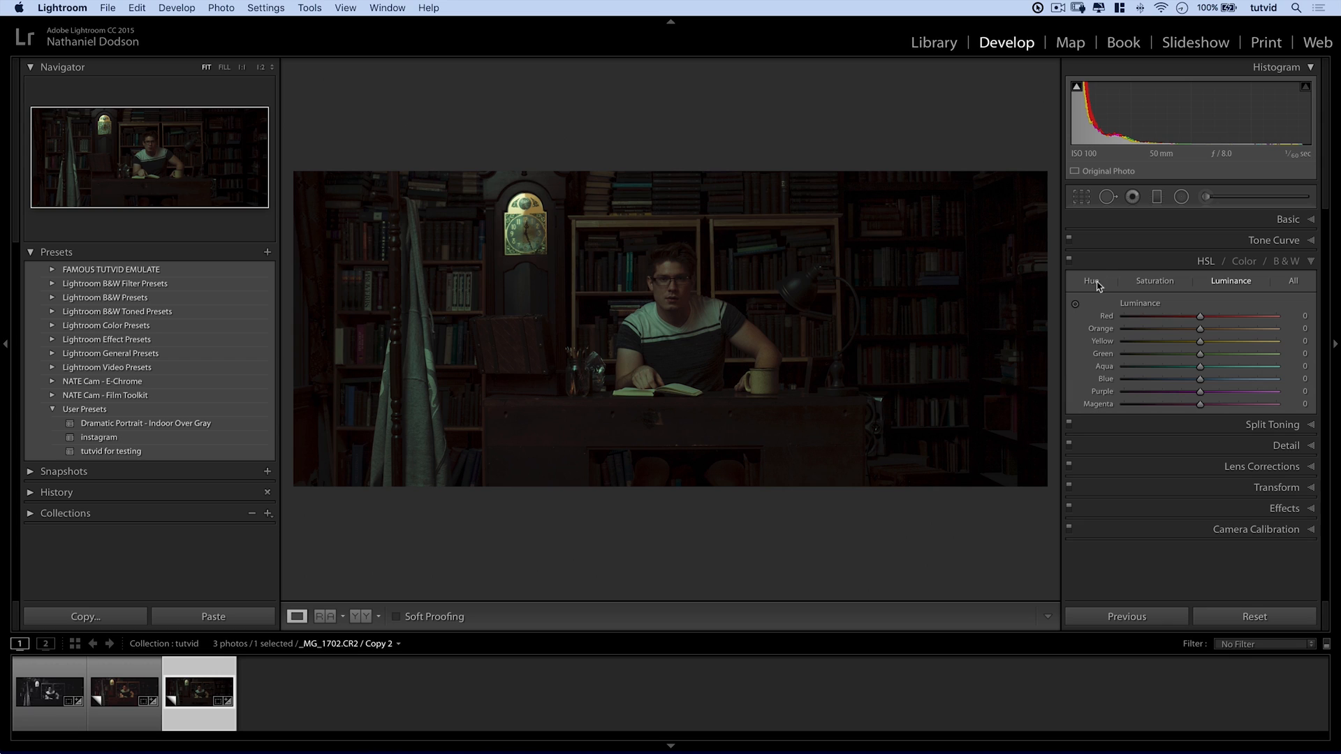
{"action": "left_click", "coordinate": [1091, 281]}
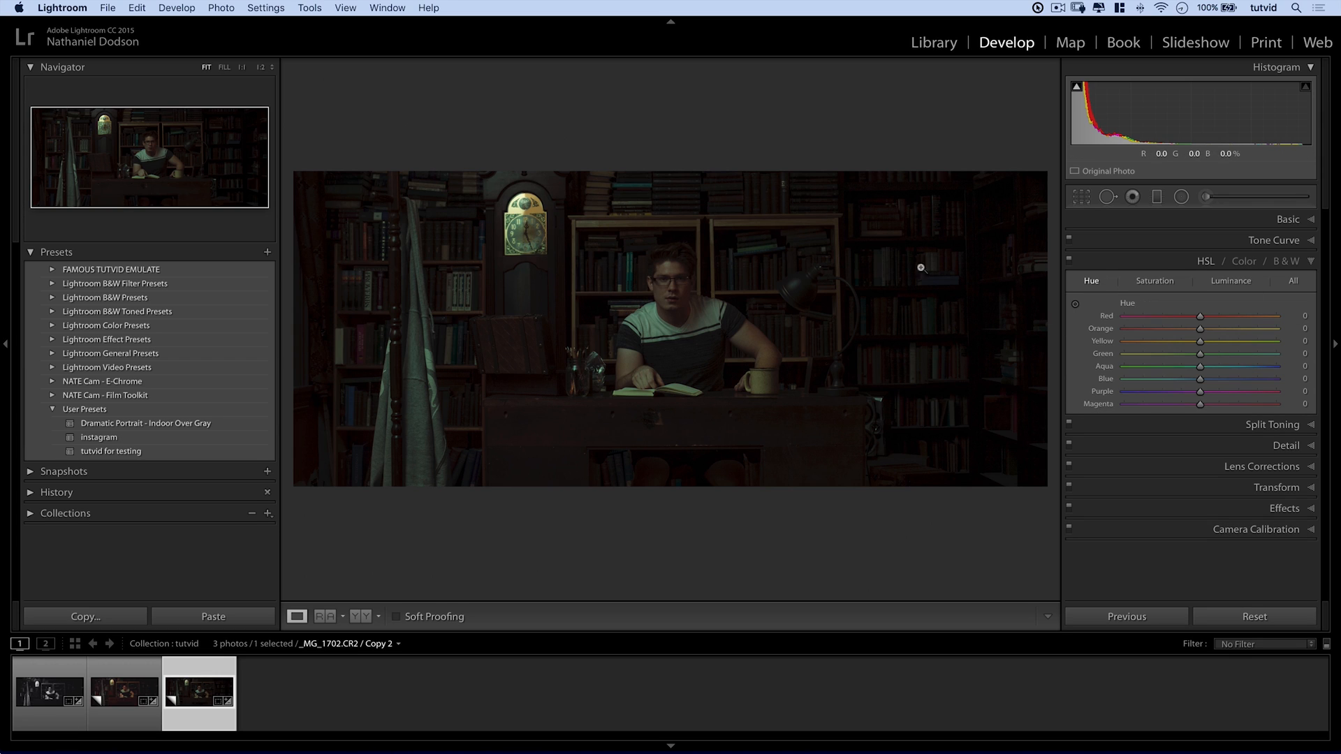
{"action": "left_click", "coordinate": [1207, 261]}
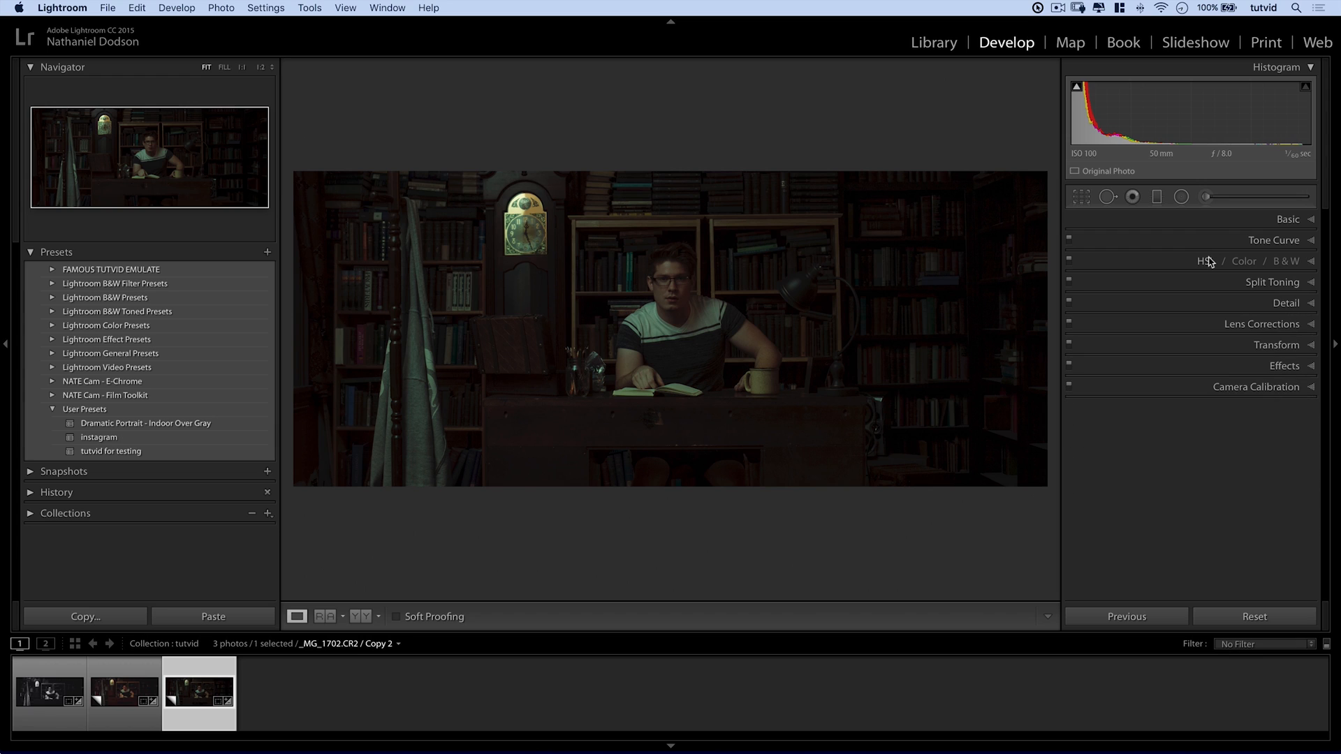
{"action": "mouse_move", "coordinate": [494, 214]}
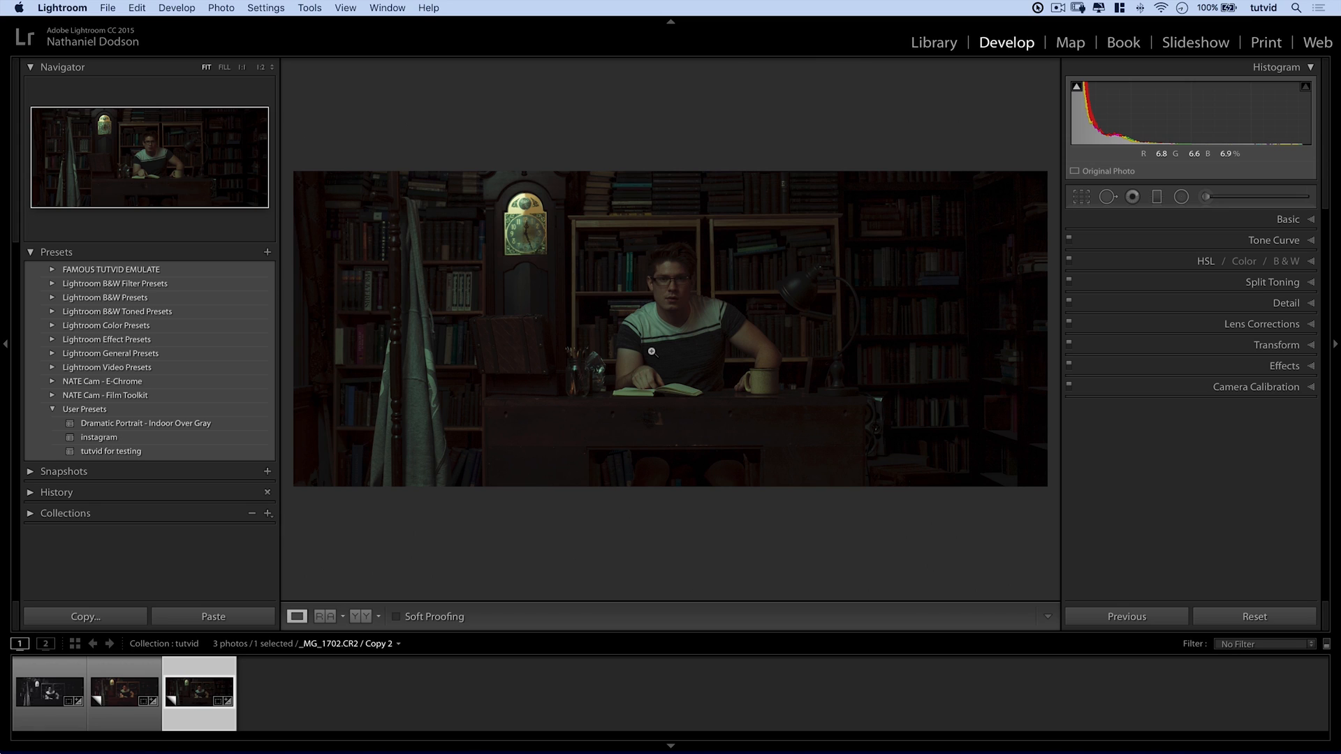
Preview green and blue highlight tints in Split Toning, settling Highlights Hue on orange 23.
{"action": "left_click", "coordinate": [1273, 283]}
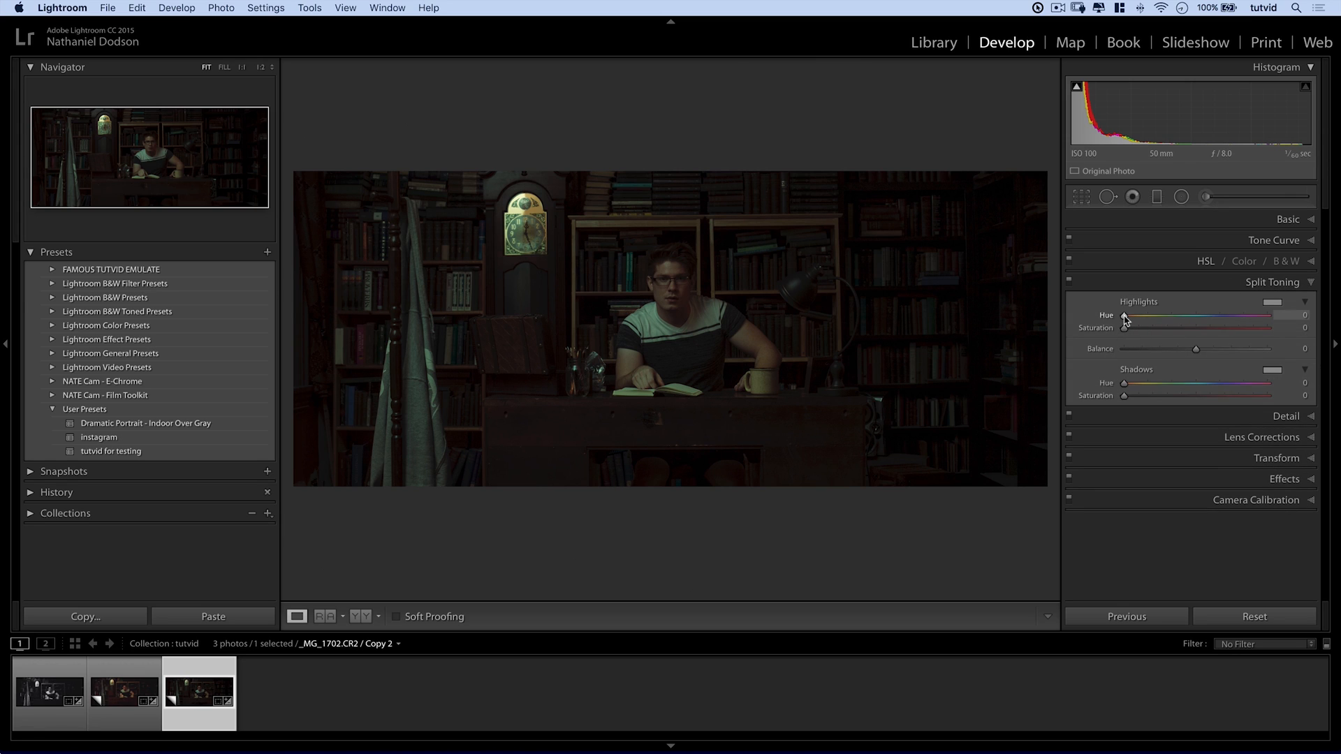
{"action": "key", "text": "alt"}
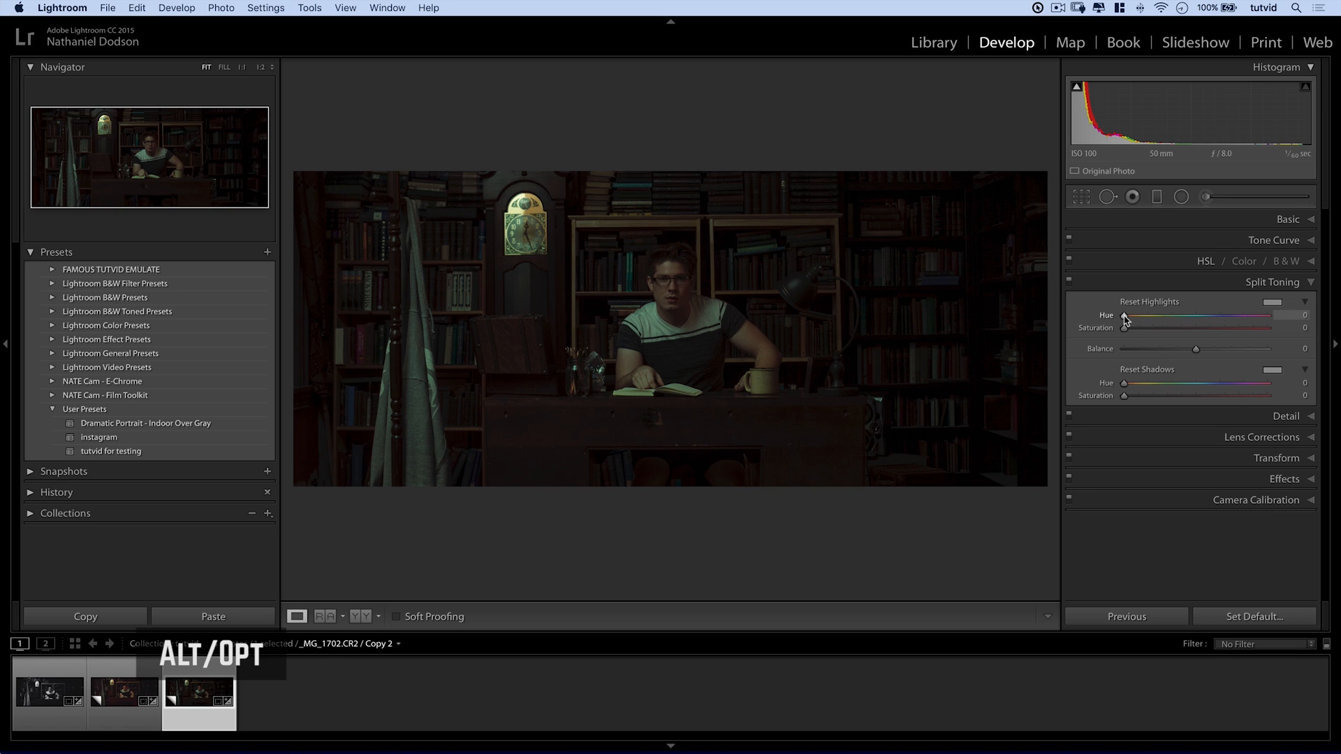
{"action": "left_click_drag", "start_coordinate": [1125, 315], "coordinate": [1143, 315]}
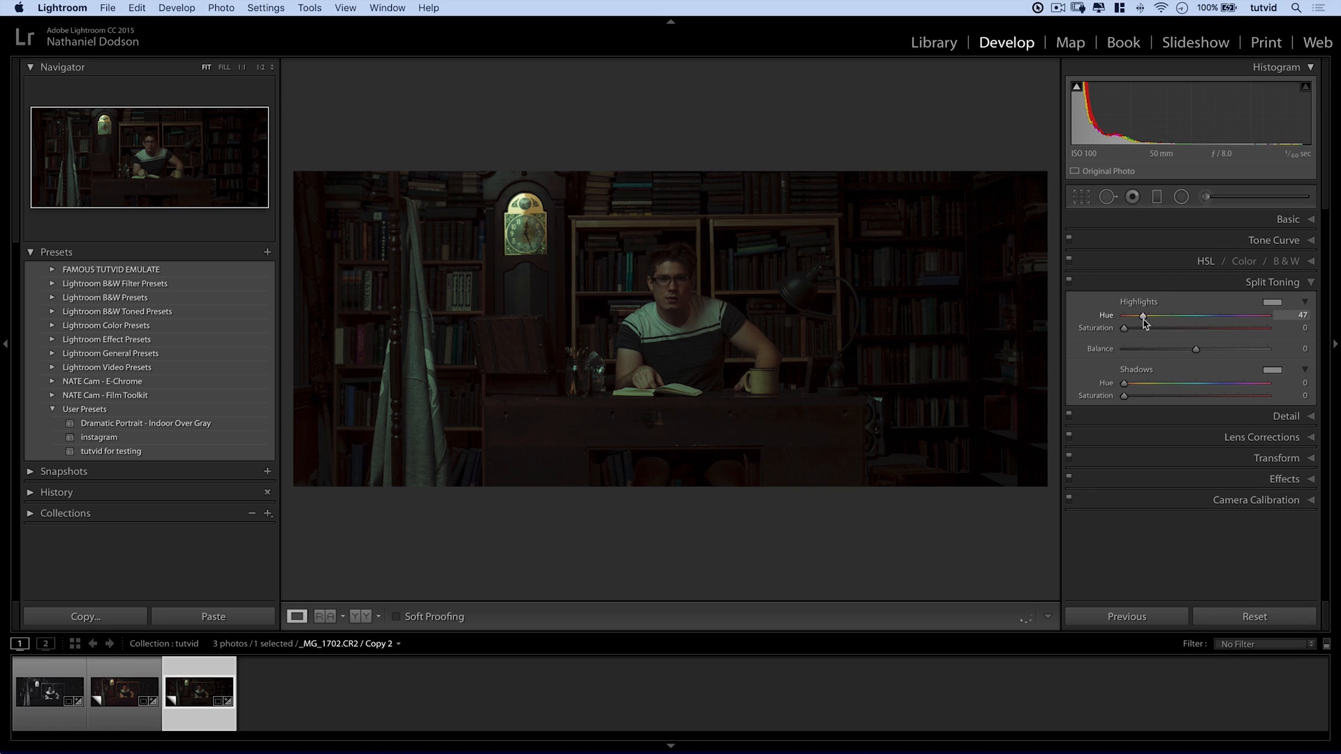
{"action": "left_click_drag", "start_coordinate": [1124, 327], "coordinate": [1221, 328]}
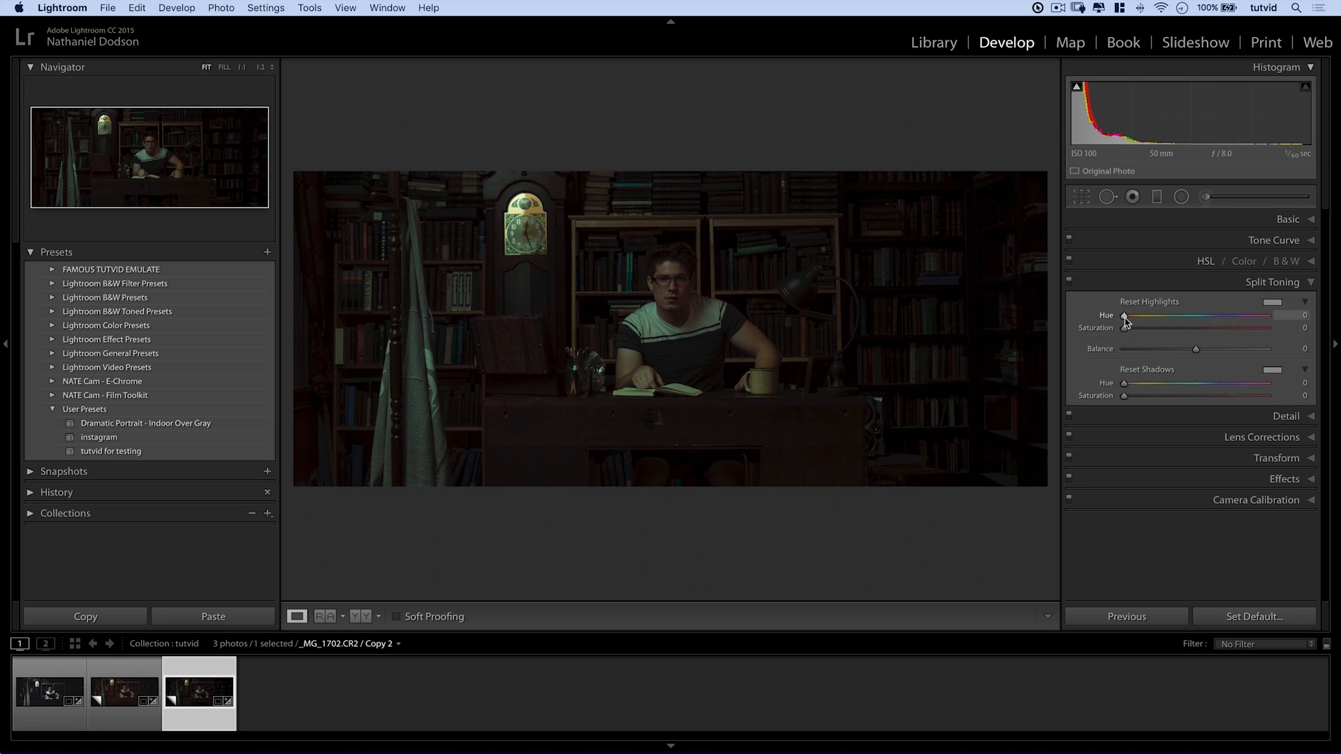
{"action": "left_click_drag", "start_coordinate": [1125, 315], "coordinate": [1163, 315]}
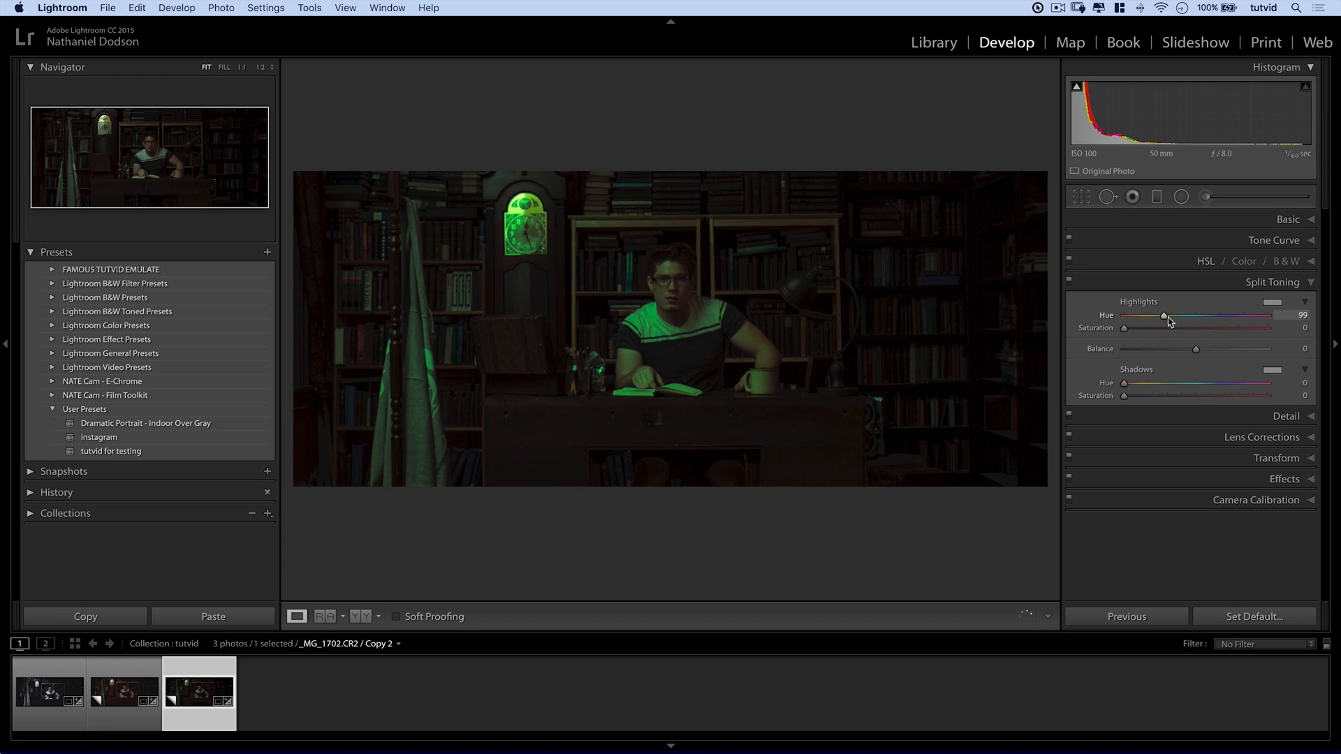
{"action": "left_click_drag", "start_coordinate": [1165, 315], "coordinate": [1153, 315]}
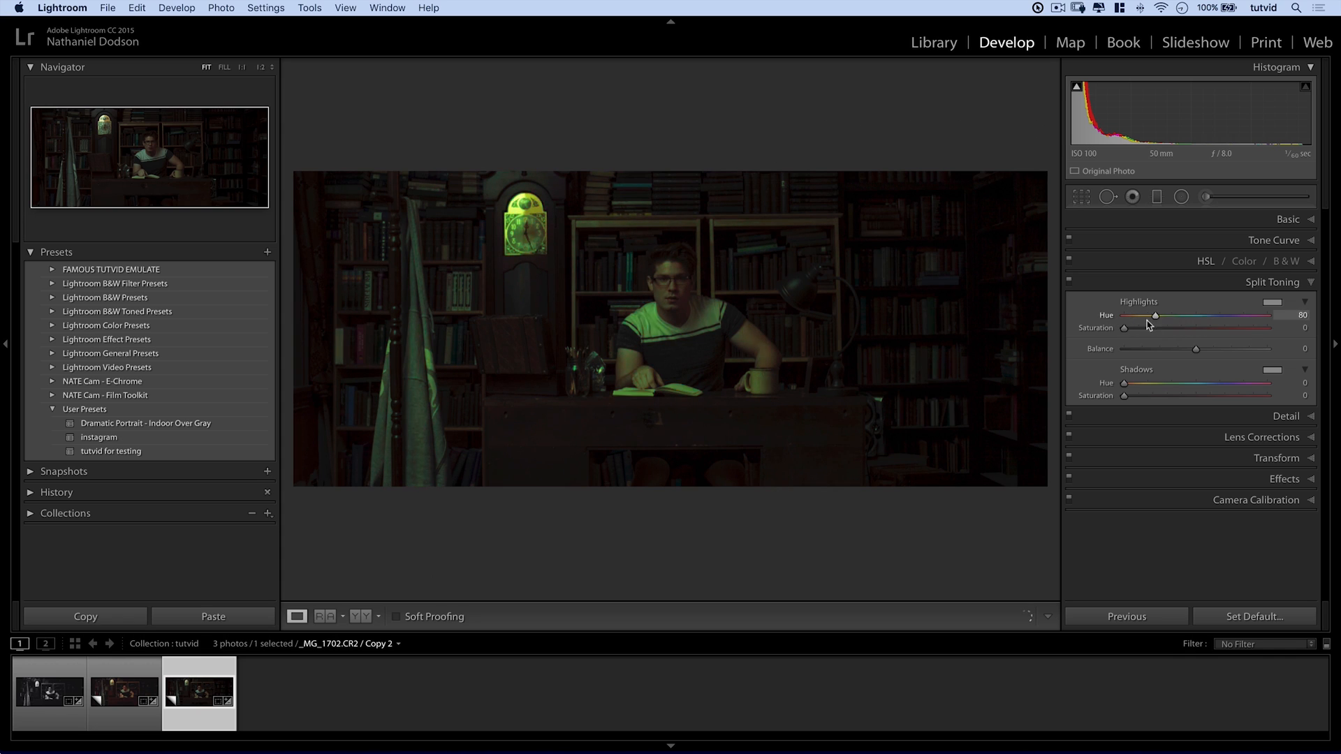
{"action": "left_click_drag", "start_coordinate": [1146, 327], "coordinate": [1161, 327]}
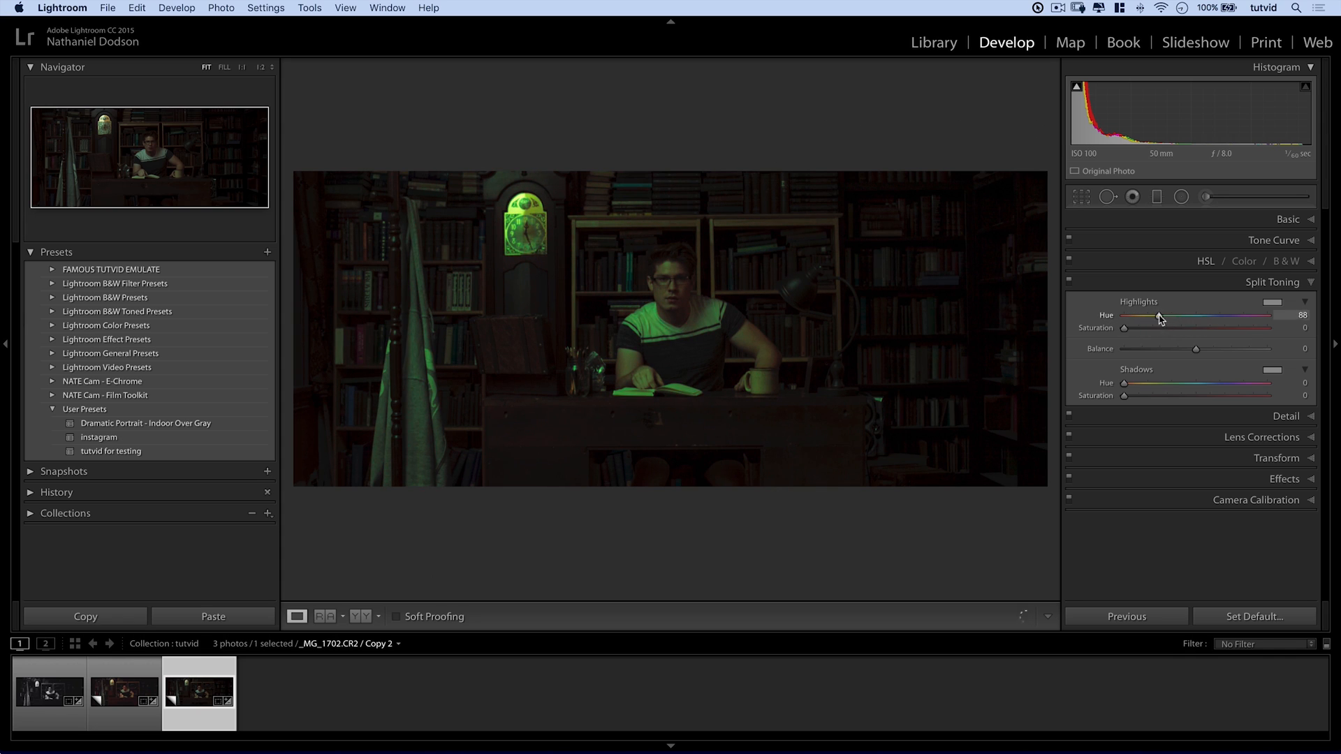
{"action": "left_click_drag", "start_coordinate": [1162, 315], "coordinate": [1230, 315]}
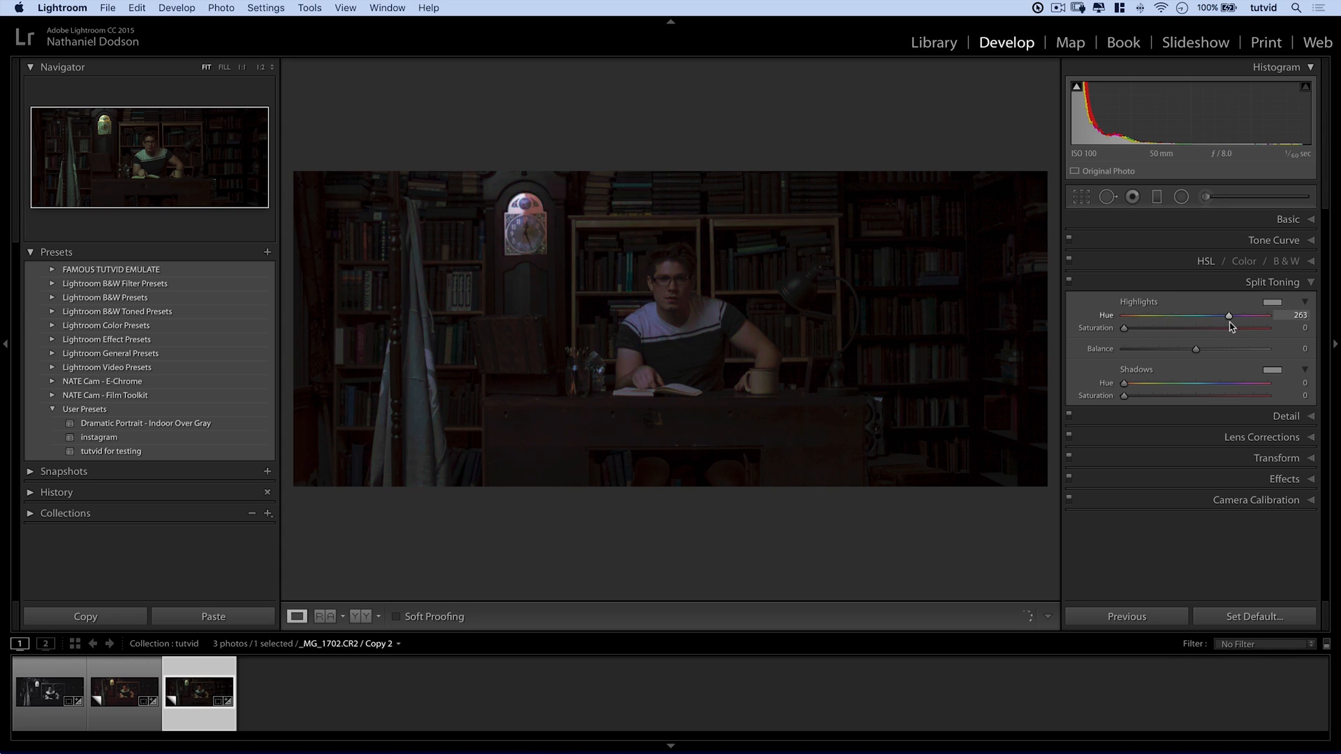
{"action": "left_click_drag", "start_coordinate": [1229, 316], "coordinate": [1220, 315]}
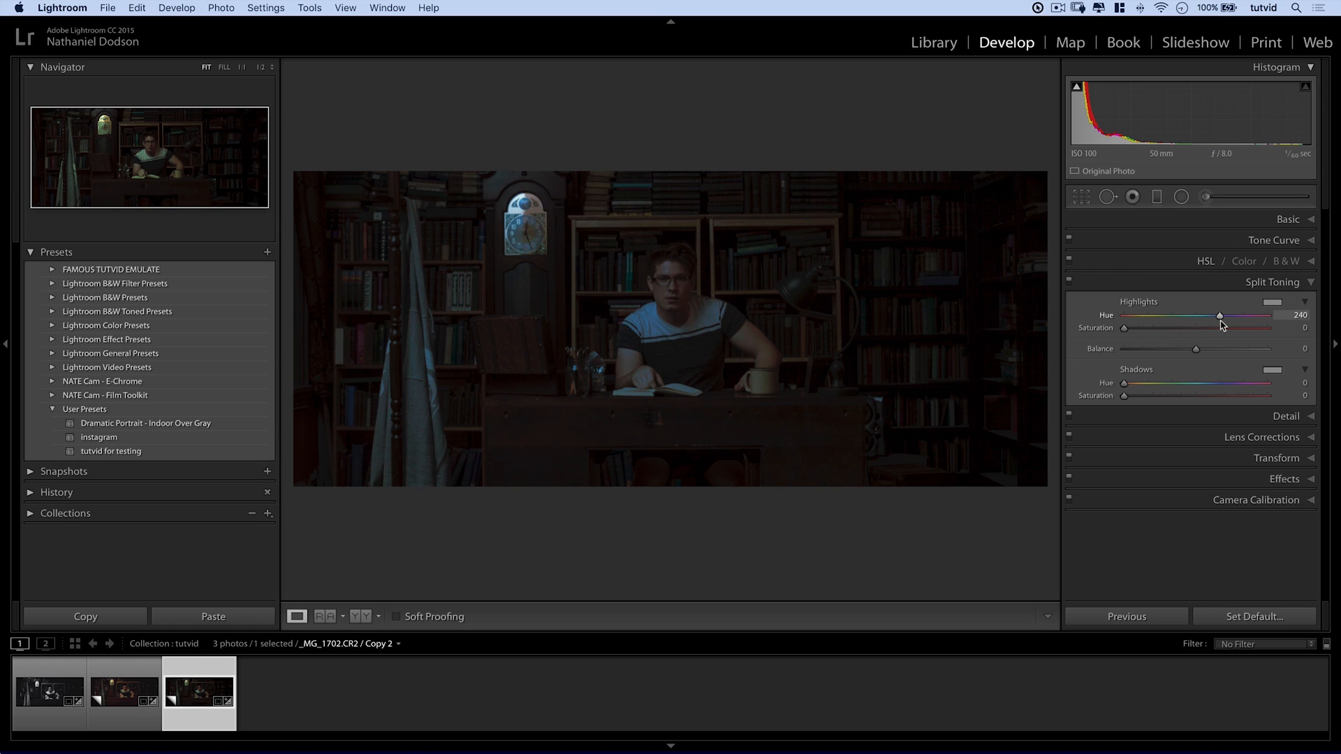
{"action": "left_click_drag", "start_coordinate": [1221, 315], "coordinate": [1207, 315]}
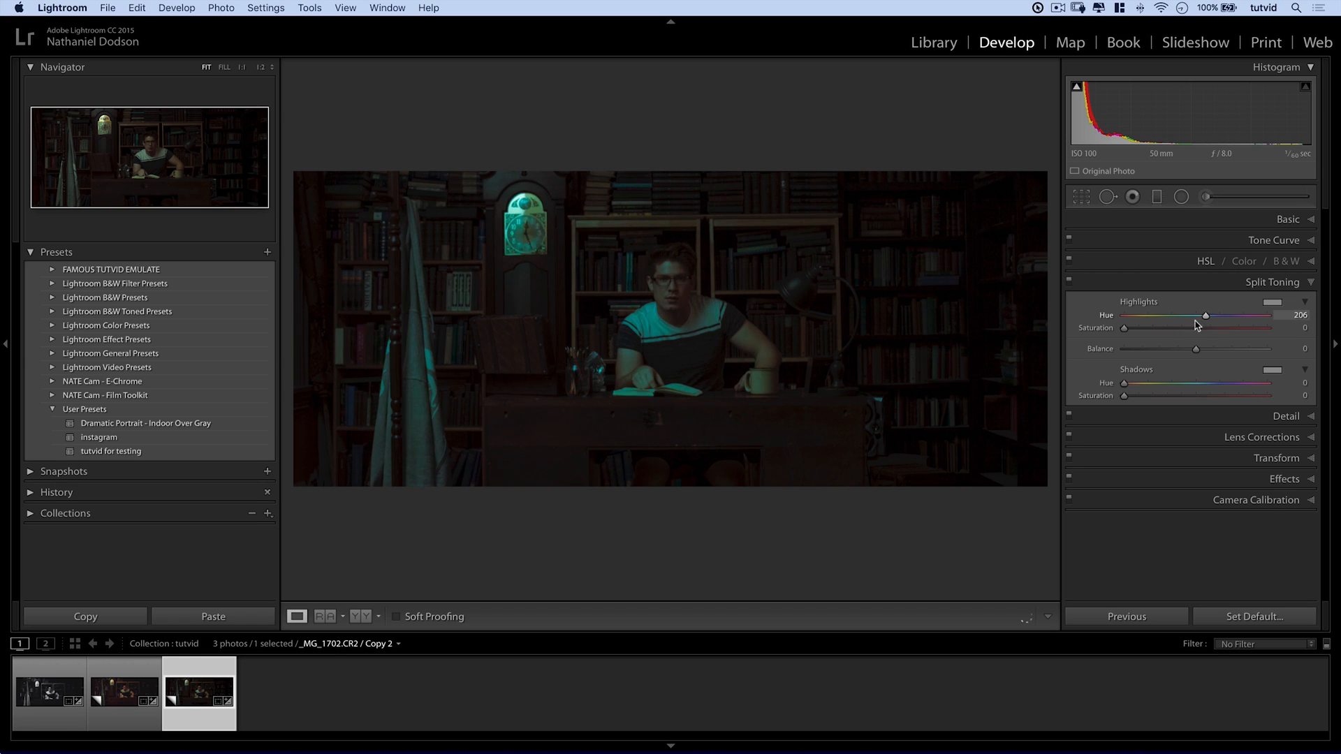
{"action": "left_click_drag", "start_coordinate": [1206, 315], "coordinate": [1133, 316]}
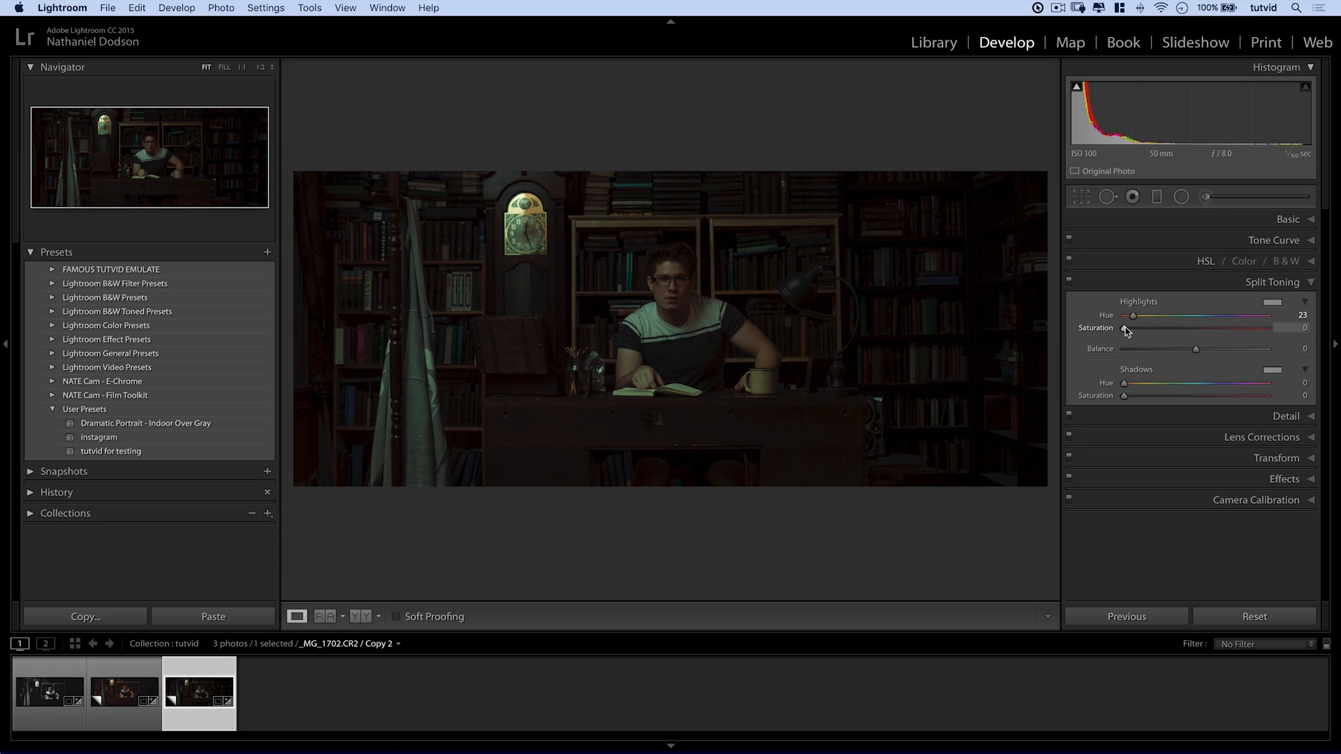
Set Highlights Saturation to a subtle 15 after judging it stronger.
{"action": "left_click_drag", "start_coordinate": [1124, 328], "coordinate": [1235, 328]}
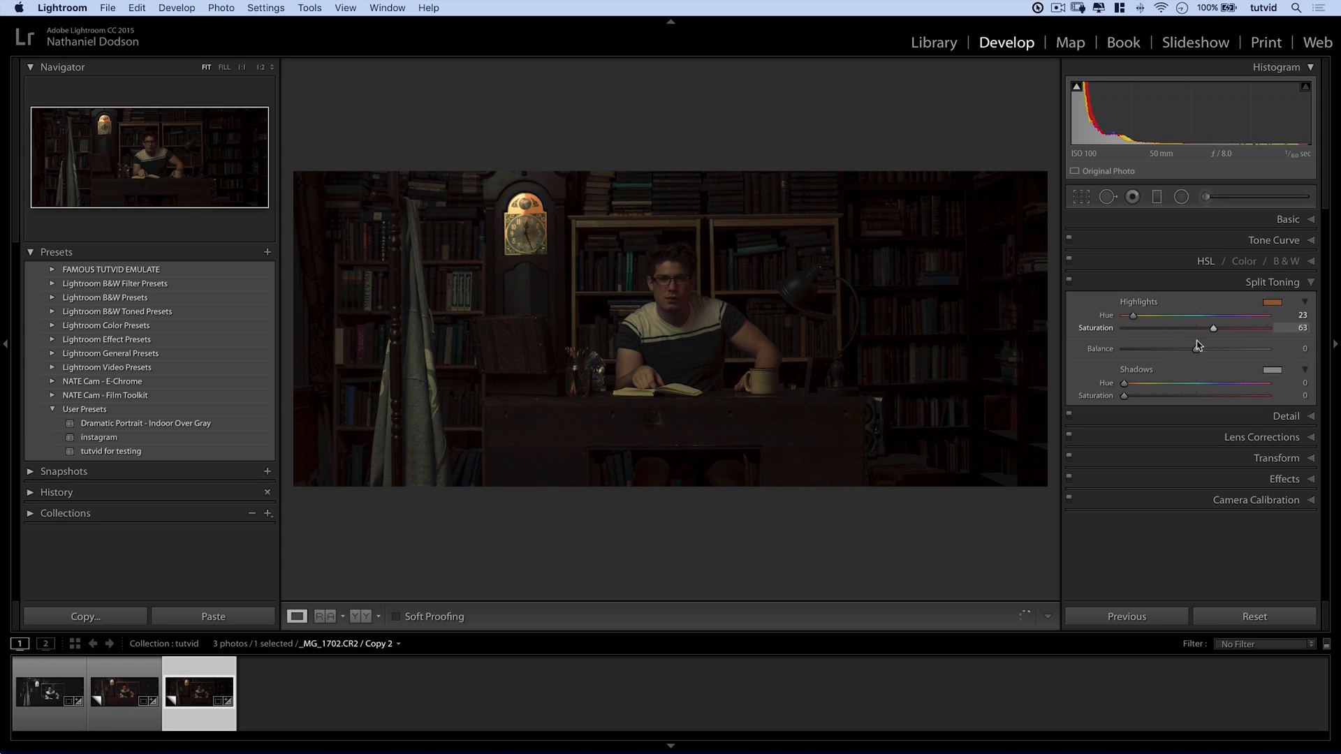
{"action": "left_click_drag", "start_coordinate": [1236, 327], "coordinate": [1141, 327]}
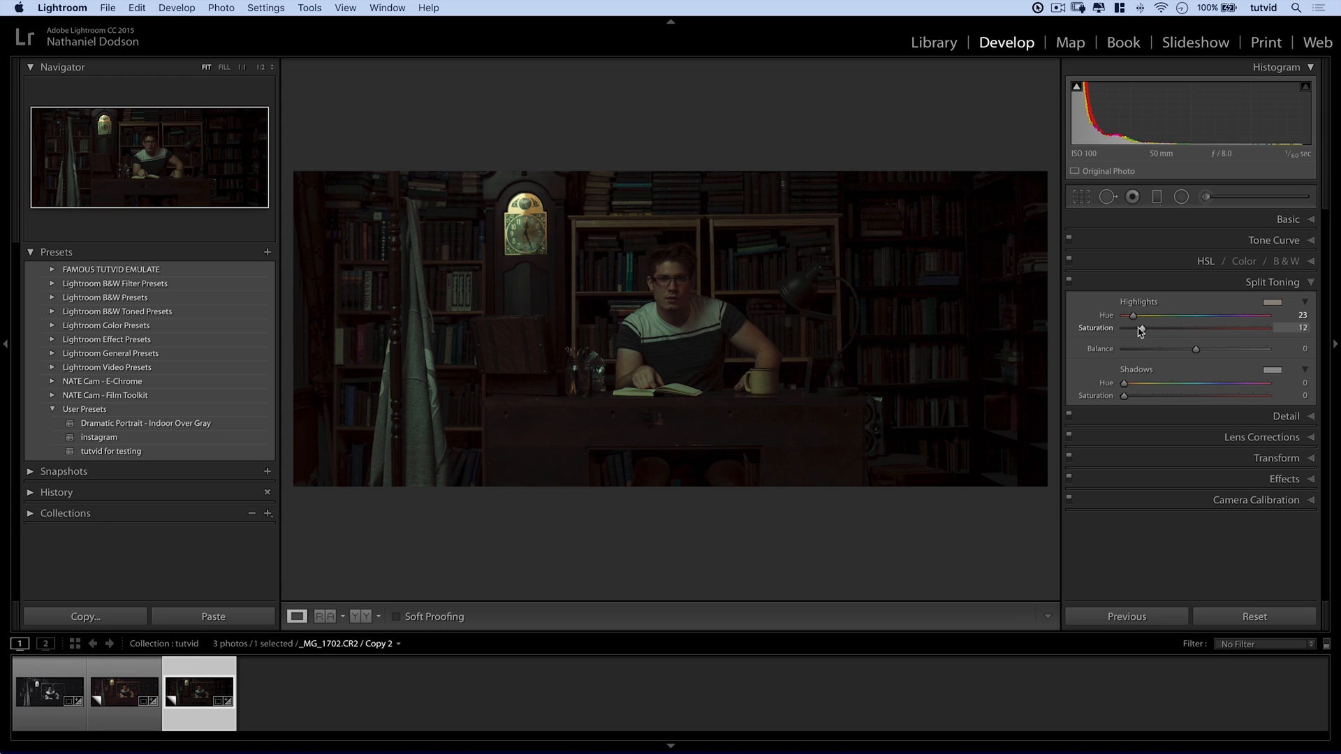
{"action": "left_click_drag", "start_coordinate": [1140, 328], "coordinate": [1144, 328]}
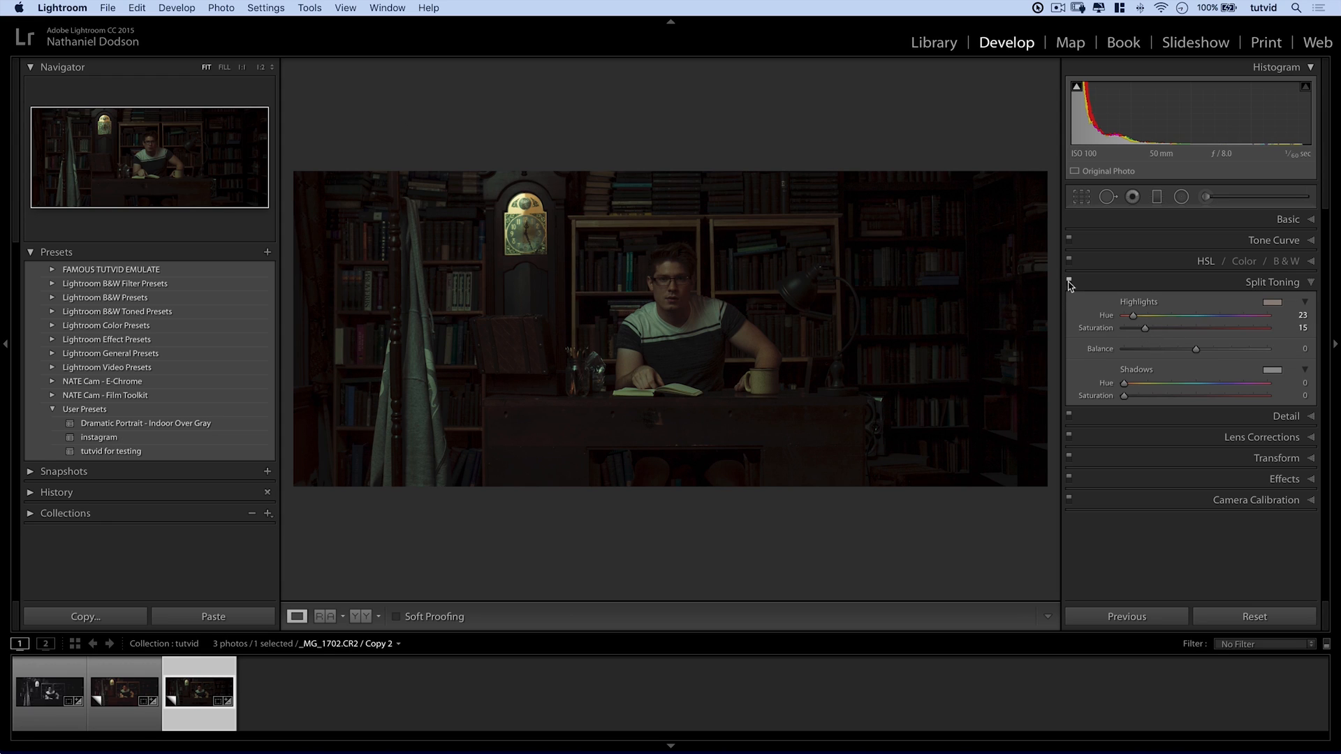
{"action": "mouse_move", "coordinate": [1123, 309]}
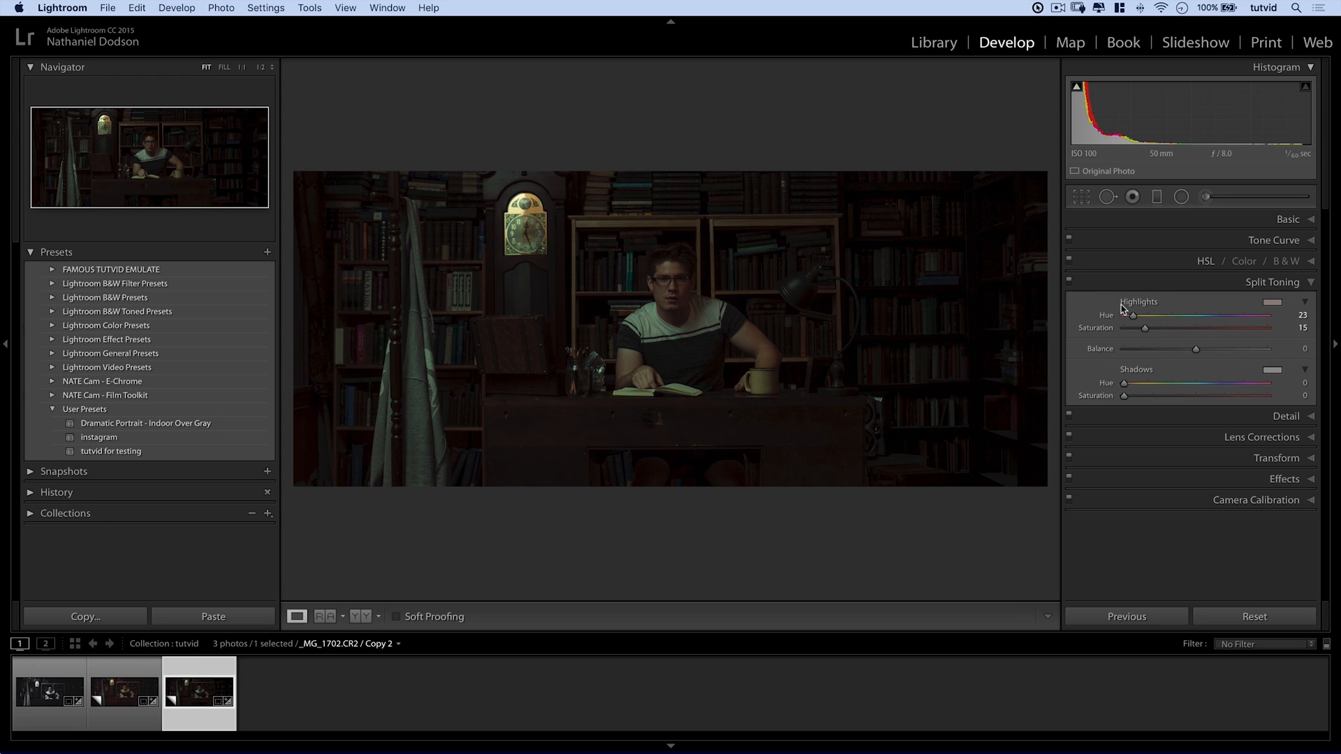
{"action": "mouse_move", "coordinate": [1127, 386]}
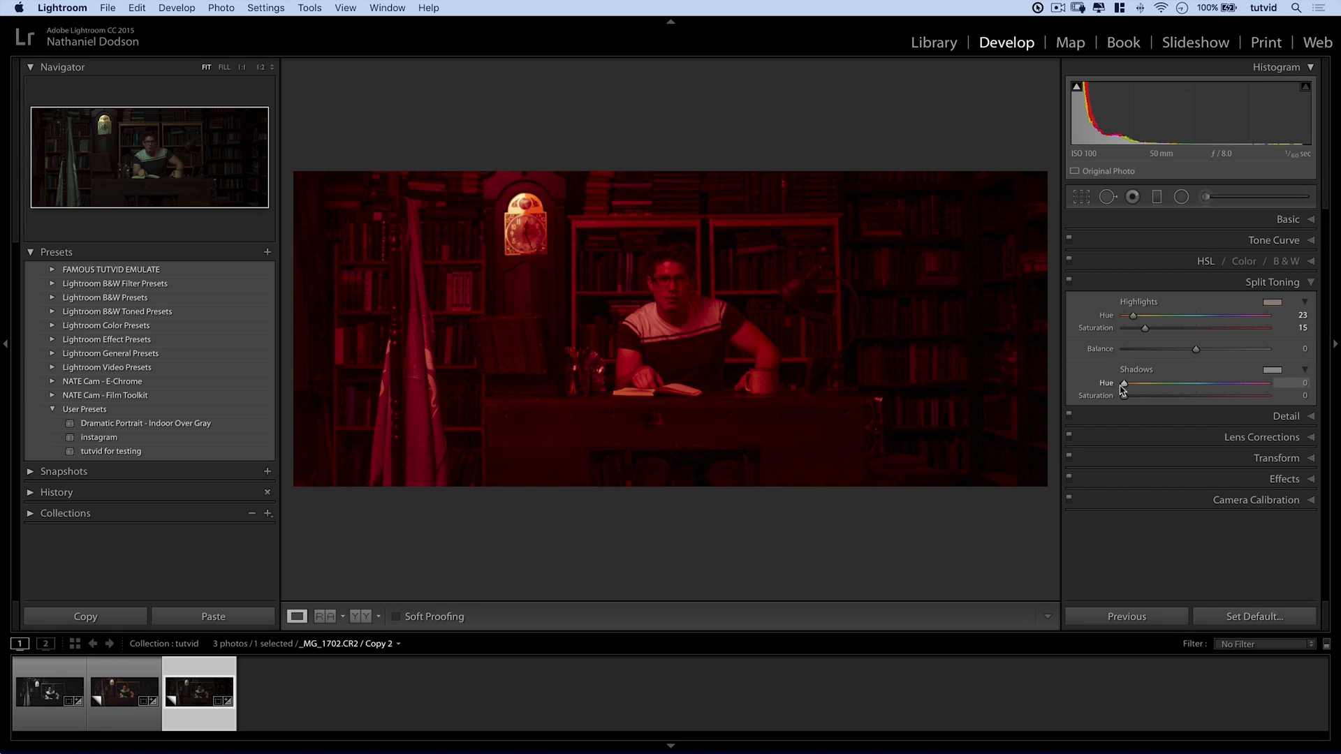
Set Shadows Hue to blue 226 and Saturation to 8, then collapse Split Toning.
{"action": "left_click_drag", "start_coordinate": [1125, 383], "coordinate": [1182, 384]}
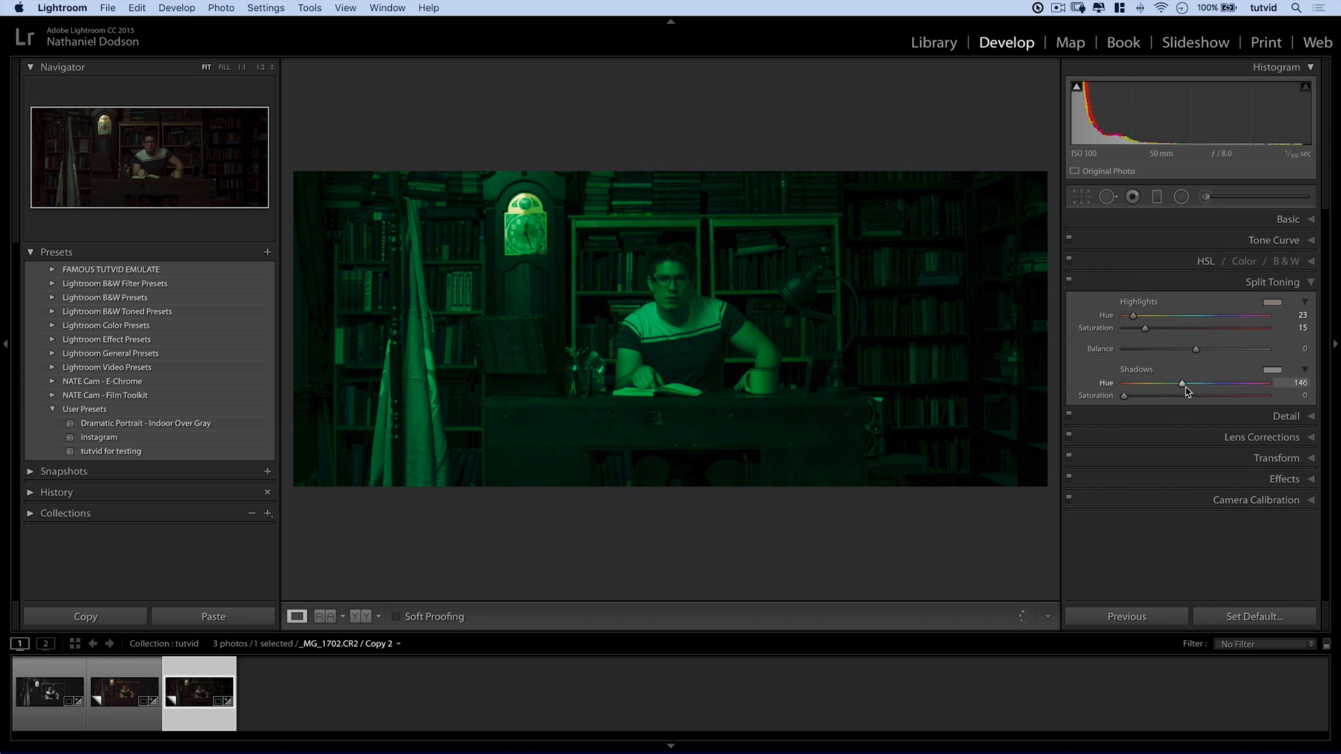
{"action": "left_click_drag", "start_coordinate": [1183, 384], "coordinate": [1203, 384]}
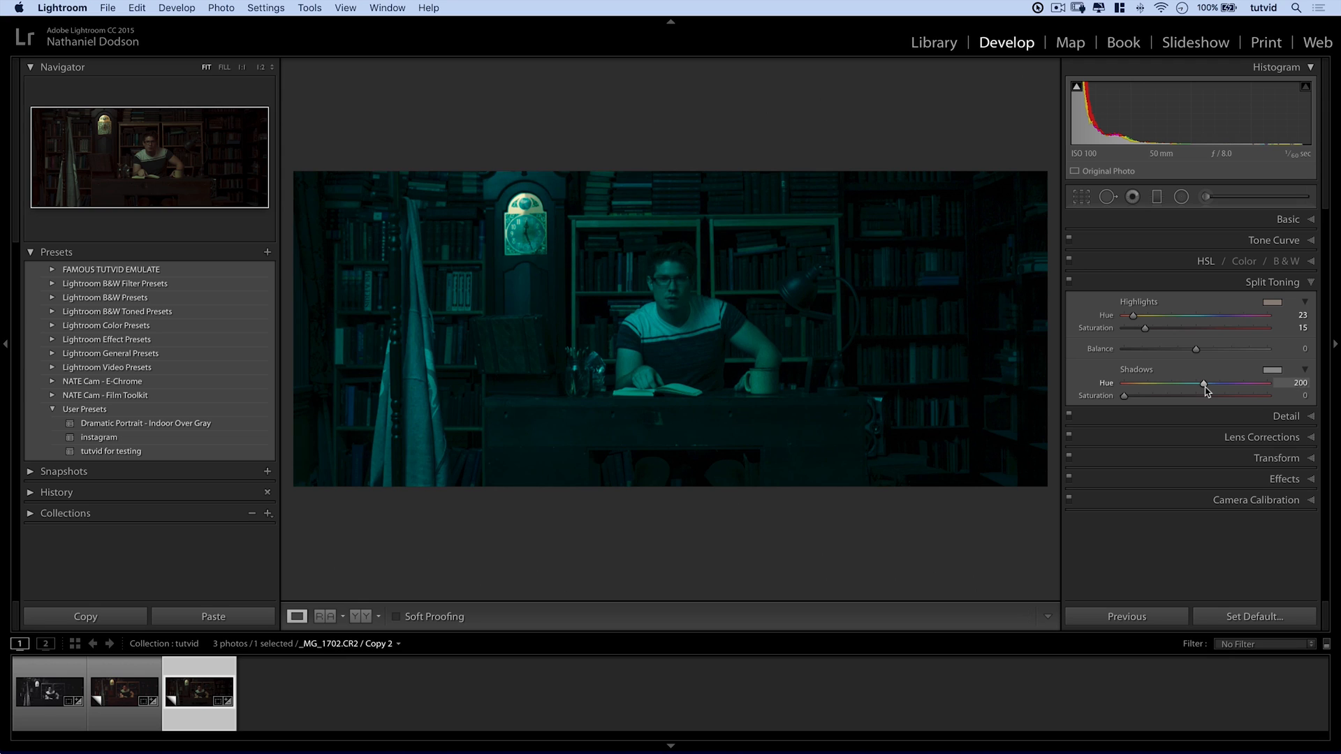
{"action": "left_click_drag", "start_coordinate": [1203, 384], "coordinate": [1215, 383]}
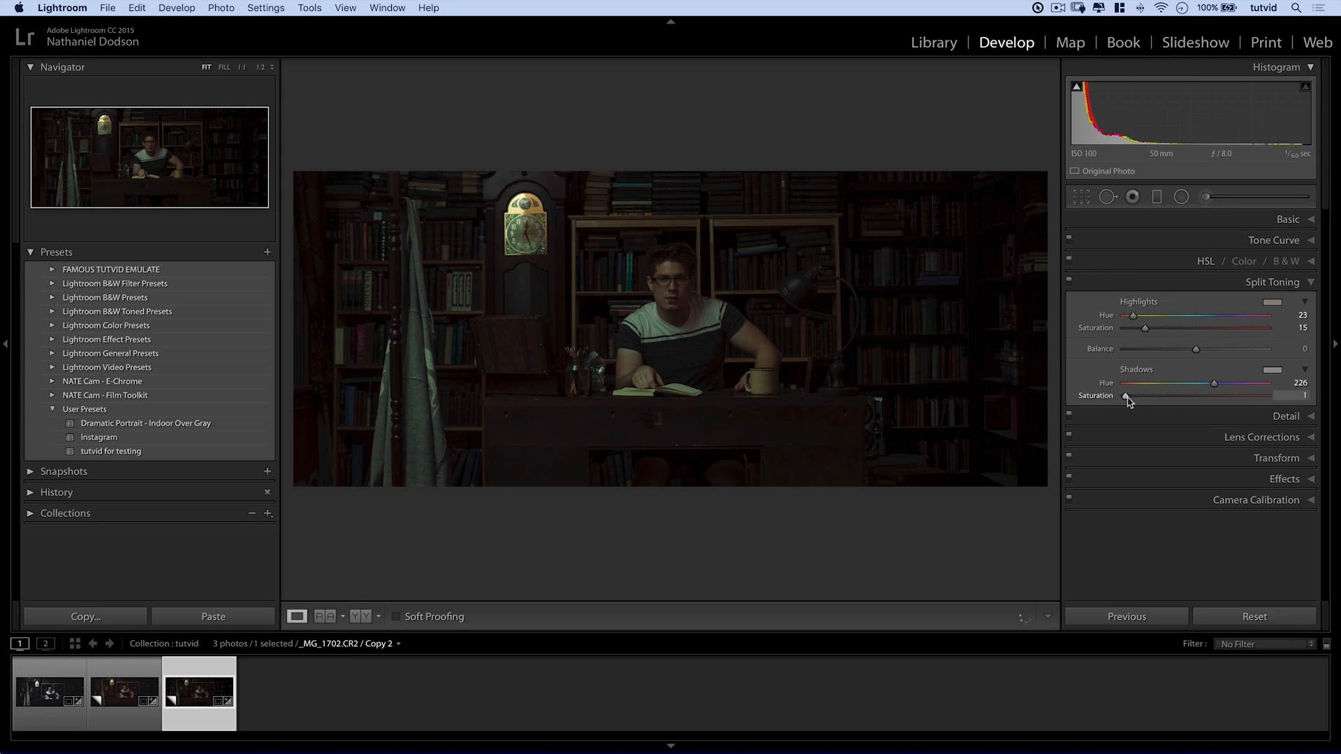
{"action": "left_click_drag", "start_coordinate": [1128, 395], "coordinate": [1172, 395]}
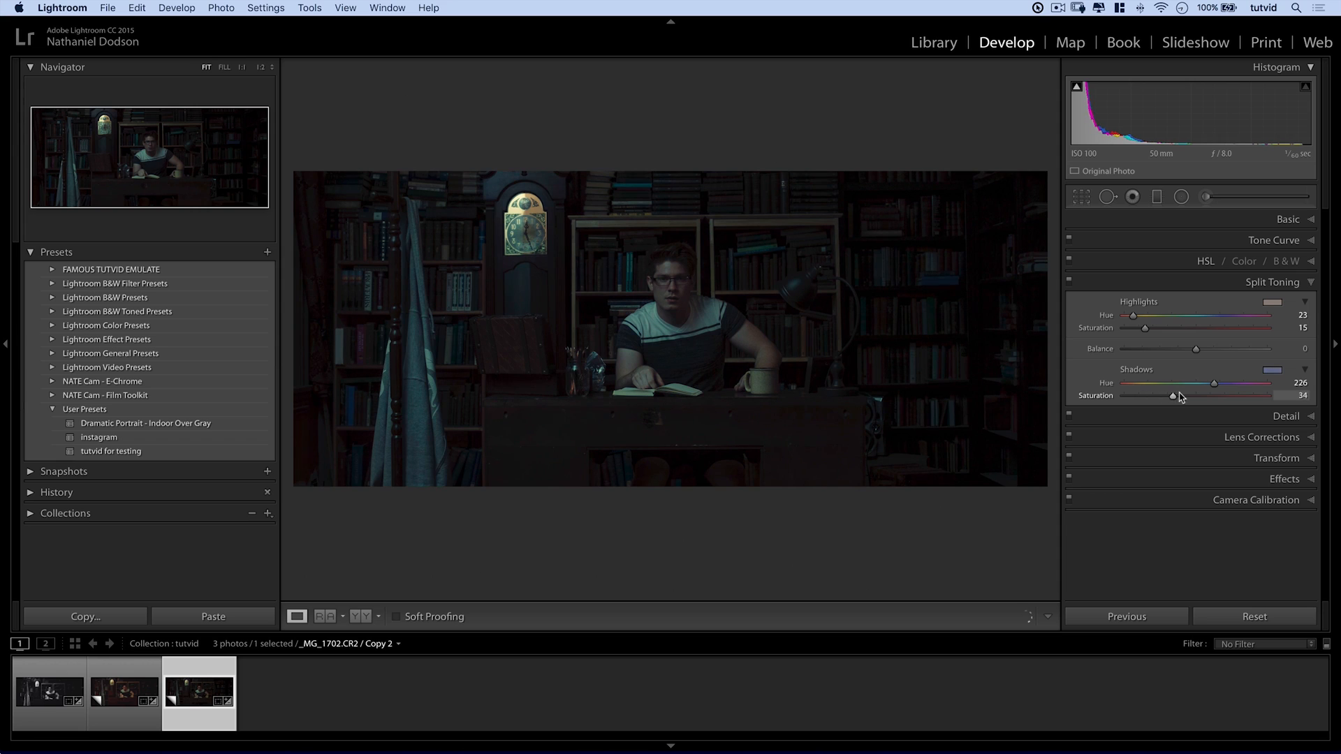
{"action": "left_click_drag", "start_coordinate": [1173, 396], "coordinate": [1138, 395]}
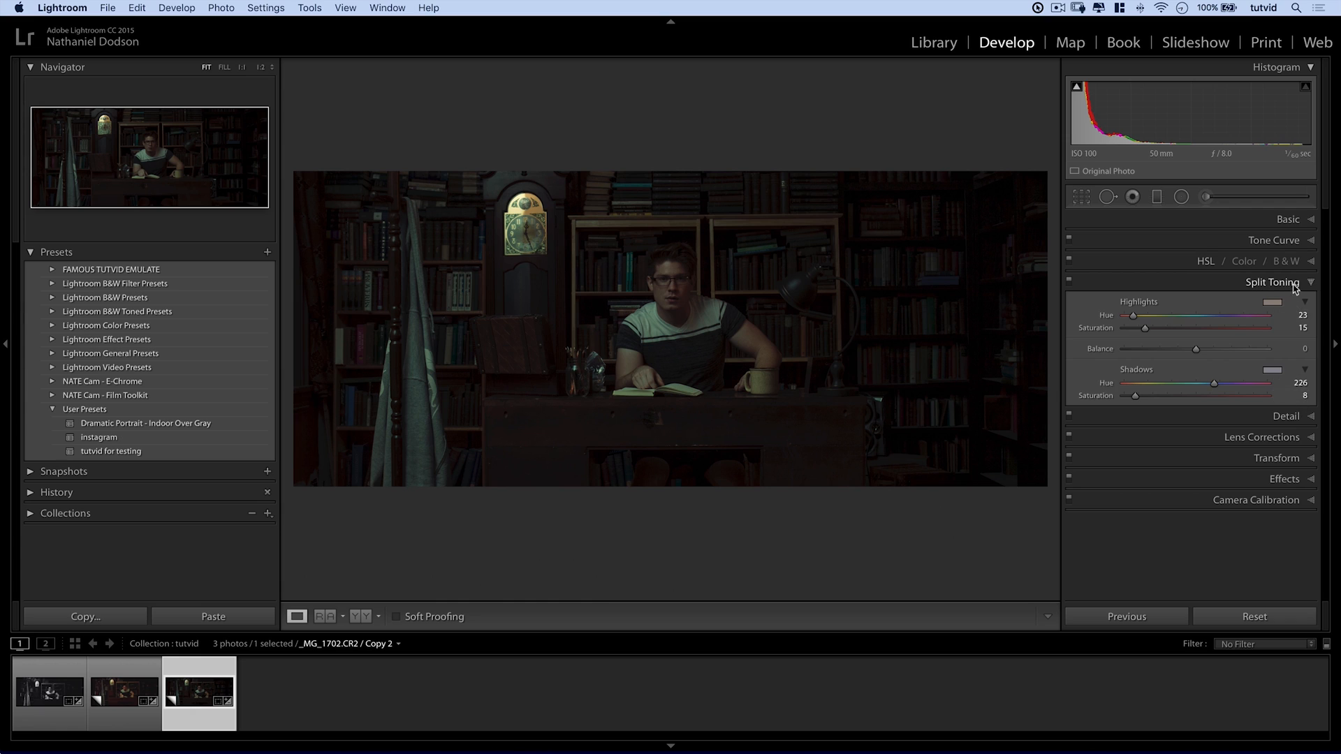
{"action": "left_click", "coordinate": [1274, 282]}
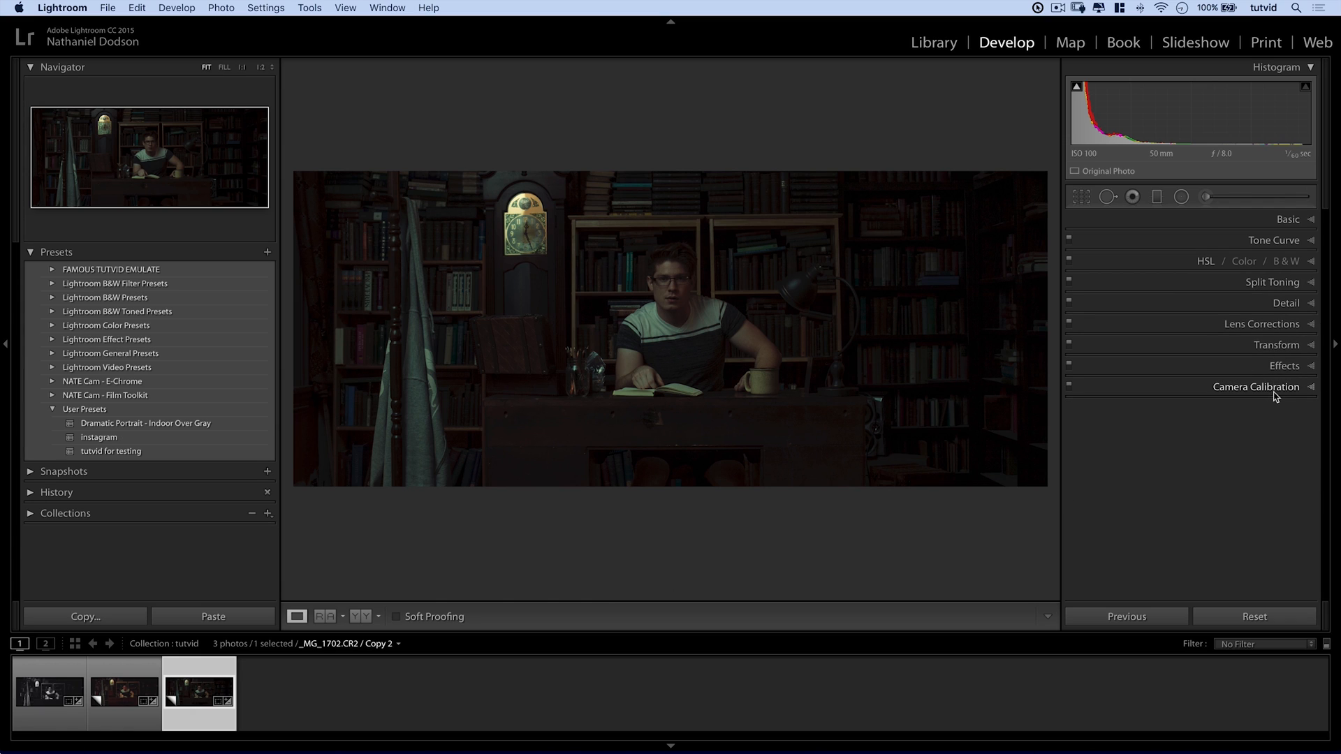
Try the Camera Neutral calibration profile, then revert to Adobe Standard.
{"action": "left_click", "coordinate": [1257, 385]}
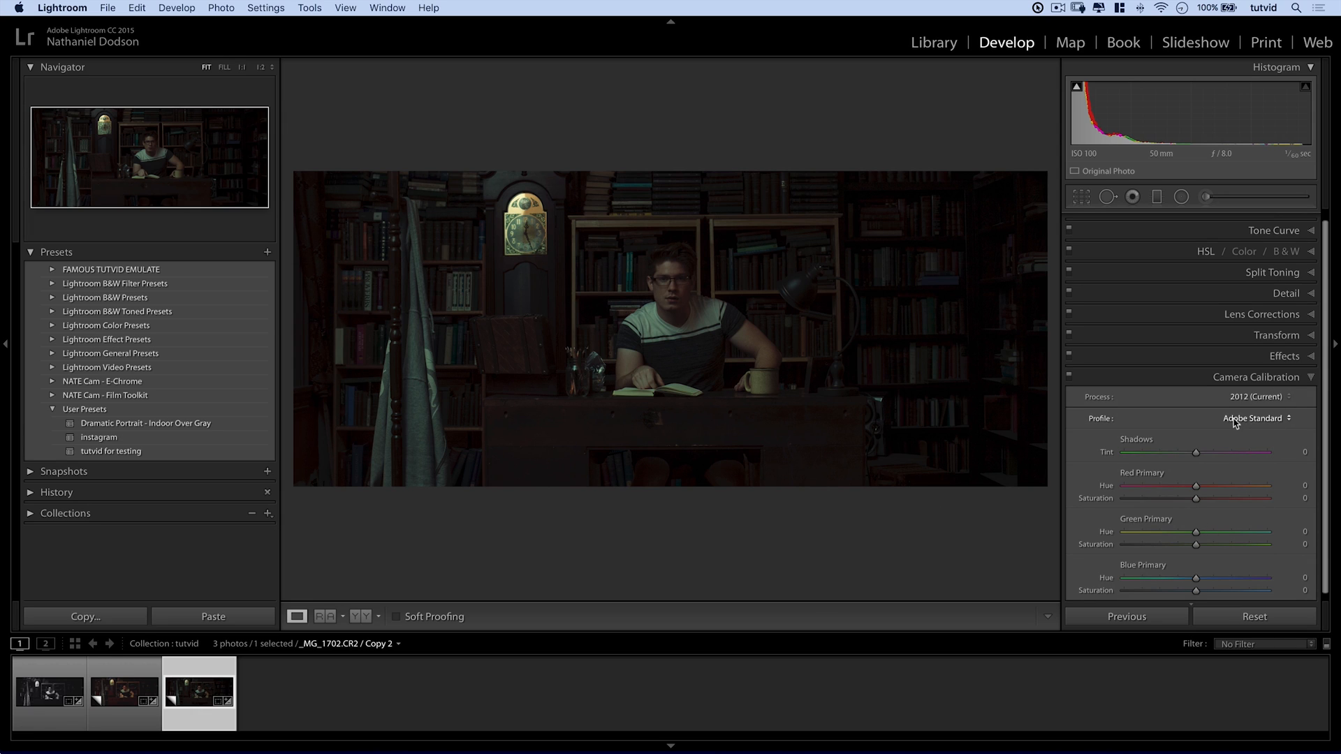
{"action": "left_click", "coordinate": [1254, 418]}
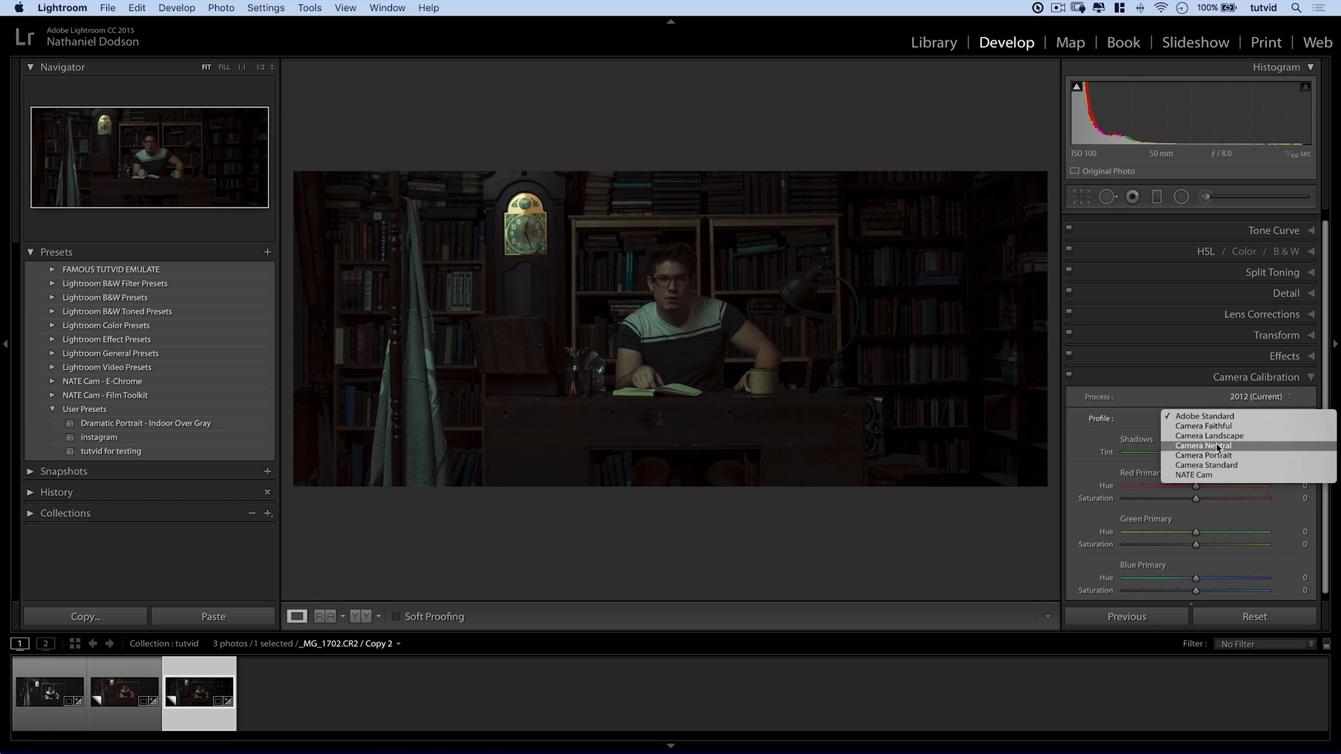
{"action": "left_click", "coordinate": [1202, 445]}
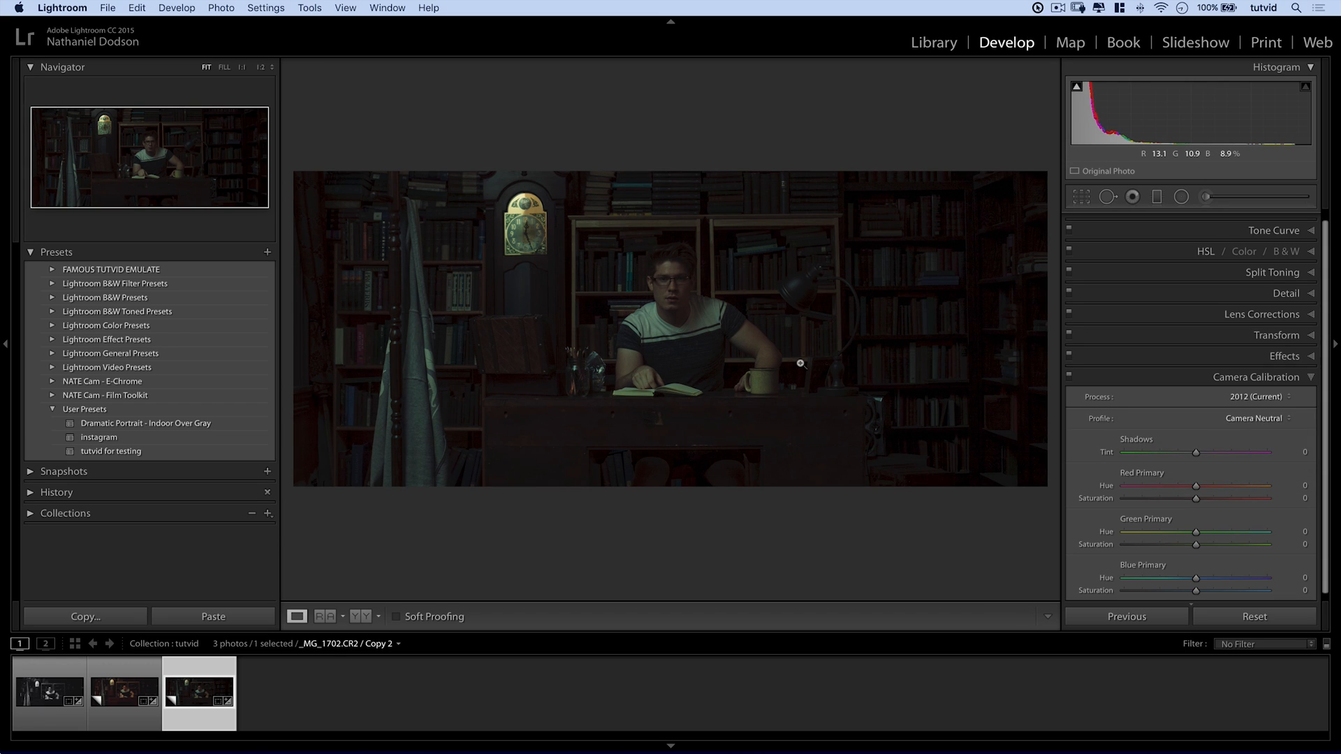
{"action": "left_click", "coordinate": [1254, 418]}
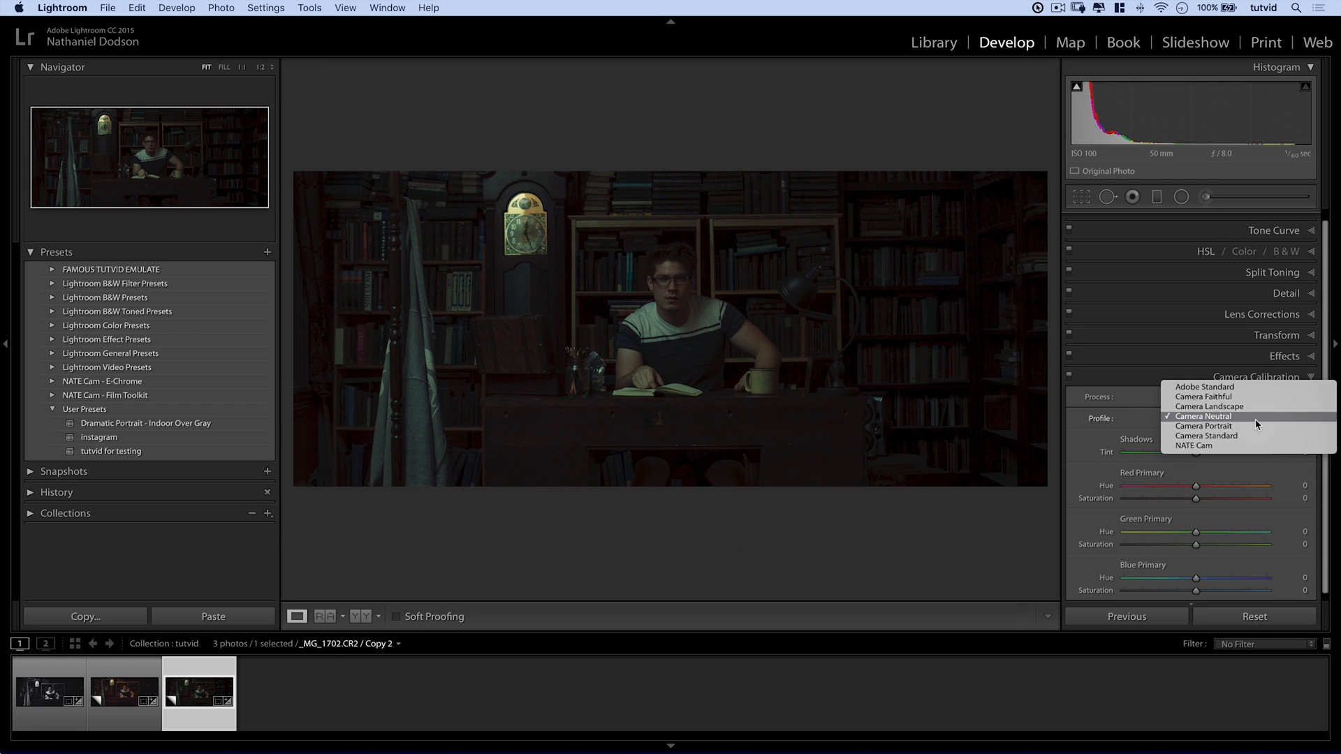
{"action": "left_click", "coordinate": [1207, 387]}
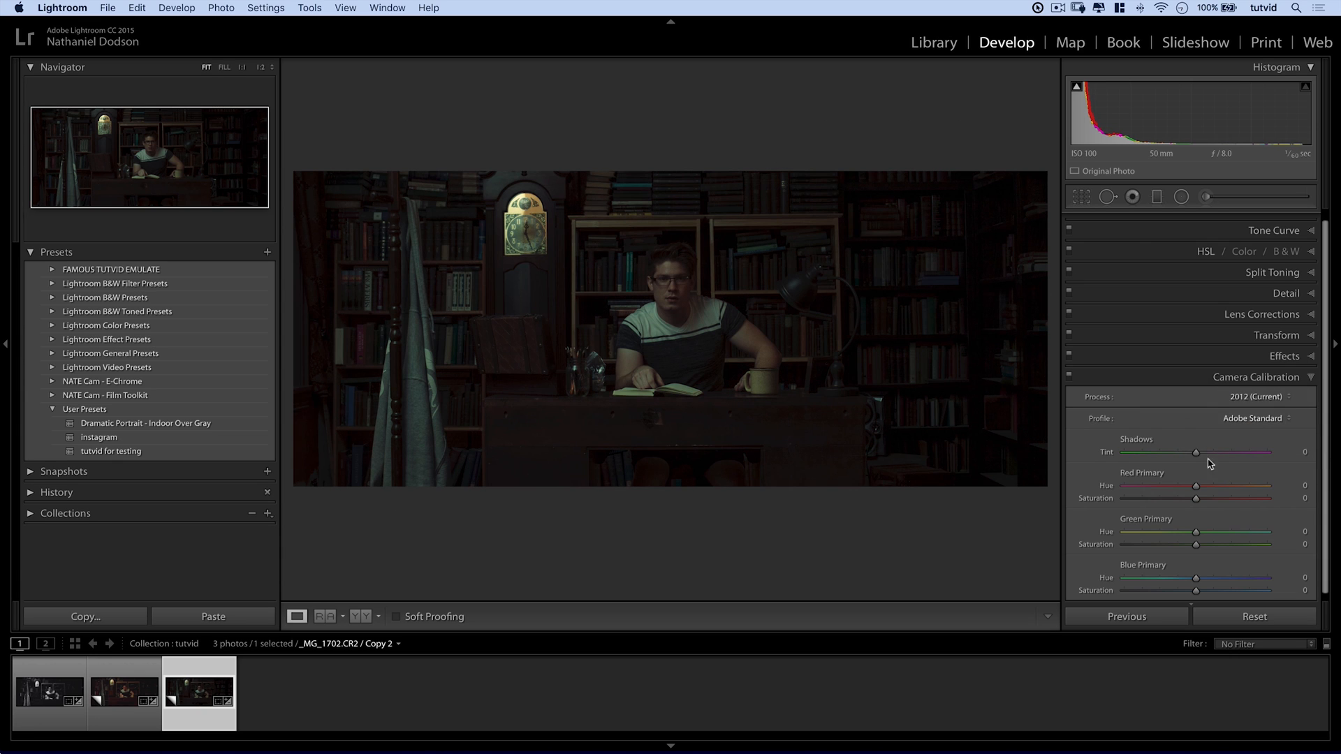
Set Shadows Tint to +20, Red Primary Hue to −13 and Red Saturation to −27.
{"action": "left_click_drag", "start_coordinate": [1197, 452], "coordinate": [1212, 452]}
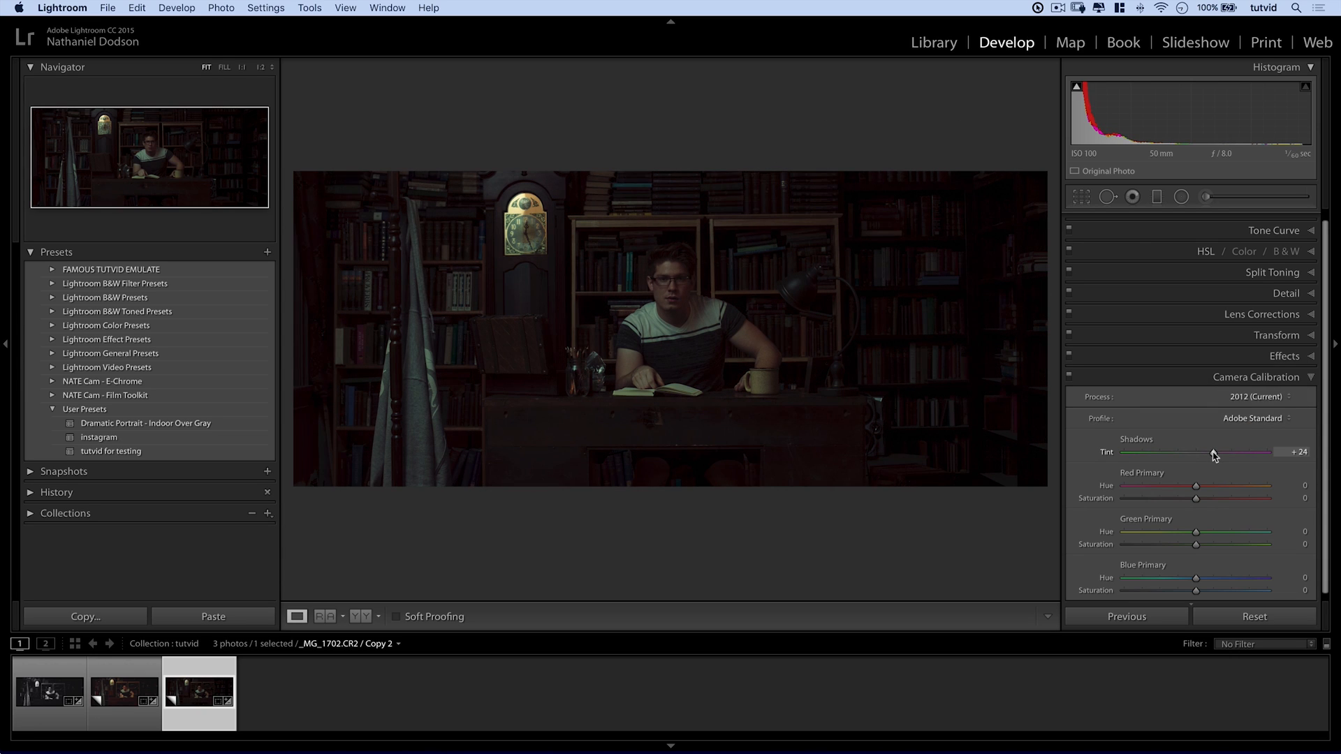
{"action": "left_click_drag", "start_coordinate": [1213, 452], "coordinate": [1208, 452]}
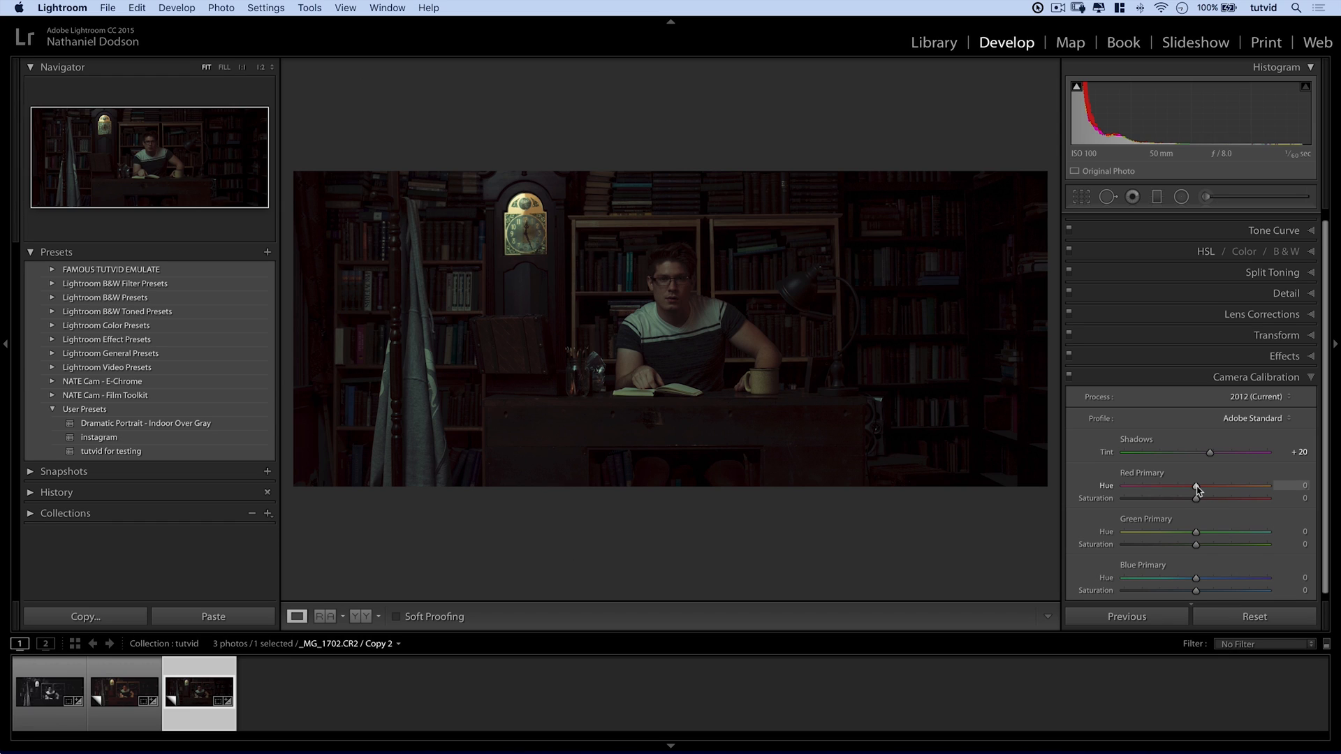
{"action": "left_click_drag", "start_coordinate": [1198, 485], "coordinate": [1185, 485]}
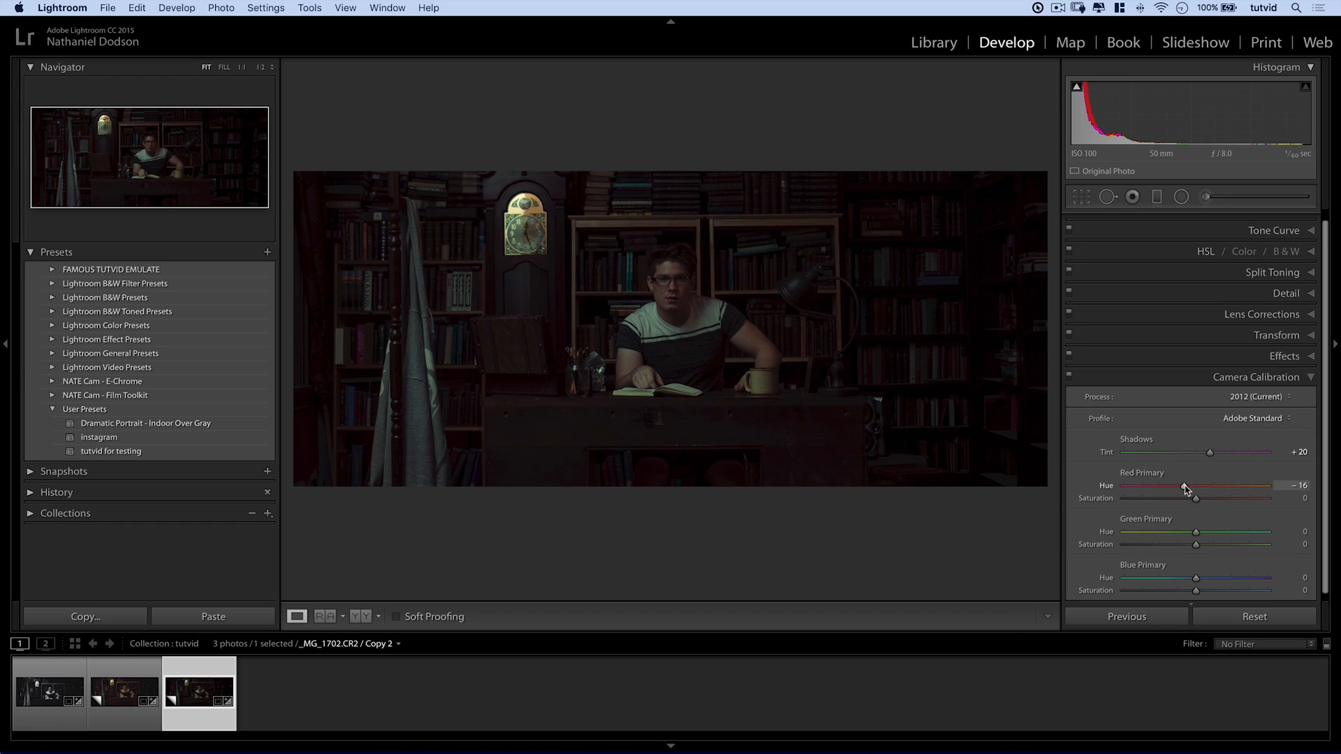
{"action": "left_click_drag", "start_coordinate": [1185, 486], "coordinate": [1187, 487]}
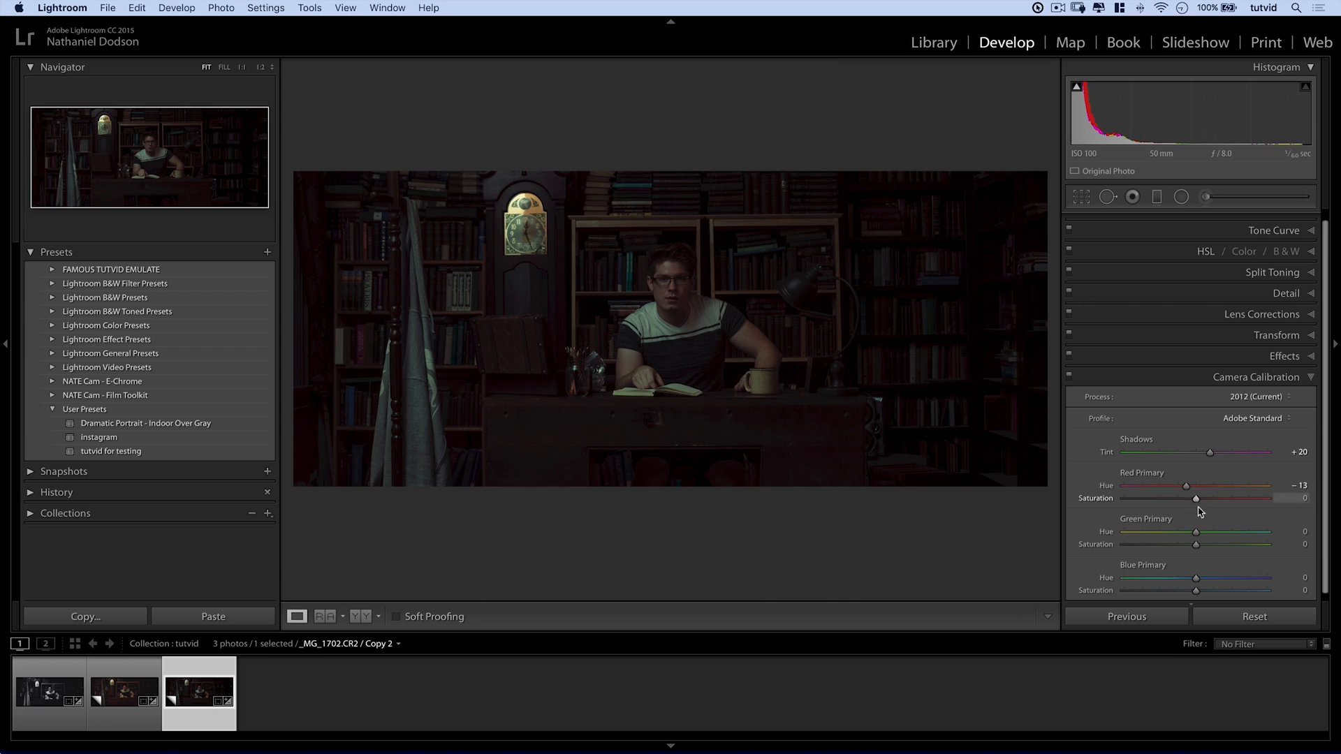
{"action": "left_click_drag", "start_coordinate": [1196, 498], "coordinate": [1199, 498]}
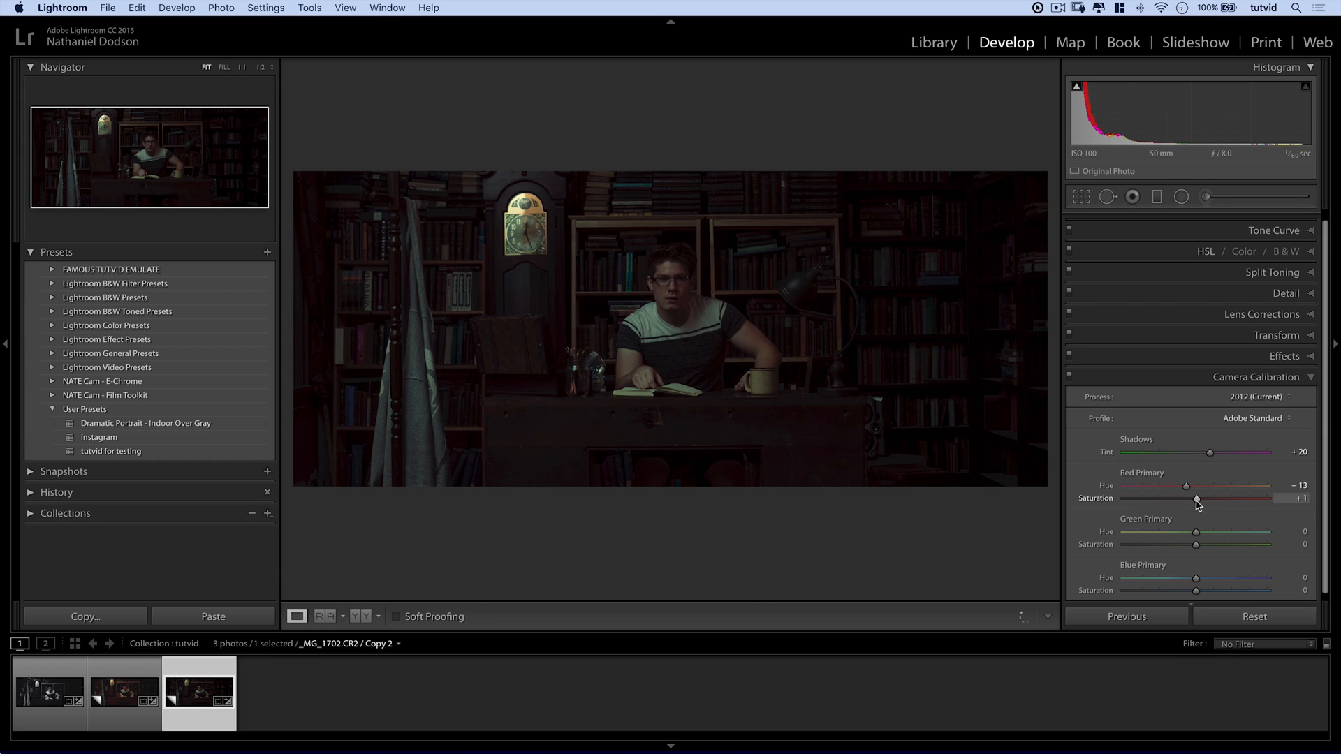
{"action": "left_click_drag", "start_coordinate": [1196, 500], "coordinate": [1174, 500]}
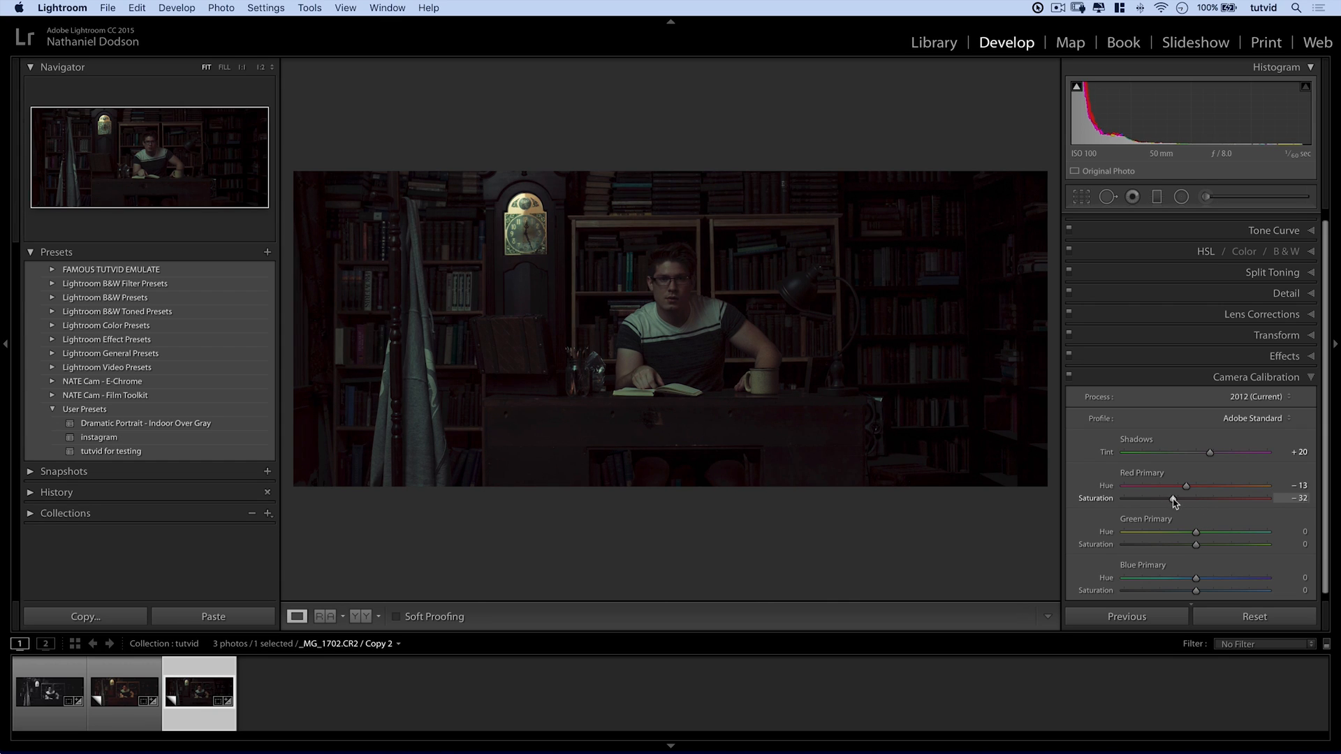
{"action": "left_click_drag", "start_coordinate": [1186, 498], "coordinate": [1177, 498]}
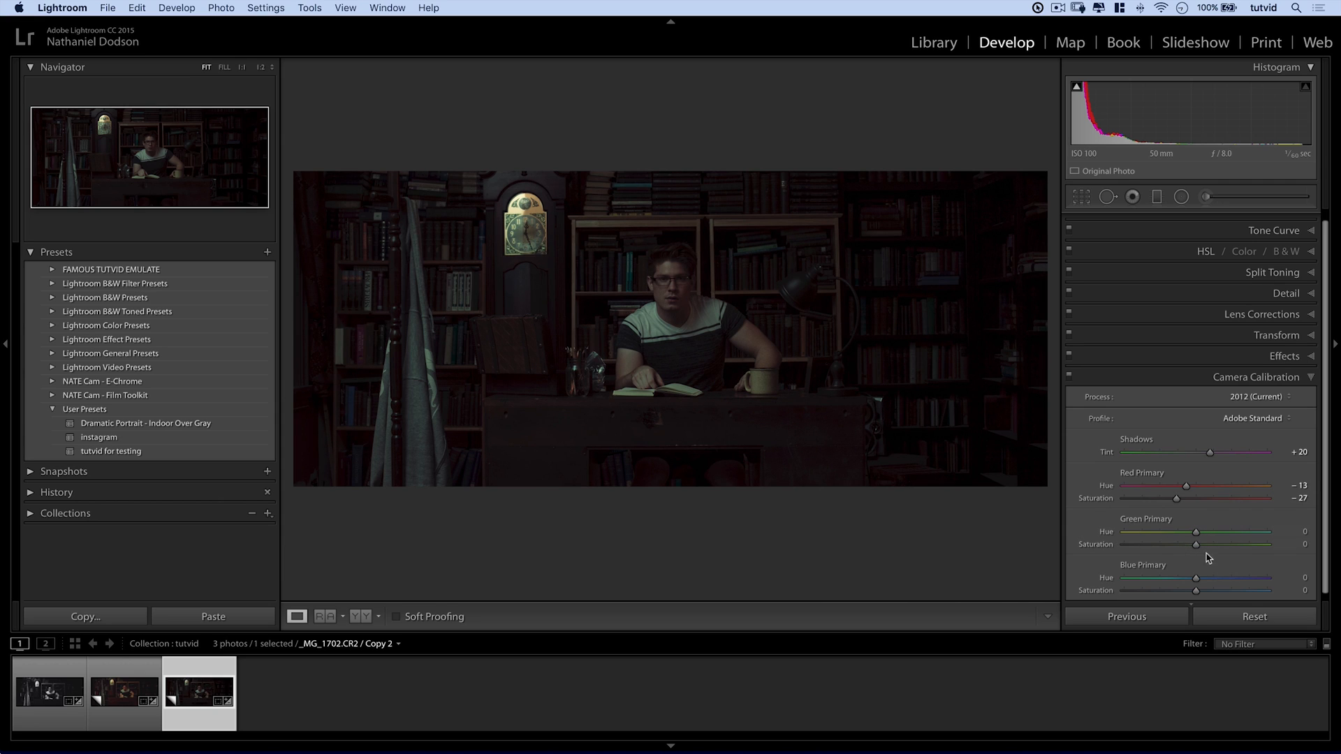
Boost Green Primary Saturation to +54.
{"action": "left_click_drag", "start_coordinate": [1196, 545], "coordinate": [1191, 545]}
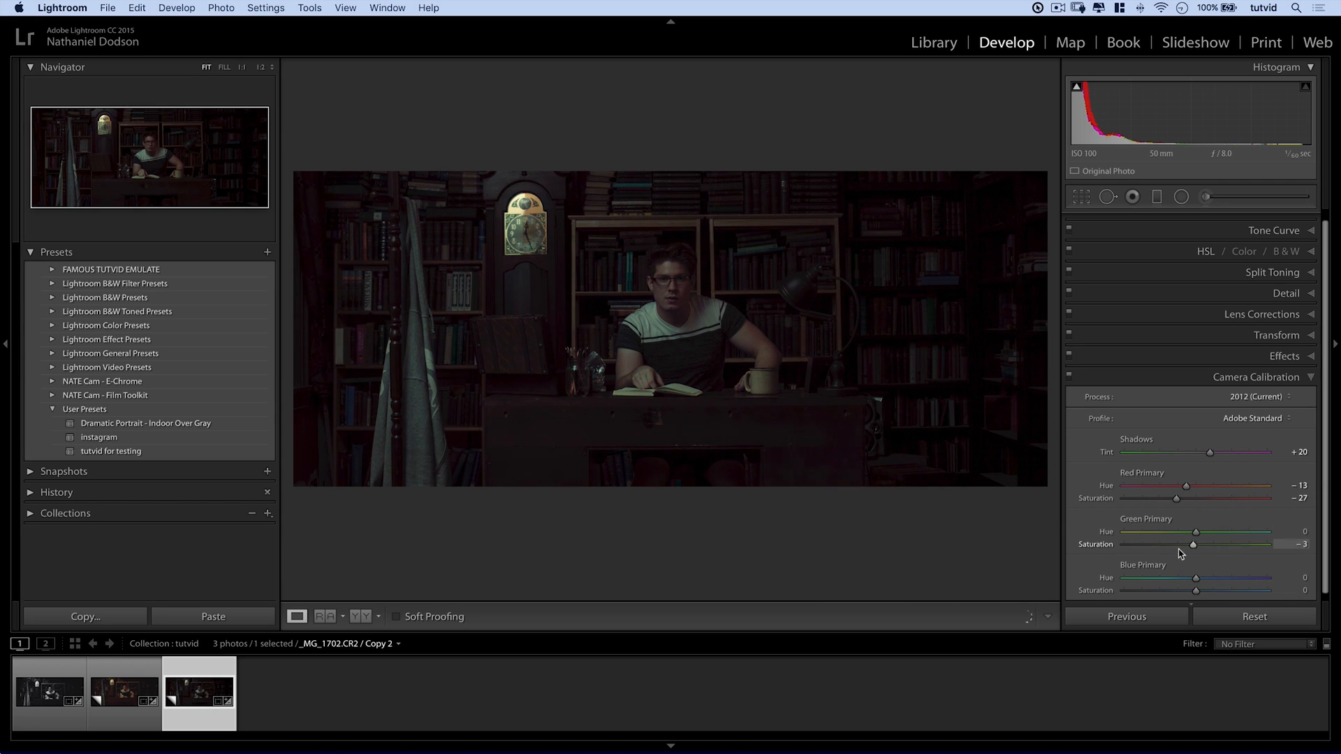
{"action": "left_click_drag", "start_coordinate": [1192, 544], "coordinate": [1256, 544]}
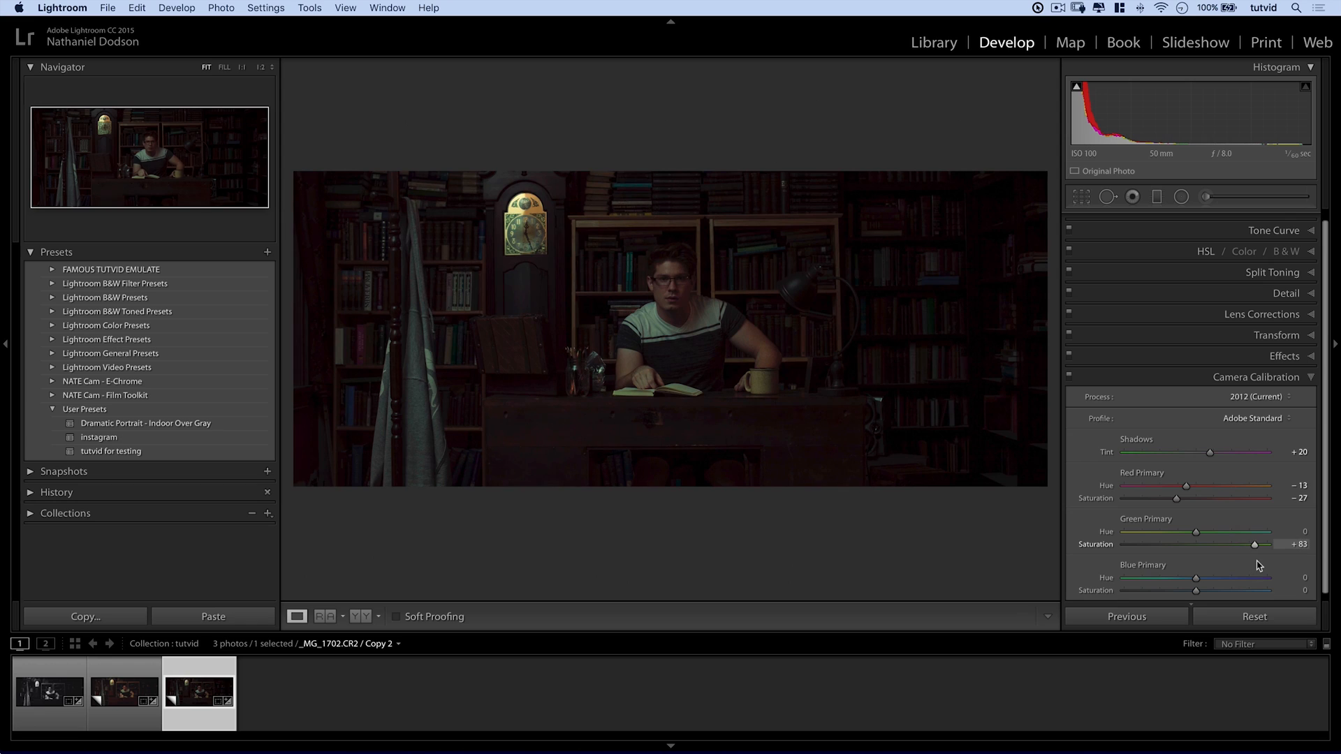
{"action": "left_click_drag", "start_coordinate": [1255, 544], "coordinate": [1222, 544]}
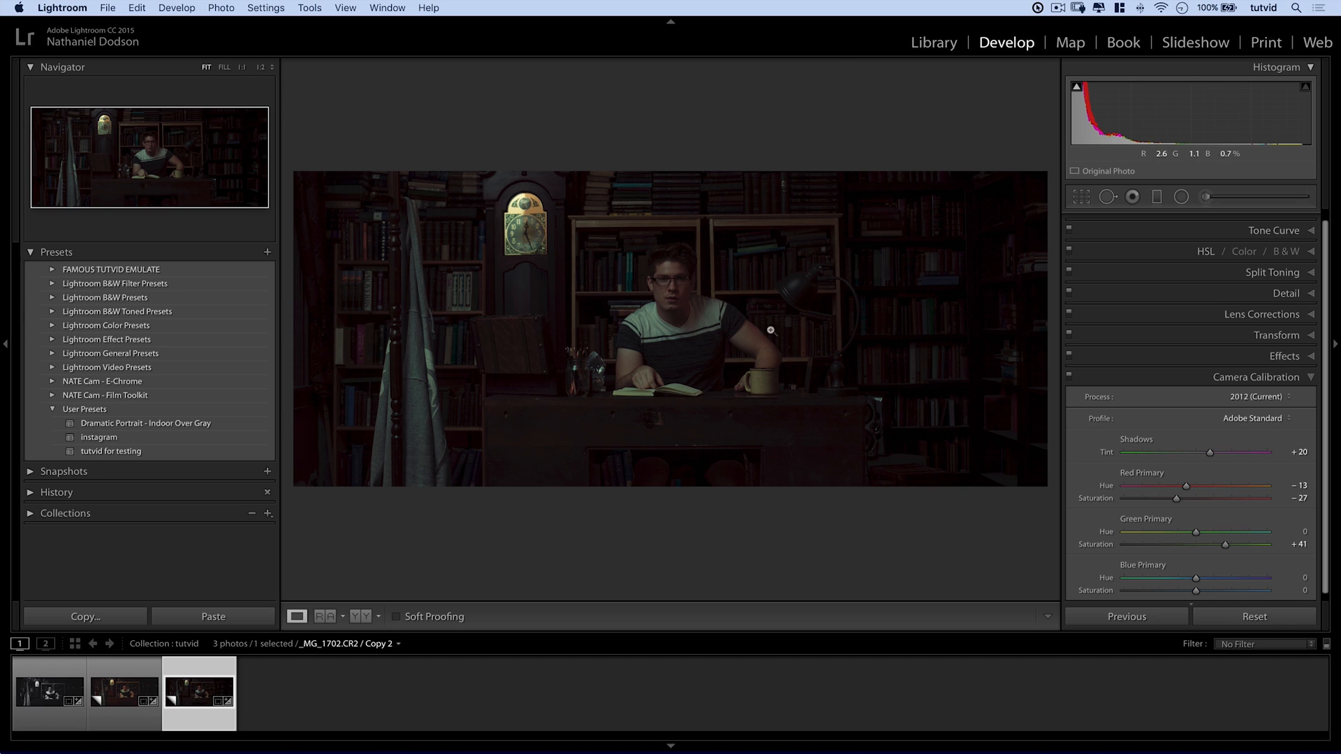
{"action": "left_click_drag", "start_coordinate": [1223, 545], "coordinate": [1232, 545]}
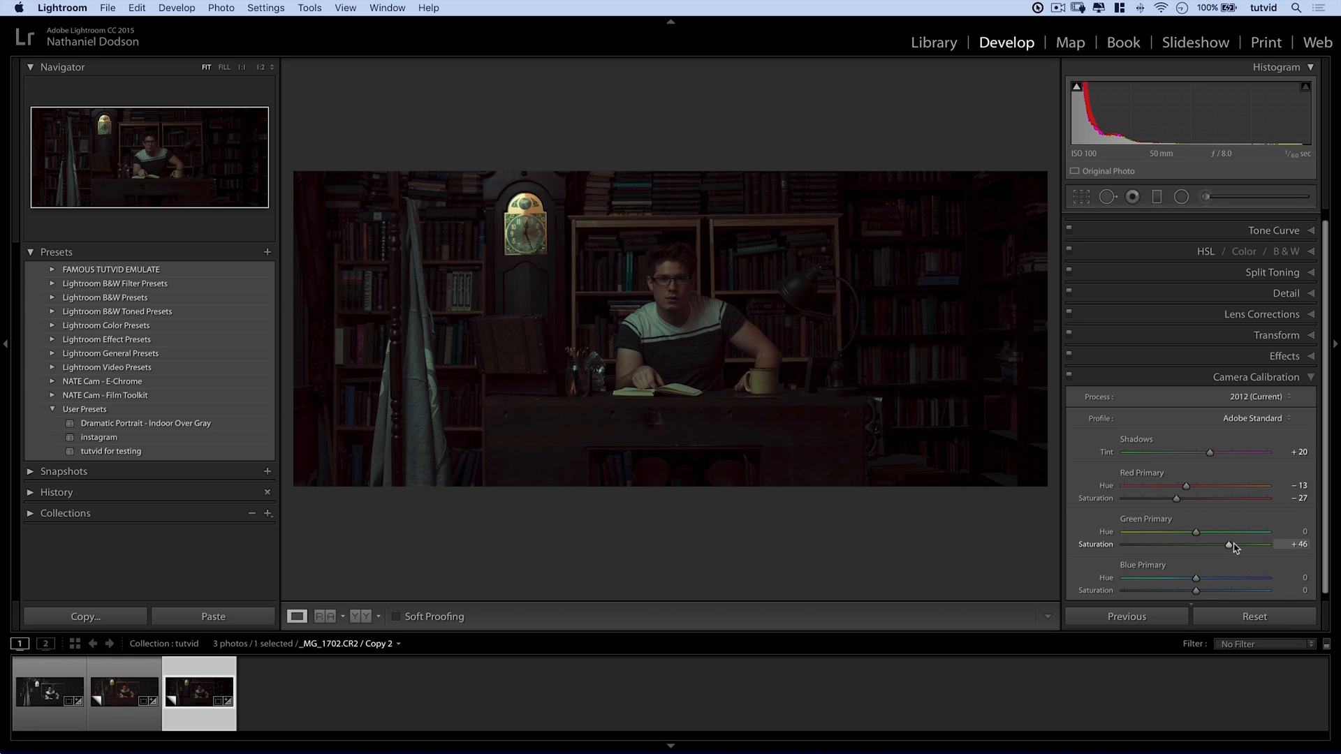
{"action": "left_click_drag", "start_coordinate": [1226, 545], "coordinate": [1234, 540]}
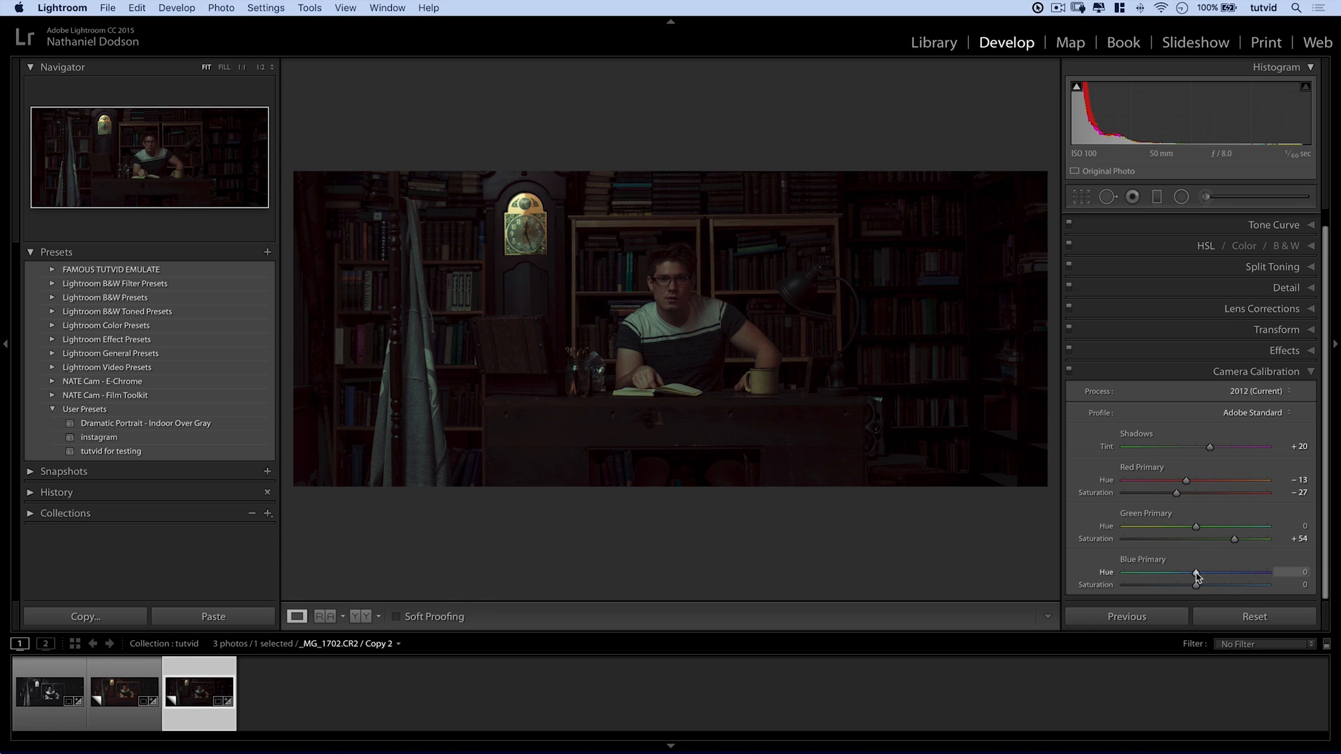
Test Blue Primary Hue extremes, settling it at −15.
{"action": "left_click_drag", "start_coordinate": [1196, 572], "coordinate": [1124, 571]}
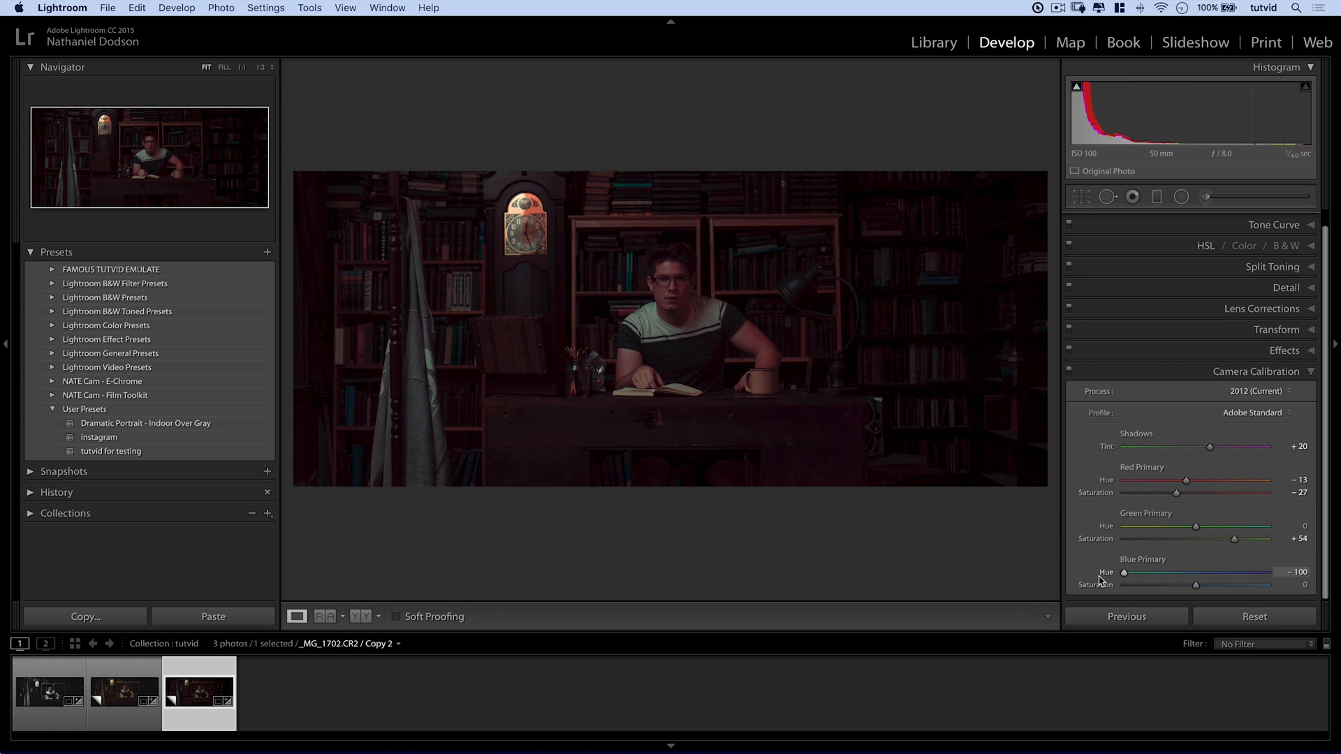
{"action": "left_click_drag", "start_coordinate": [1123, 572], "coordinate": [1199, 572]}
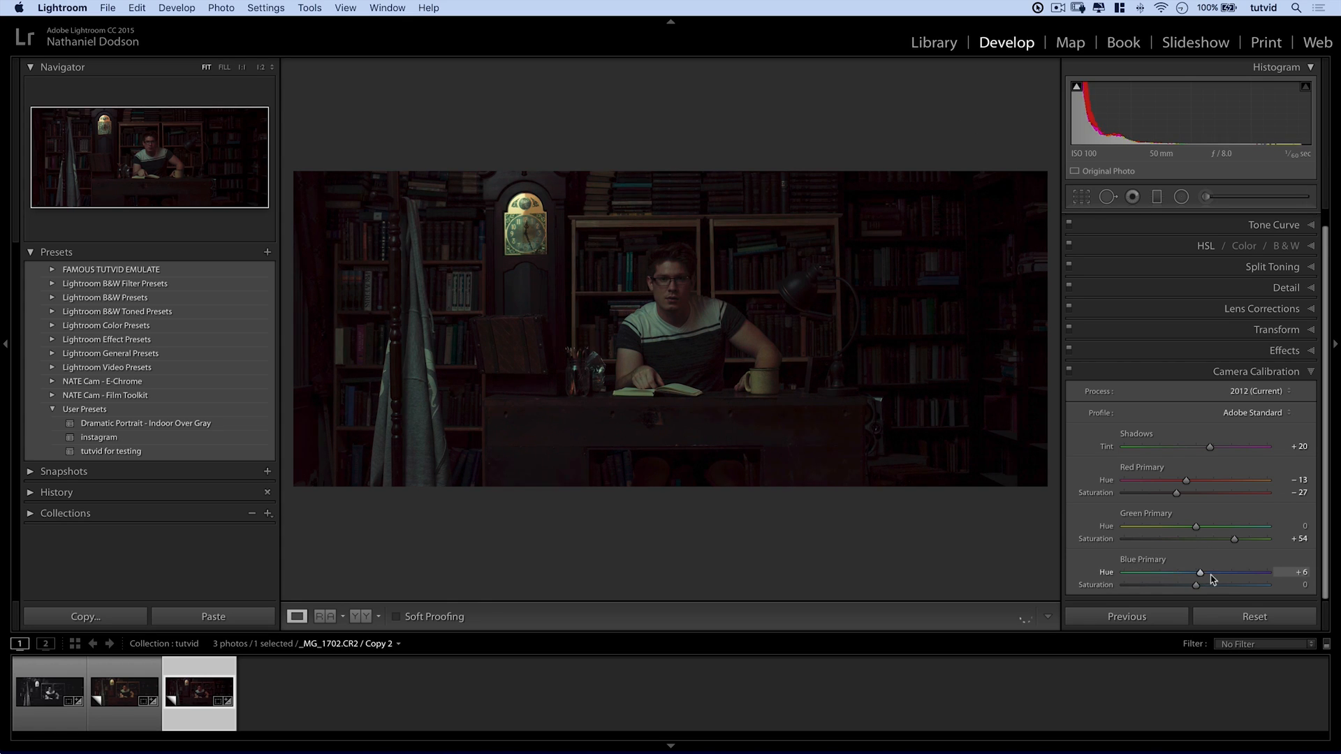
{"action": "left_click_drag", "start_coordinate": [1200, 572], "coordinate": [1185, 572]}
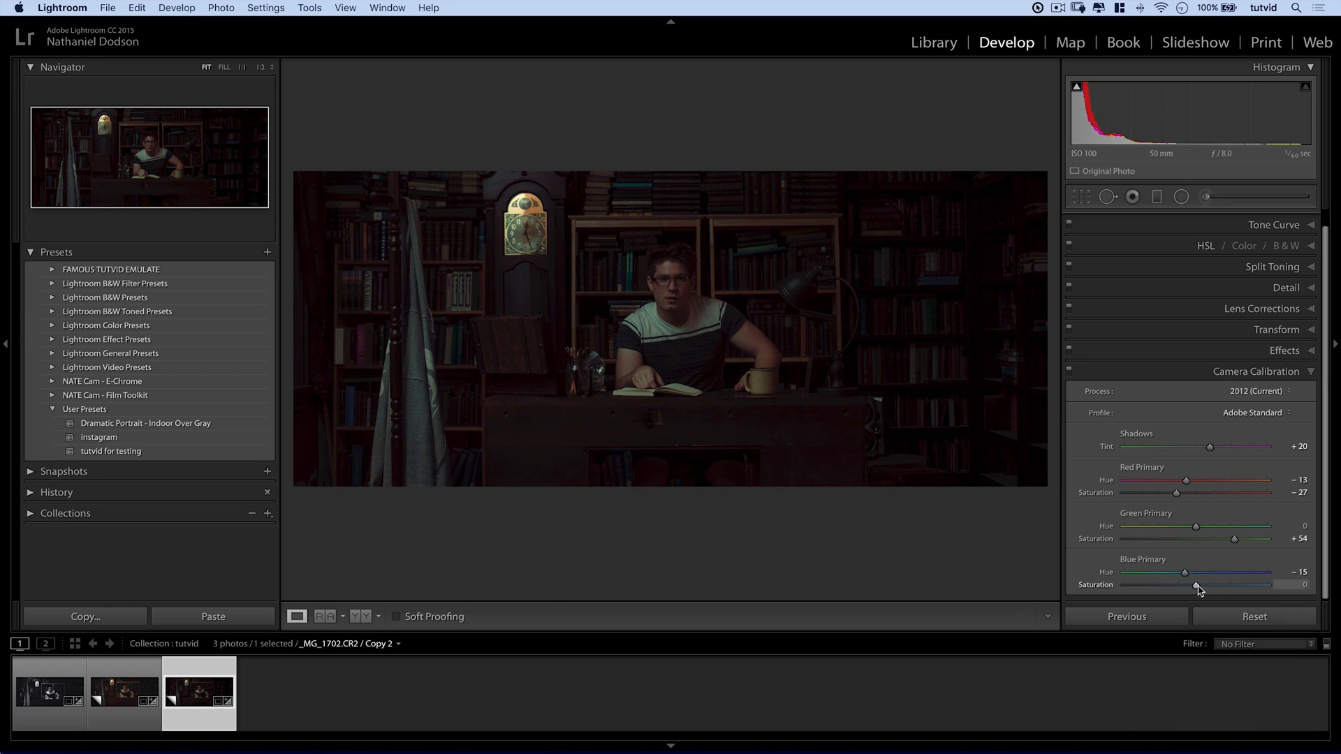
Set Blue Primary Saturation to +88 and collapse Camera Calibration.
{"action": "left_click_drag", "start_coordinate": [1185, 585], "coordinate": [1269, 585]}
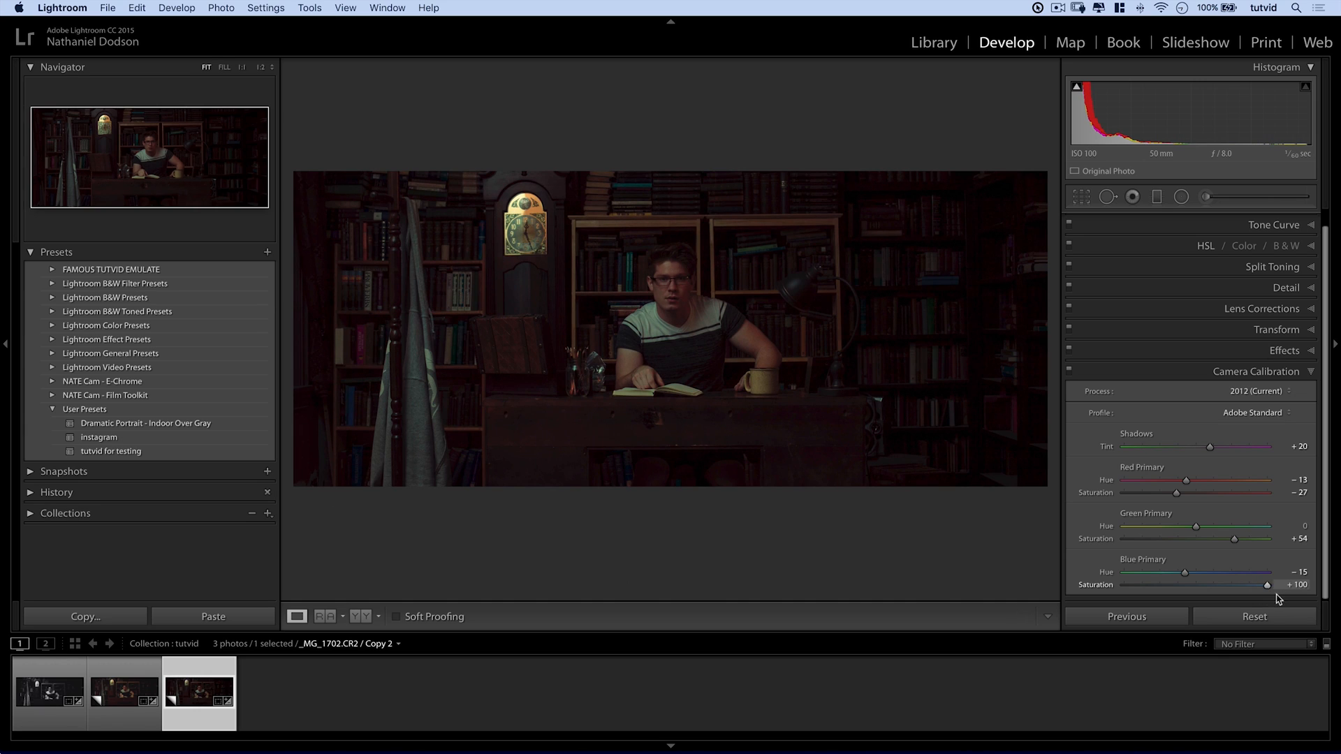
{"action": "left_click_drag", "start_coordinate": [1269, 586], "coordinate": [1254, 586]}
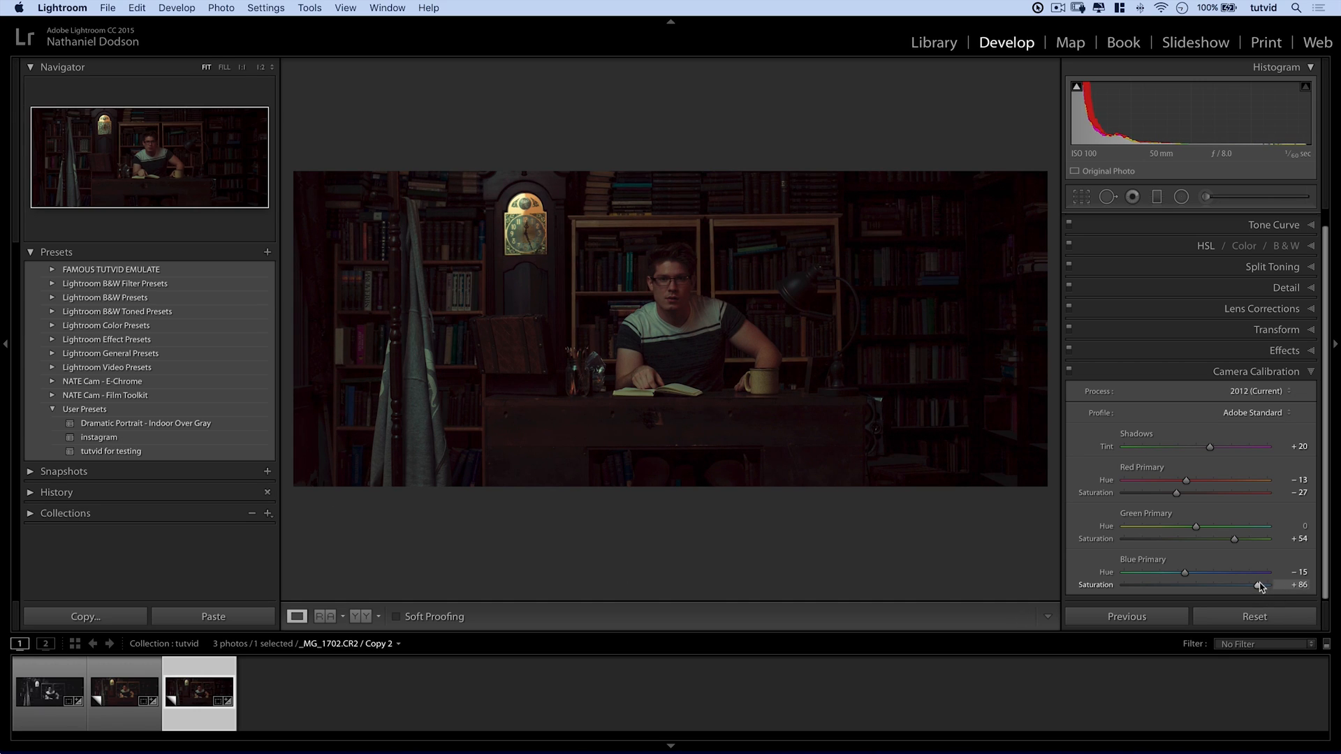
{"action": "left_click_drag", "start_coordinate": [1259, 586], "coordinate": [1264, 585]}
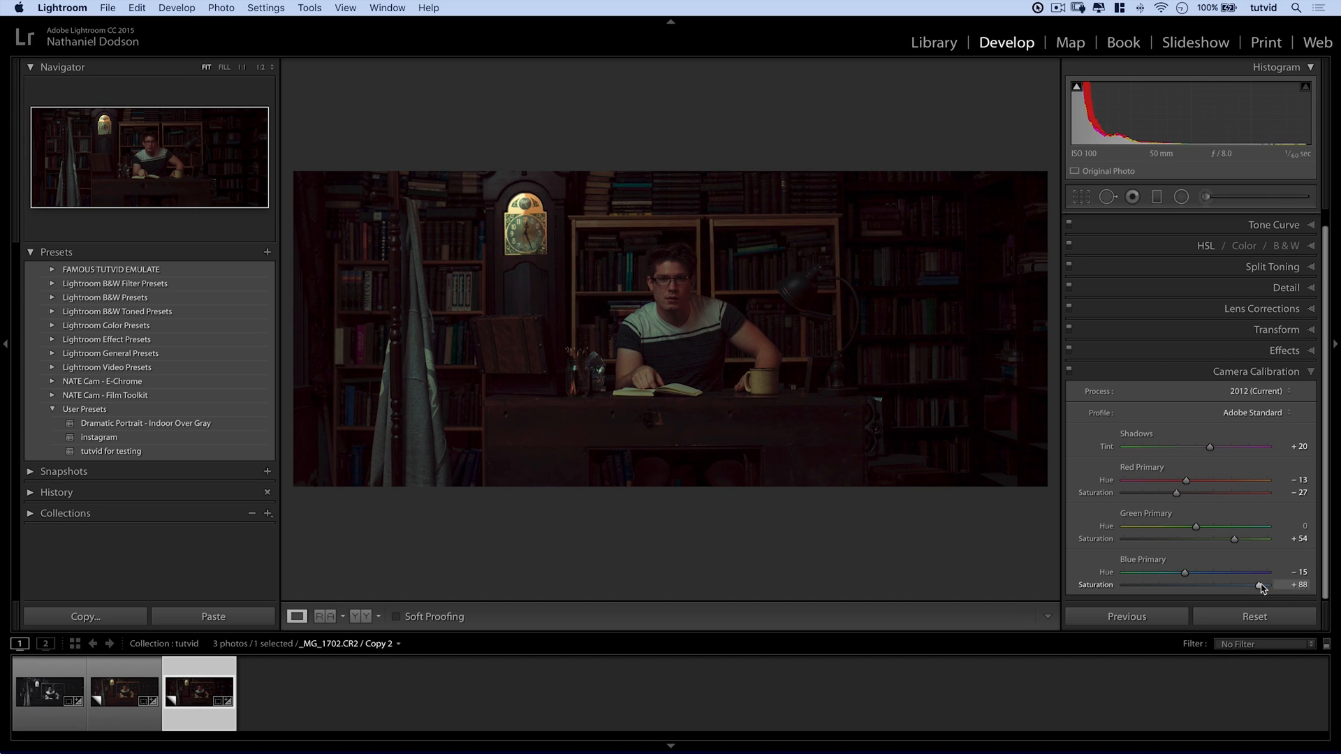
{"action": "left_click_drag", "start_coordinate": [1260, 585], "coordinate": [1256, 585]}
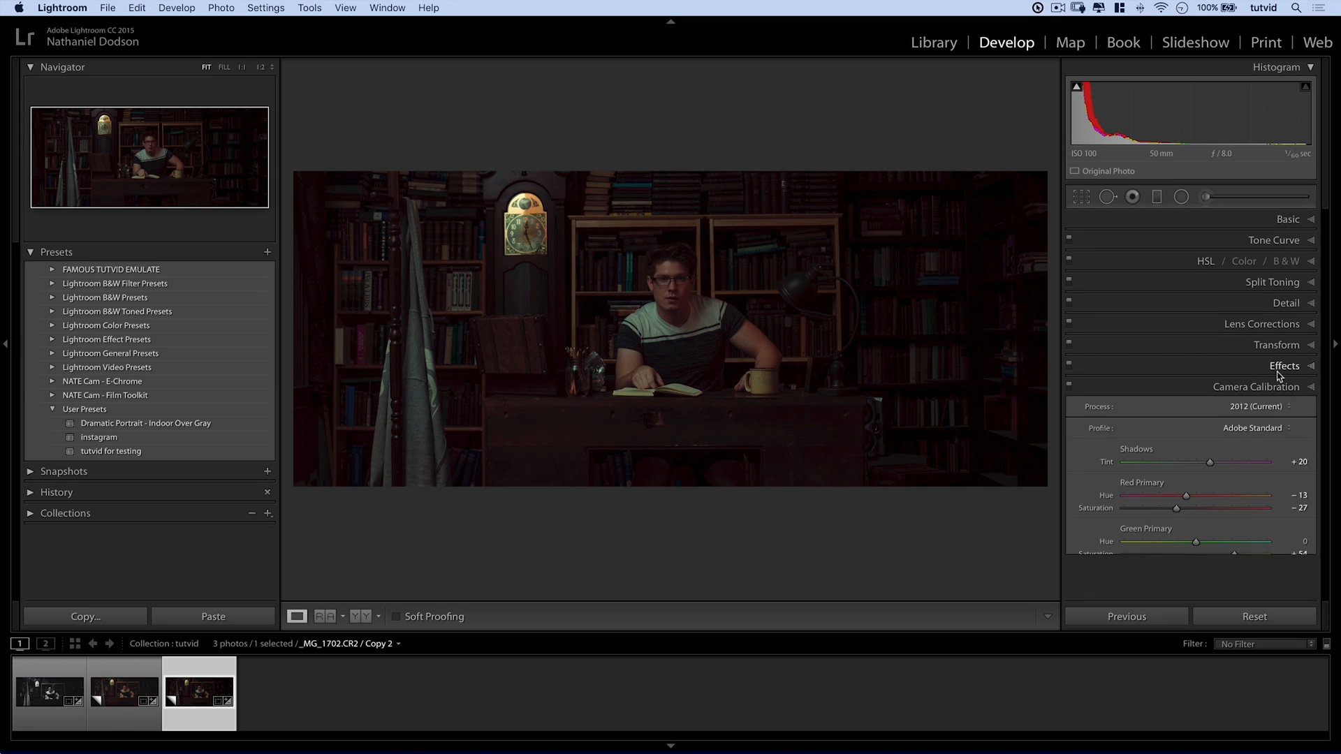
{"action": "left_click", "coordinate": [1256, 386]}
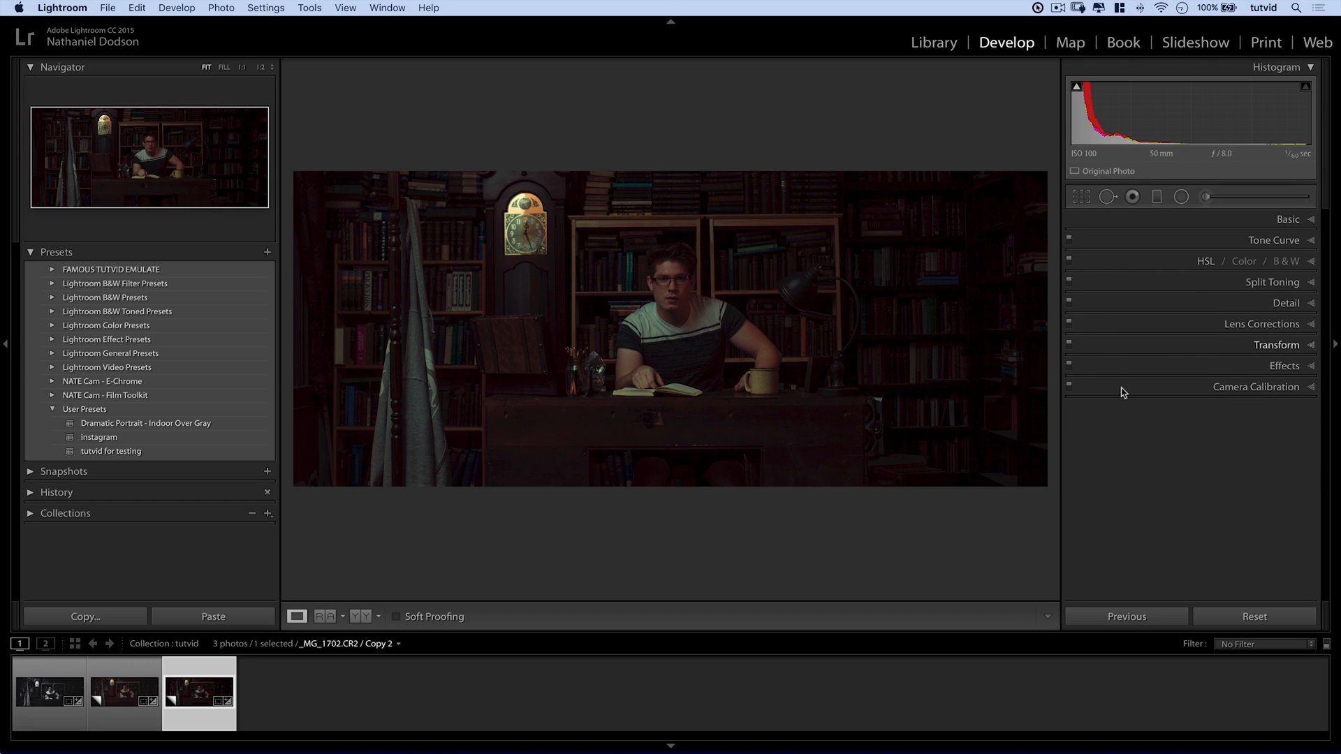
In manual Lens Corrections, try Distortion +27 with Constrain Crop, then settle on −2.
{"action": "left_click", "coordinate": [1263, 323]}
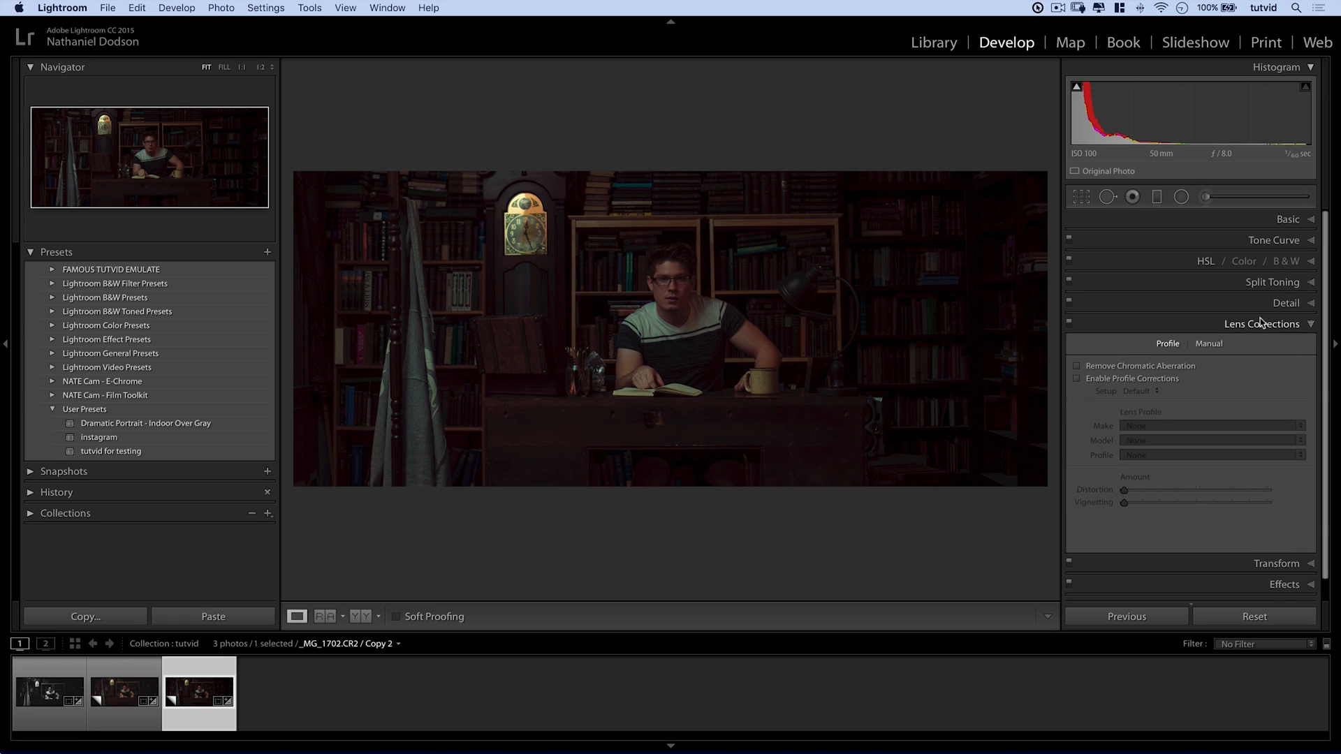
{"action": "left_click", "coordinate": [1209, 343]}
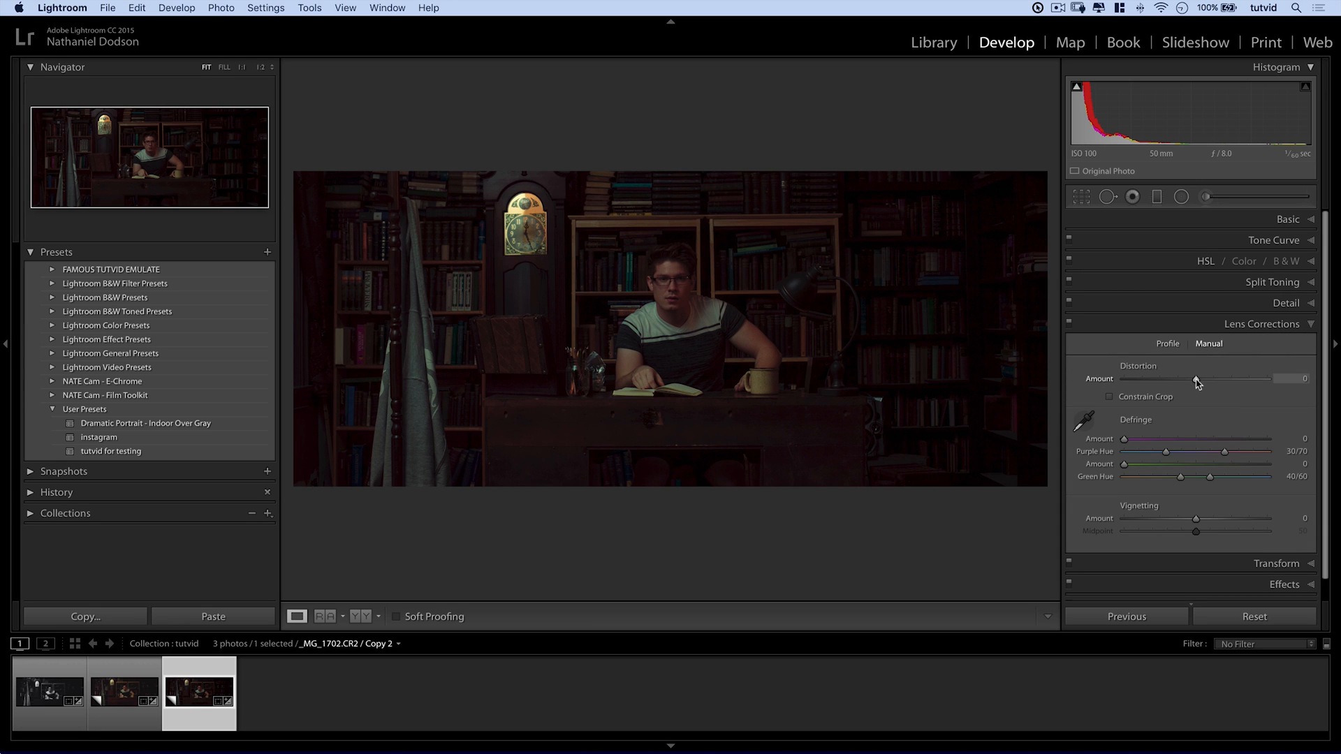
{"action": "left_click_drag", "start_coordinate": [1196, 378], "coordinate": [1199, 378]}
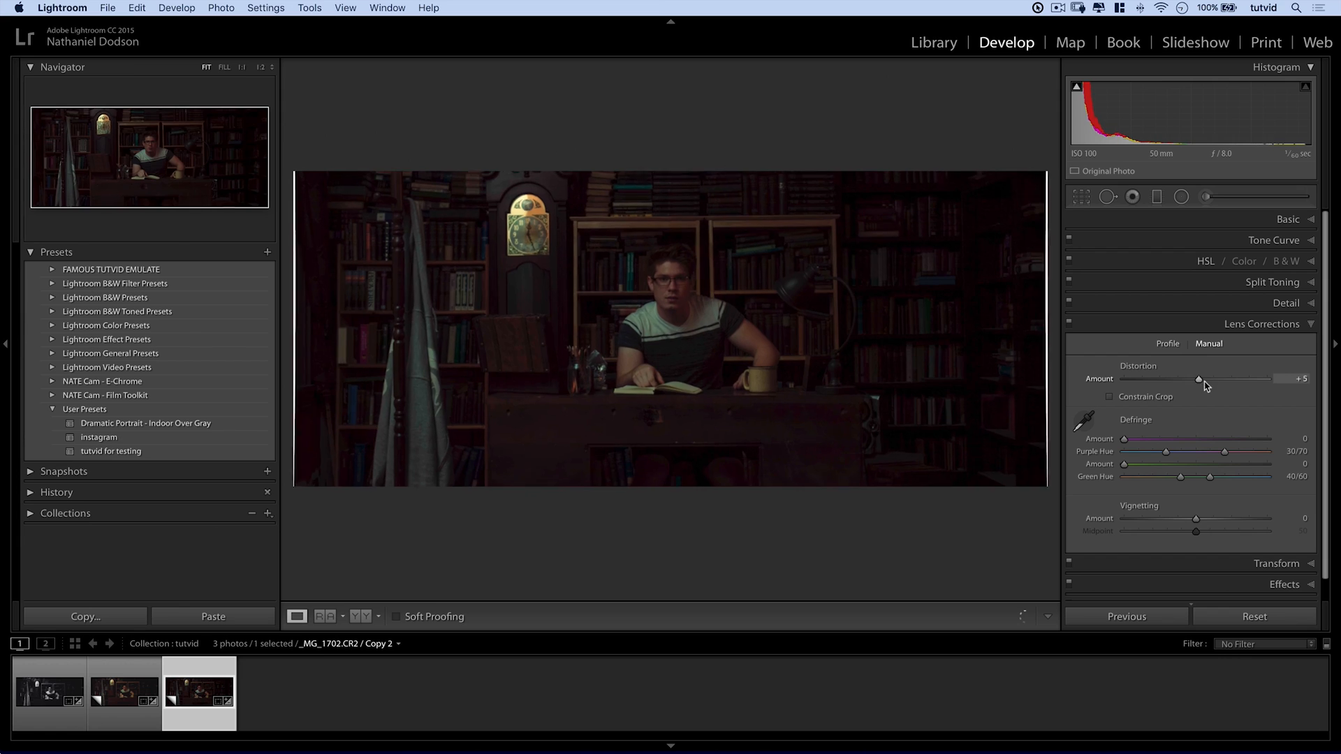
{"action": "left_click_drag", "start_coordinate": [1199, 379], "coordinate": [1215, 379]}
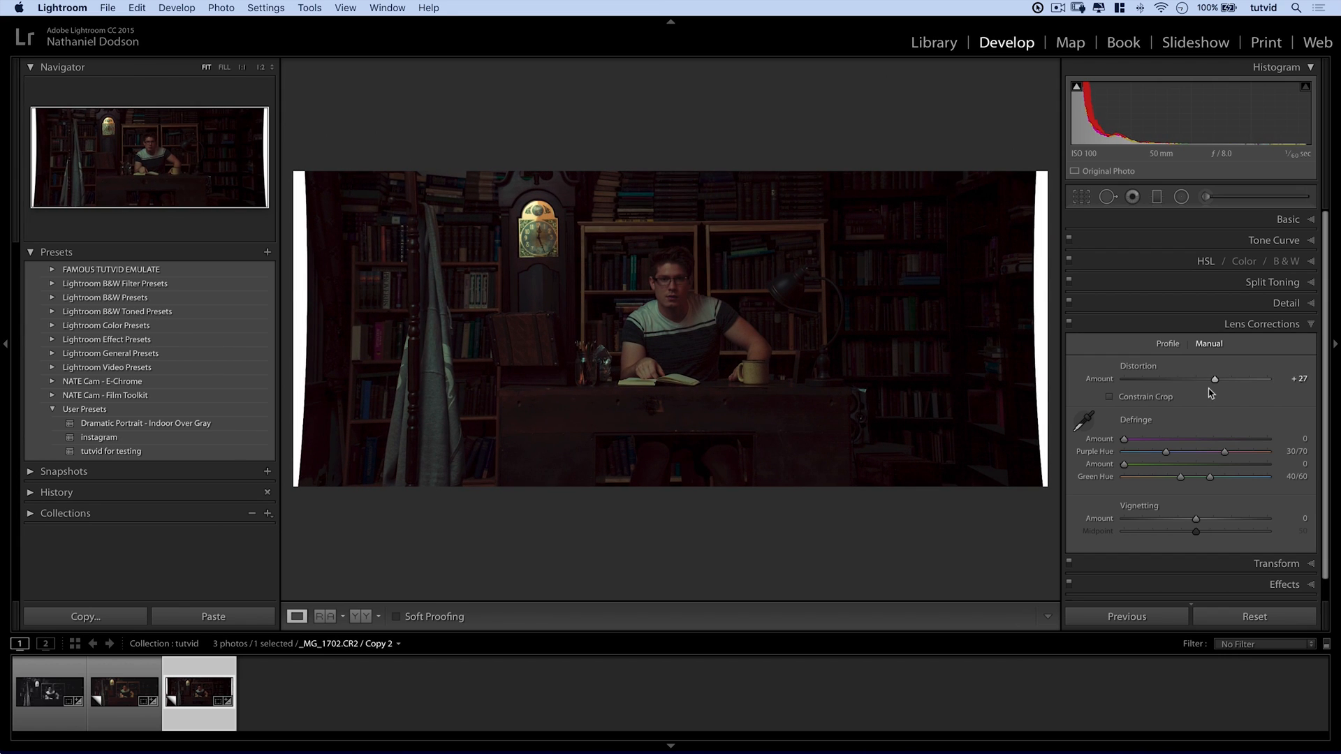
{"action": "left_click", "coordinate": [1112, 396]}
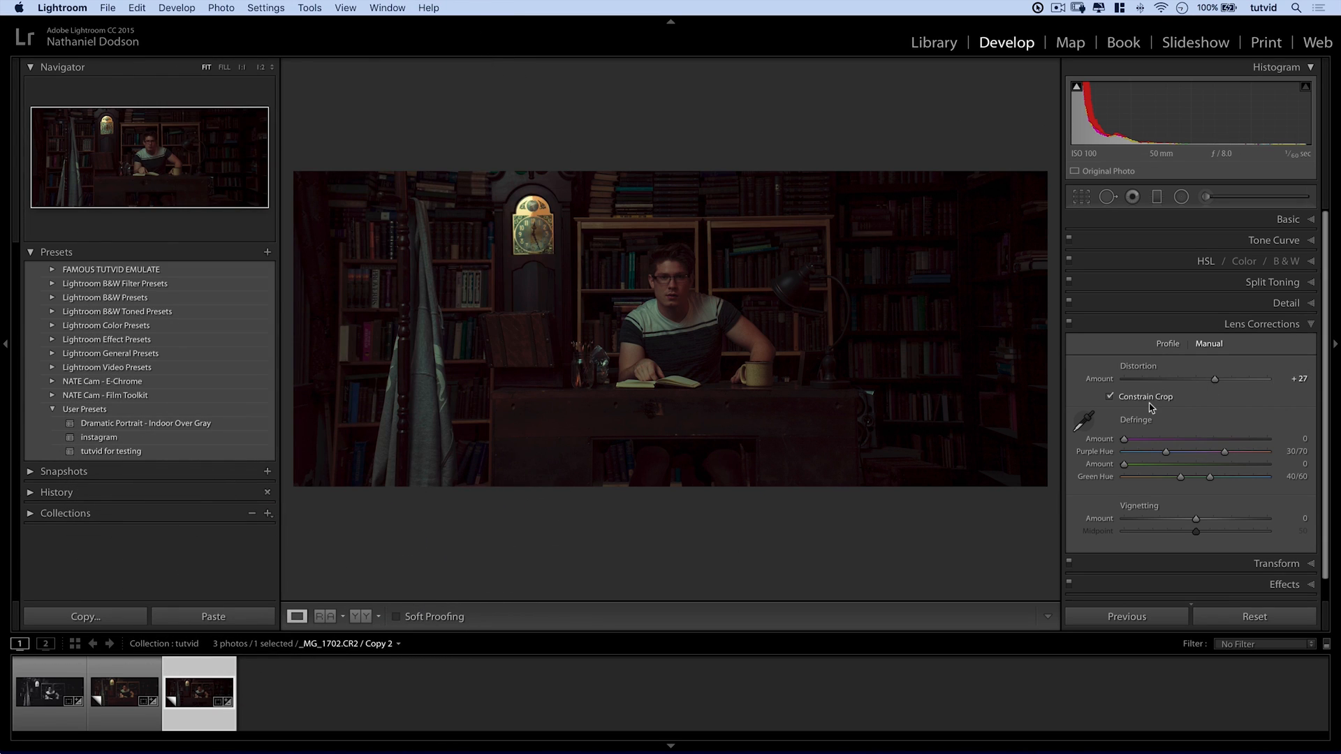
{"action": "left_click_drag", "start_coordinate": [1241, 379], "coordinate": [1196, 379]}
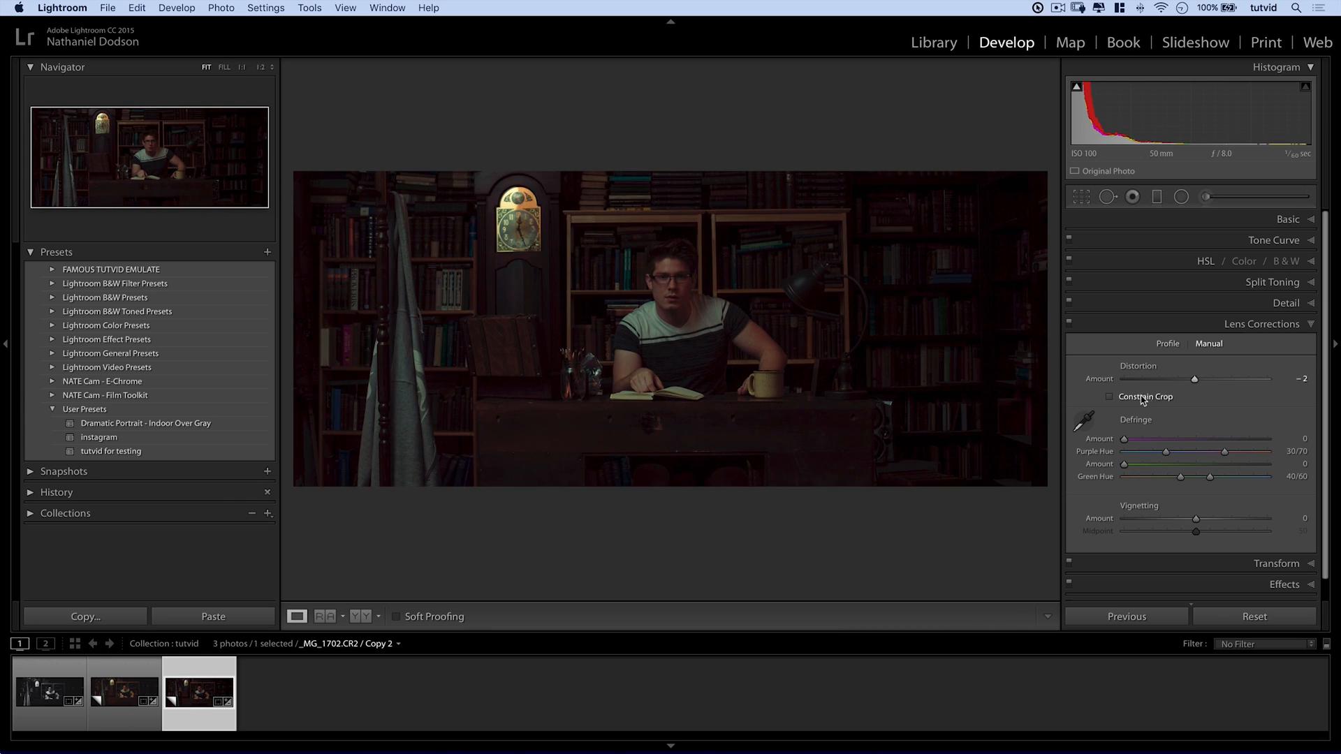
{"action": "mouse_move", "coordinate": [670, 286]}
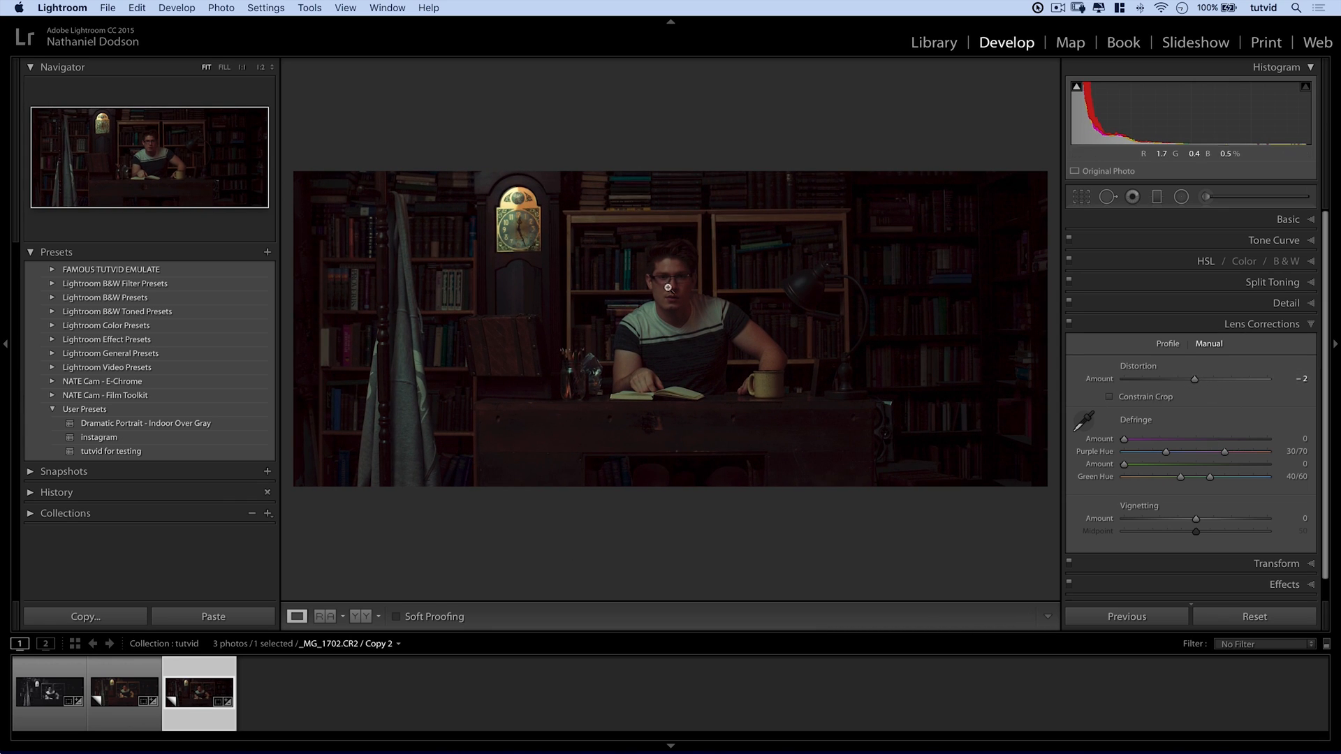
{"action": "left_click", "coordinate": [1262, 323]}
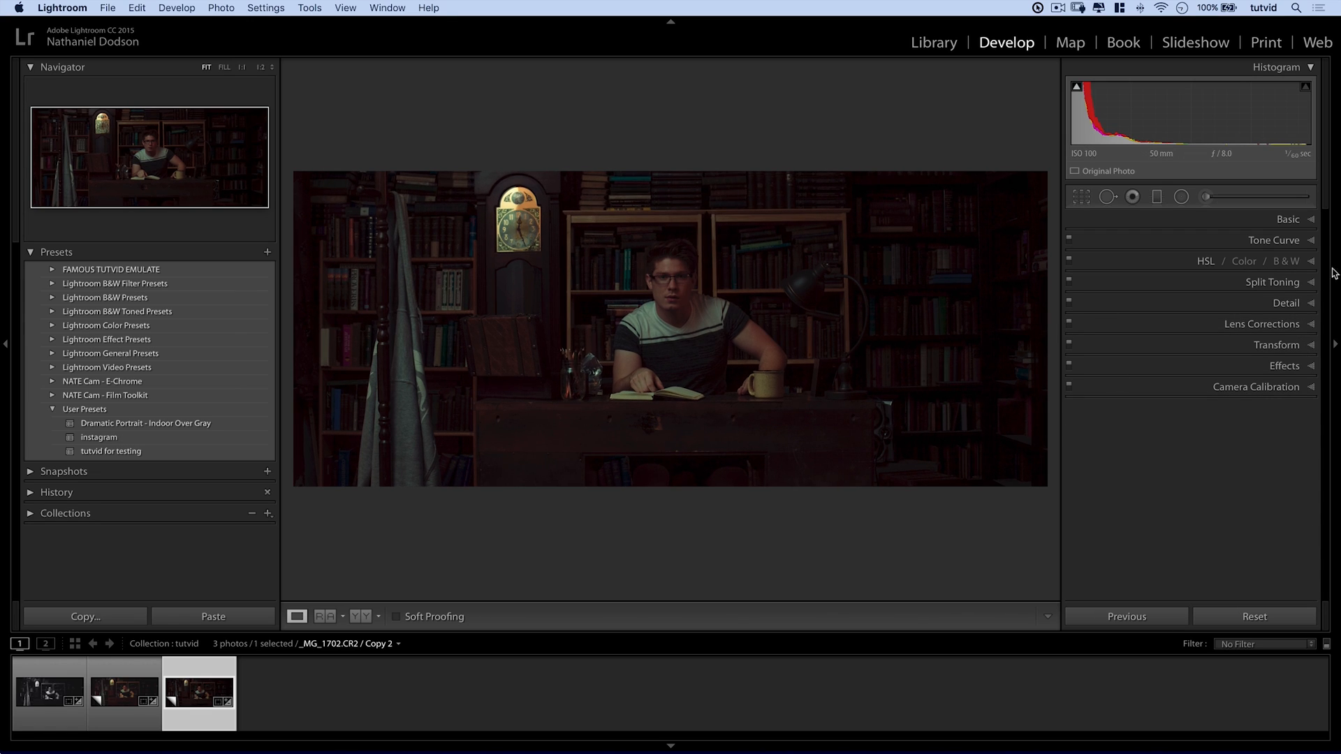
{"action": "left_click", "coordinate": [1285, 283]}
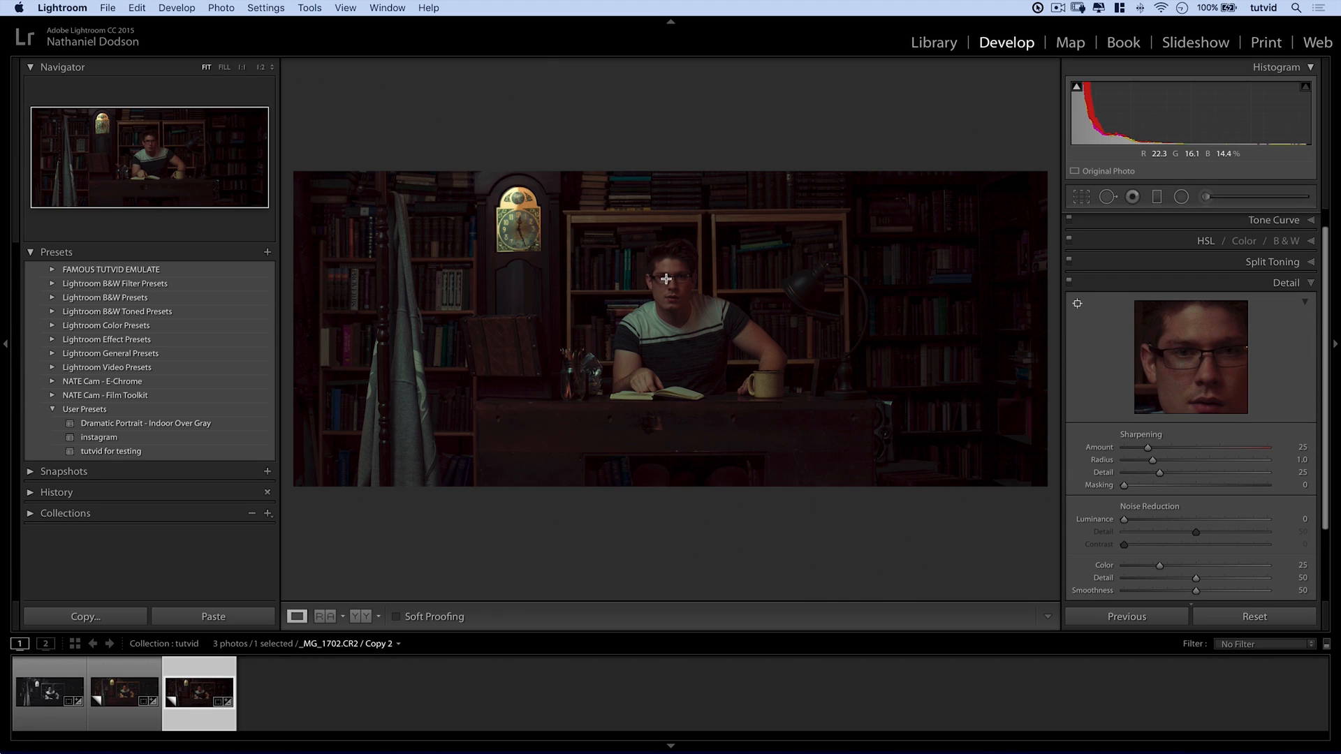
{"action": "mouse_move", "coordinate": [1199, 354]}
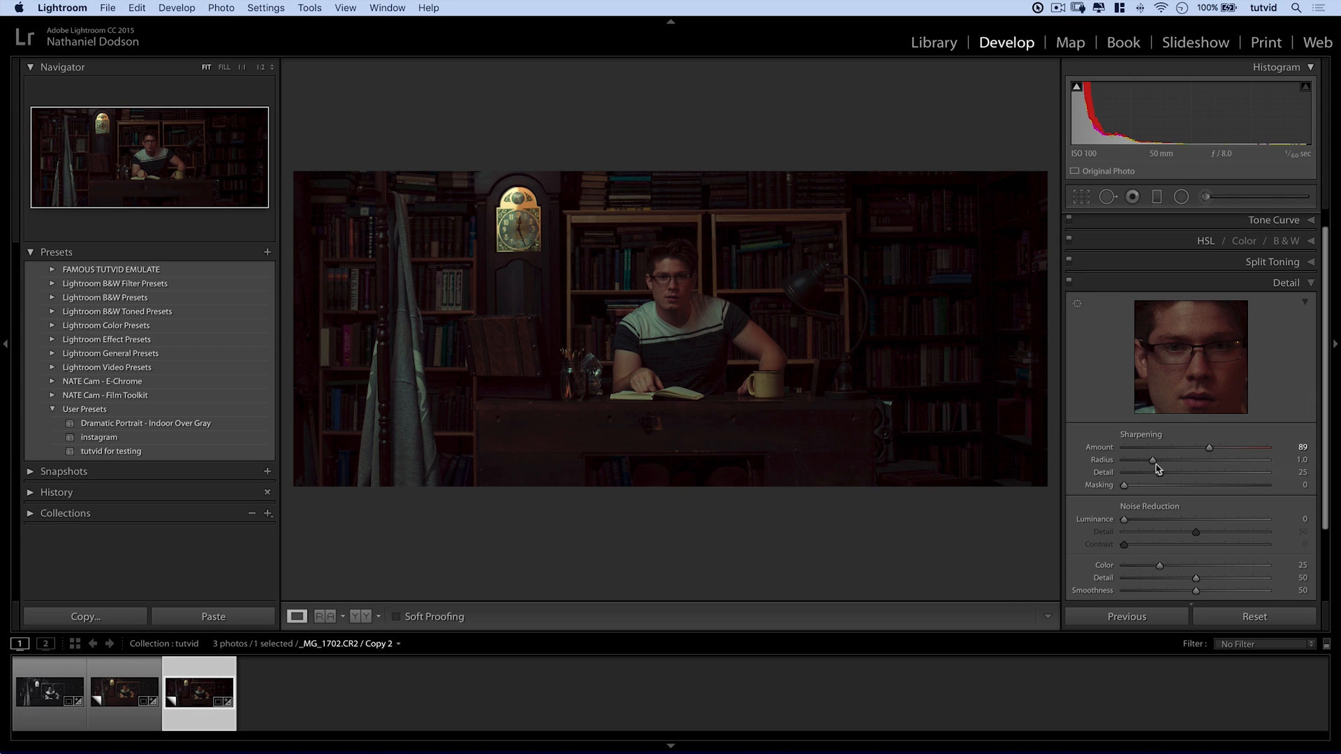
Set sharpening Amount 89 and Radius 1.6, then view the portrait at 1:1.
{"action": "left_click_drag", "start_coordinate": [1153, 460], "coordinate": [1151, 460]}
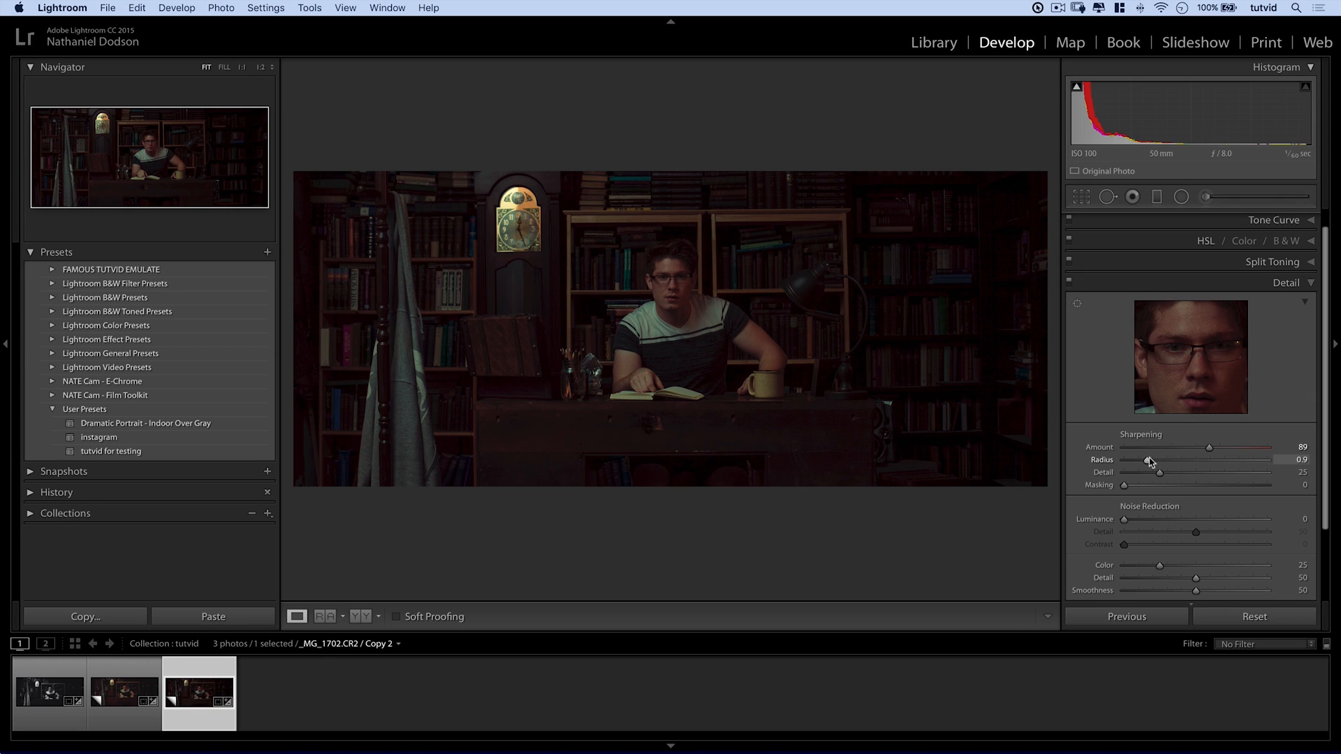
{"action": "left_click_drag", "start_coordinate": [1161, 460], "coordinate": [1186, 460]}
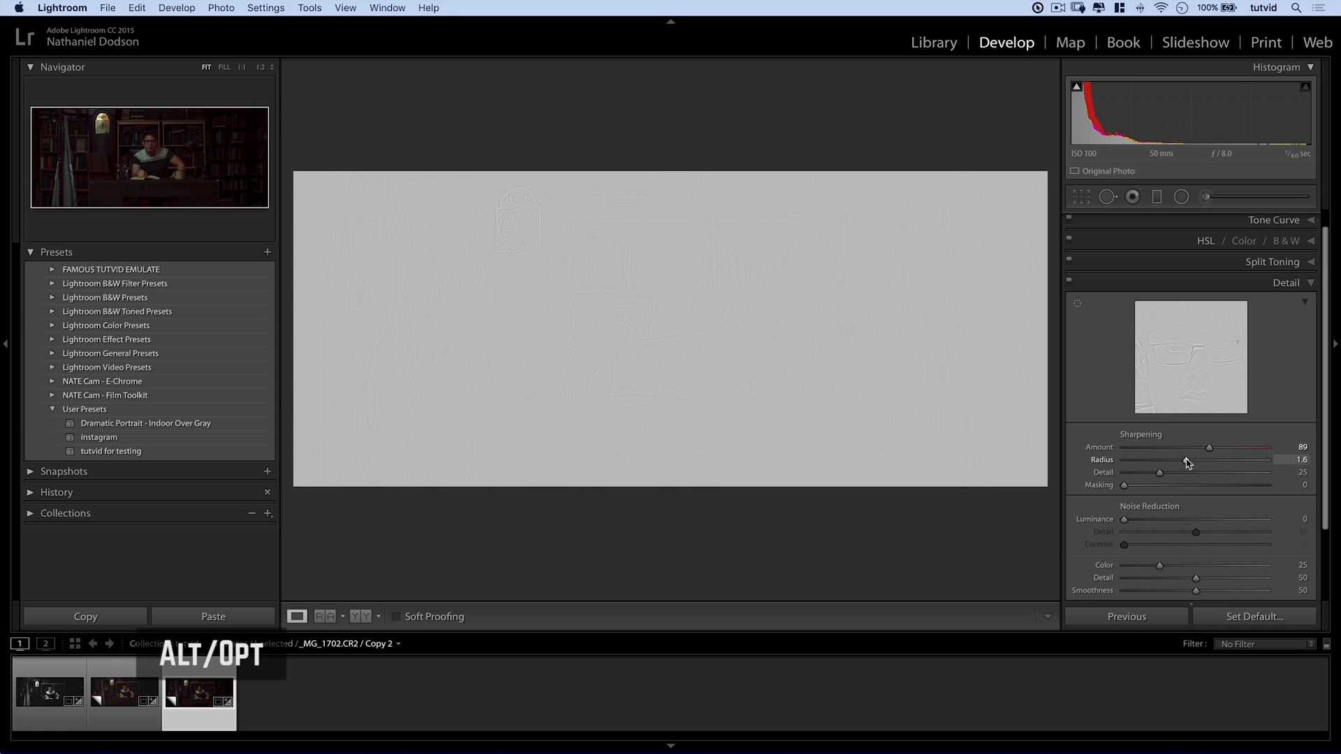
{"action": "left_click_drag", "start_coordinate": [1186, 460], "coordinate": [1203, 460]}
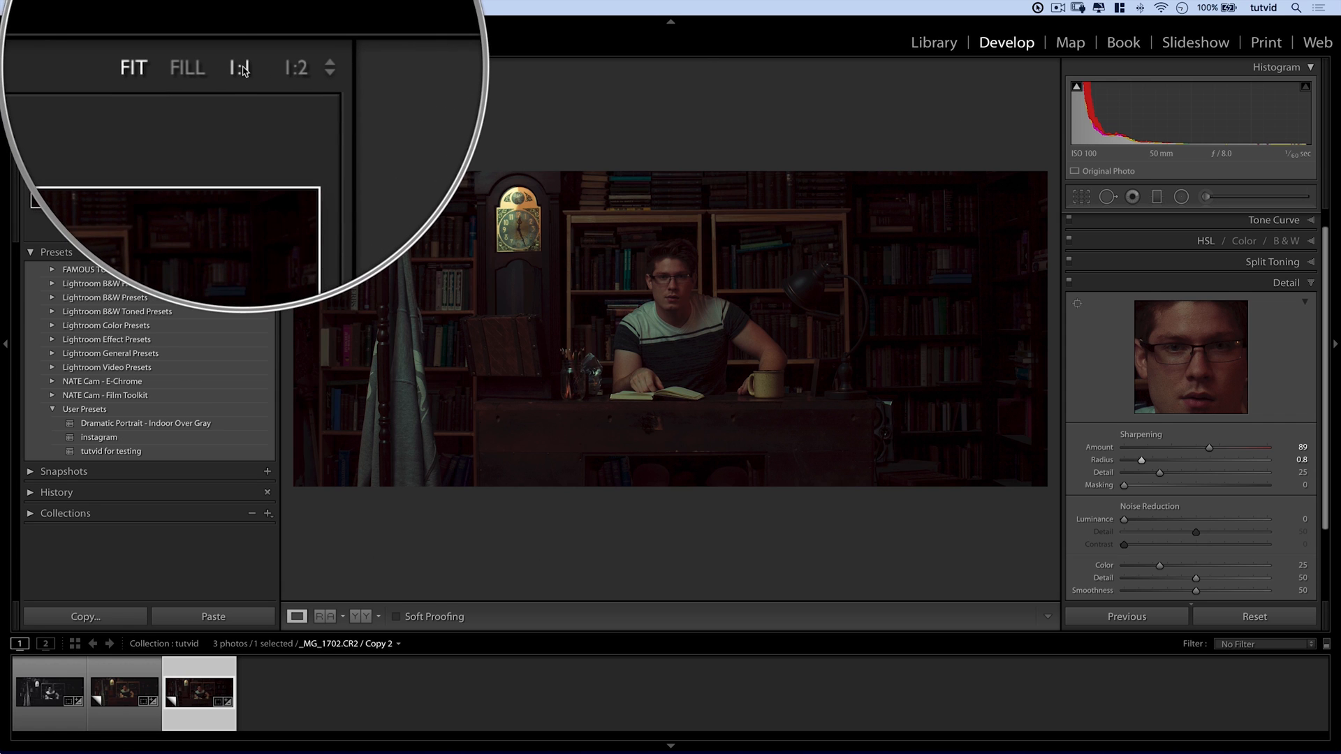
{"action": "left_click", "coordinate": [243, 69]}
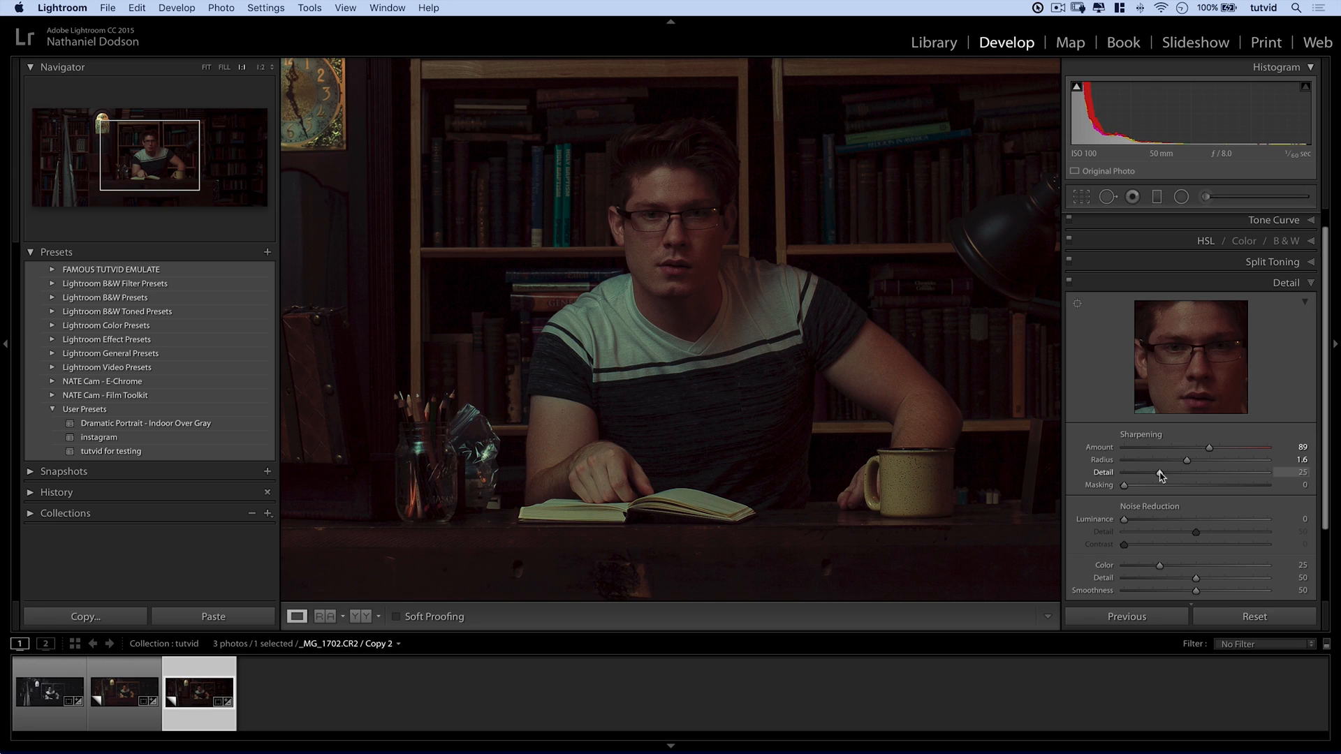
Set sharpening Detail to 15 after comparing higher and zero values.
{"action": "left_click_drag", "start_coordinate": [1152, 472], "coordinate": [1165, 472]}
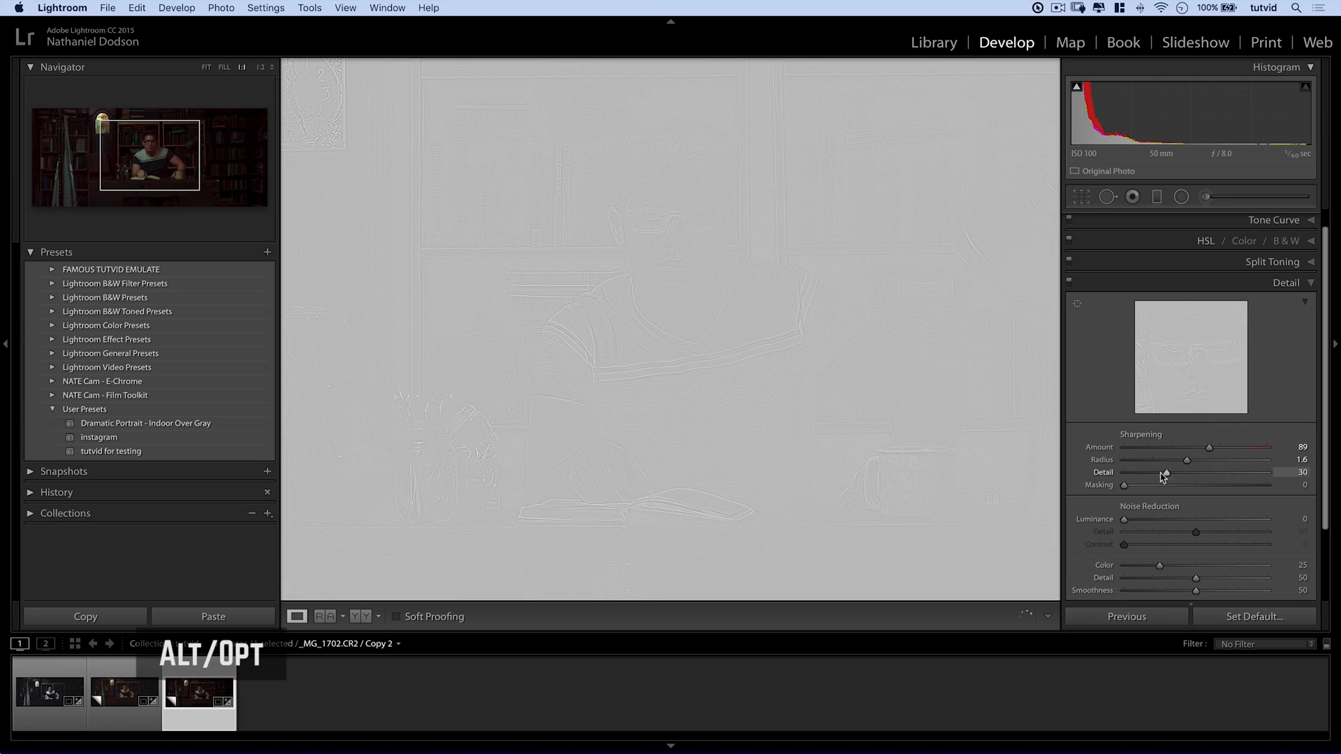
{"action": "left_click_drag", "start_coordinate": [1165, 472], "coordinate": [1123, 472]}
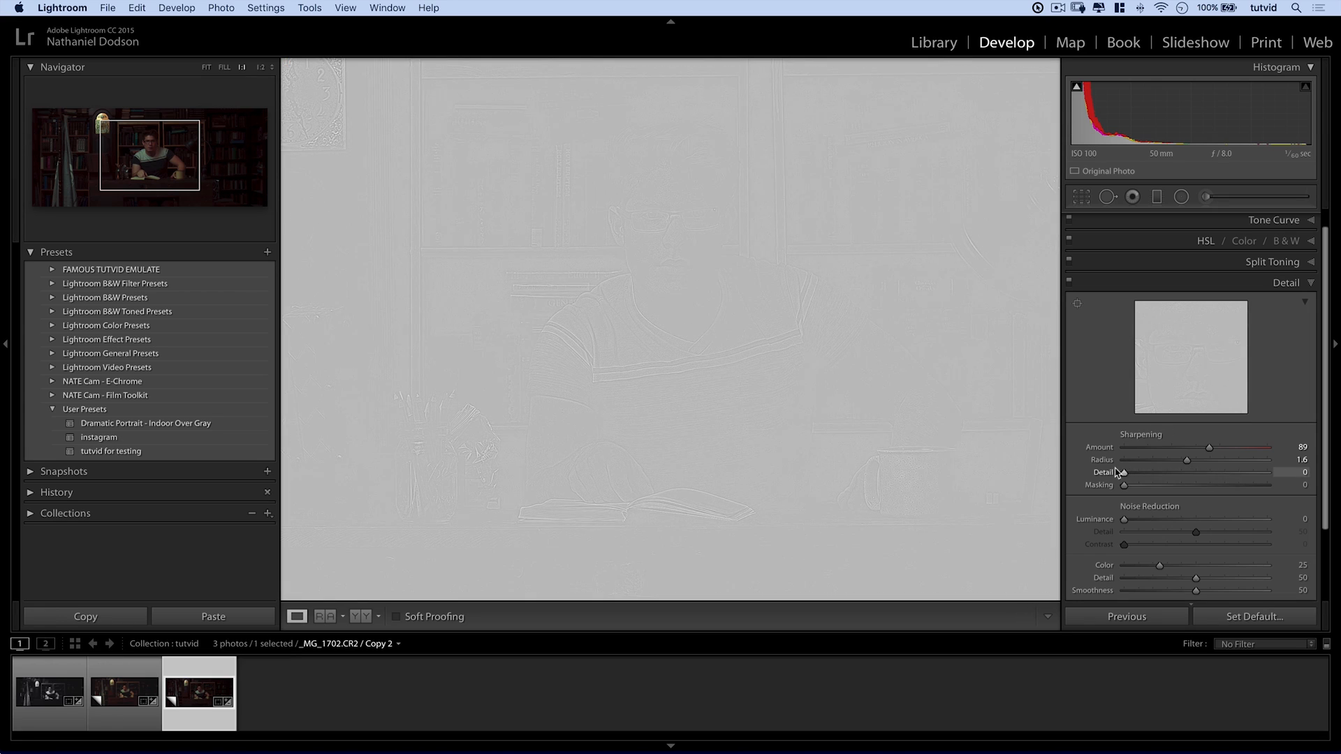
{"action": "left_click_drag", "start_coordinate": [1125, 472], "coordinate": [1146, 472]}
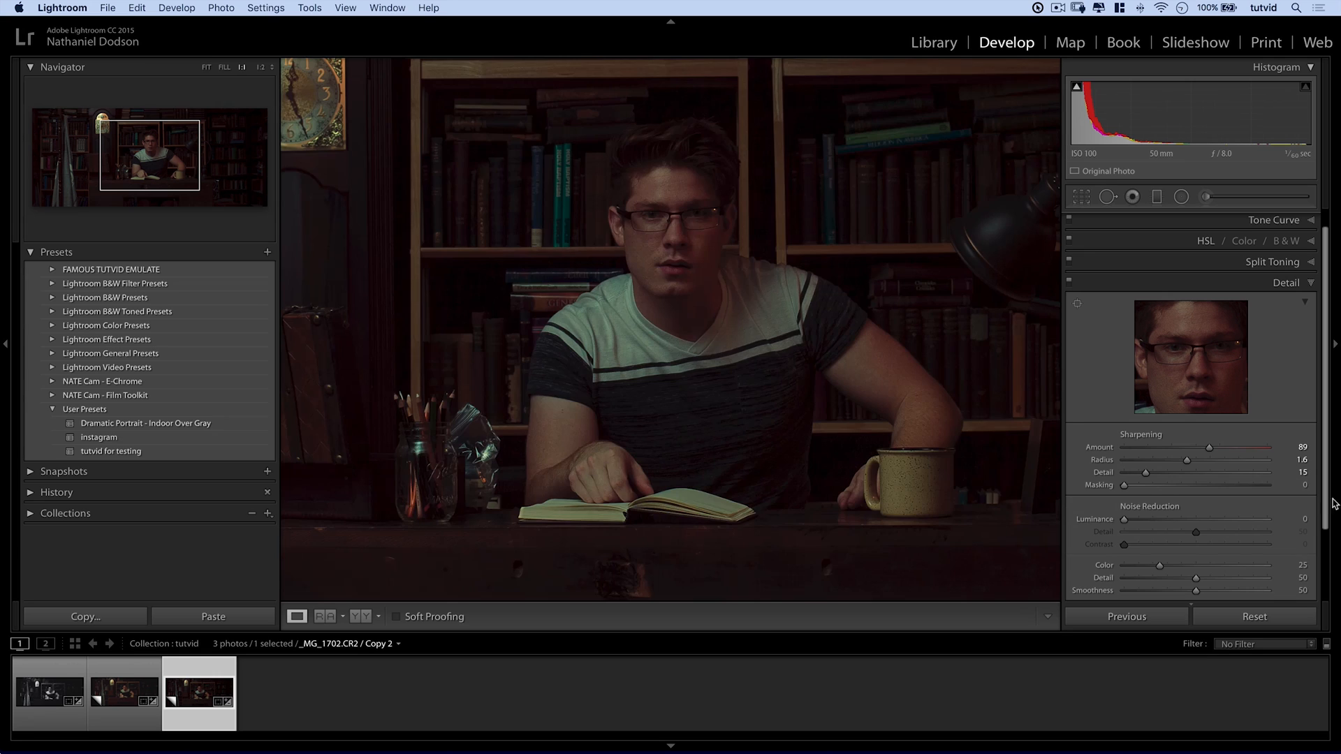
Adjust sharpening Masking back and forth, settling at 36.
{"action": "left_click_drag", "start_coordinate": [1124, 486], "coordinate": [1174, 486]}
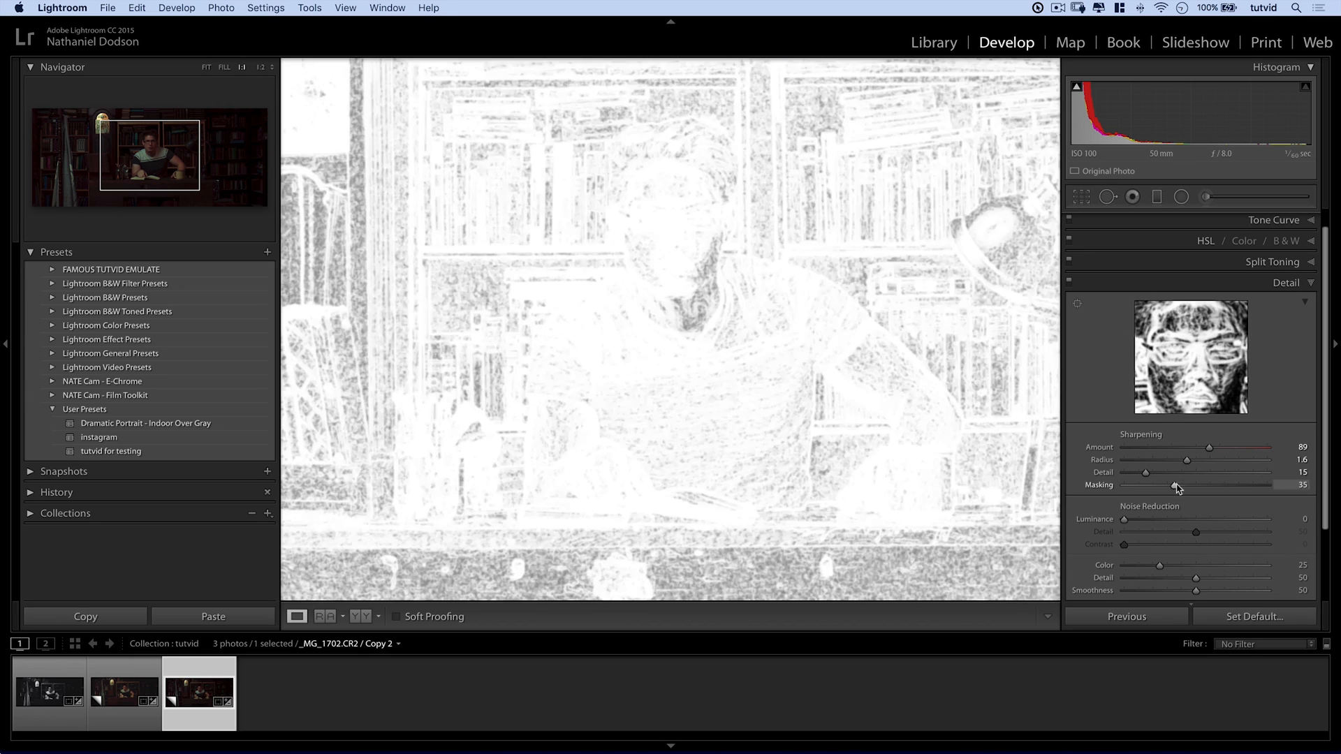
{"action": "left_click_drag", "start_coordinate": [1174, 487], "coordinate": [1196, 487]}
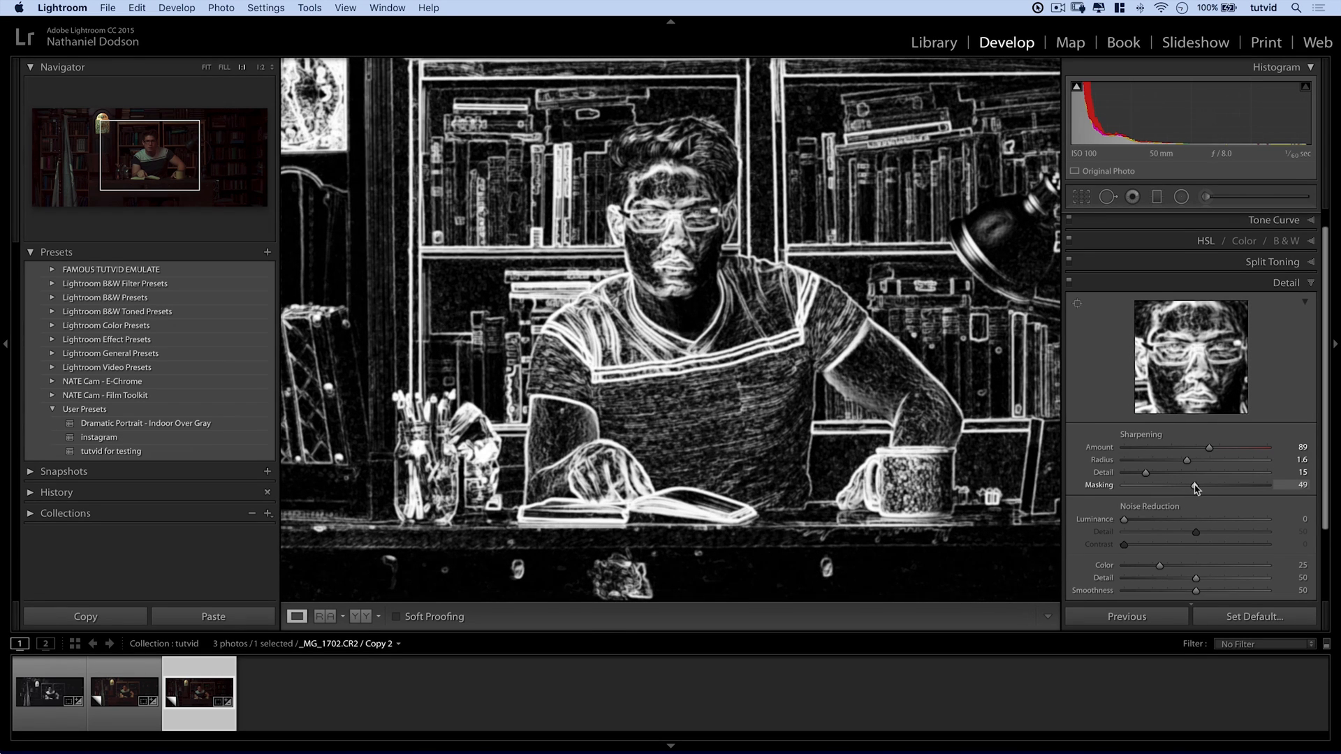
{"action": "left_click_drag", "start_coordinate": [1193, 485], "coordinate": [1196, 485]}
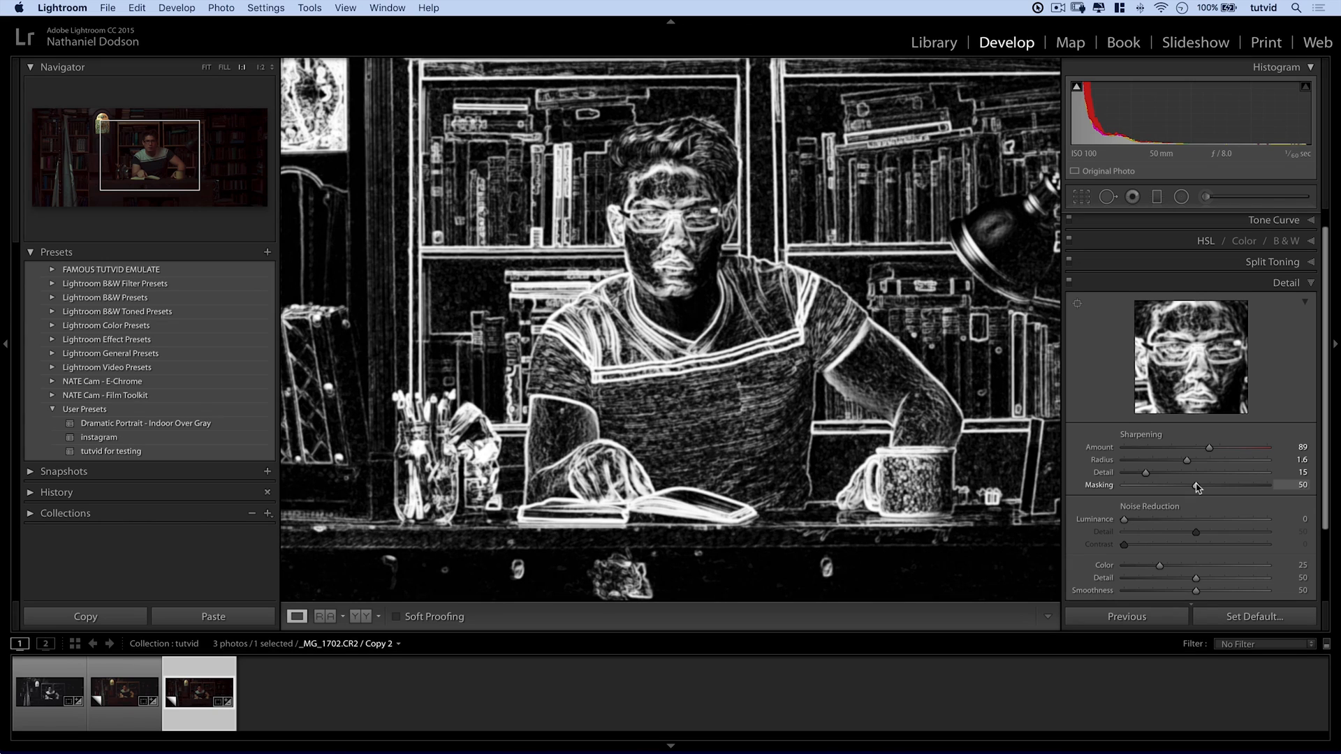
{"action": "left_click_drag", "start_coordinate": [1196, 484], "coordinate": [1199, 485]}
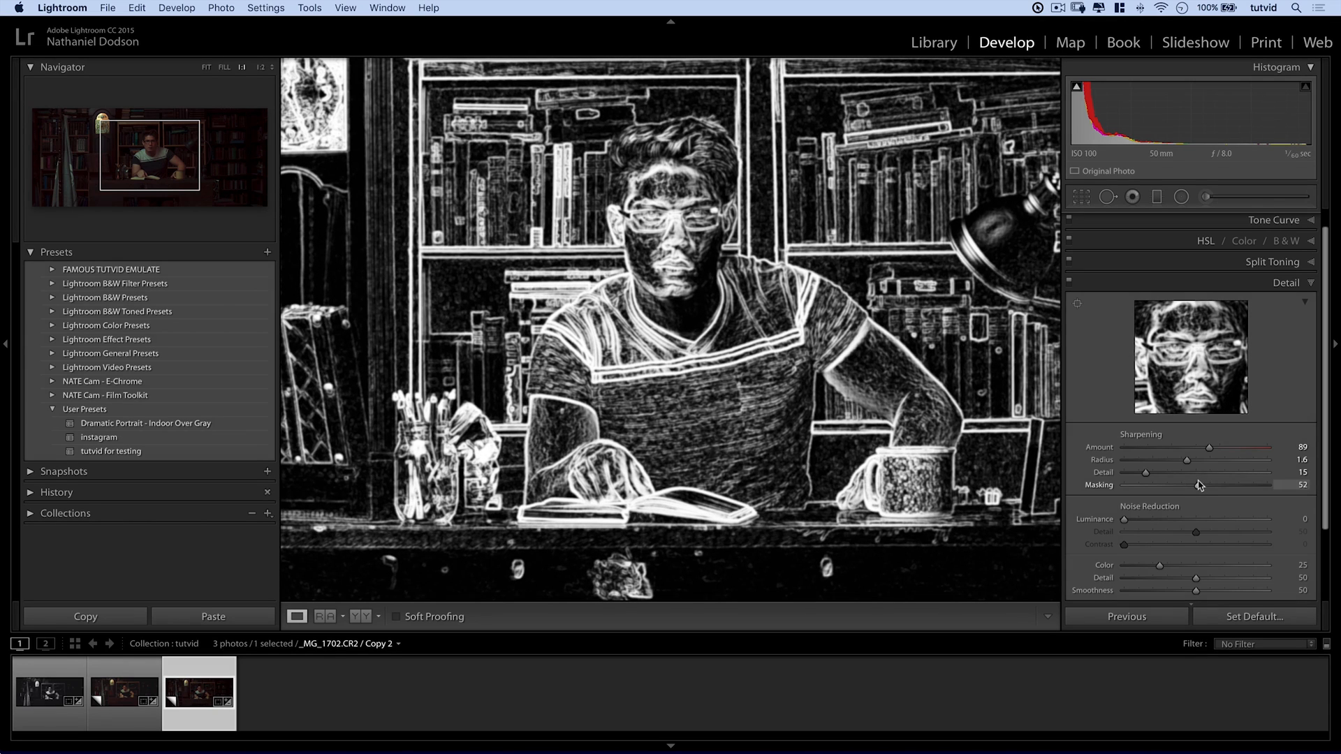
{"action": "left_click_drag", "start_coordinate": [1202, 484], "coordinate": [1192, 485]}
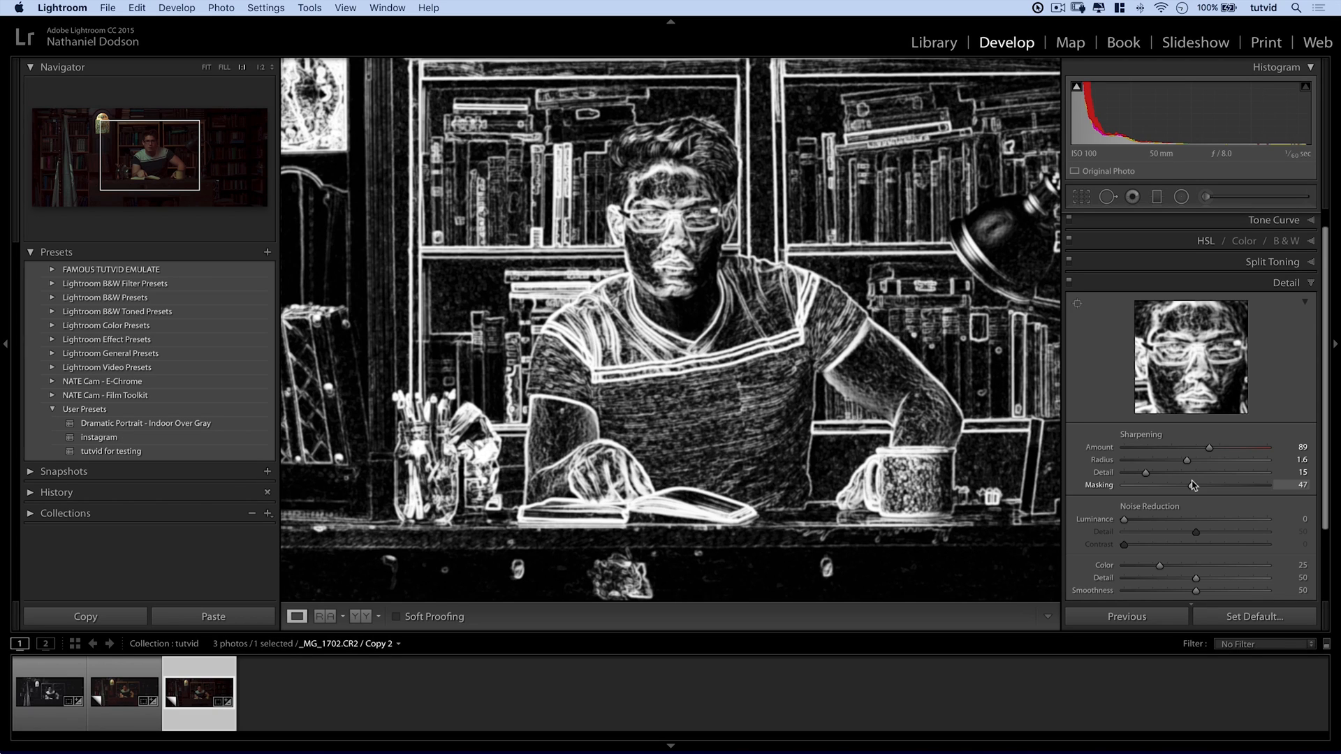
{"action": "left_click_drag", "start_coordinate": [1206, 485], "coordinate": [1169, 485]}
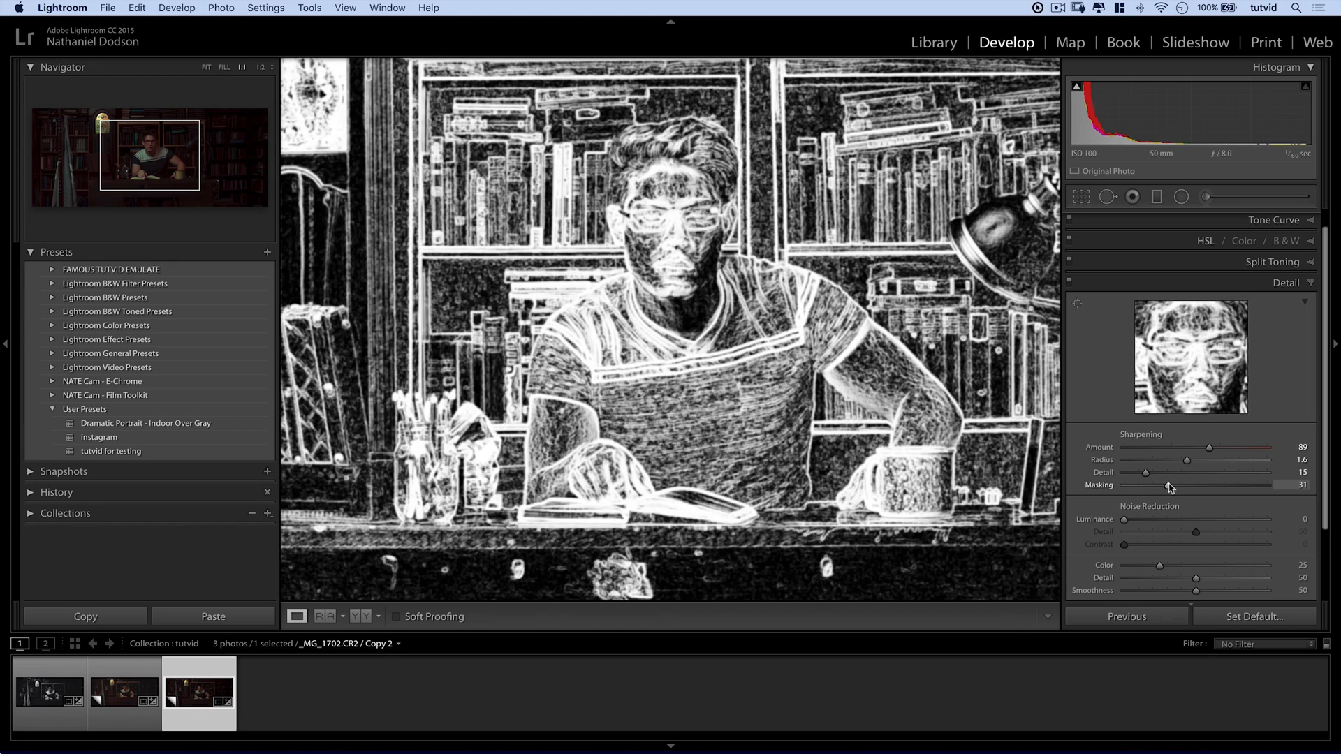
{"action": "left_click_drag", "start_coordinate": [1169, 485], "coordinate": [1182, 485]}
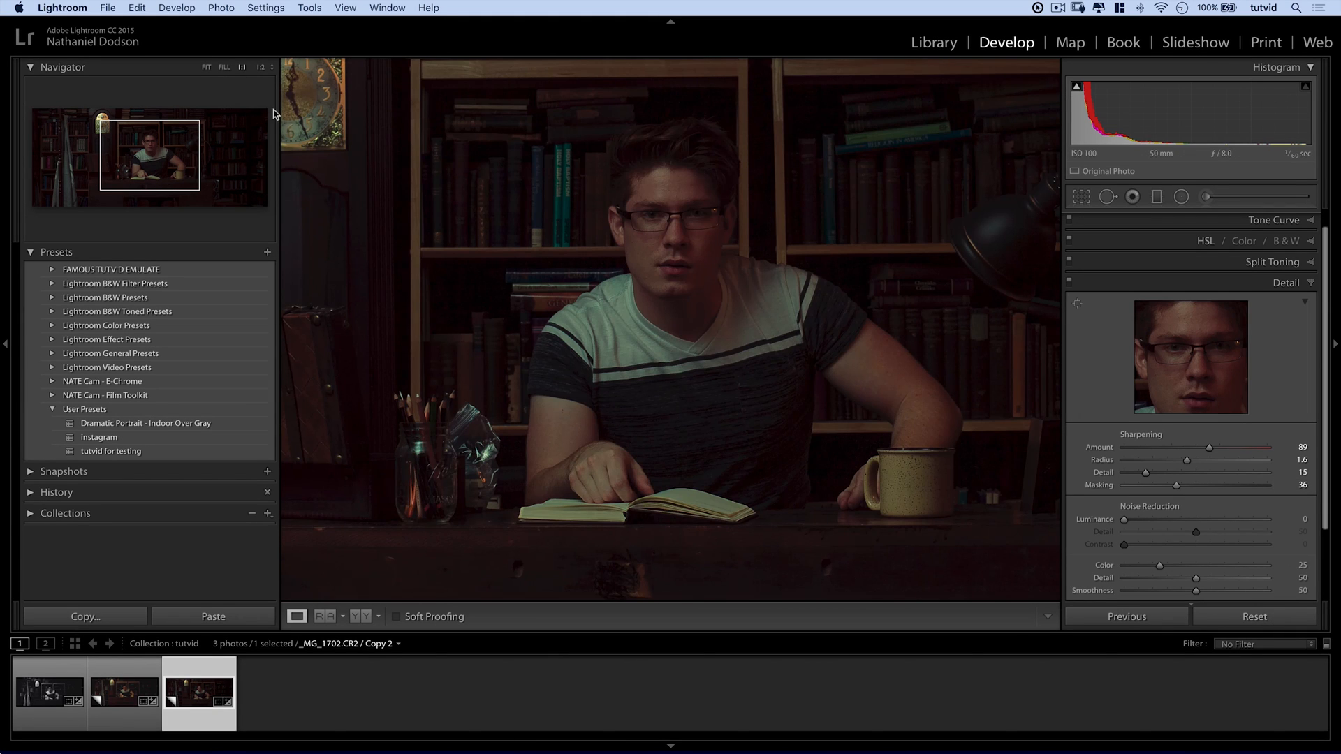
Fit the whole portrait in view and recheck sharpening Masking at 31 using the Alt preview.
{"action": "left_click", "coordinate": [206, 67]}
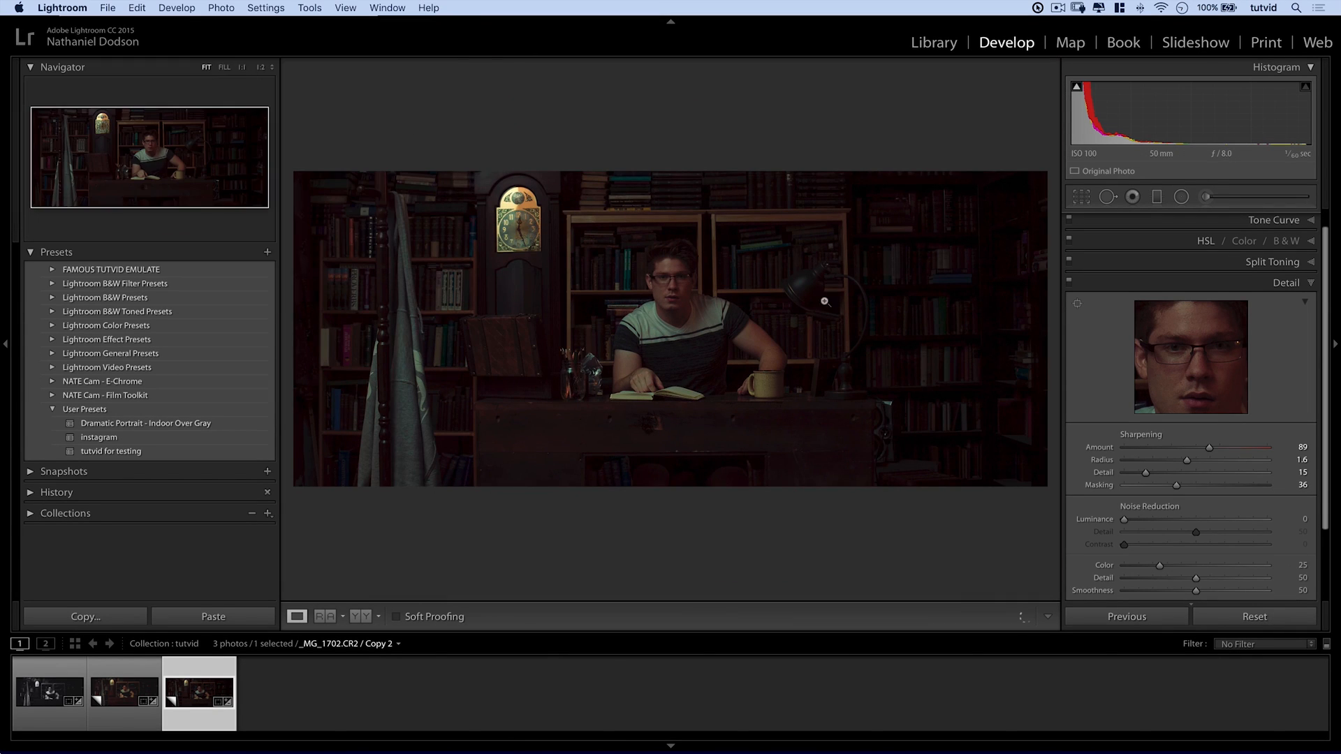
{"action": "key", "text": "alt"}
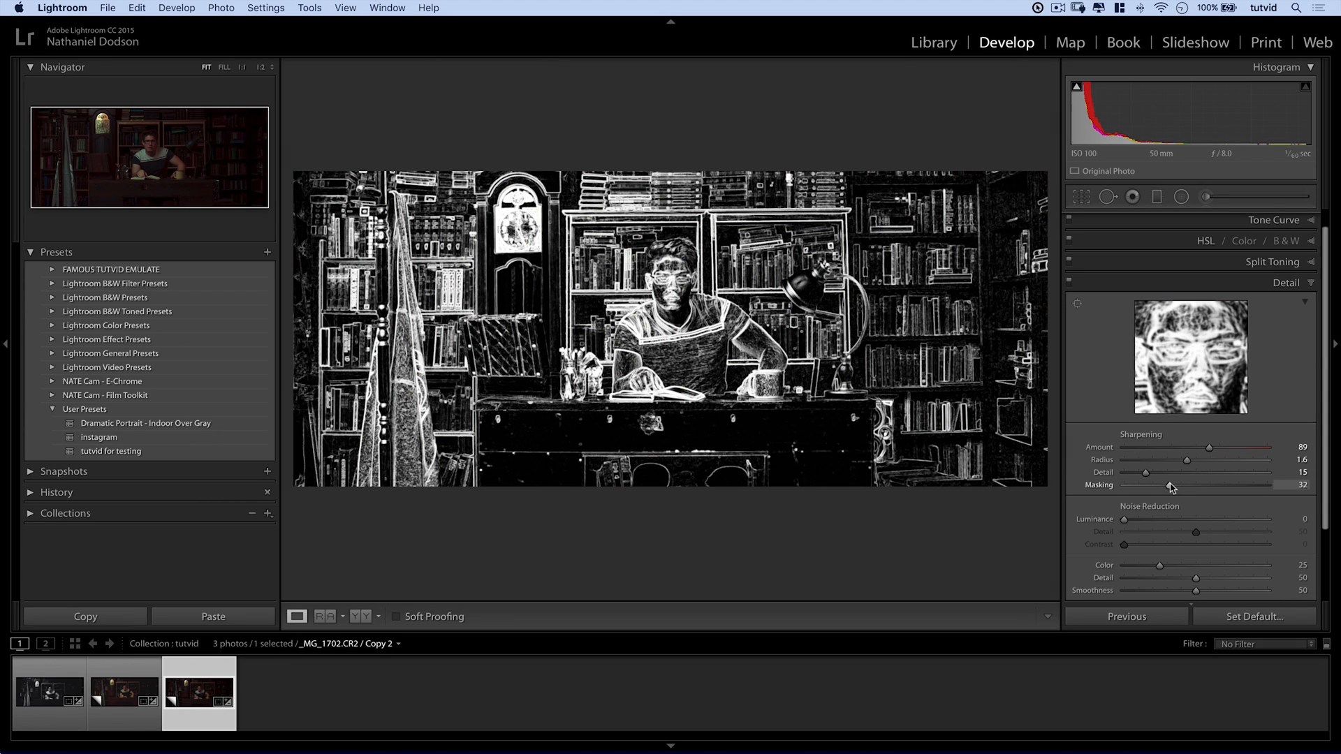
{"action": "left_click_drag", "start_coordinate": [1176, 486], "coordinate": [1172, 486]}
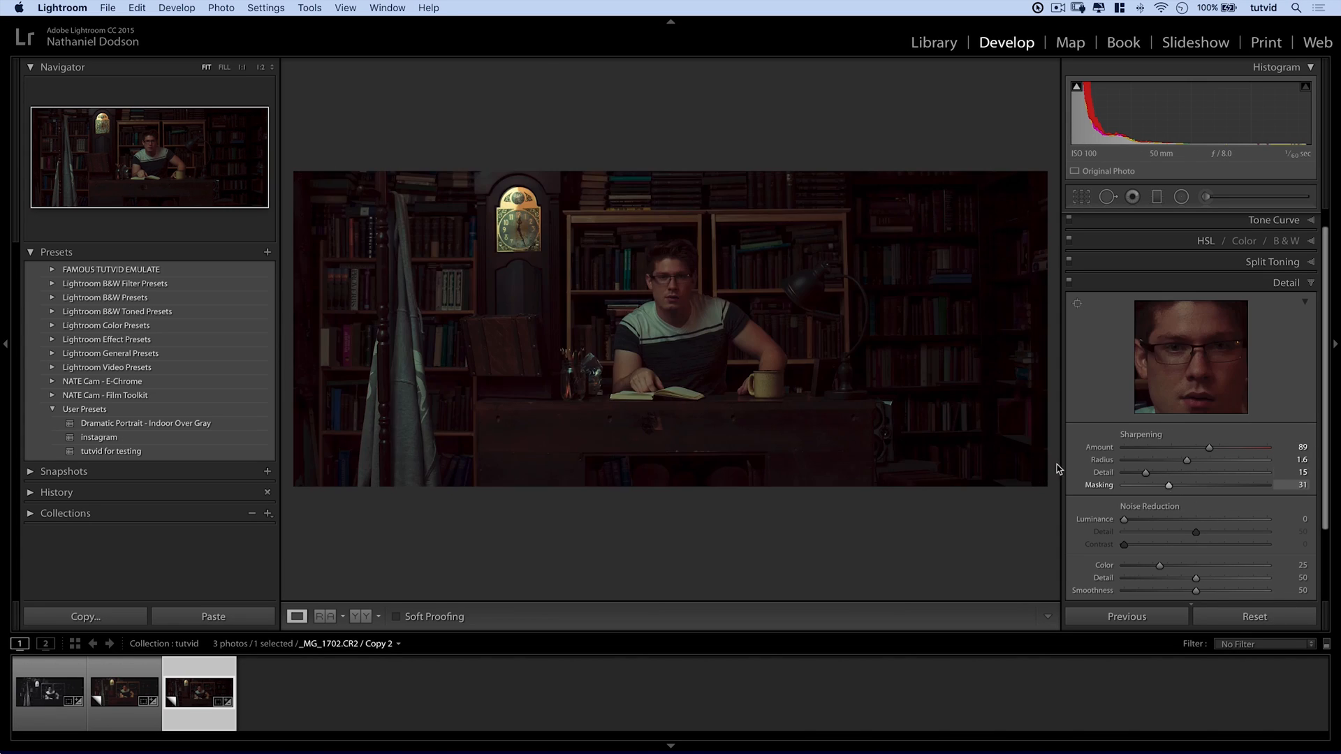
{"action": "mouse_move", "coordinate": [608, 458]}
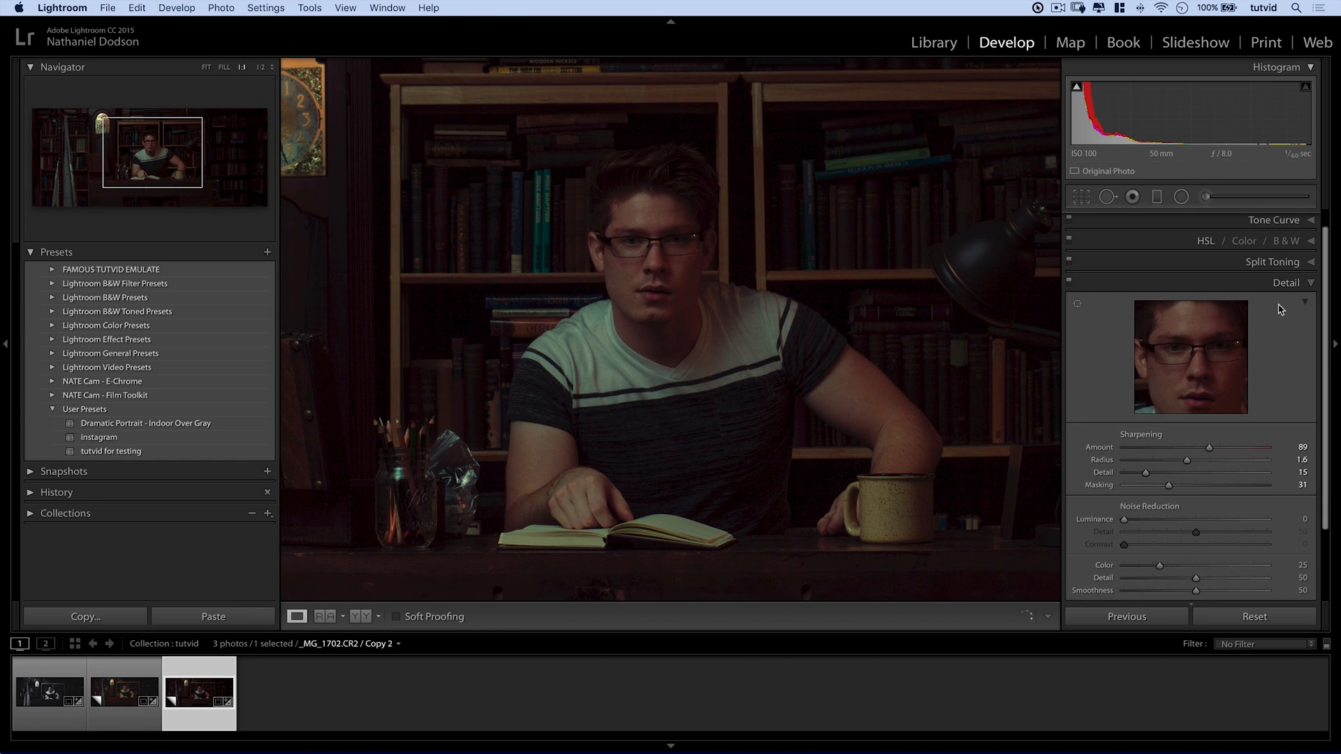
Collapse the sharpening settings and compare the original black-and-white photo with the edited copy.
{"action": "left_click", "coordinate": [1285, 303]}
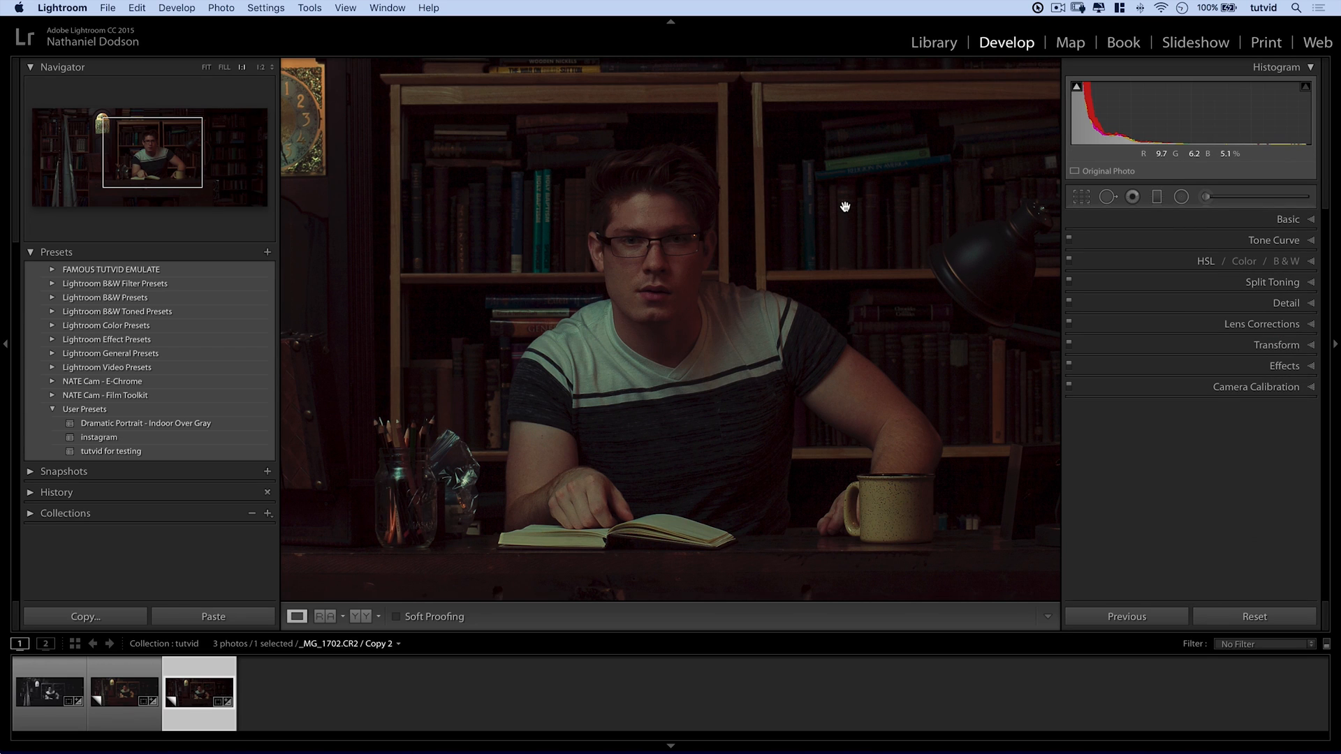
{"action": "left_click", "coordinate": [206, 68]}
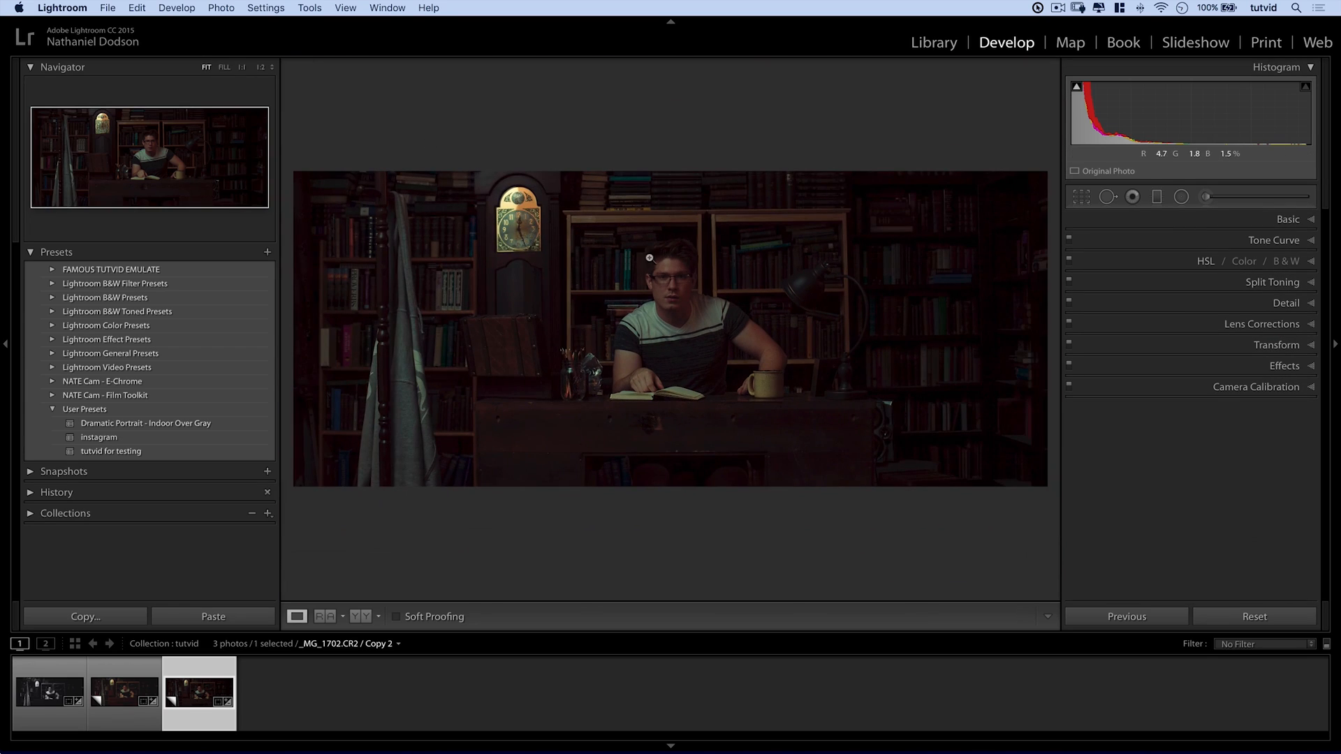
{"action": "left_click", "coordinate": [49, 693]}
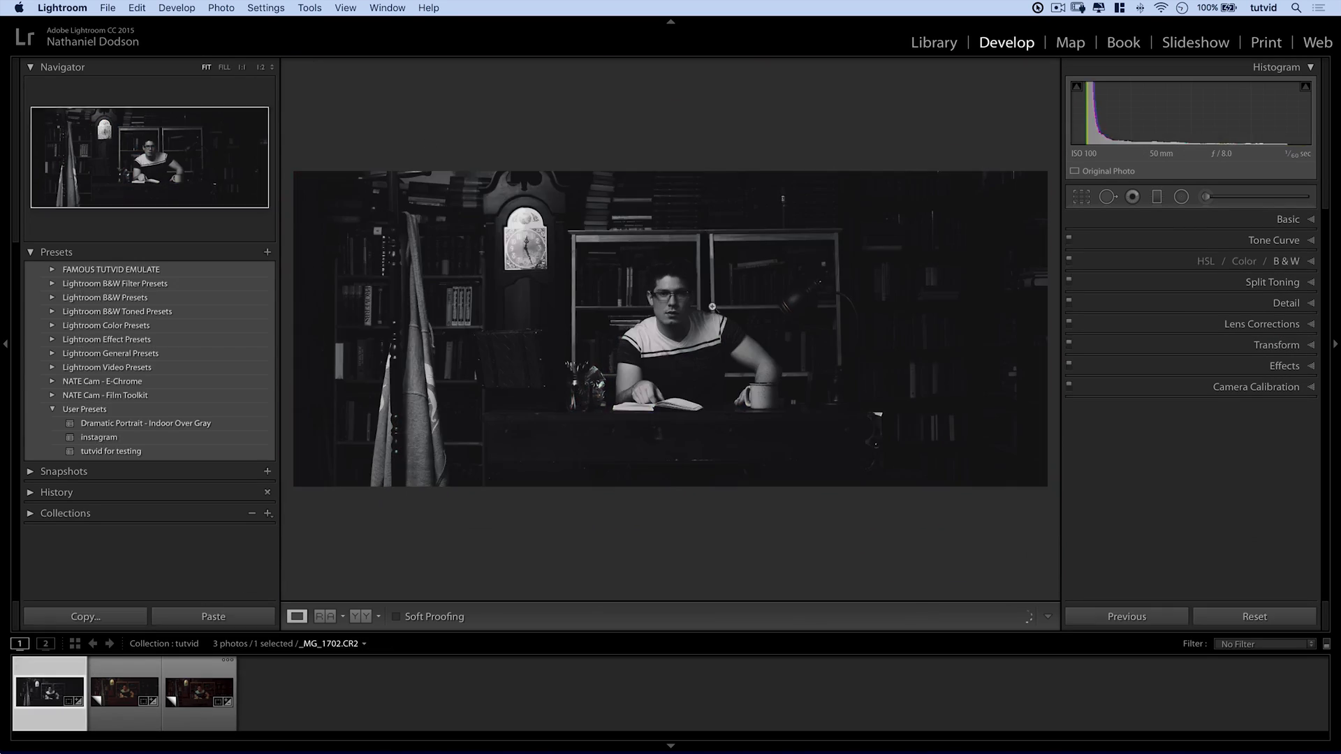
{"action": "left_click", "coordinate": [198, 691]}
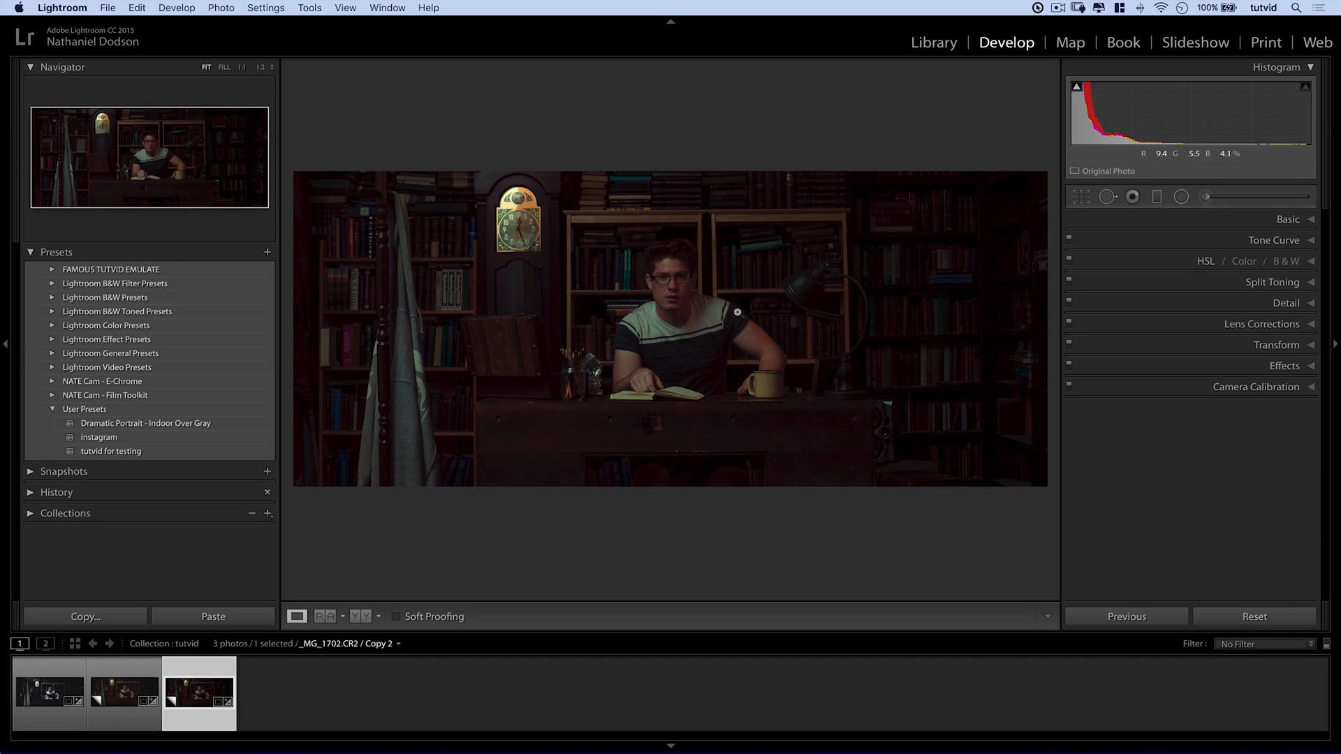
Convert the copy to Black & White and Alt-reset Split Toning to neutral gray.
{"action": "left_click", "coordinate": [1287, 219]}
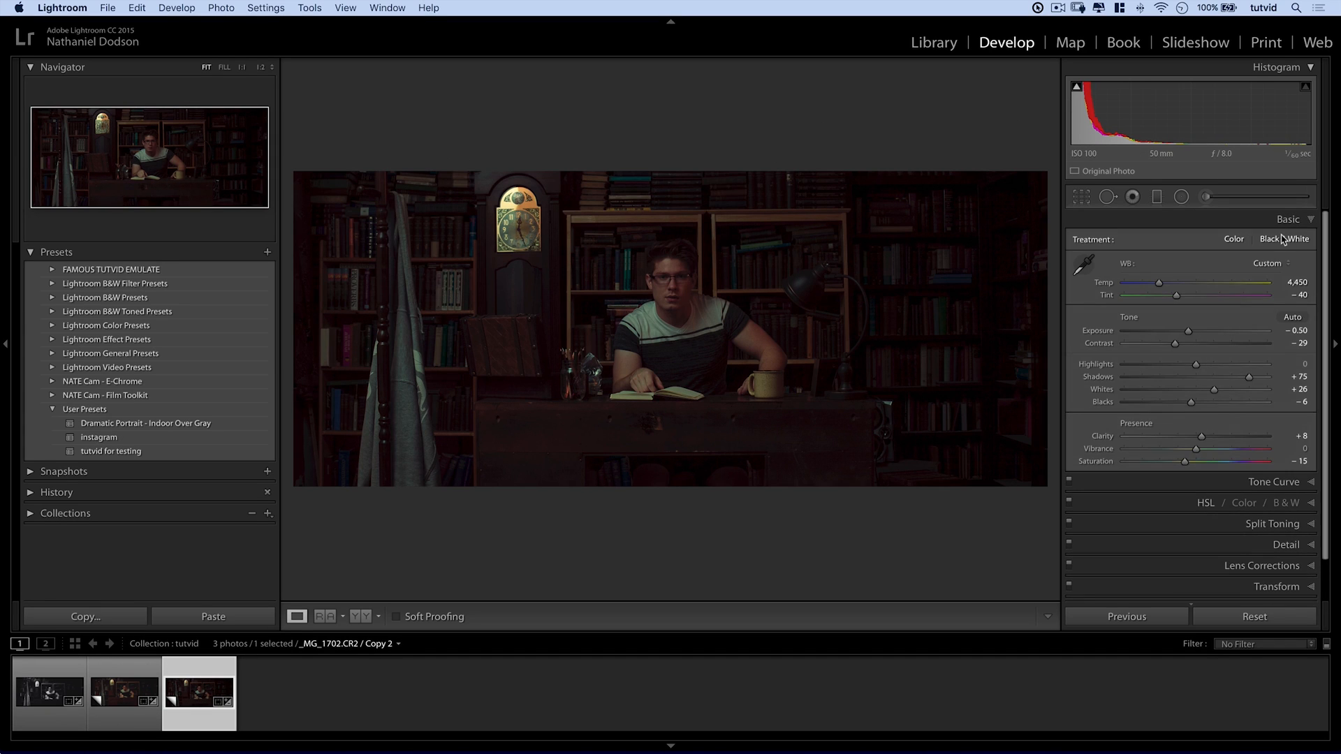
{"action": "left_click", "coordinate": [1284, 239]}
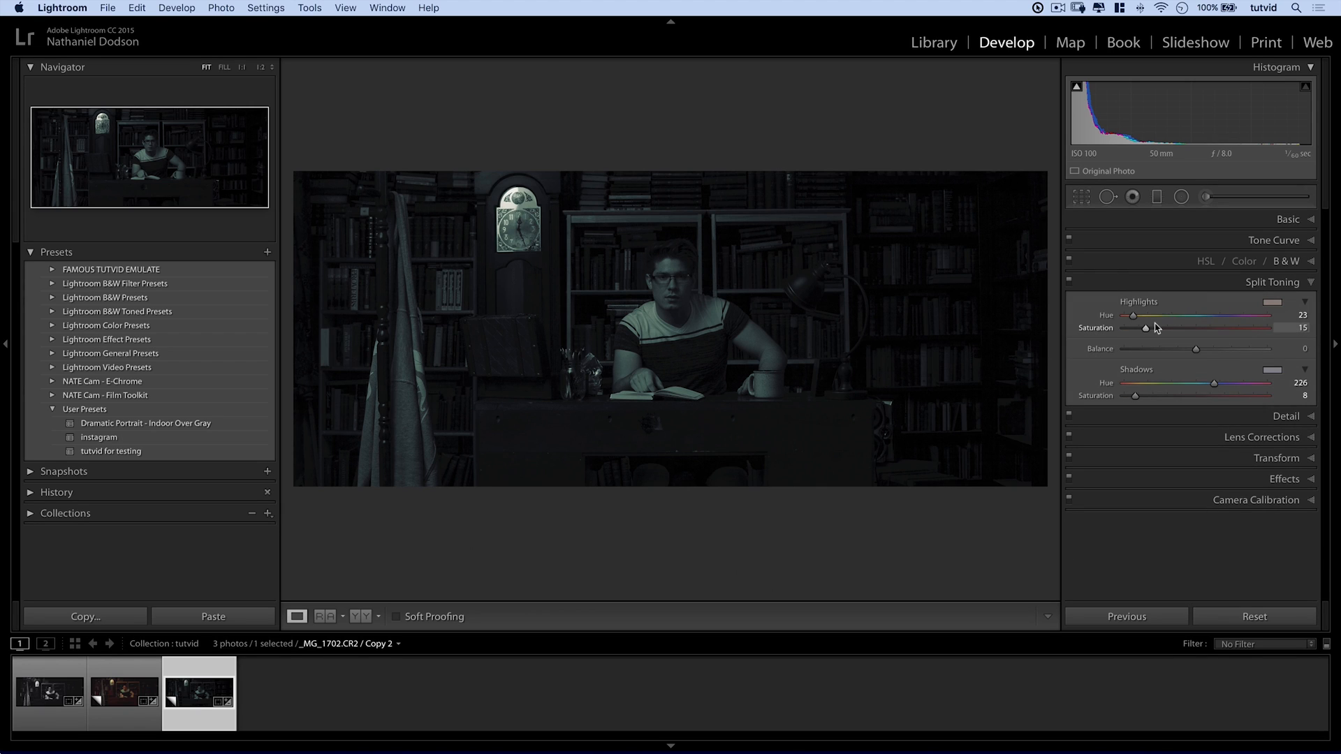
{"action": "key", "text": "alt"}
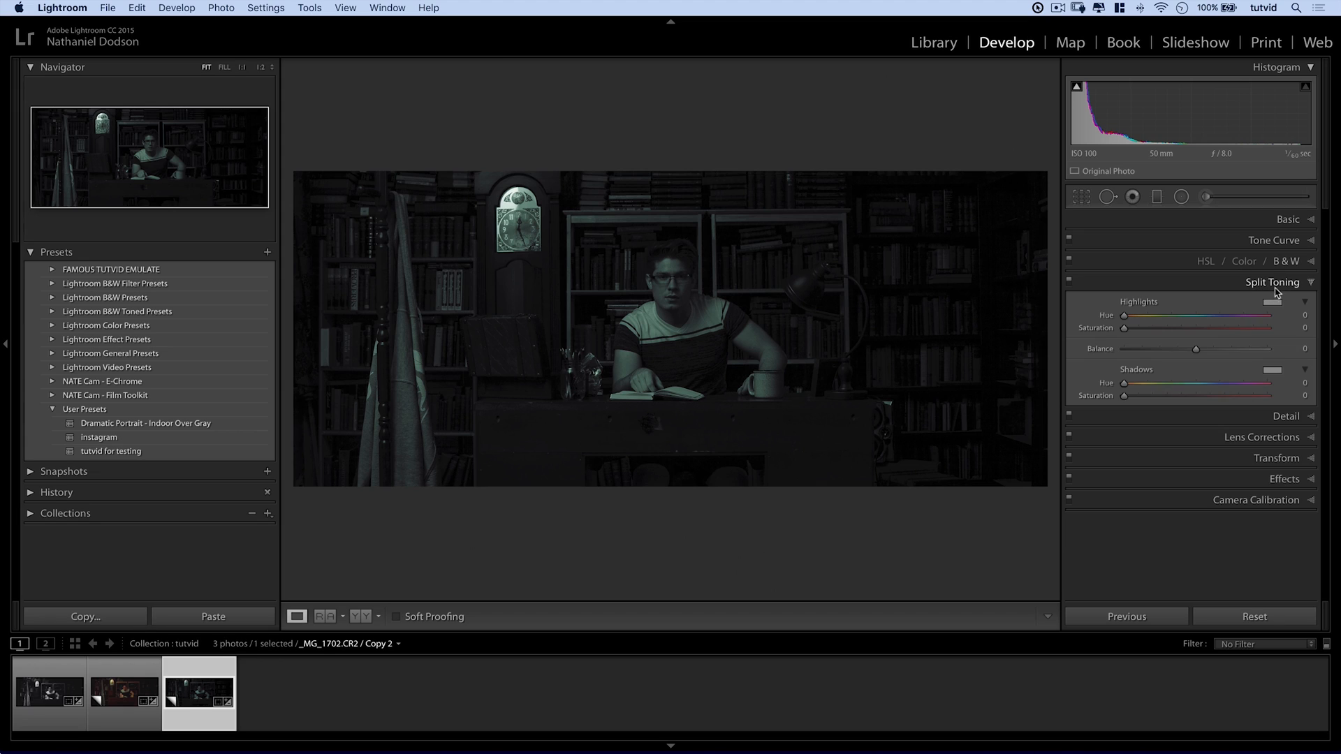
{"action": "left_click", "coordinate": [1274, 240]}
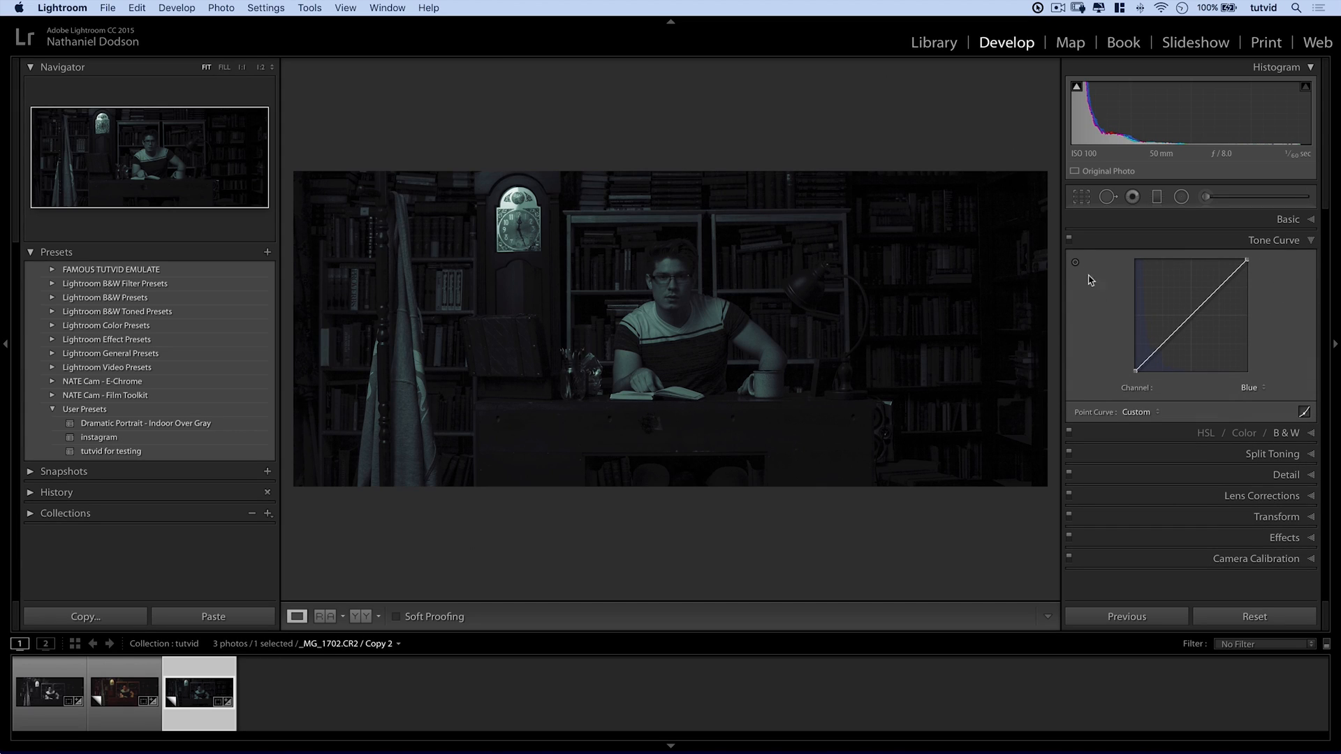
{"action": "left_click", "coordinate": [1273, 240]}
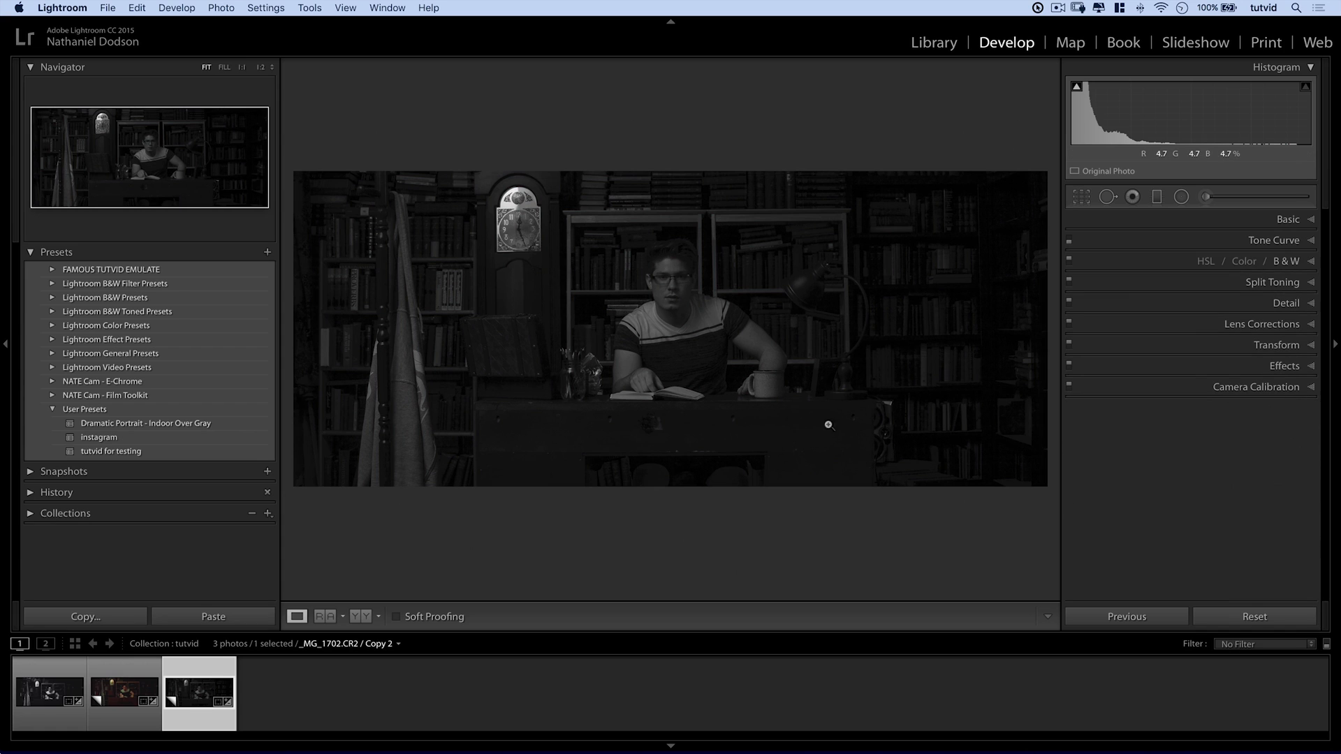
Set Contrast +33, Exposure +0.40 and Blacks to about -19 in the Basic panel.
{"action": "left_click", "coordinate": [1287, 219]}
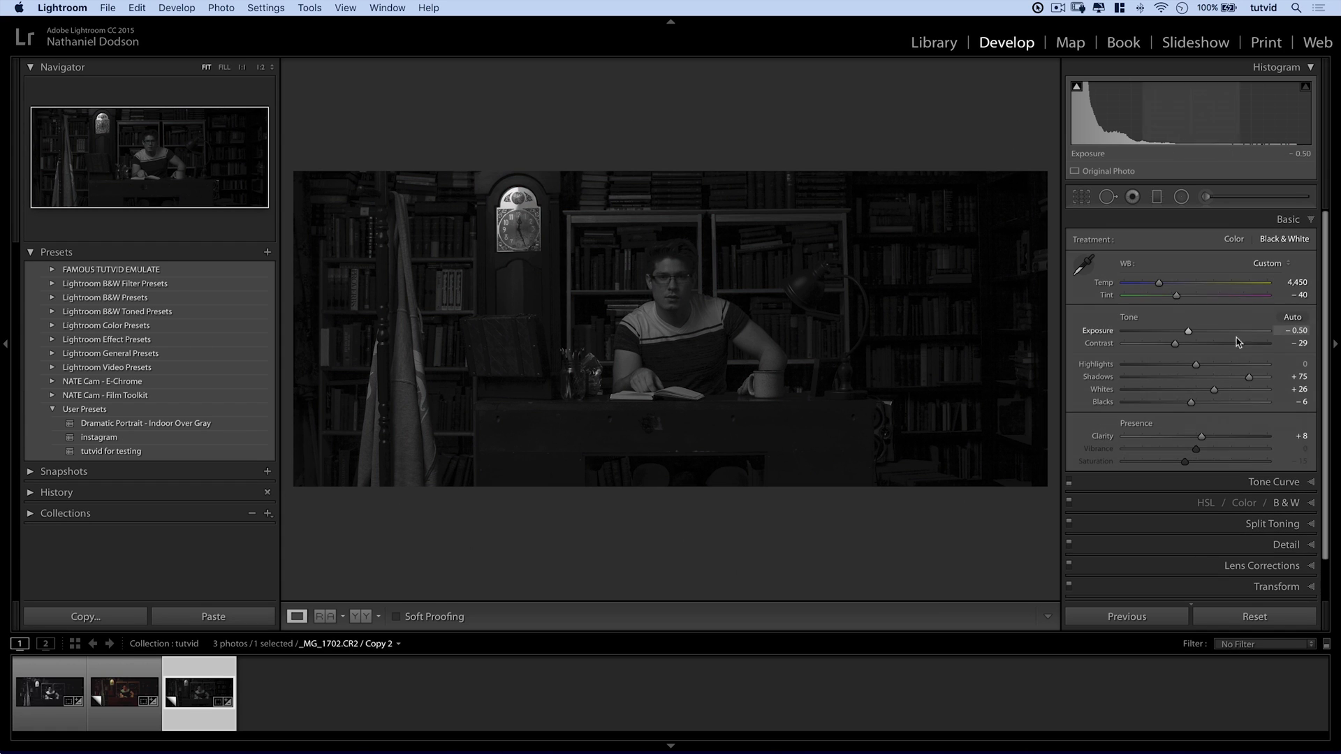
{"action": "left_click_drag", "start_coordinate": [1174, 343], "coordinate": [1226, 343]}
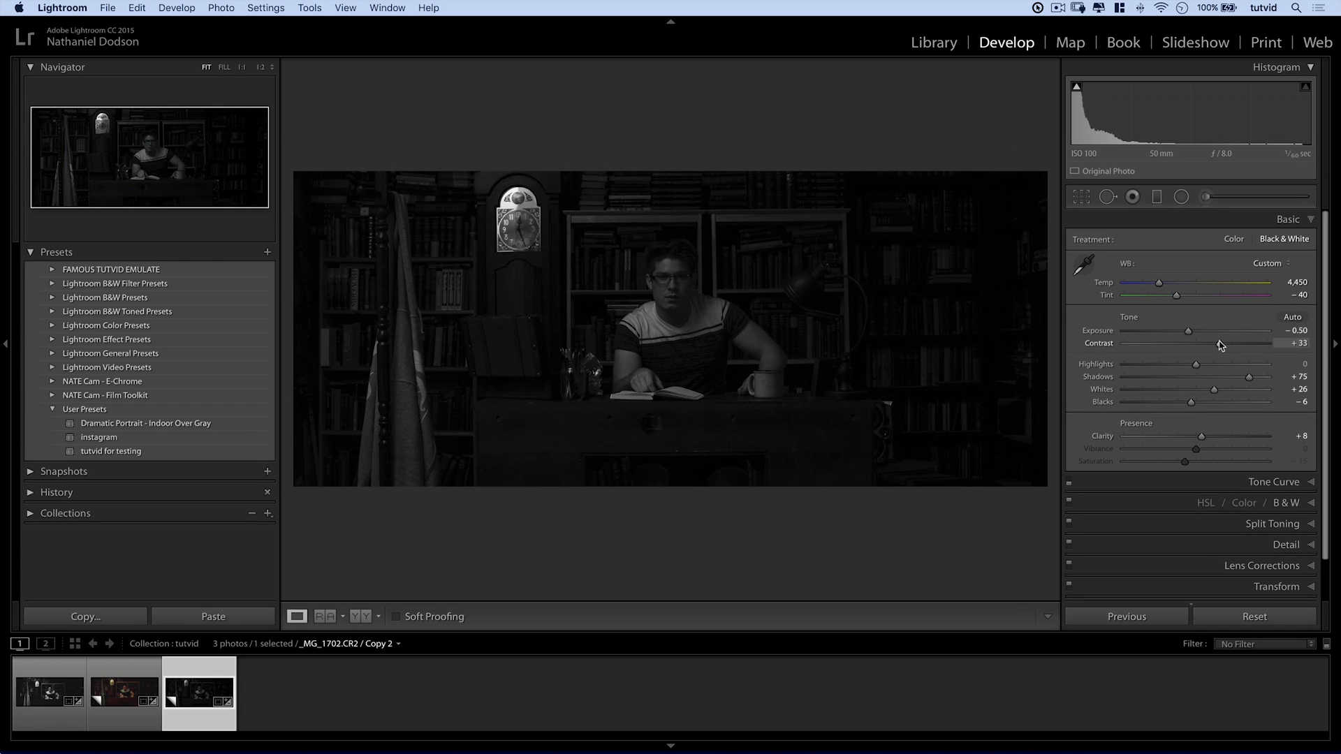
{"action": "left_click_drag", "start_coordinate": [1186, 331], "coordinate": [1223, 331]}
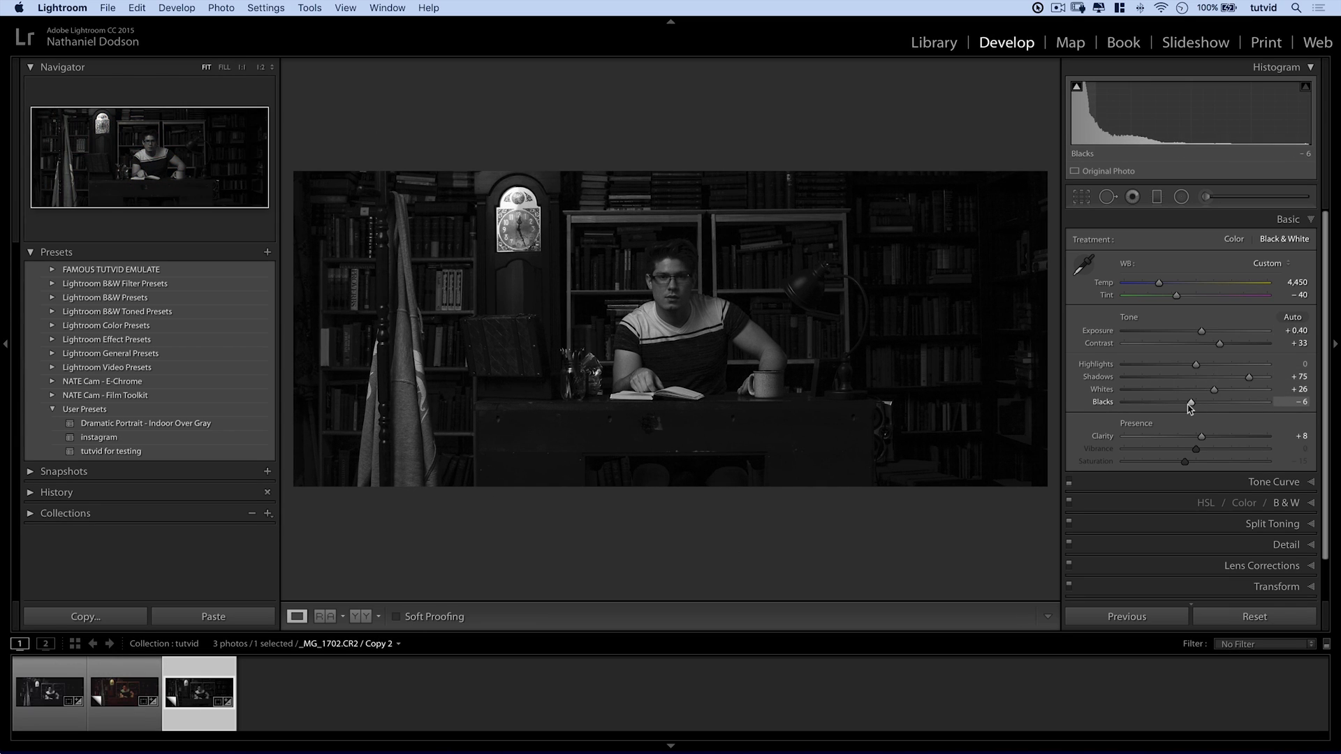
{"action": "left_click_drag", "start_coordinate": [1189, 402], "coordinate": [1180, 402]}
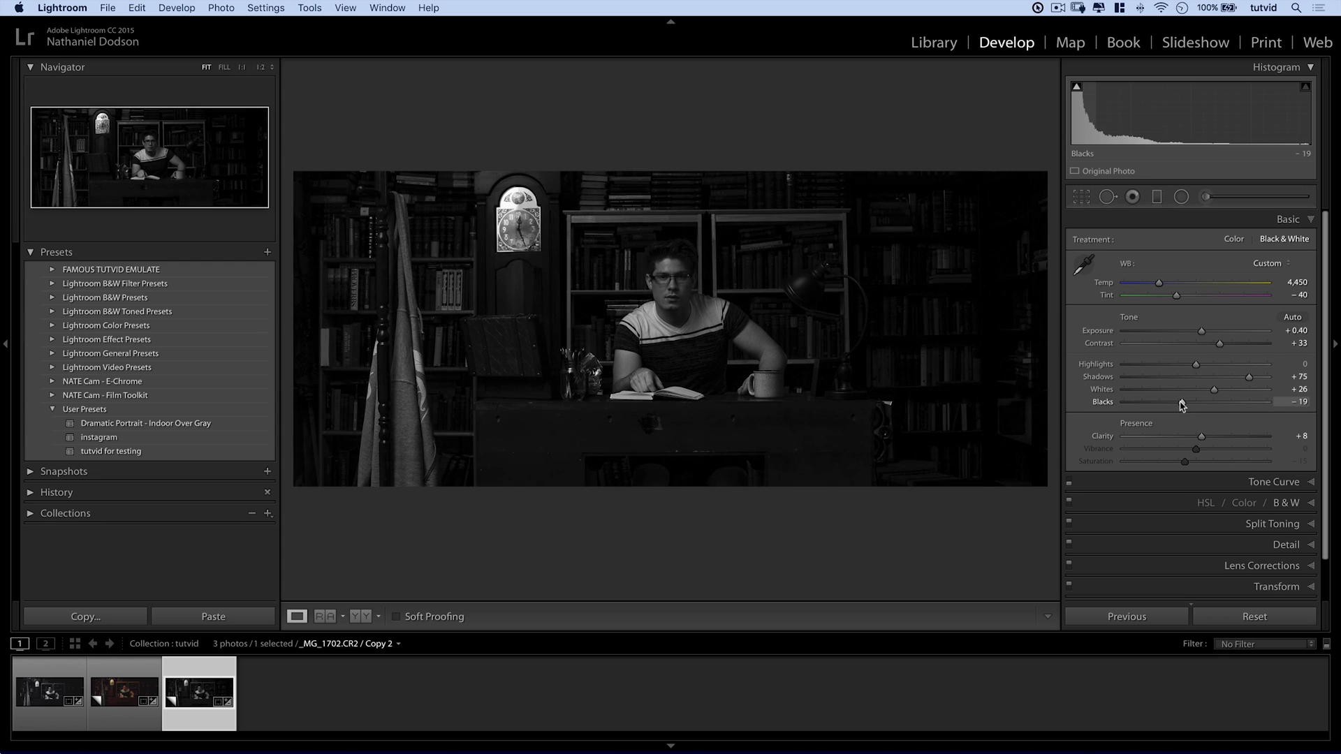
{"action": "left_click_drag", "start_coordinate": [1181, 402], "coordinate": [1177, 403]}
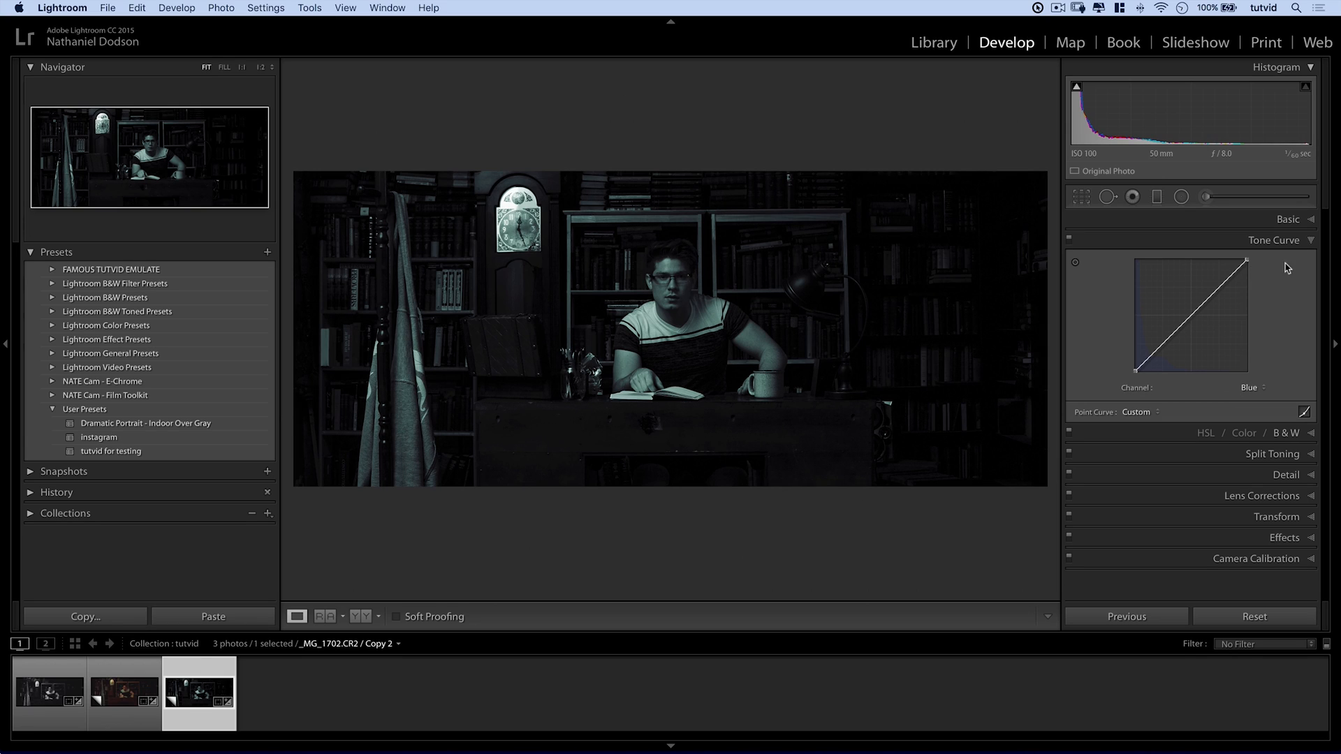
Reset the Green channel curve and remove old points to flatten the RGB curve.
{"action": "left_click", "coordinate": [1250, 388]}
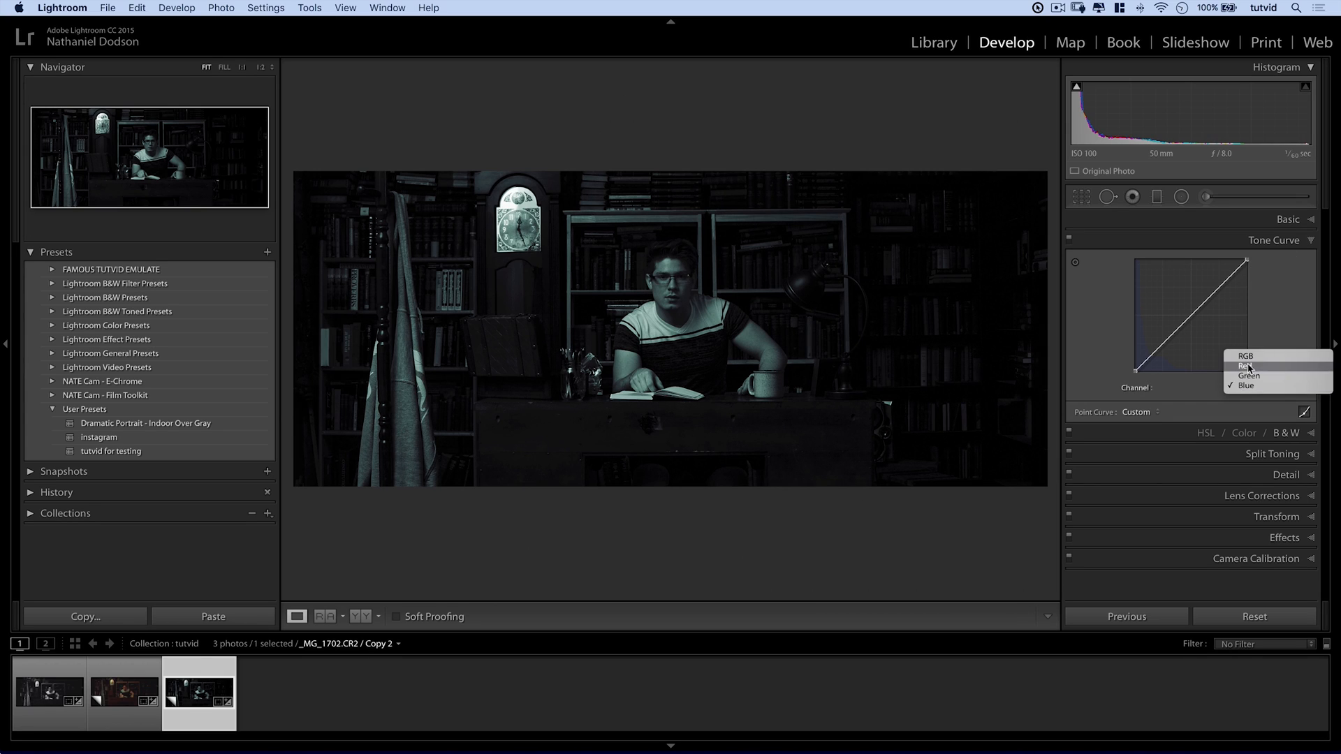
{"action": "left_click", "coordinate": [1242, 366]}
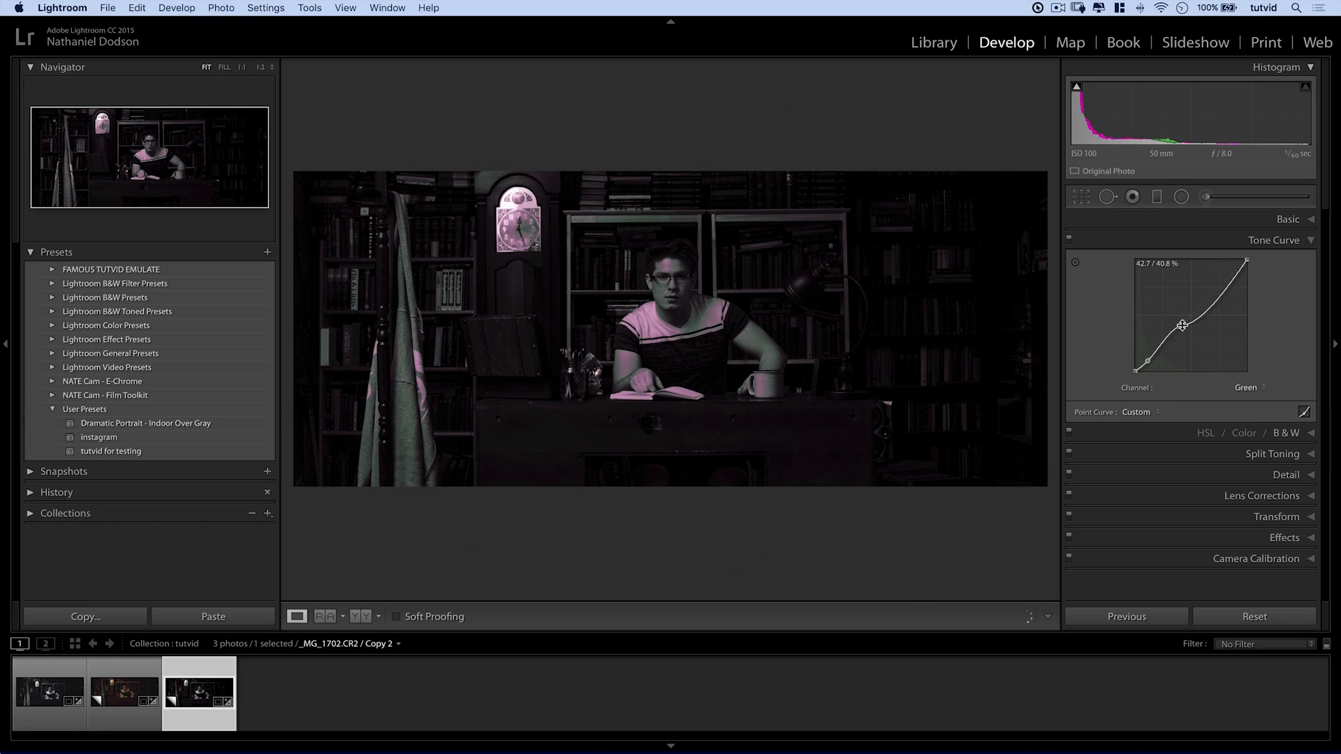
{"action": "left_click", "coordinate": [1249, 386]}
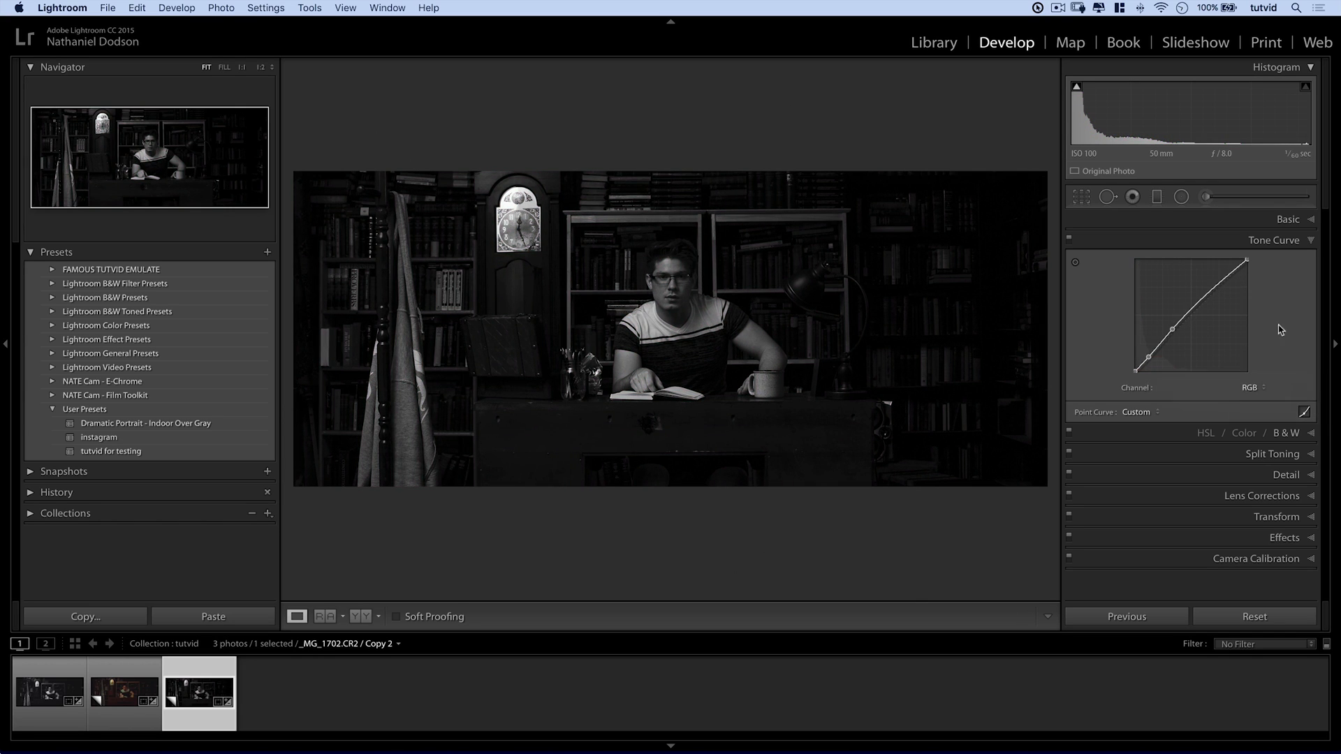
{"action": "left_click_drag", "start_coordinate": [1189, 352], "coordinate": [1150, 357]}
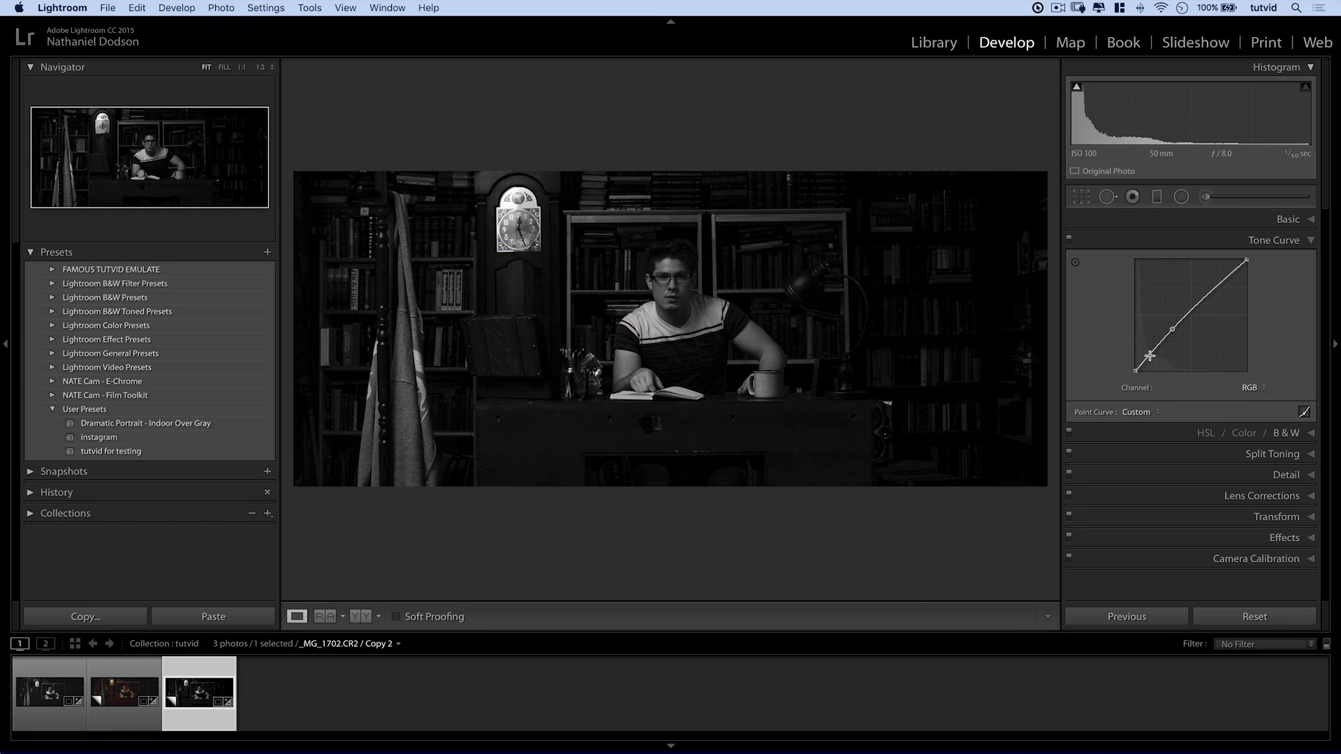
{"action": "left_click_drag", "start_coordinate": [1167, 356], "coordinate": [1168, 355]}
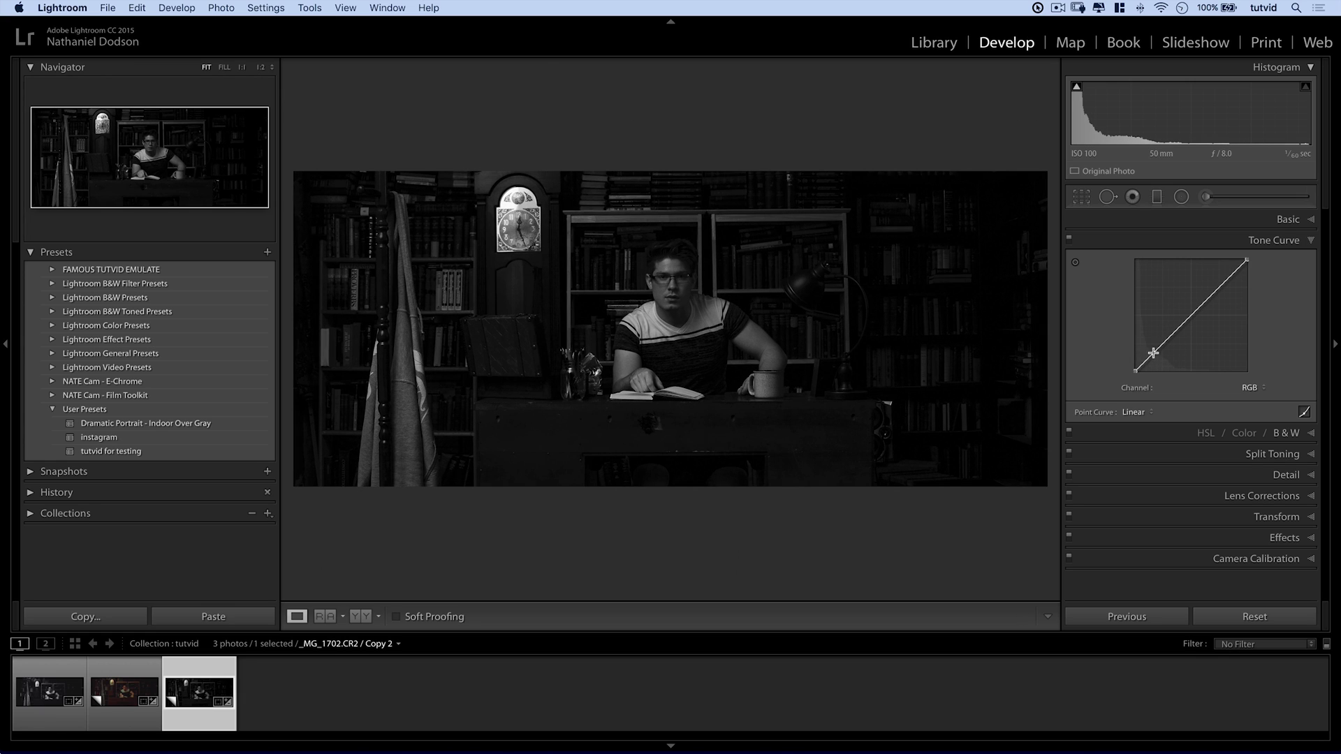
Add new RGB curve points pulling shadows down and lifting the lower midtones.
{"action": "left_click_drag", "start_coordinate": [1158, 355], "coordinate": [1158, 349]}
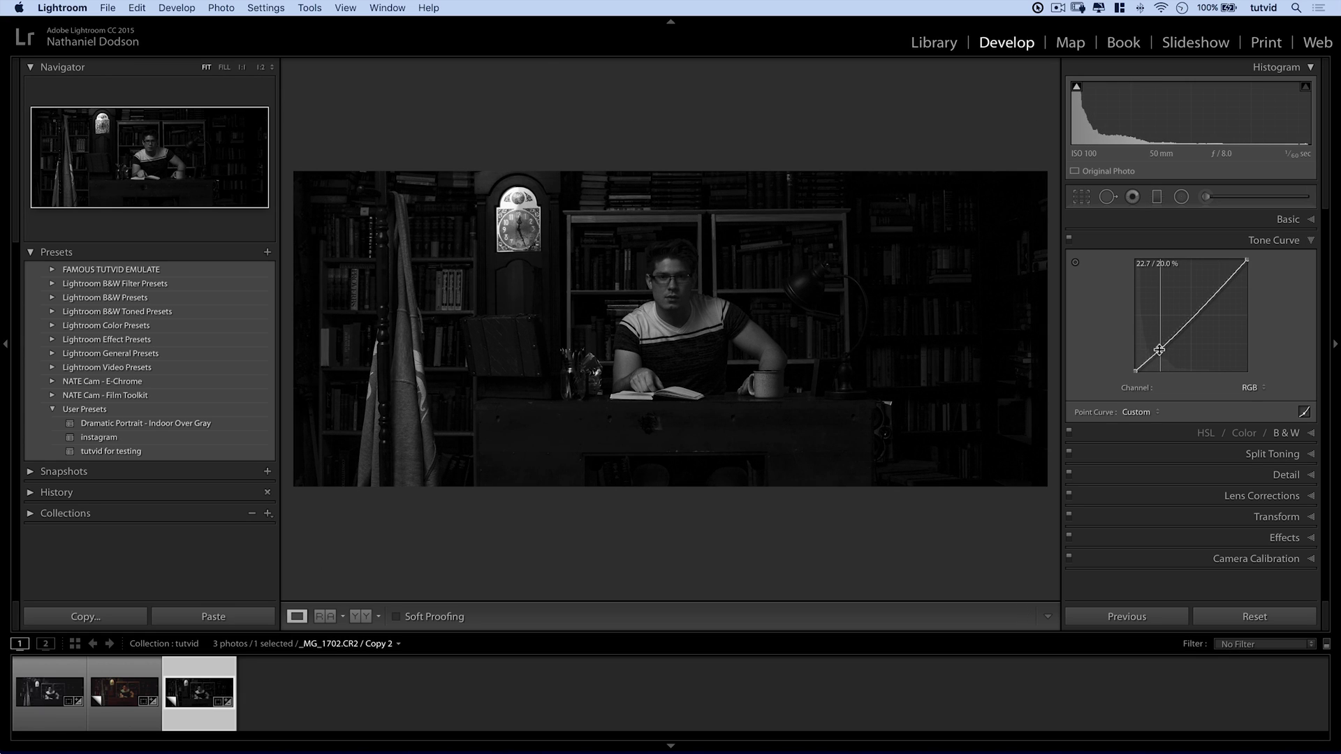
{"action": "left_click_drag", "start_coordinate": [1159, 348], "coordinate": [1159, 374]}
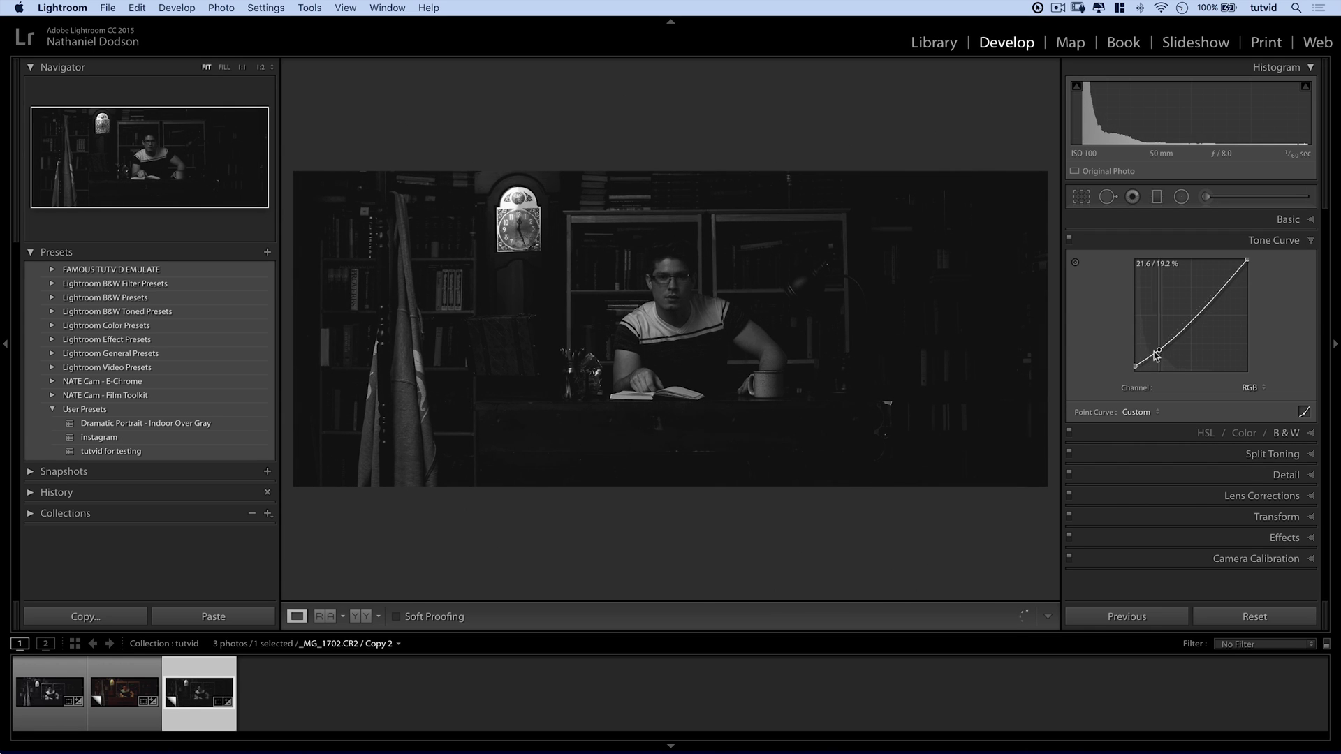
{"action": "left_click_drag", "start_coordinate": [1155, 355], "coordinate": [1177, 339]}
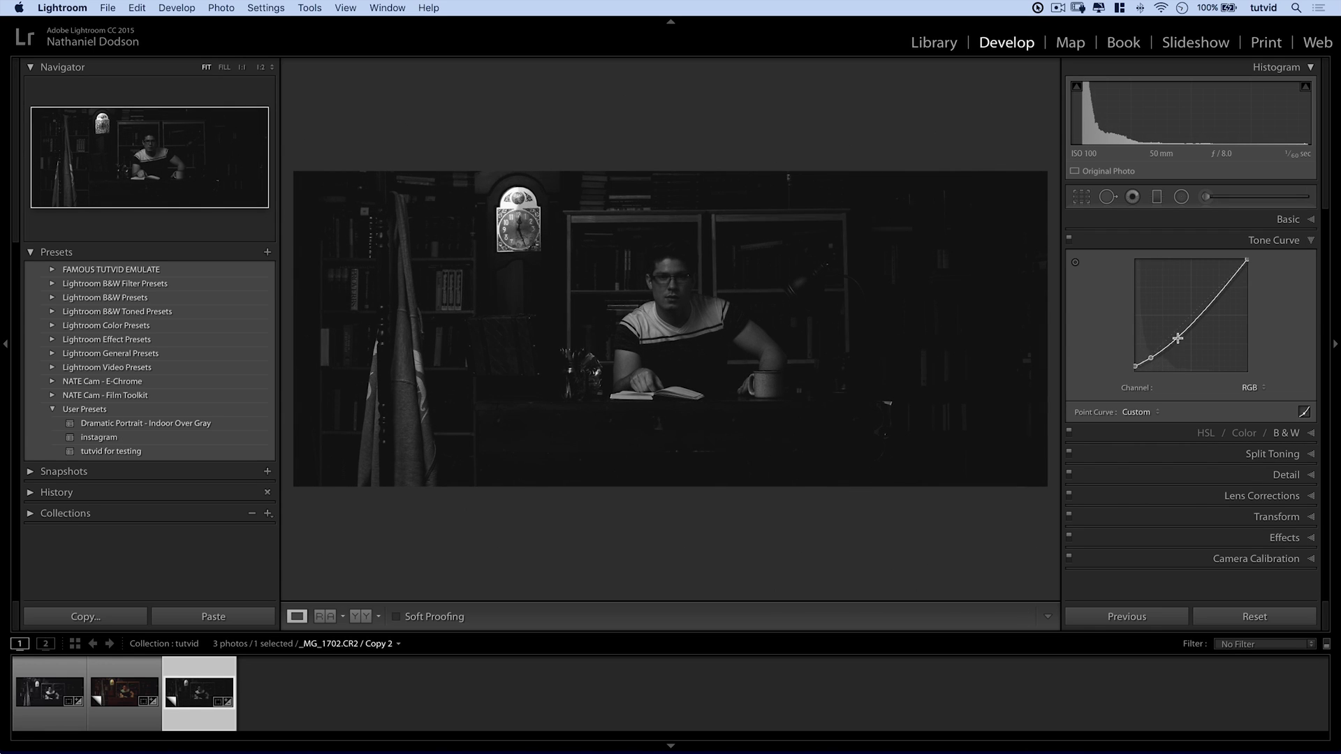
{"action": "left_click_drag", "start_coordinate": [1176, 340], "coordinate": [1176, 324]}
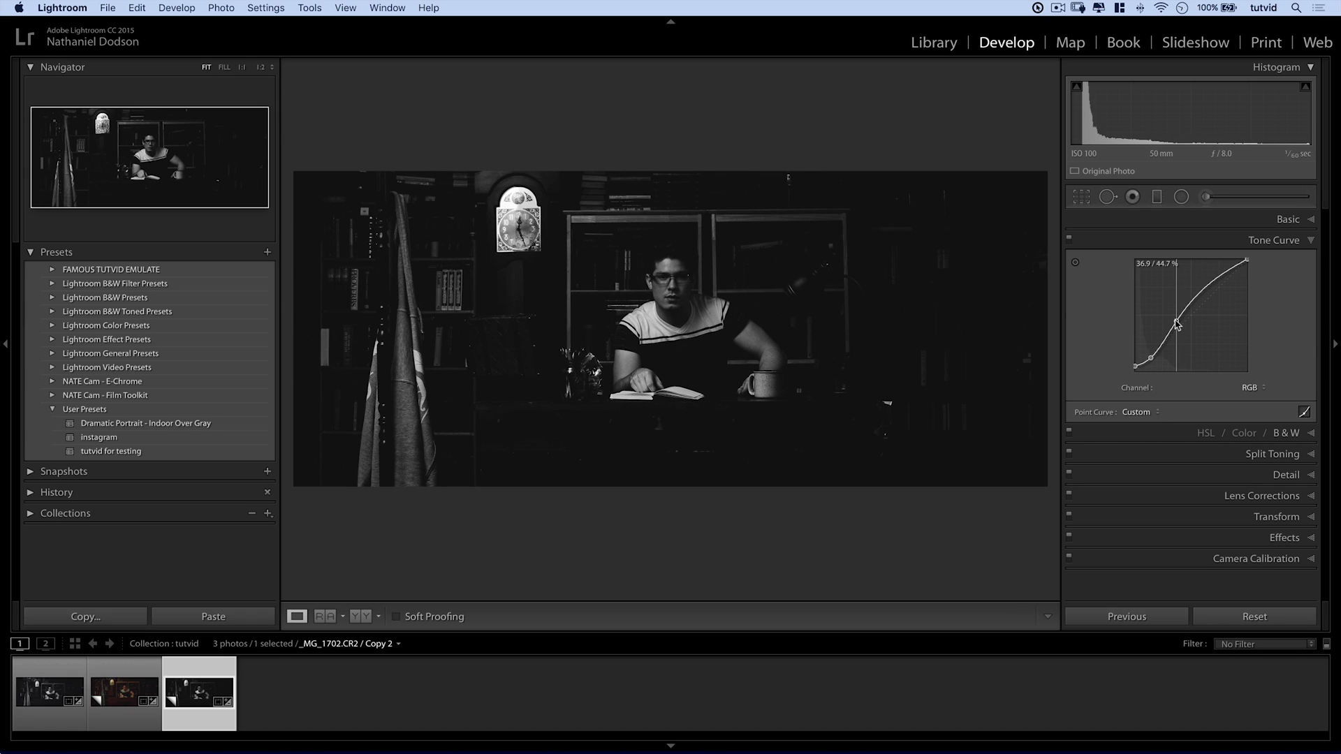
{"action": "left_click_drag", "start_coordinate": [1177, 334], "coordinate": [1152, 357]}
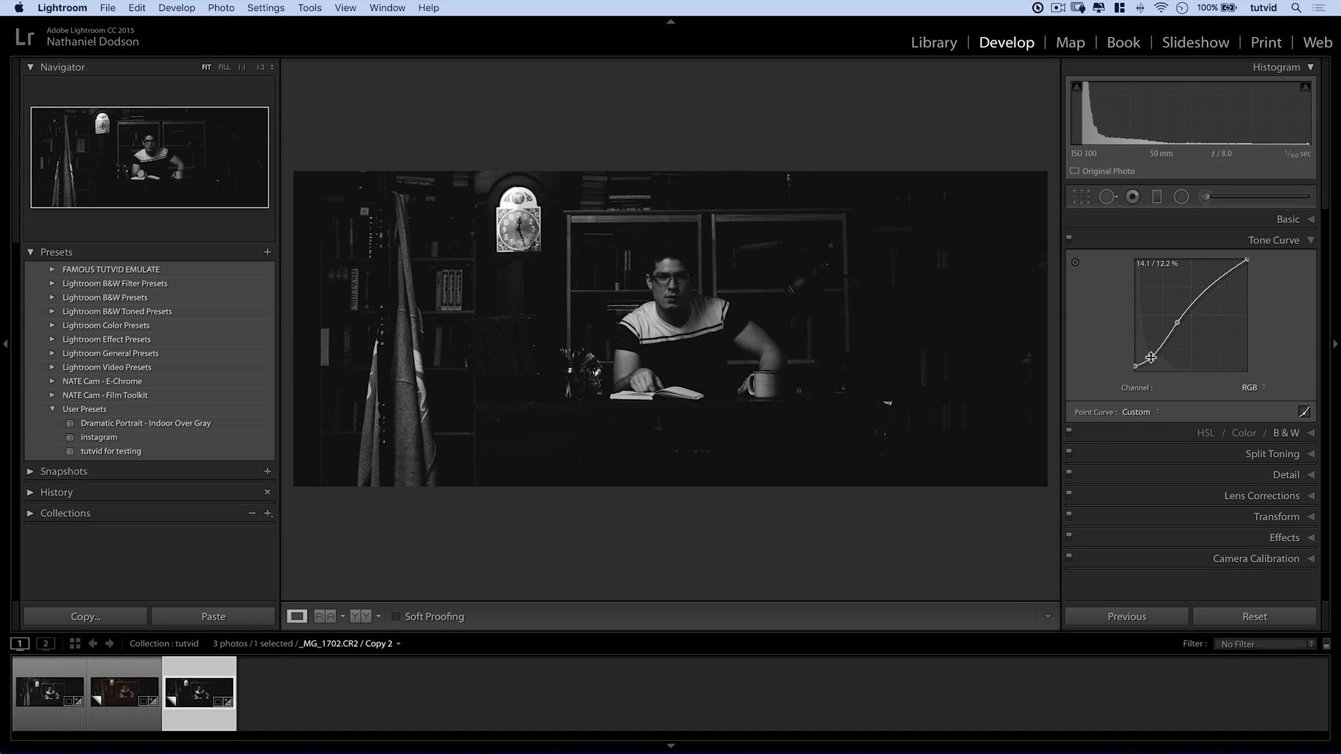
{"action": "left_click_drag", "start_coordinate": [1151, 357], "coordinate": [1151, 354]}
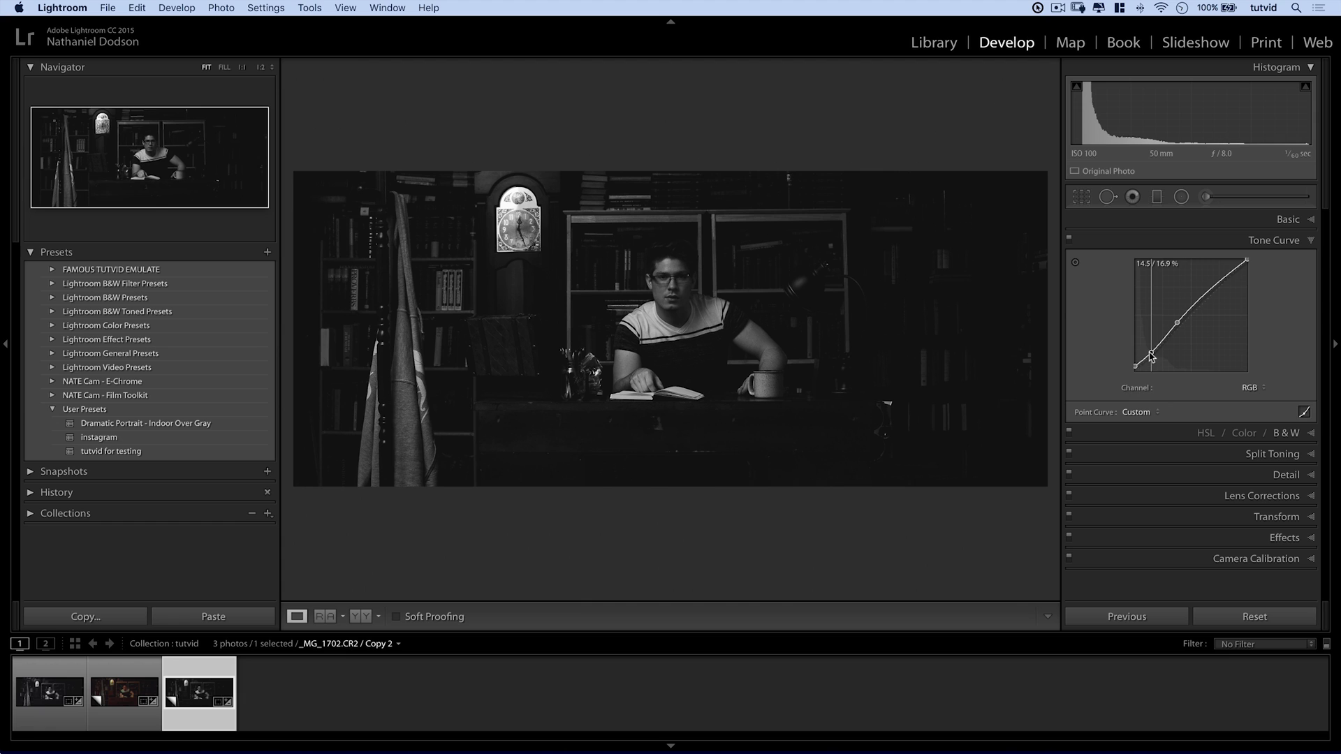
{"action": "left_click", "coordinate": [1273, 240]}
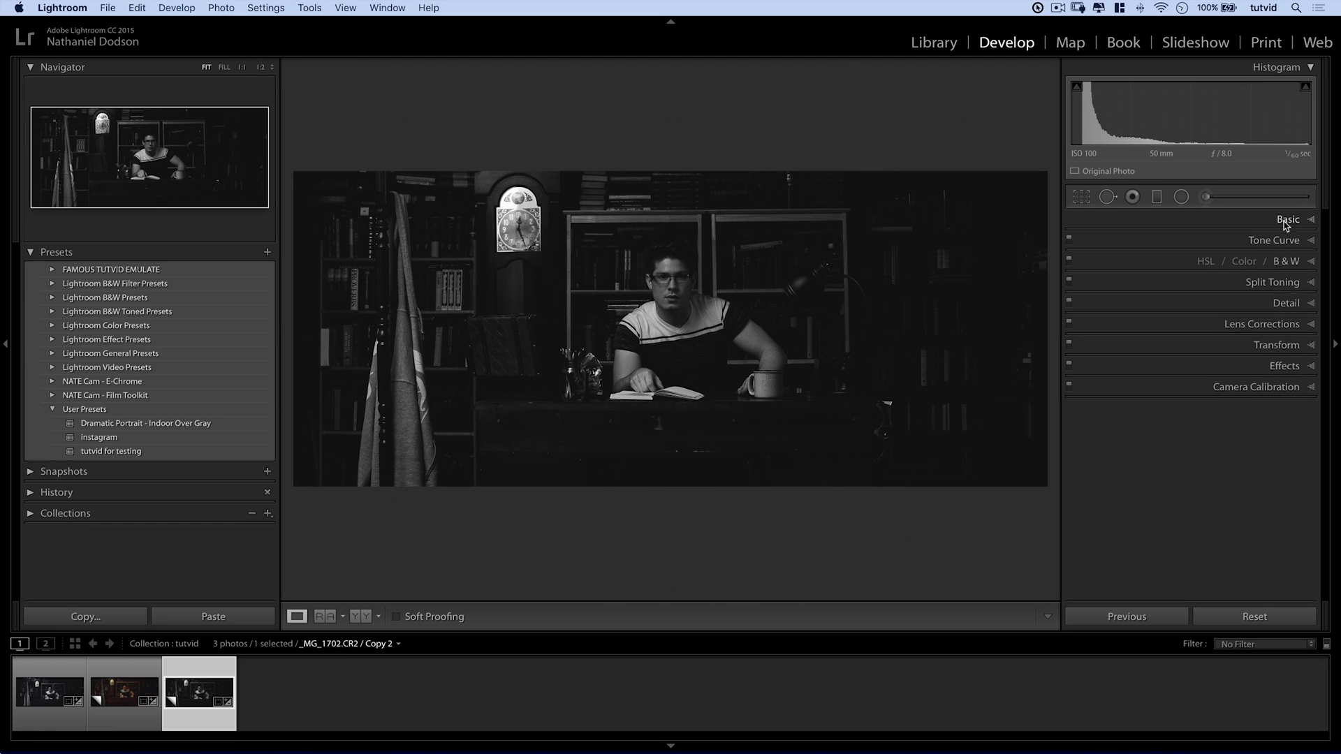
In the Basic panel, drag Whites up to +42 and Shadows down to +50.
{"action": "left_click", "coordinate": [1288, 219]}
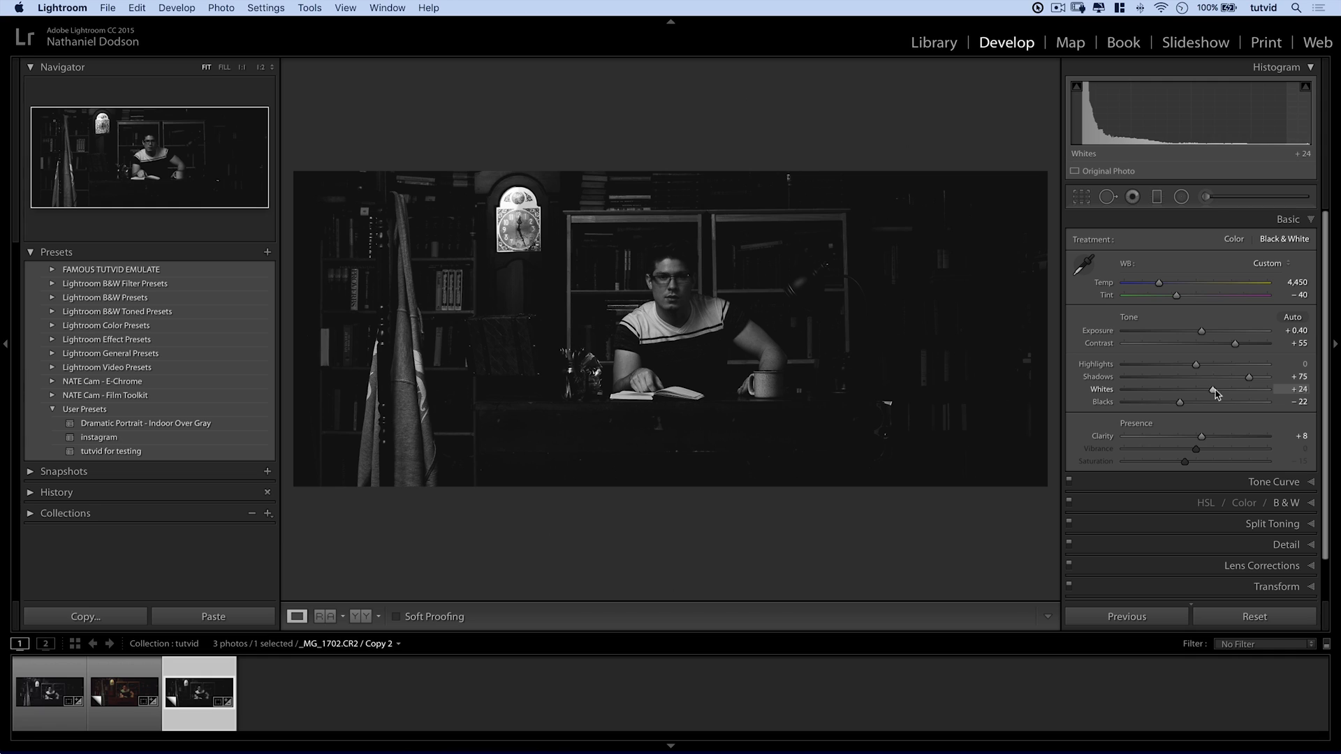
{"action": "left_click_drag", "start_coordinate": [1249, 389], "coordinate": [1266, 389]}
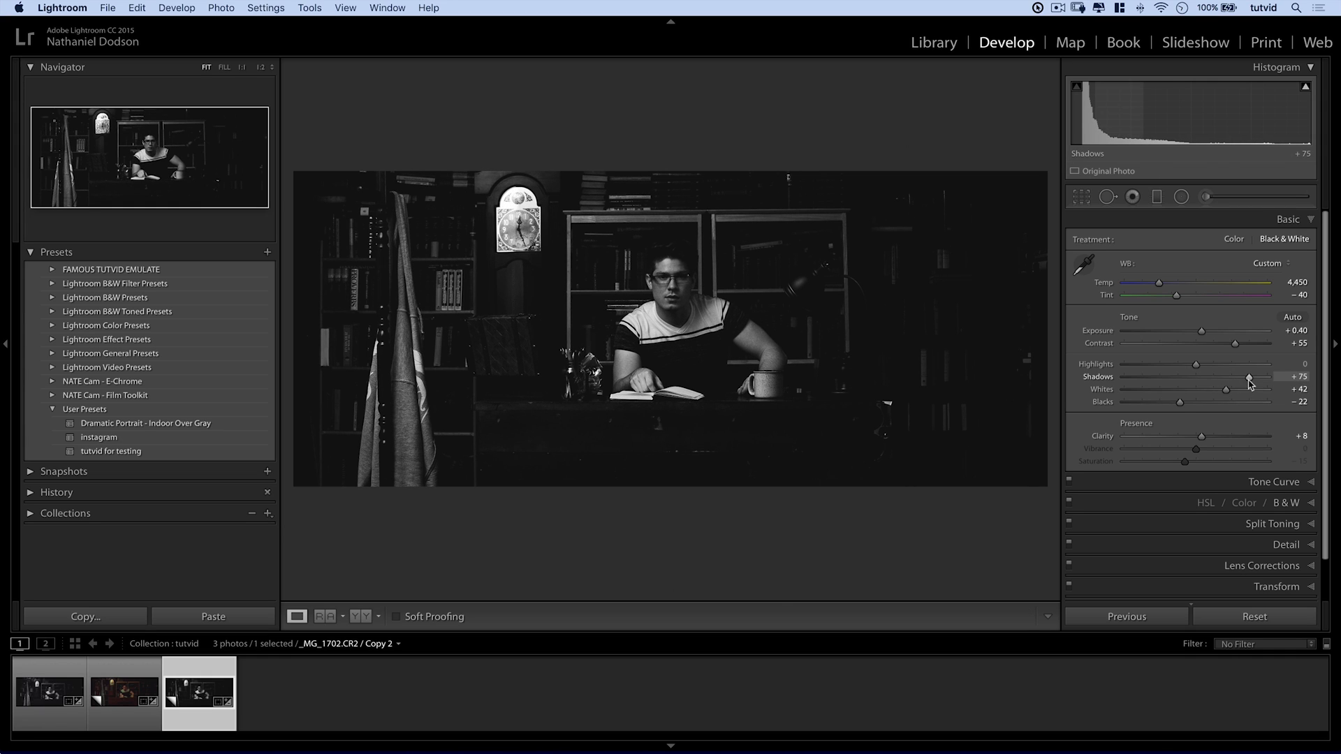
{"action": "left_click_drag", "start_coordinate": [1249, 378], "coordinate": [1231, 381]}
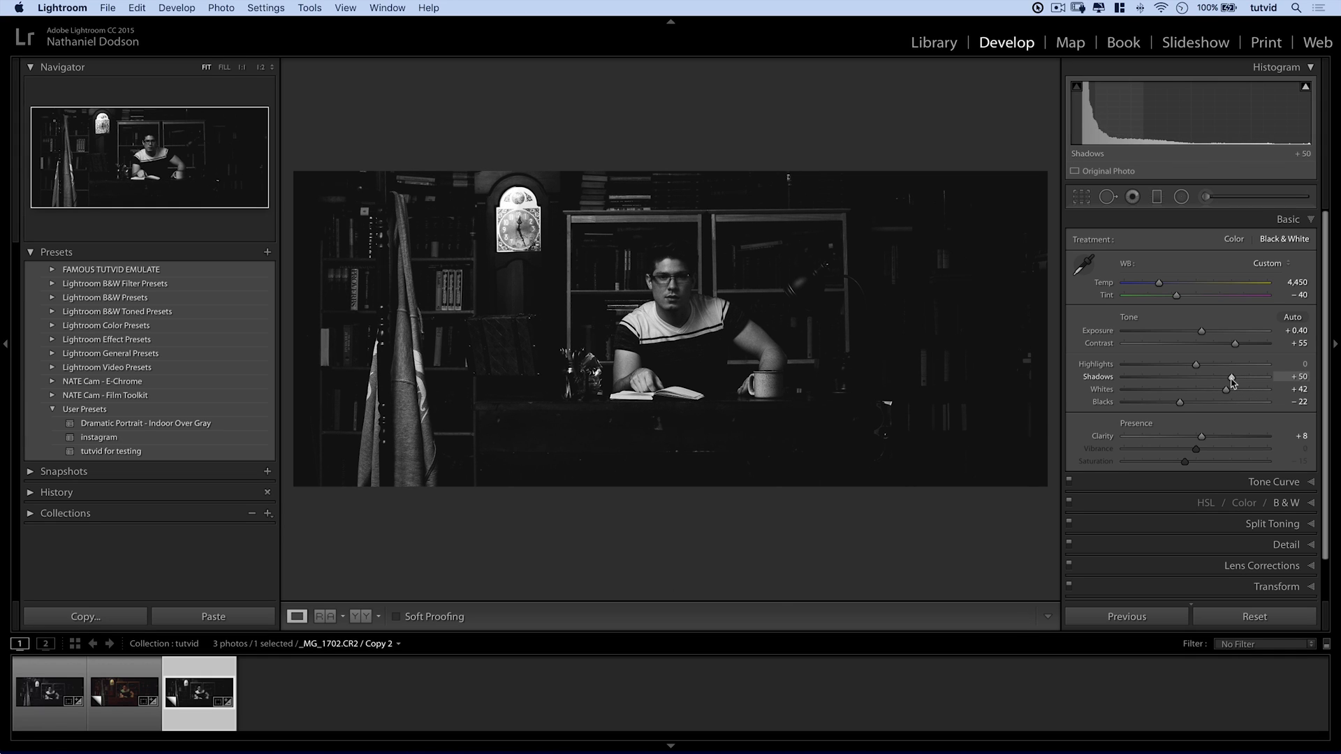